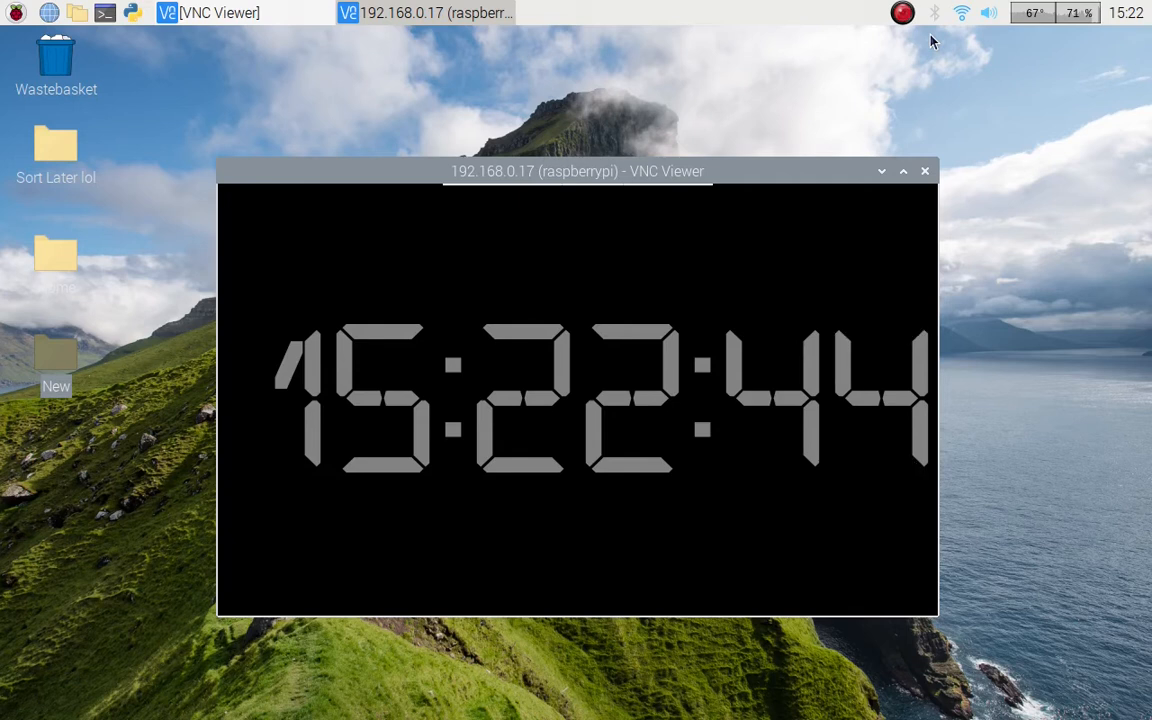
mouse_move(867, 67)
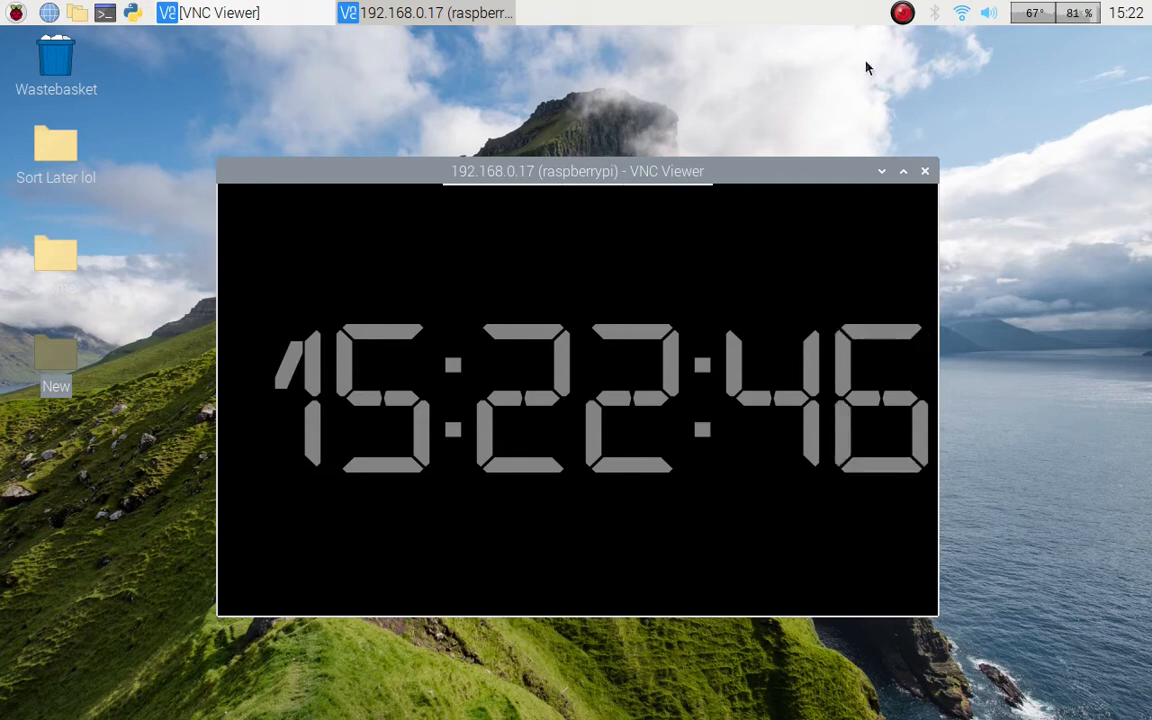
mouse_move(573, 100)
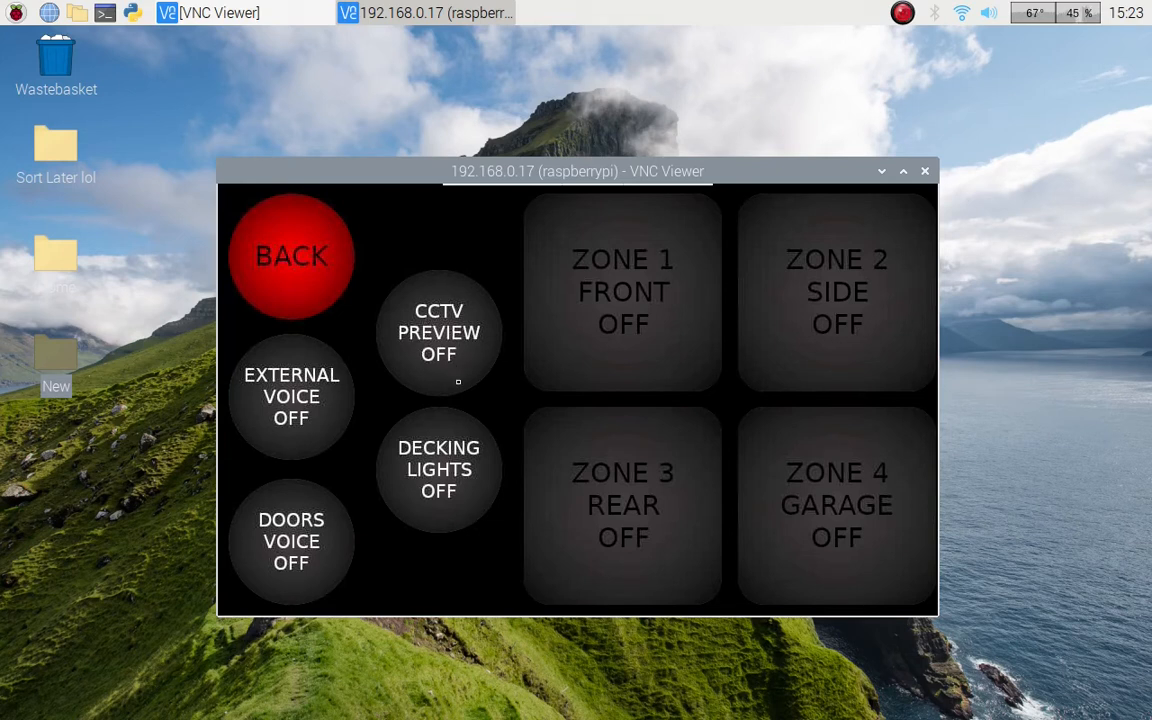
mouse_move(575, 325)
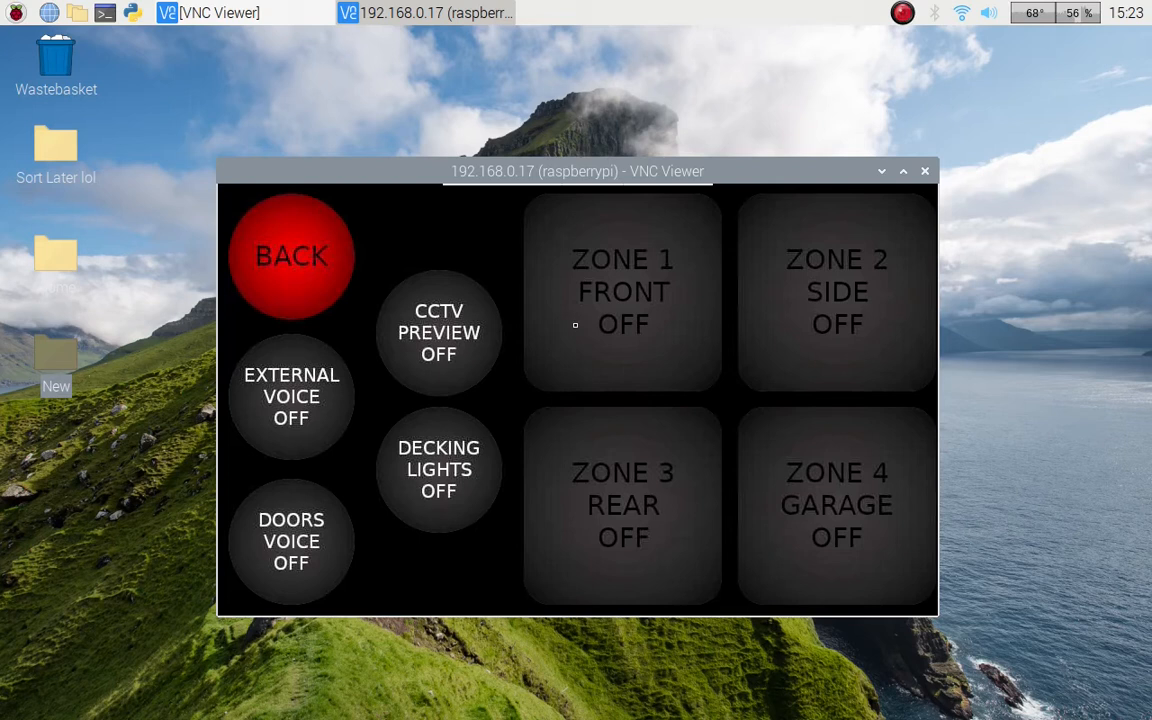
mouse_move(554, 364)
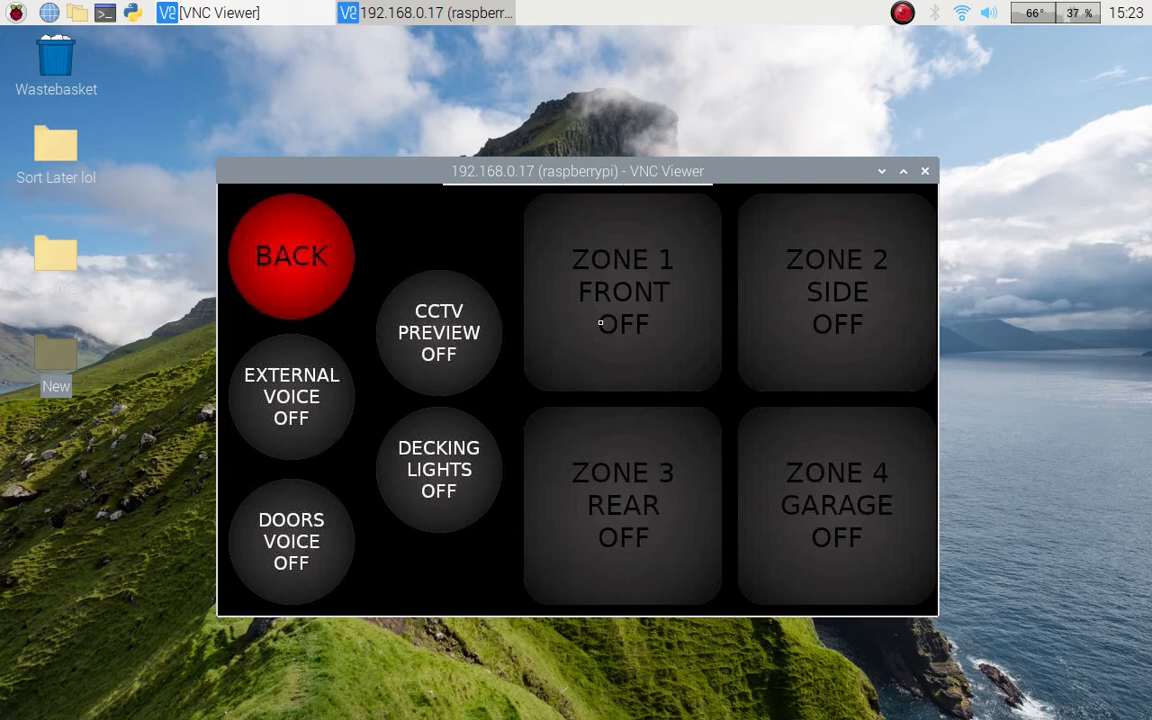
Step: Turn CCTV PREVIEW on in the home-control panel and go back to the main menu
click(291, 255)
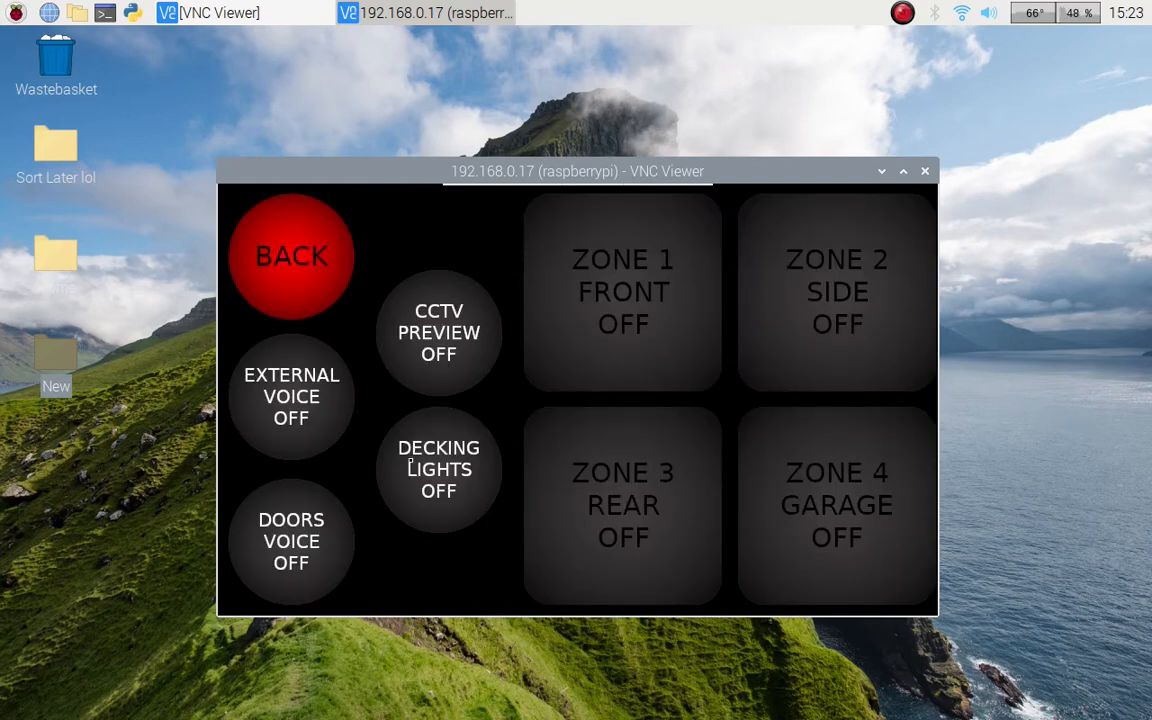
click(438, 332)
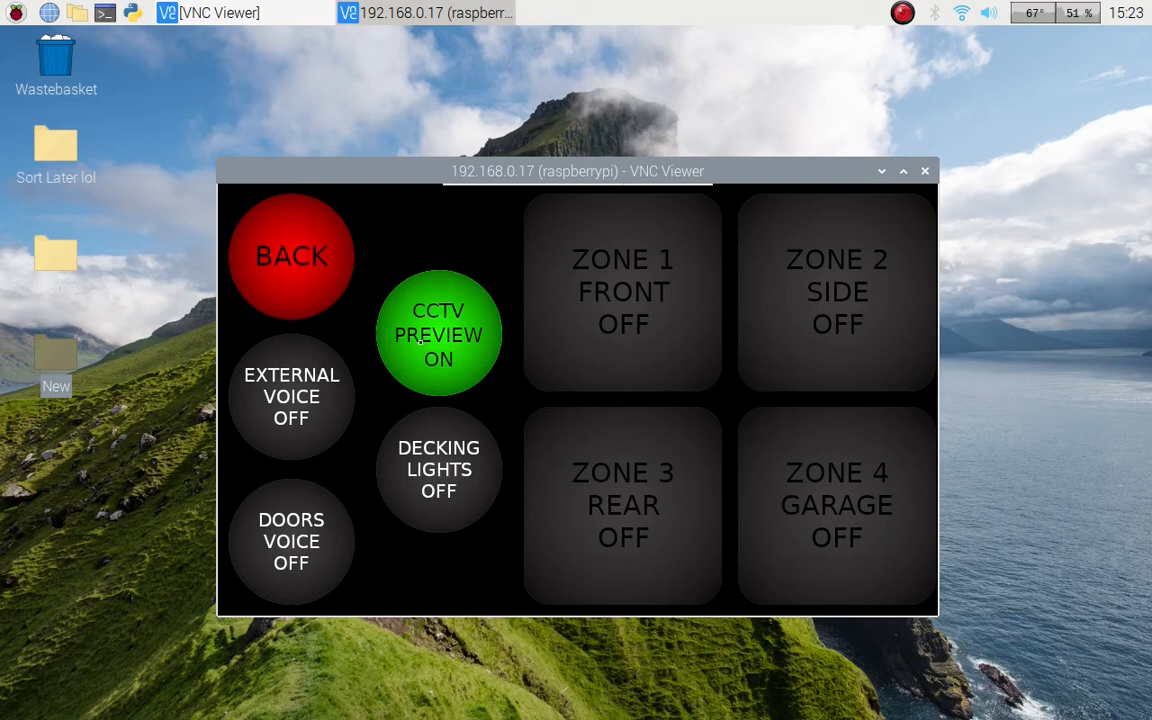
mouse_move(610, 292)
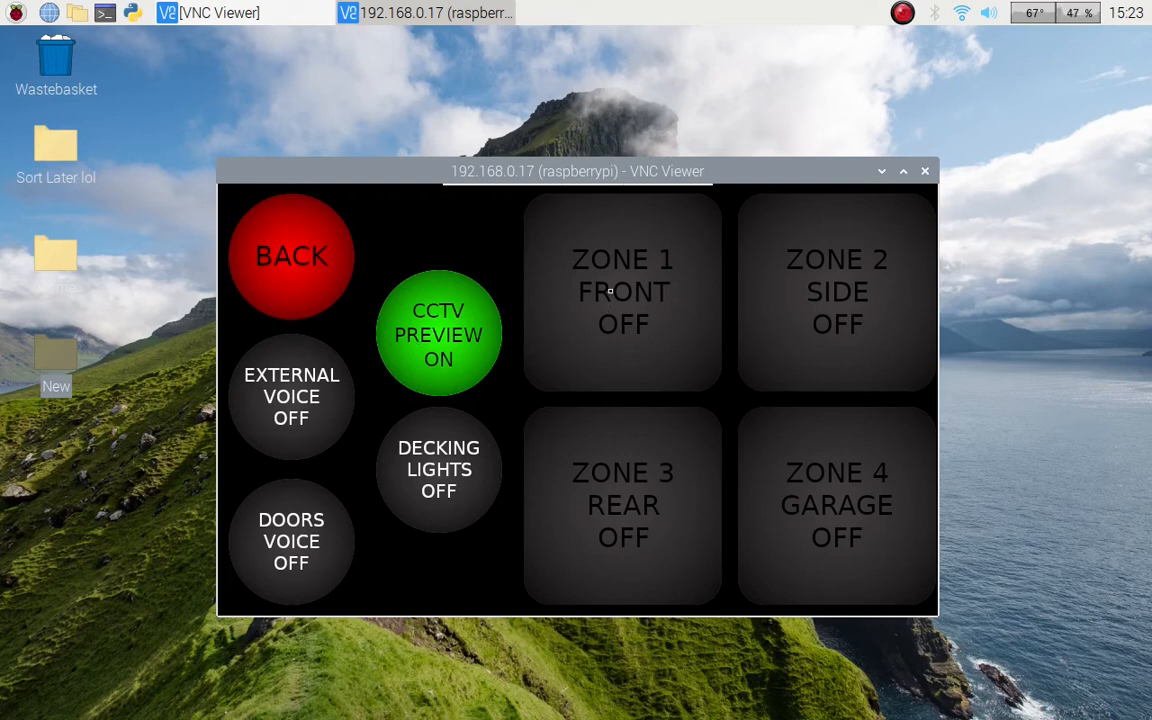
mouse_move(660, 336)
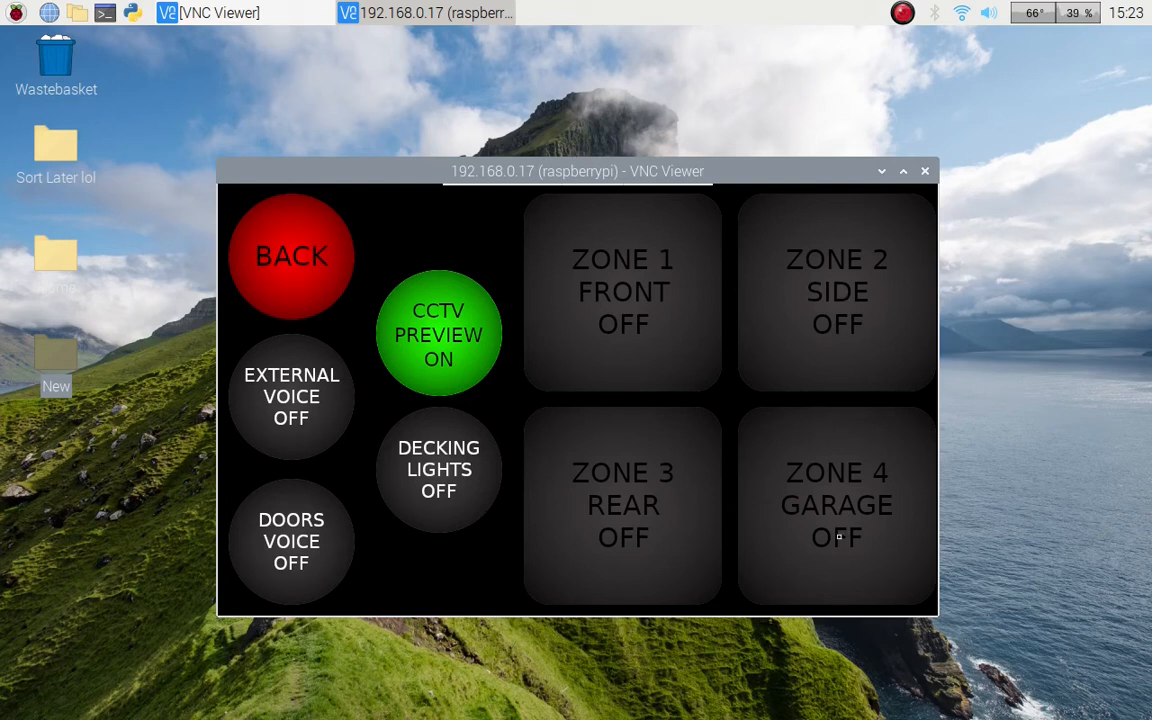
mouse_move(610, 265)
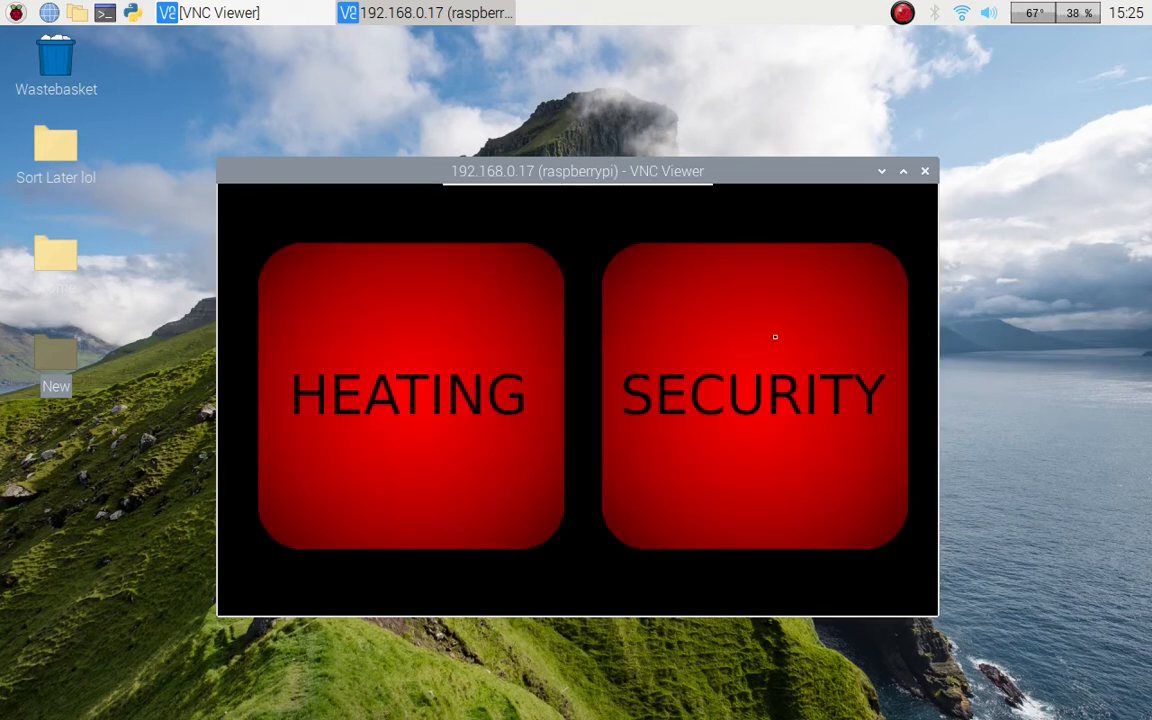
Step: Reopen the SECURITY menu to inspect the zone buttons
click(754, 394)
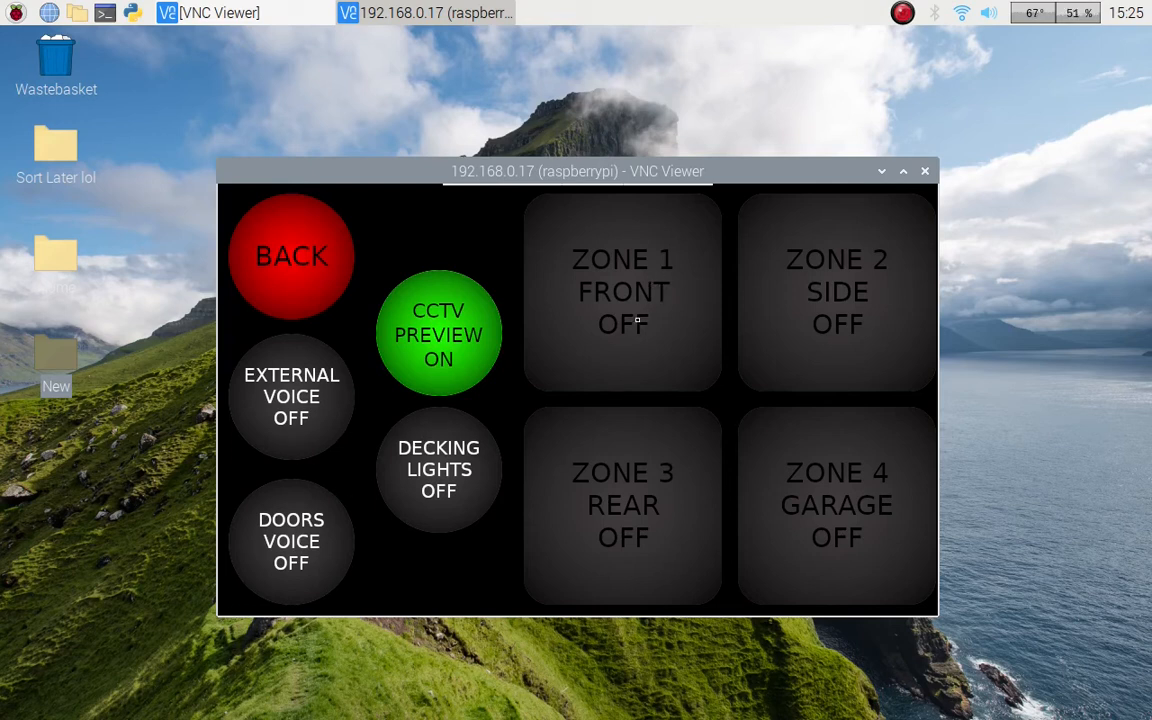
mouse_move(800, 400)
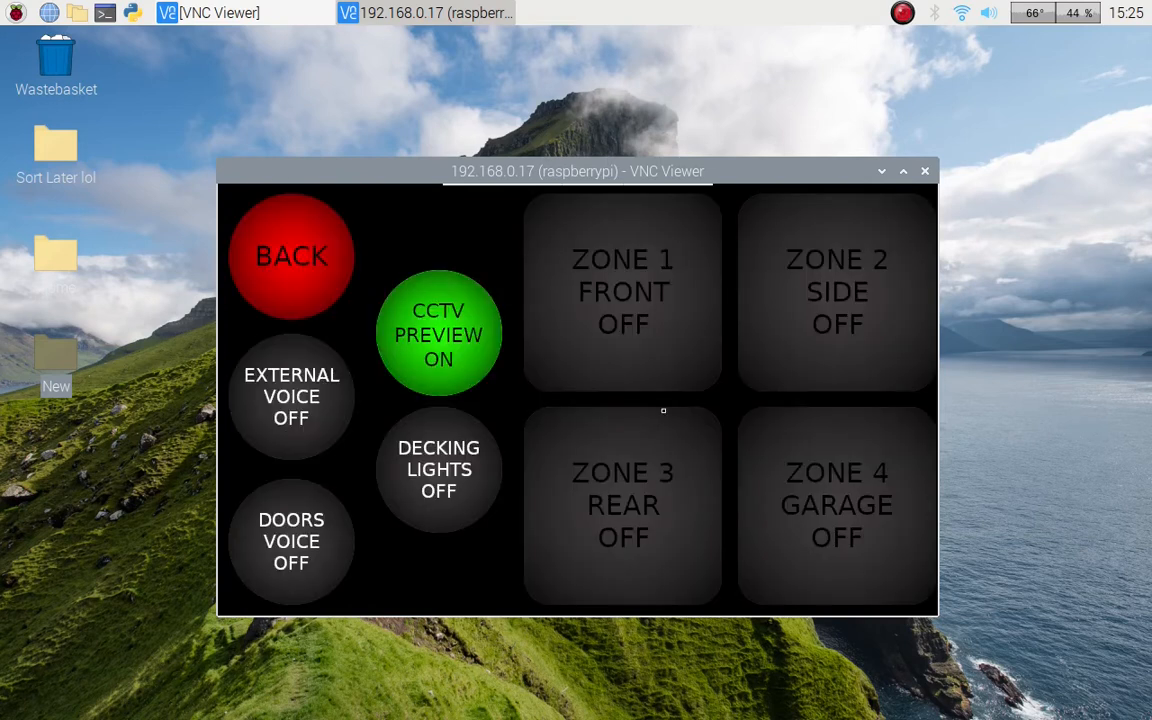
mouse_move(635, 232)
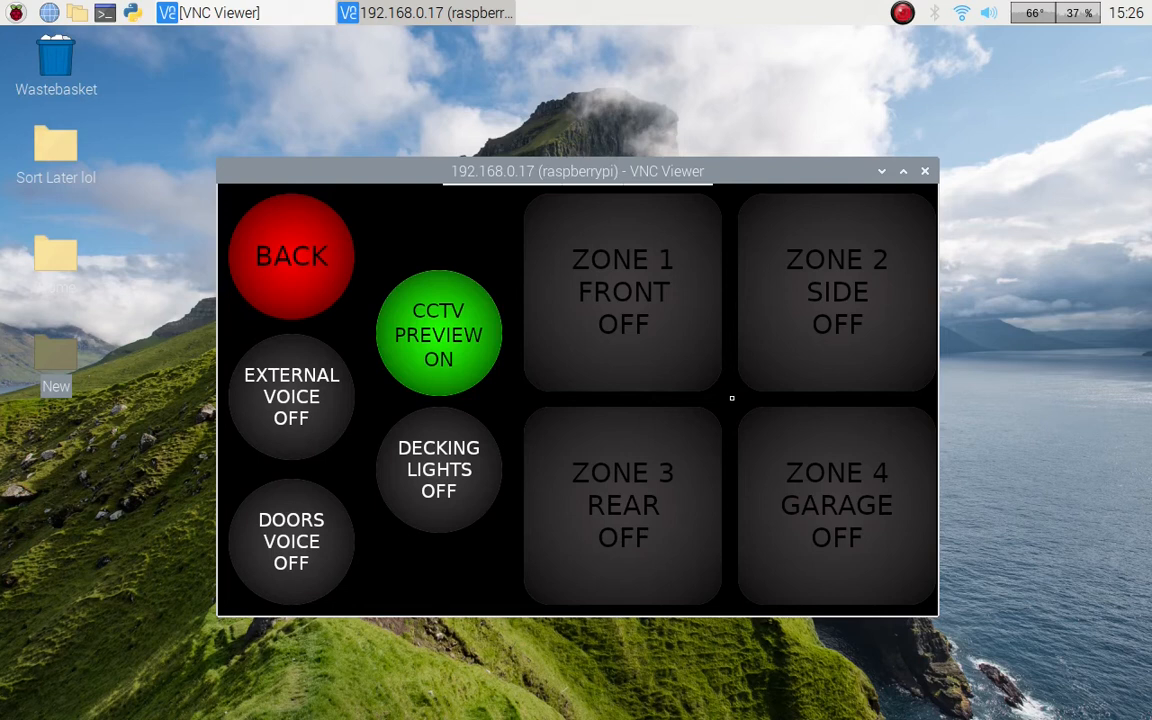
mouse_move(711, 266)
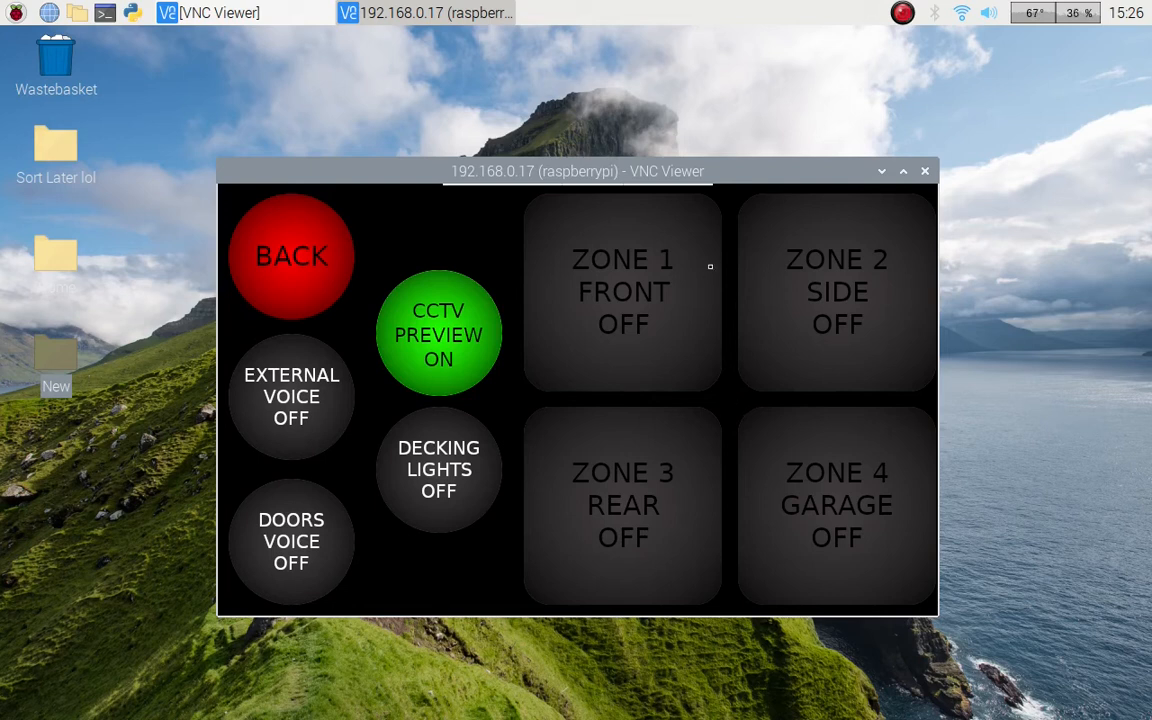
mouse_move(912, 216)
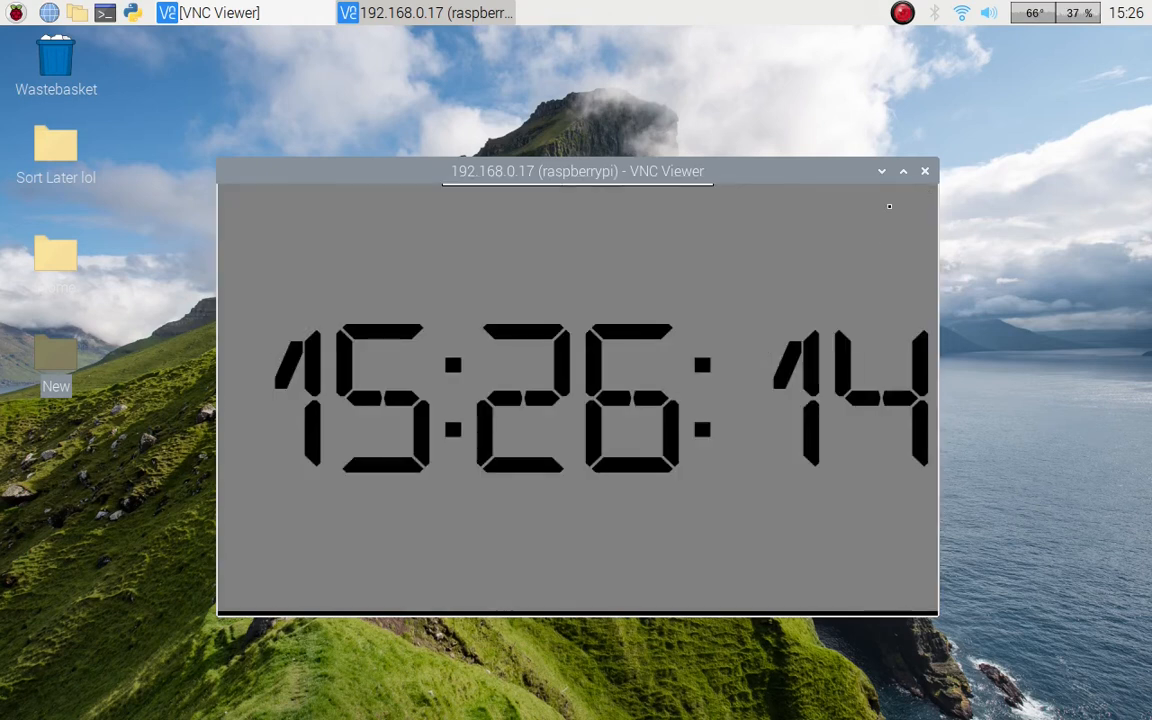
Step: Close VNC Viewer, open the desktop New folder, and open zone_btn.xcf in GIMP
click(924, 171)
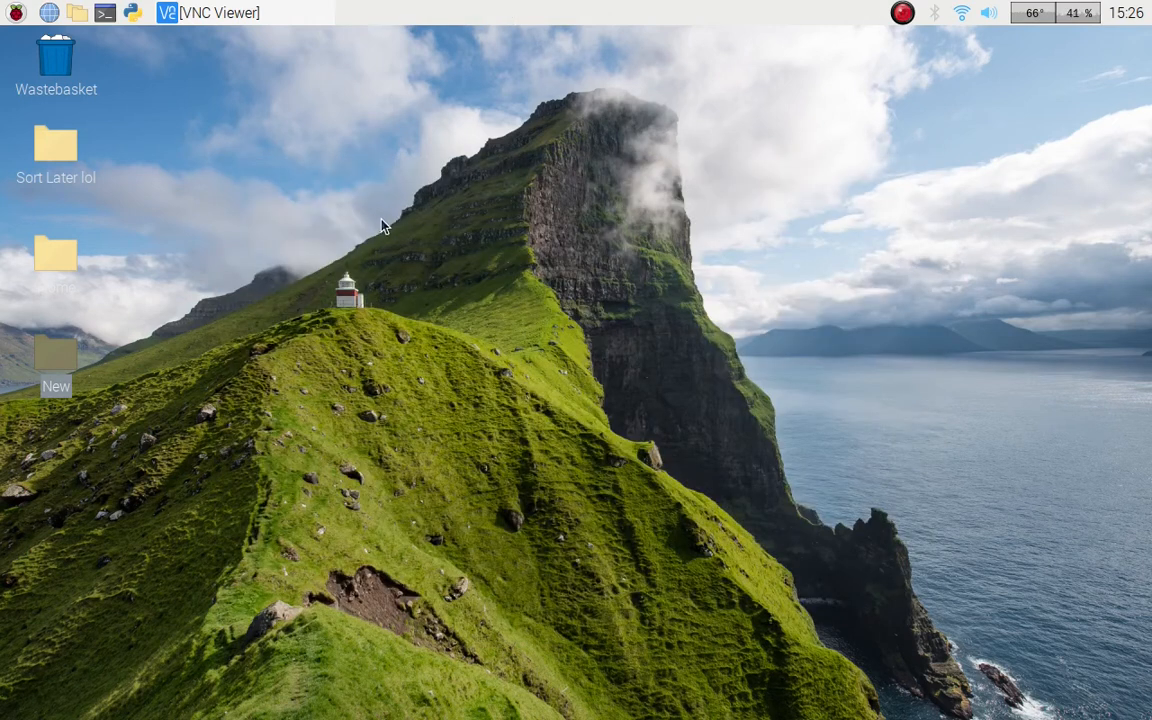
mouse_move(65, 352)
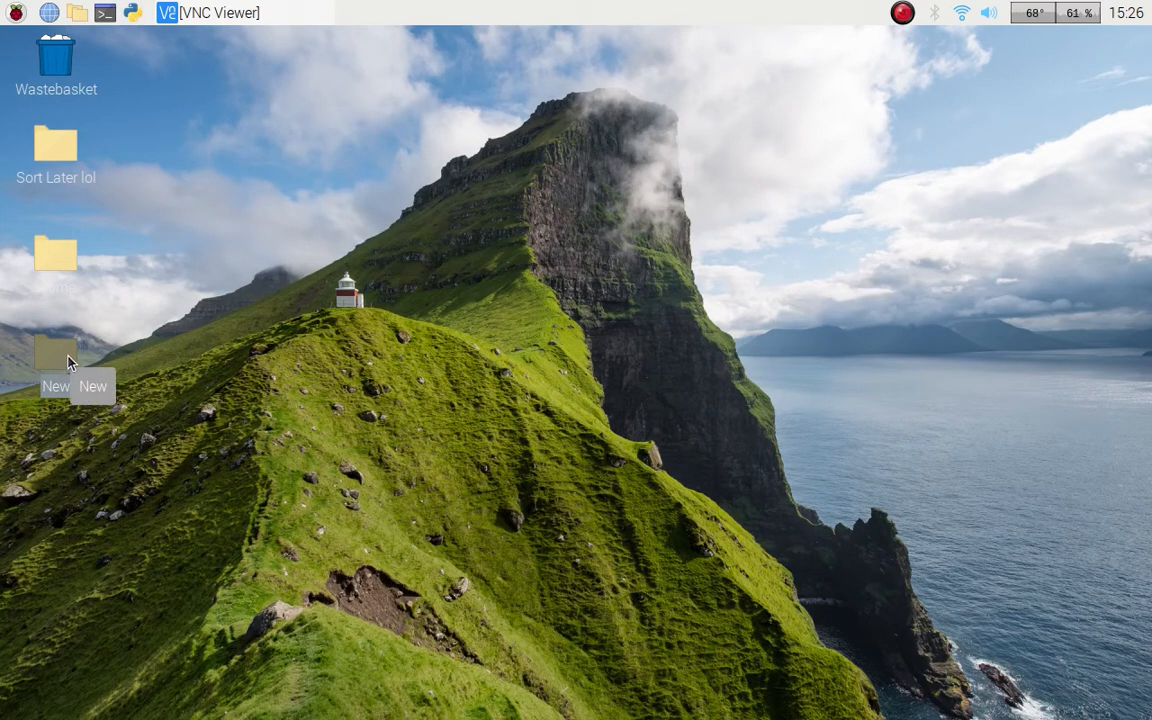
double_click(55, 355)
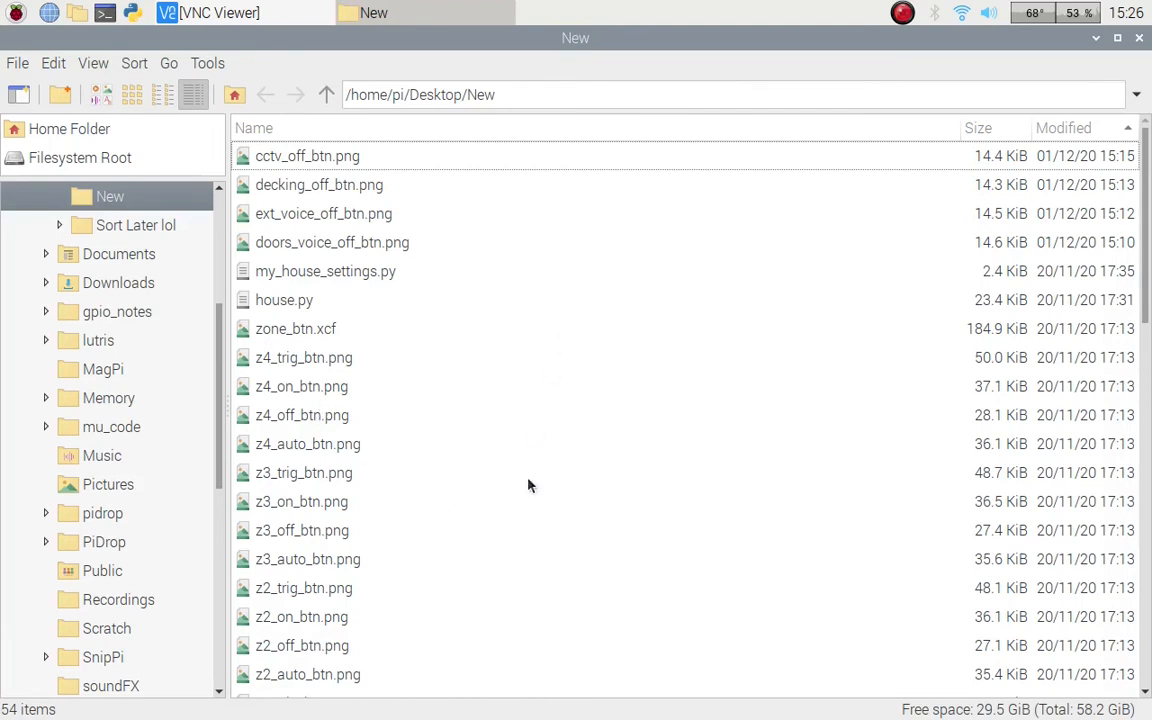
mouse_move(467, 497)
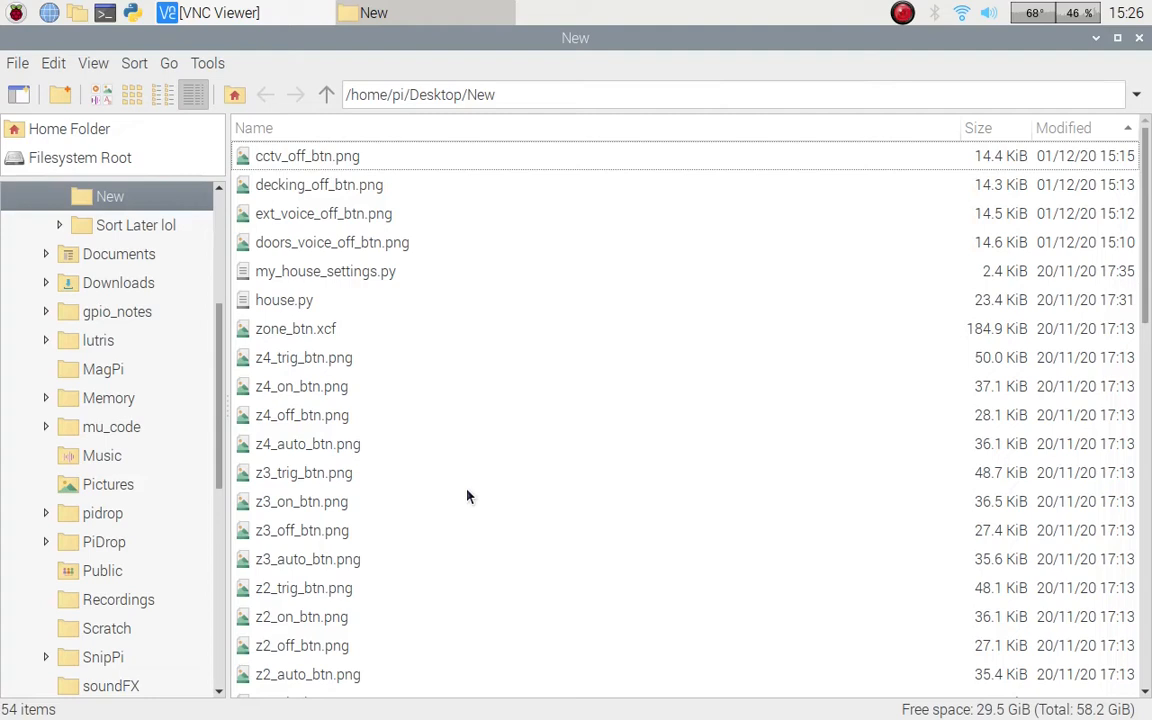
mouse_move(488, 483)
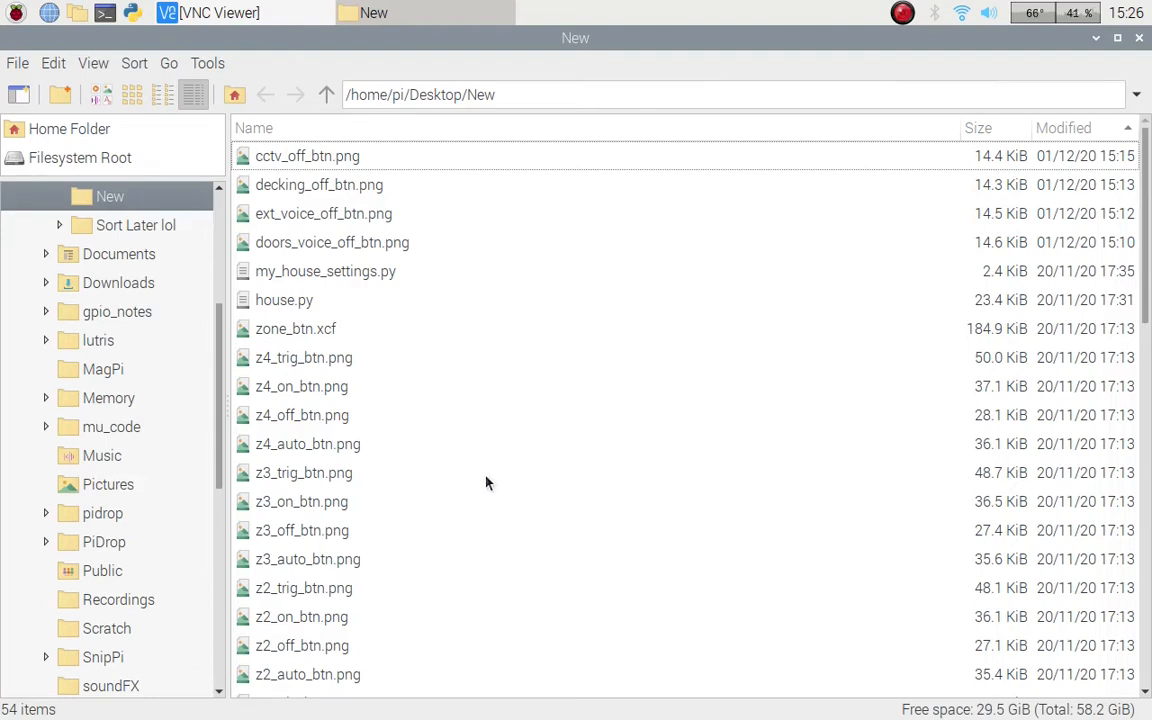
mouse_move(465, 513)
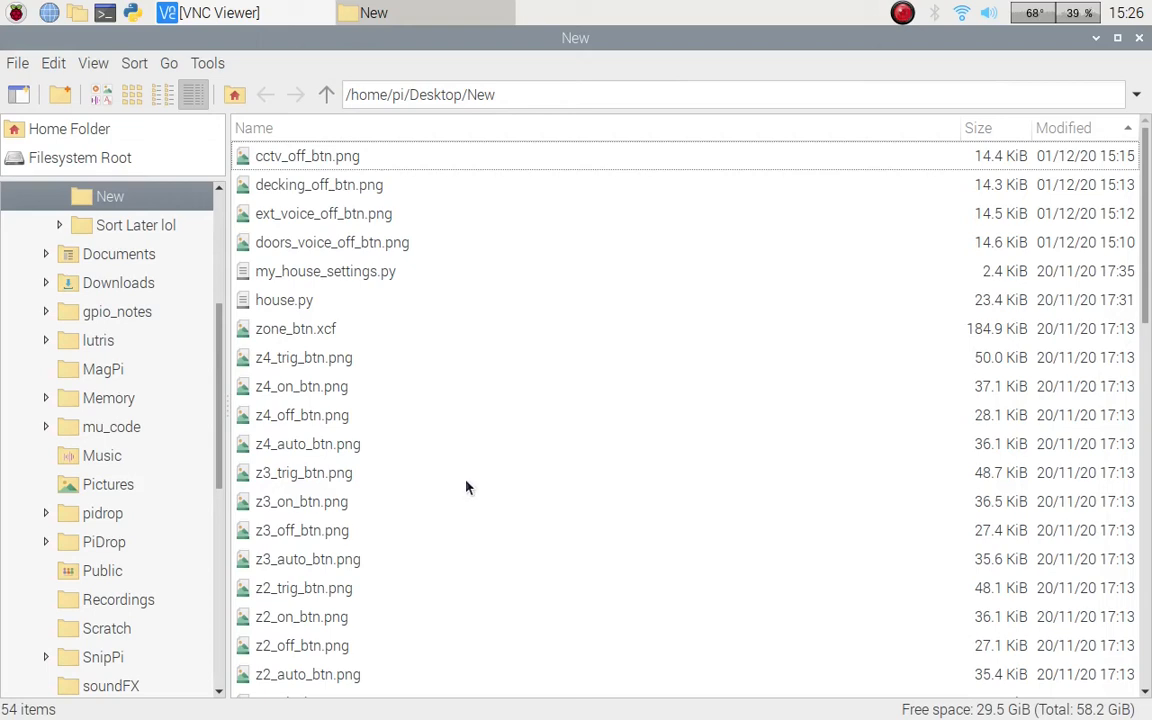
mouse_move(335, 433)
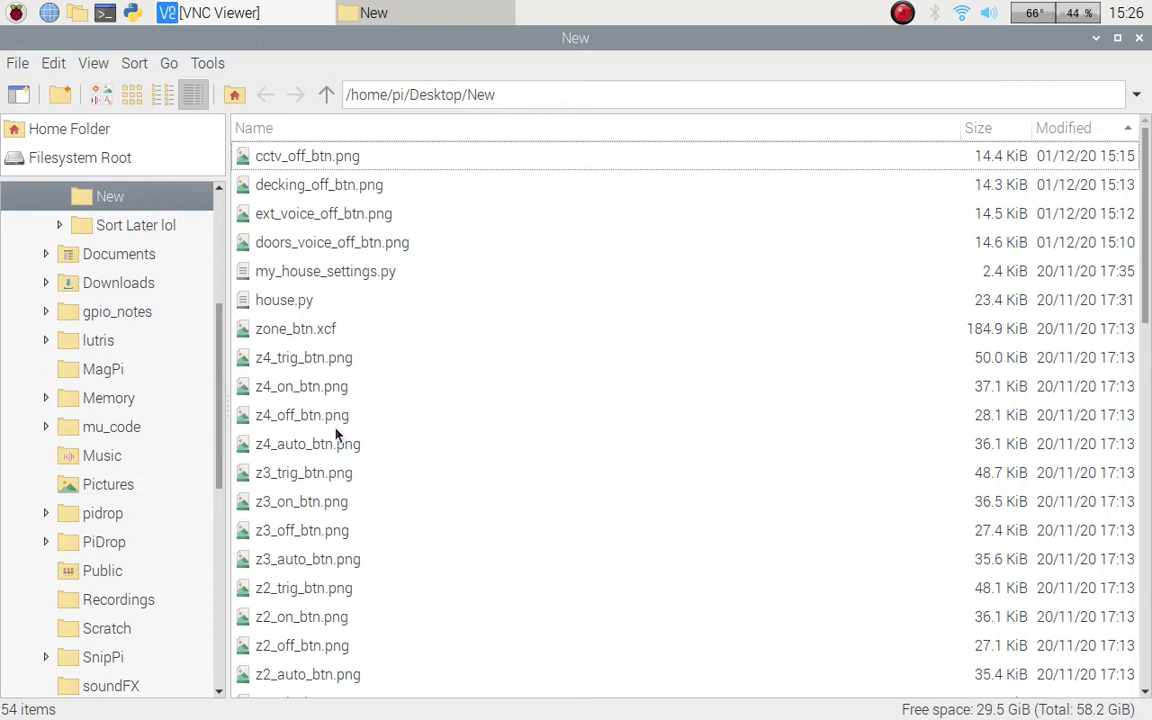
right_click(296, 328)
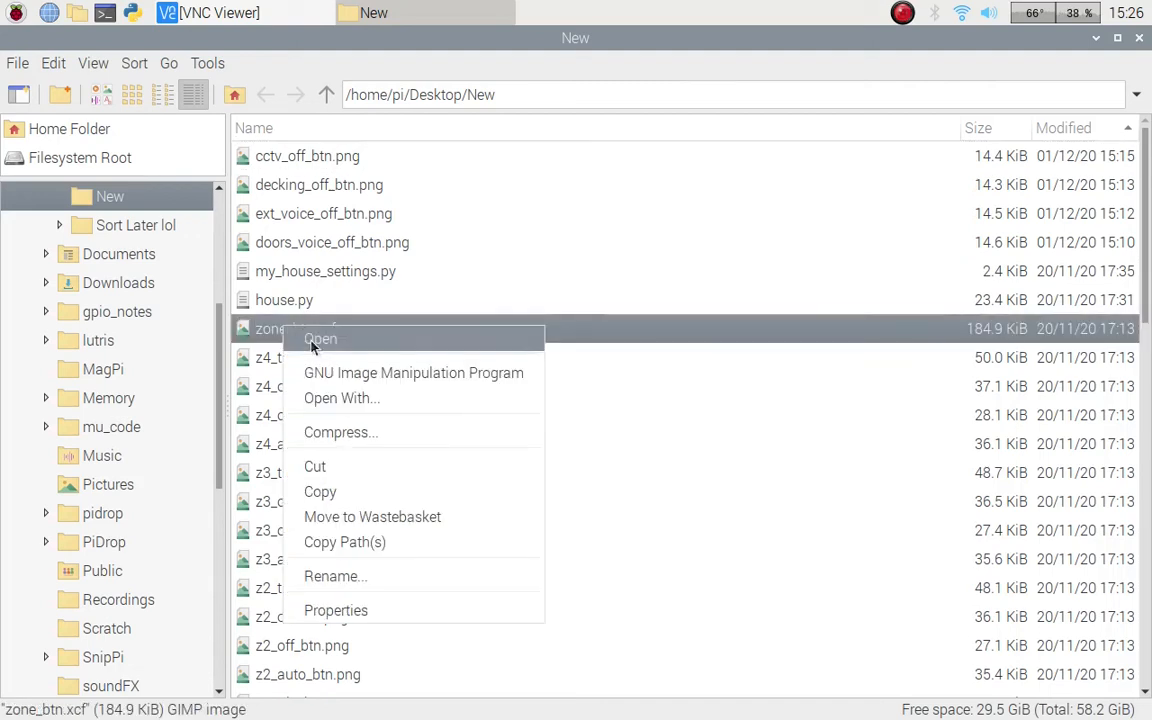
mouse_move(413, 372)
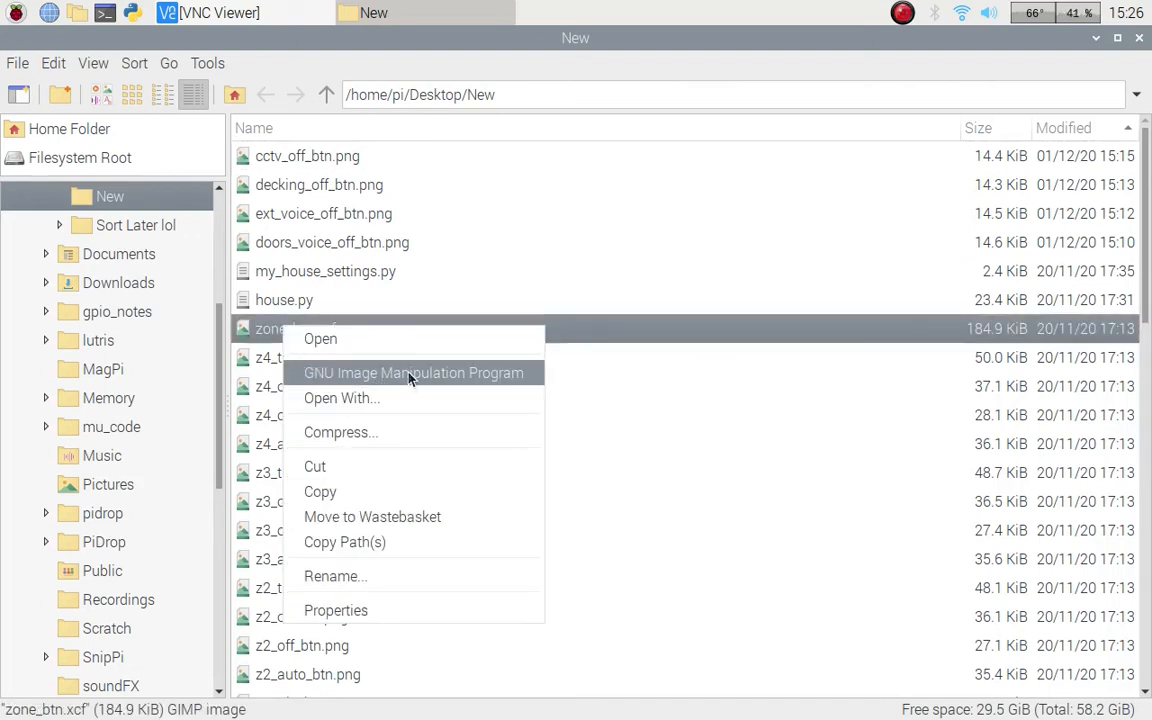
click(413, 372)
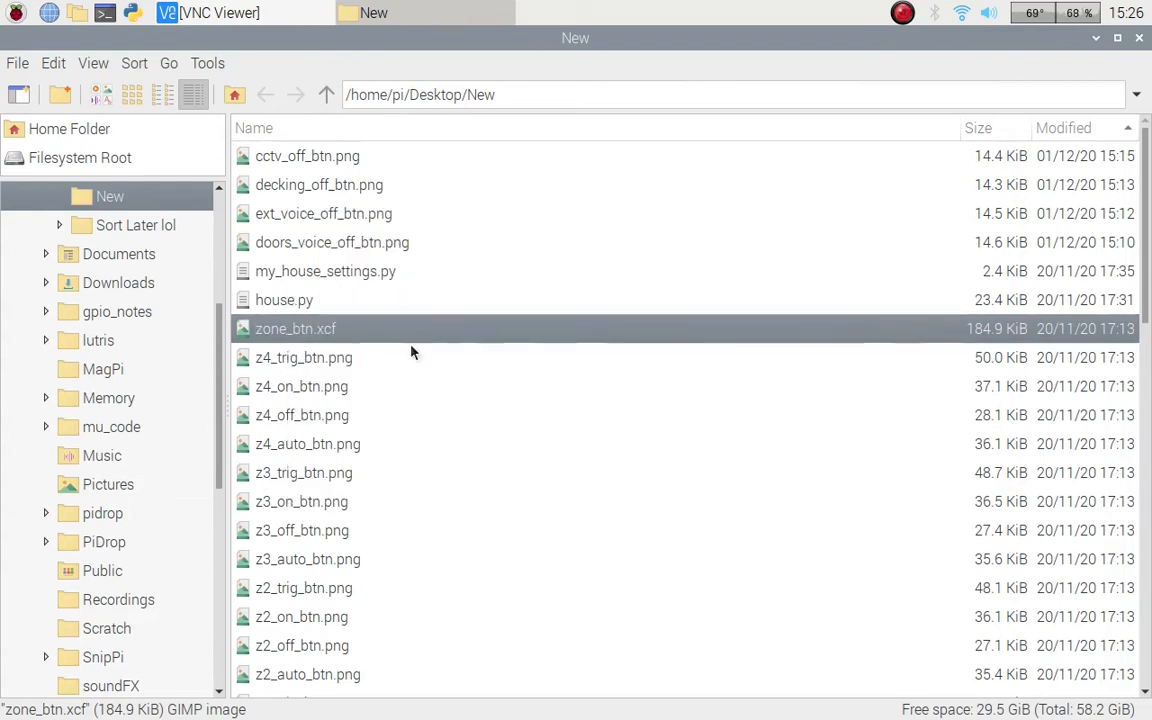
Step: Hide the green Layer #1, show the dark grey Layer #2, and select Layer #3
double_click(295, 328)
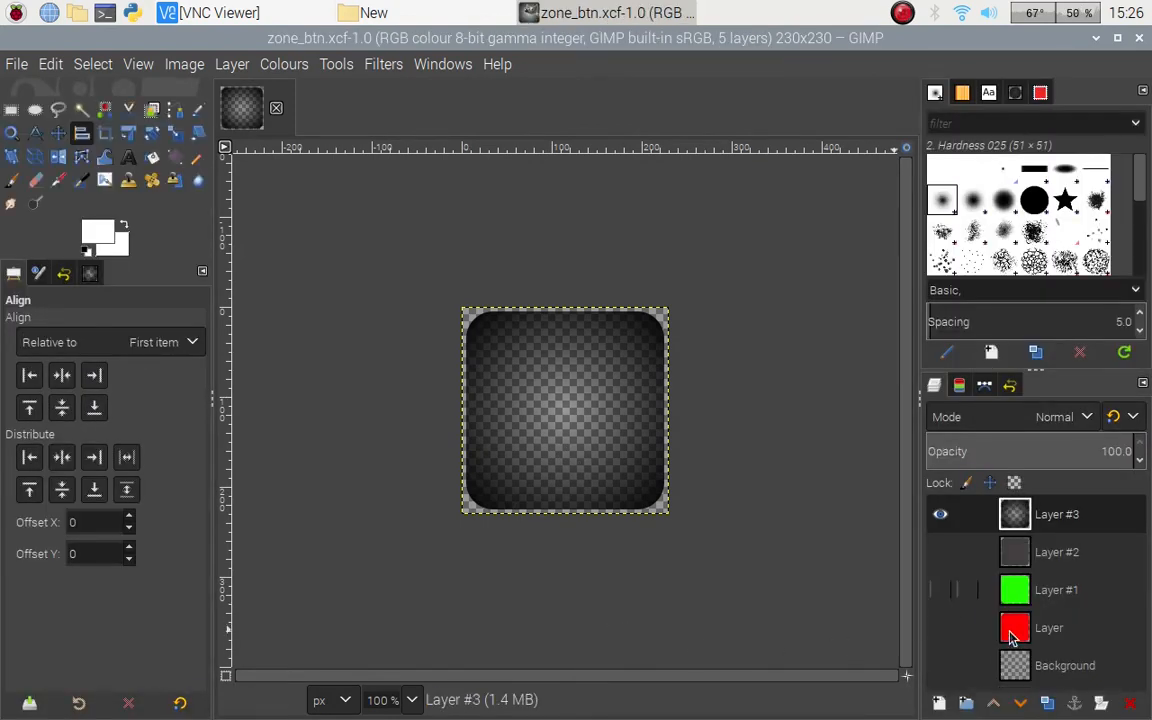
mouse_move(1018, 637)
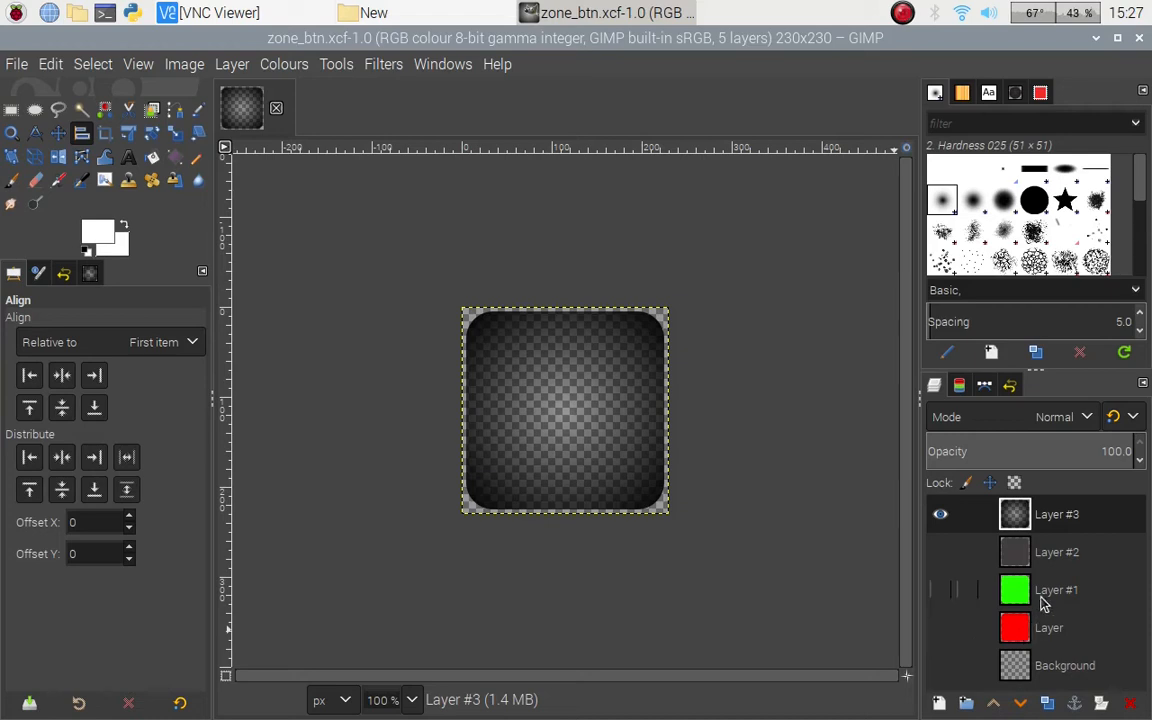
click(939, 628)
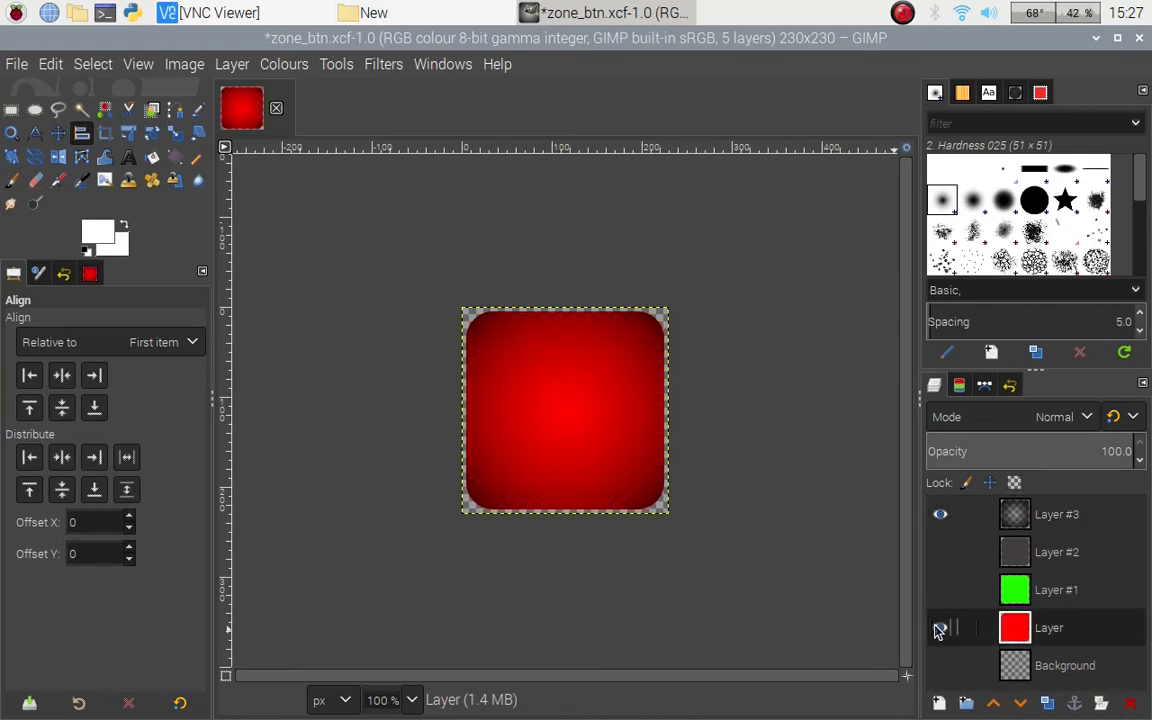
click(939, 627)
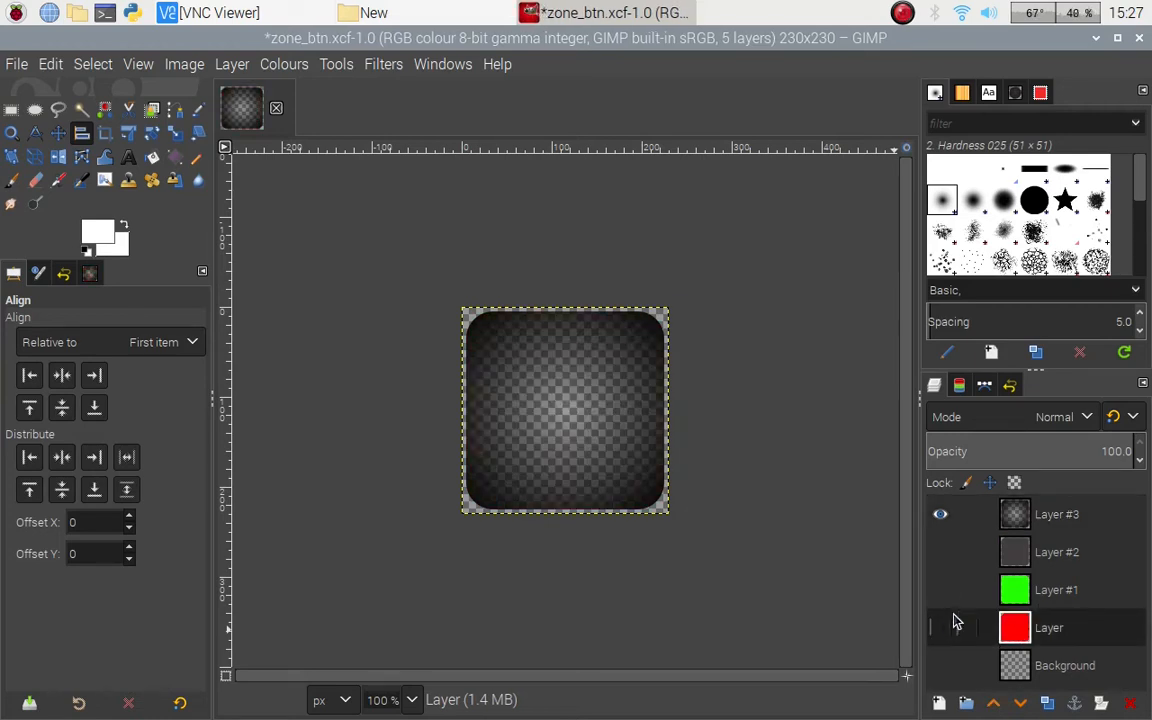
click(939, 589)
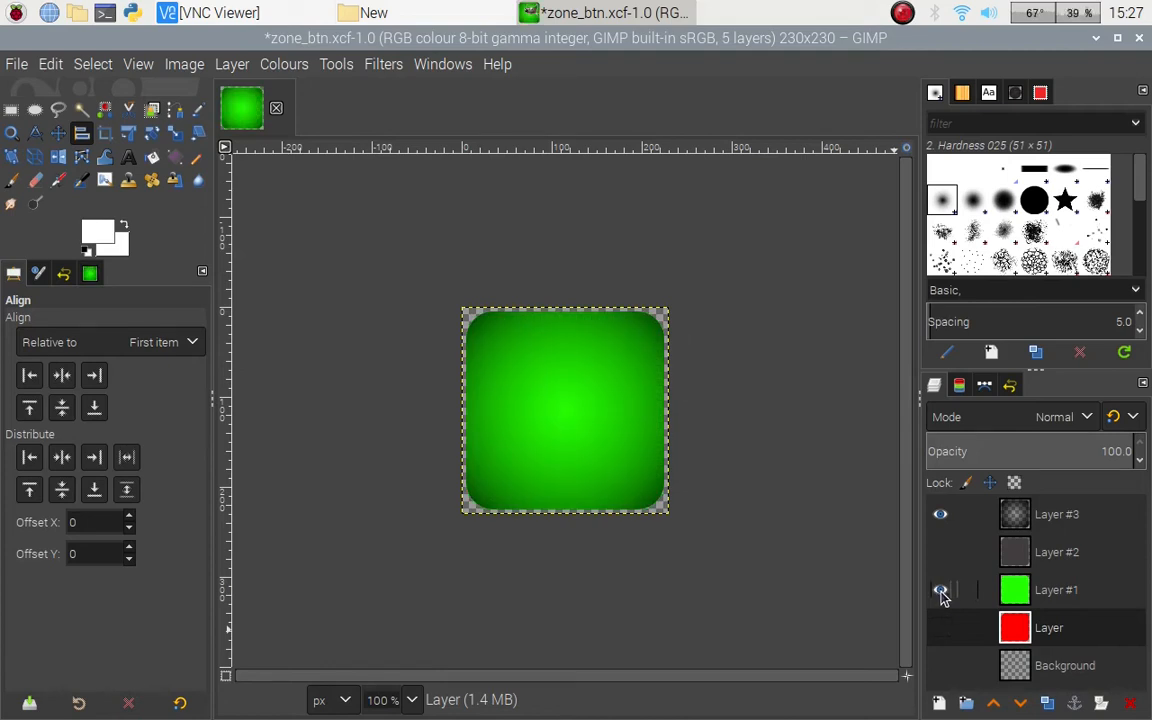
click(940, 590)
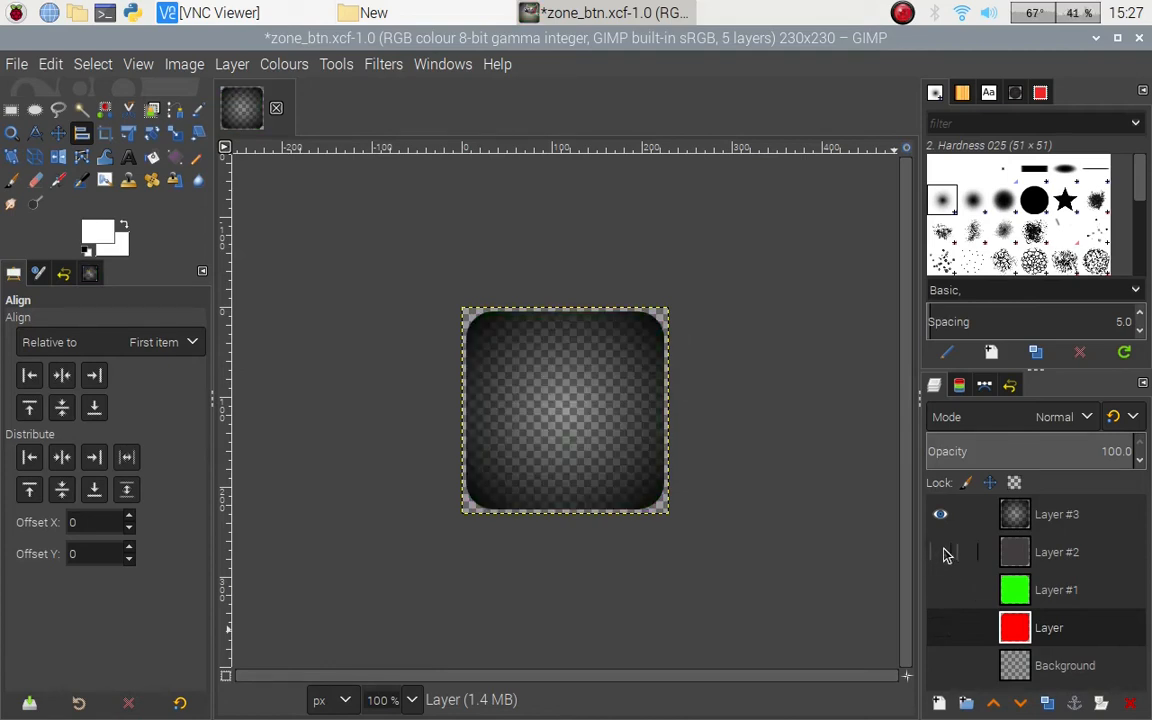
click(940, 551)
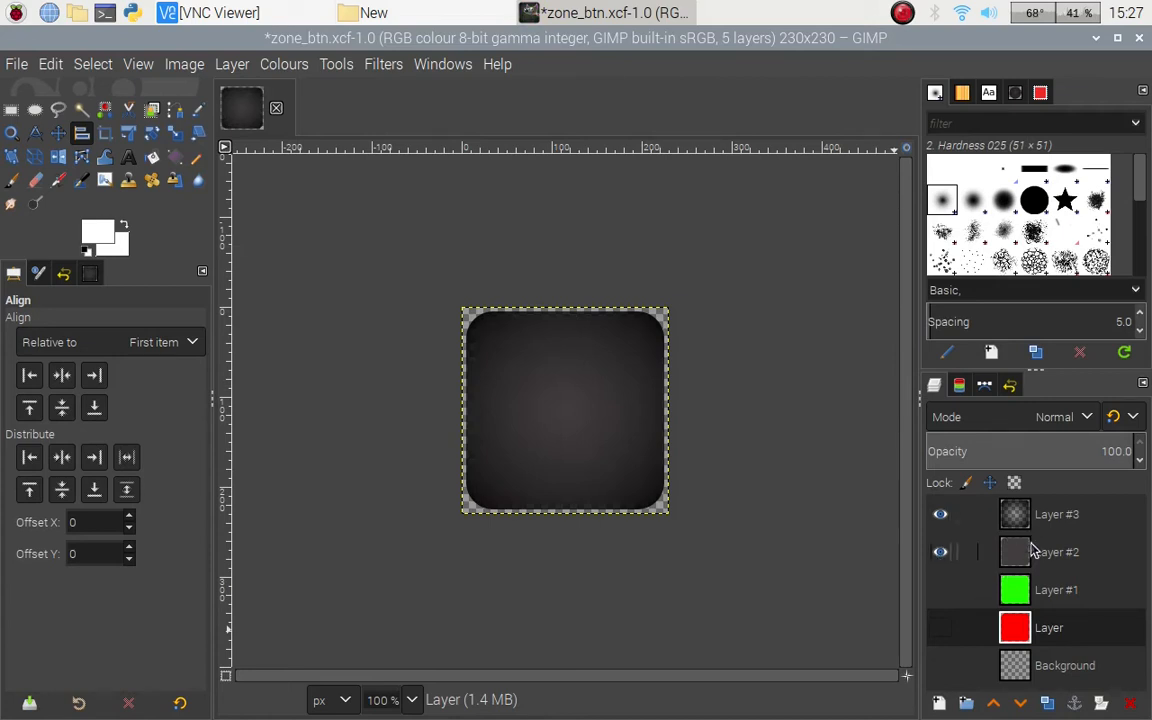
click(1057, 513)
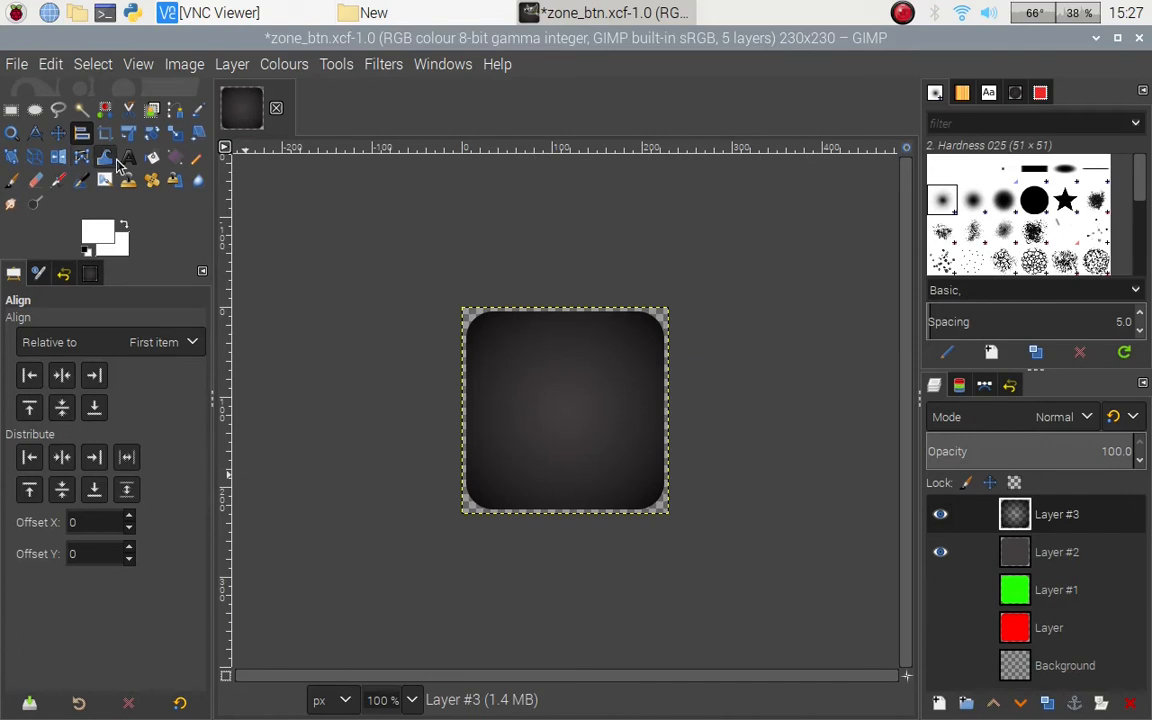
mouse_move(129, 160)
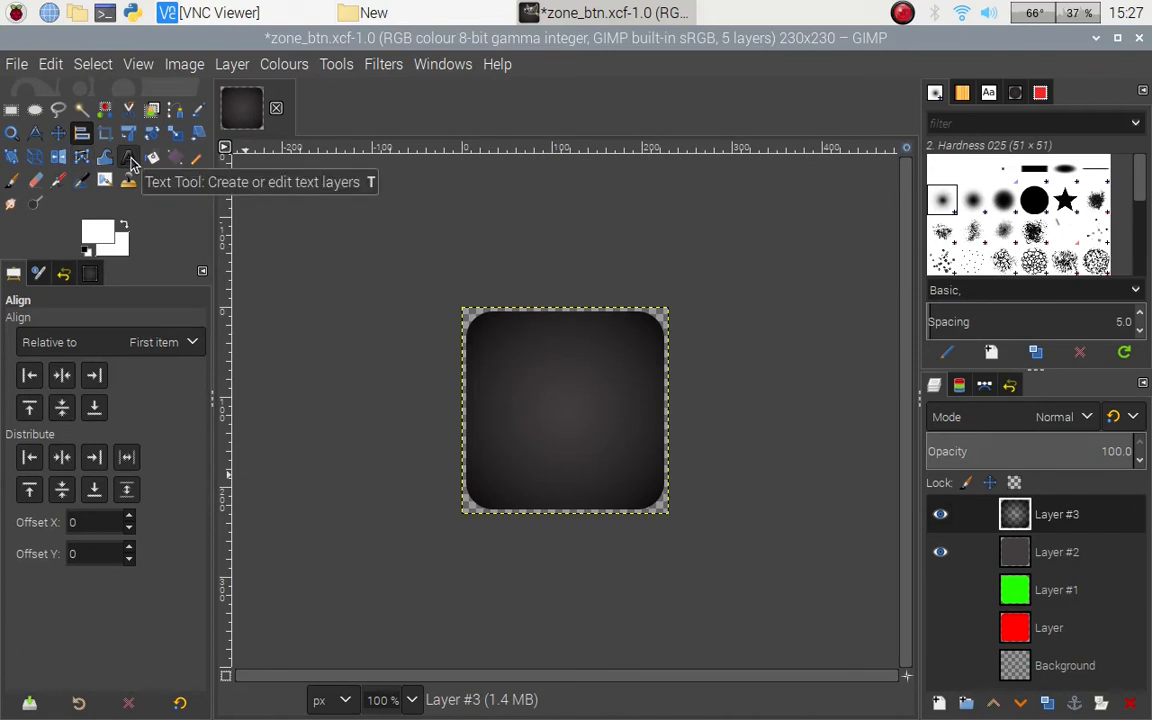
Step: Pick the Text Tool and bring the New folder file manager to the front
click(128, 157)
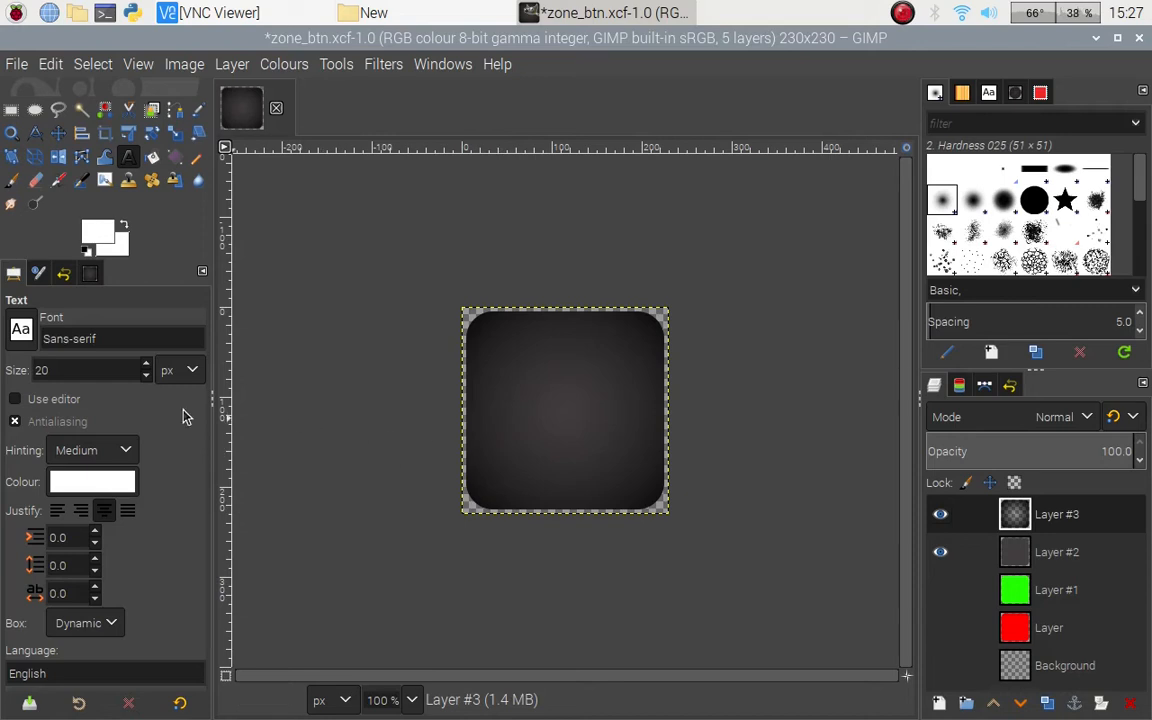
mouse_move(519, 475)
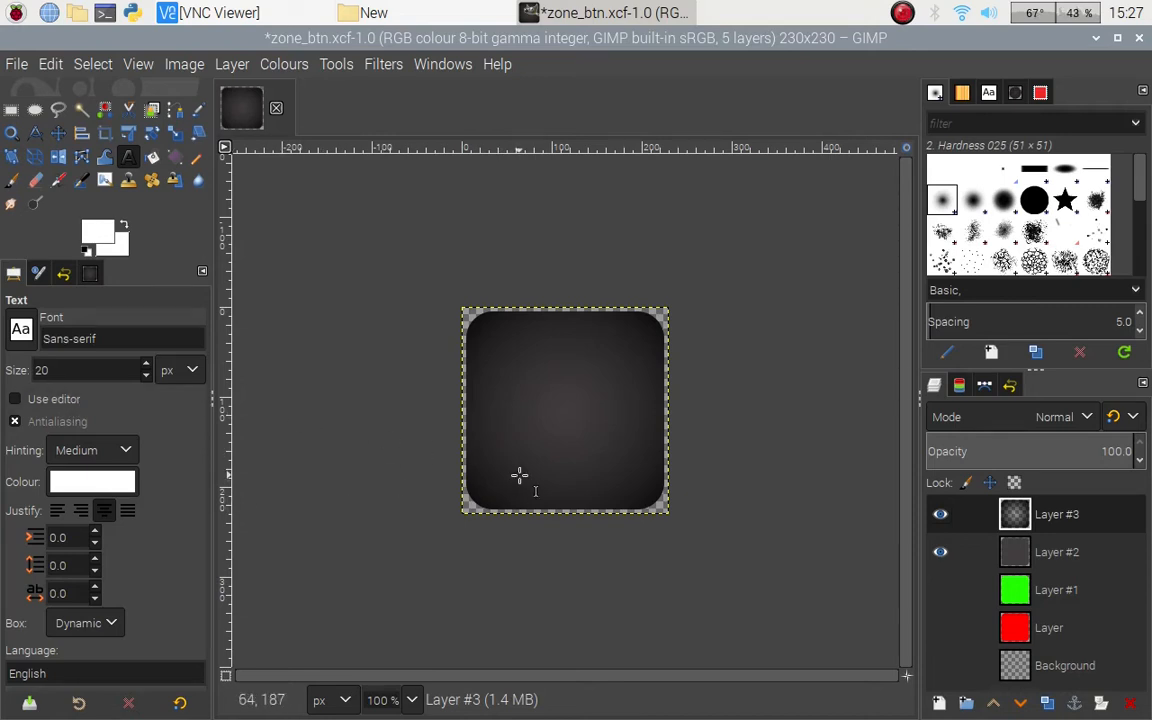
click(374, 12)
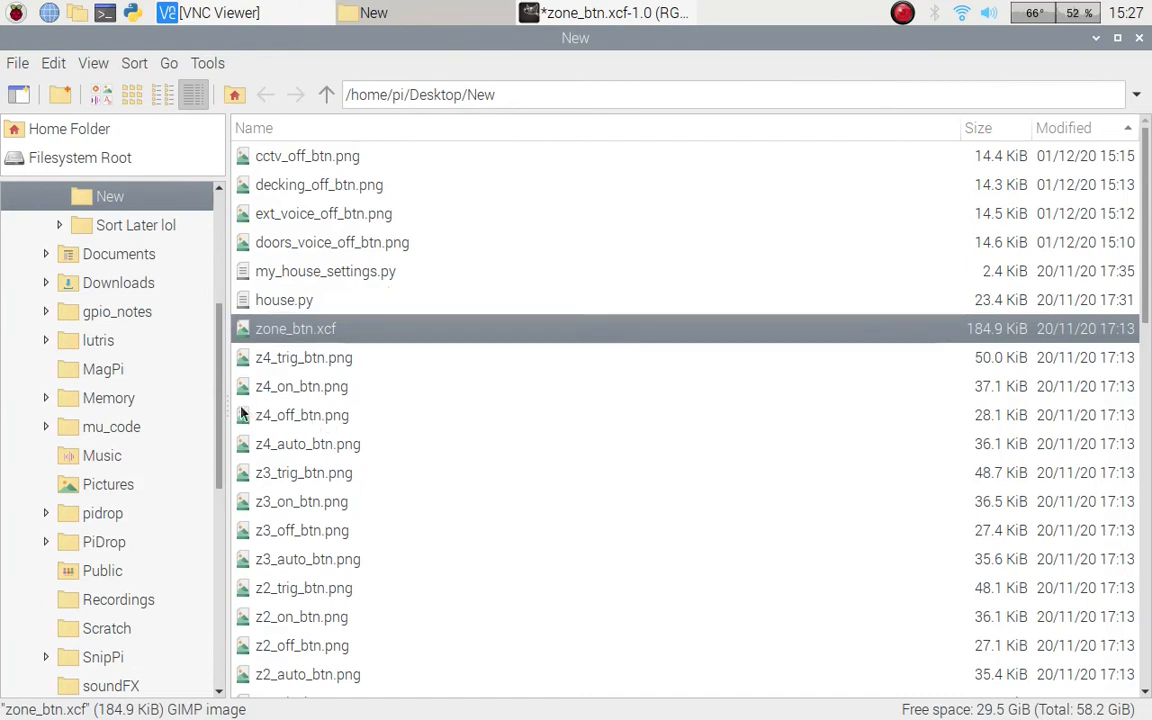
Step: Open z4_off_btn.png in Image Viewer to view the existing ZONE 4 GARAGE OFF button
double_click(302, 415)
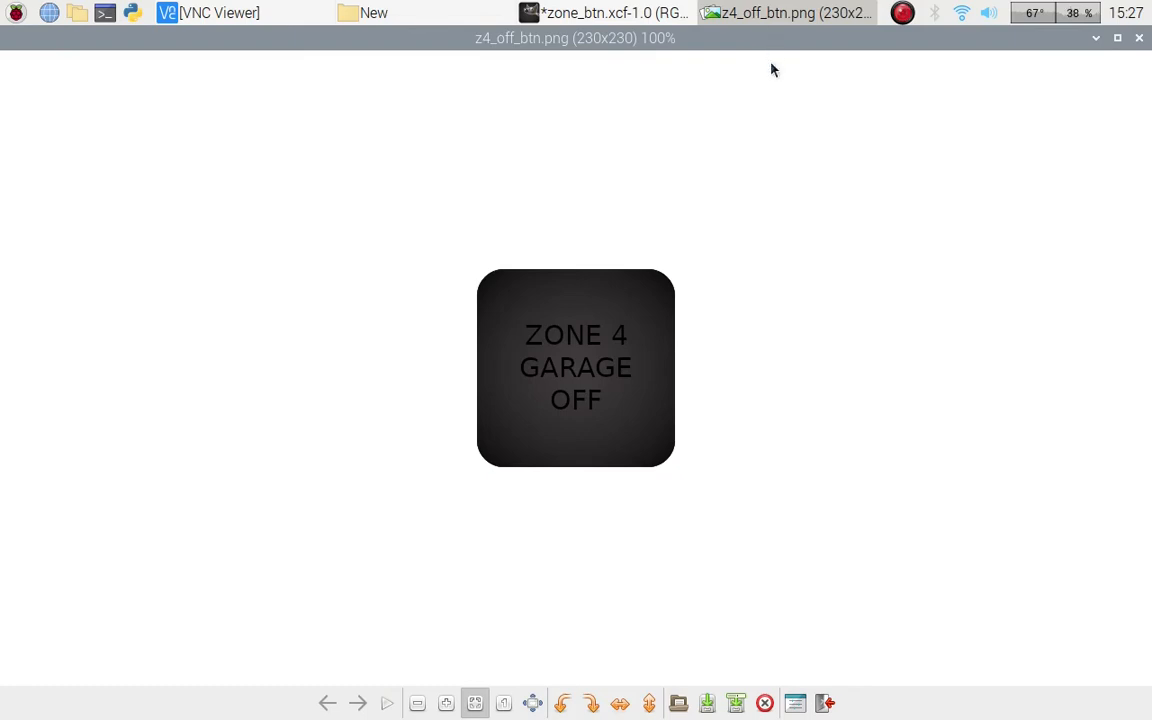
mouse_move(765, 295)
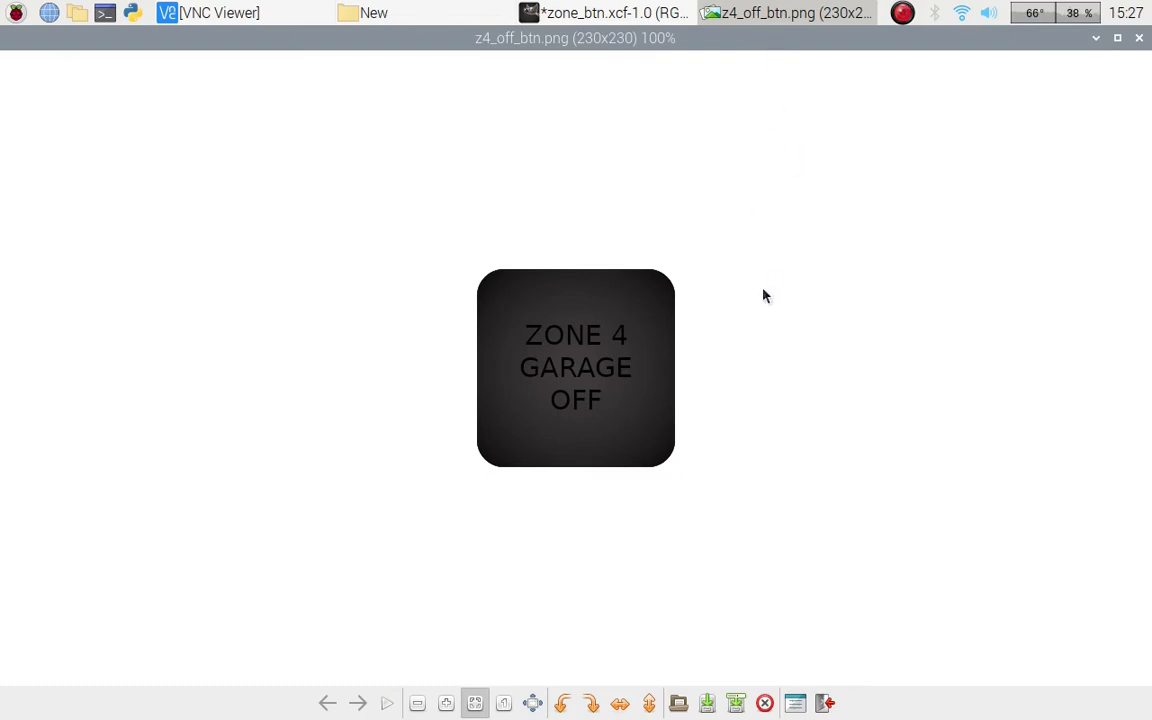
mouse_move(572, 366)
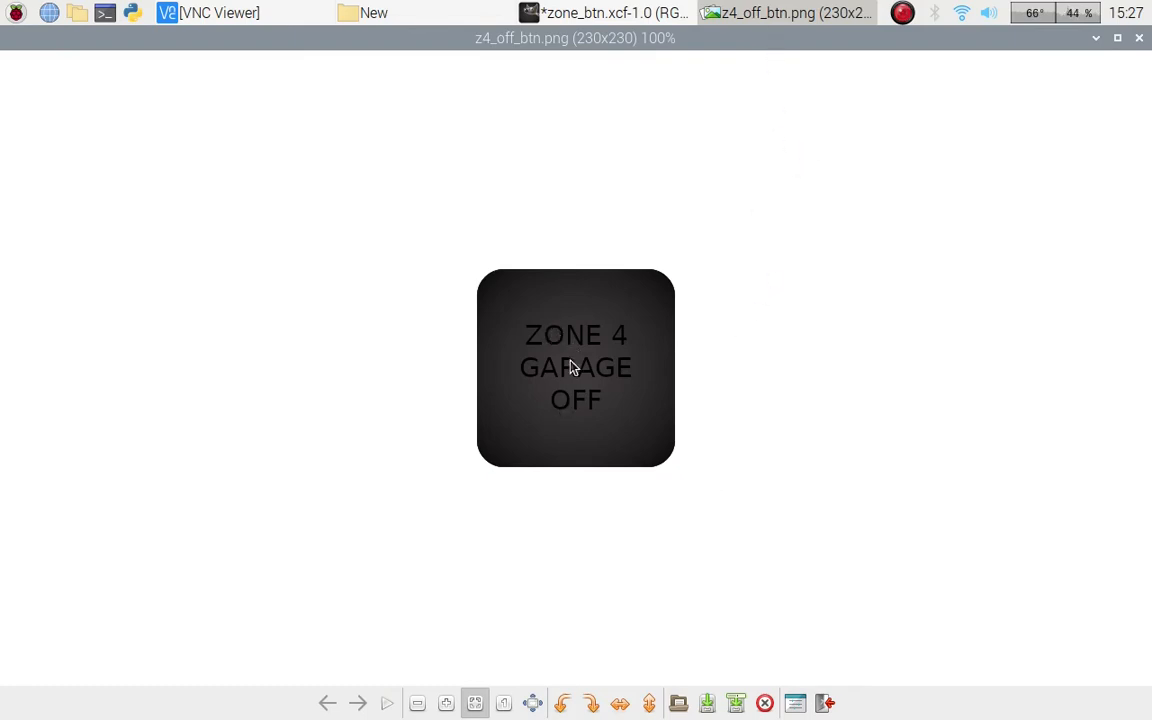
mouse_move(548, 441)
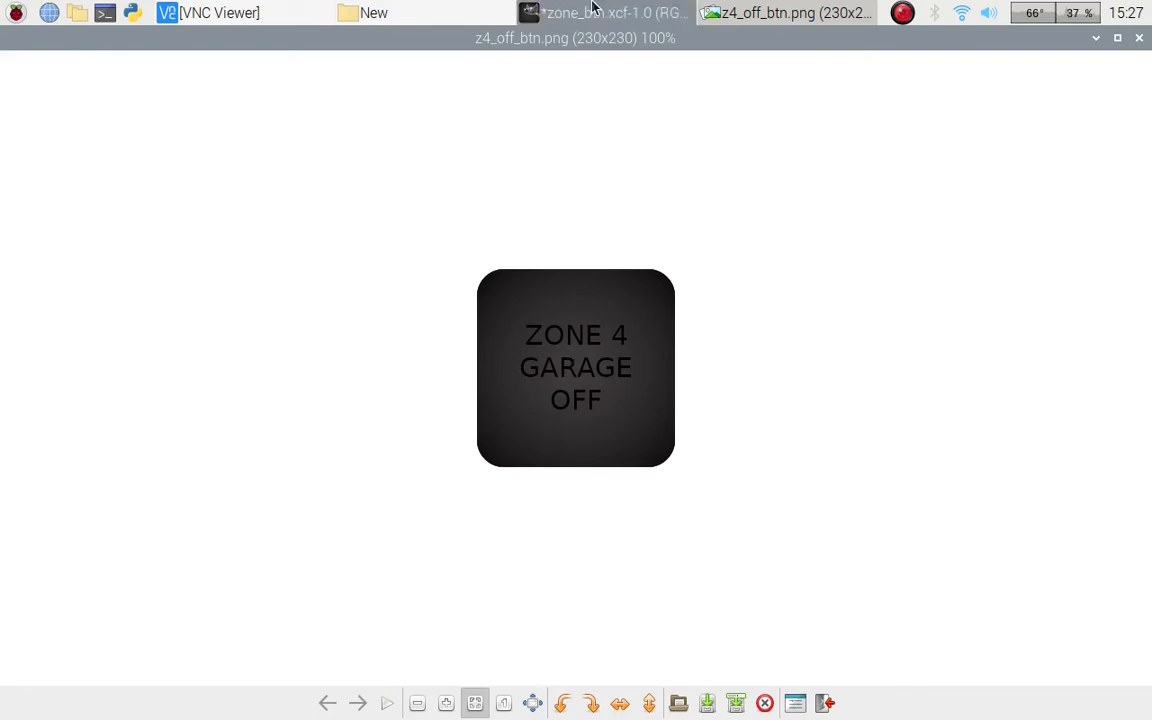
Step: Add a white three-line text layer 'ZONE 4 / GARAGE / OFF', checking the old PNG's wording
click(600, 13)
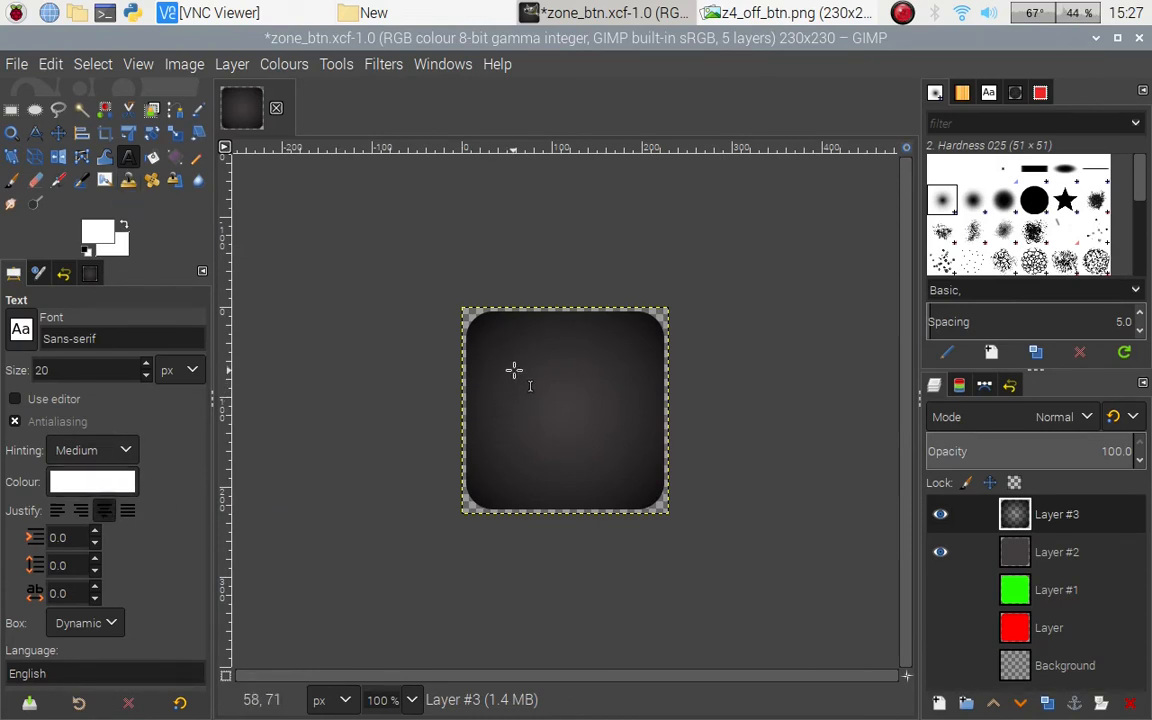
click(513, 370)
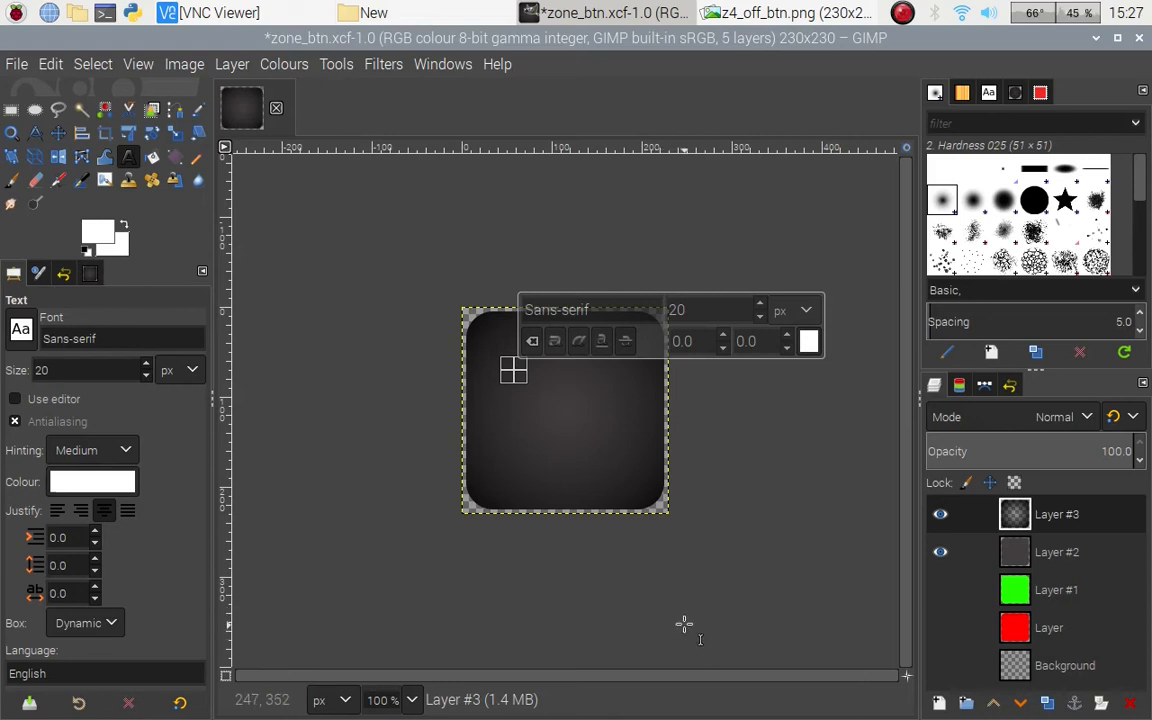
text(ZONE 4)
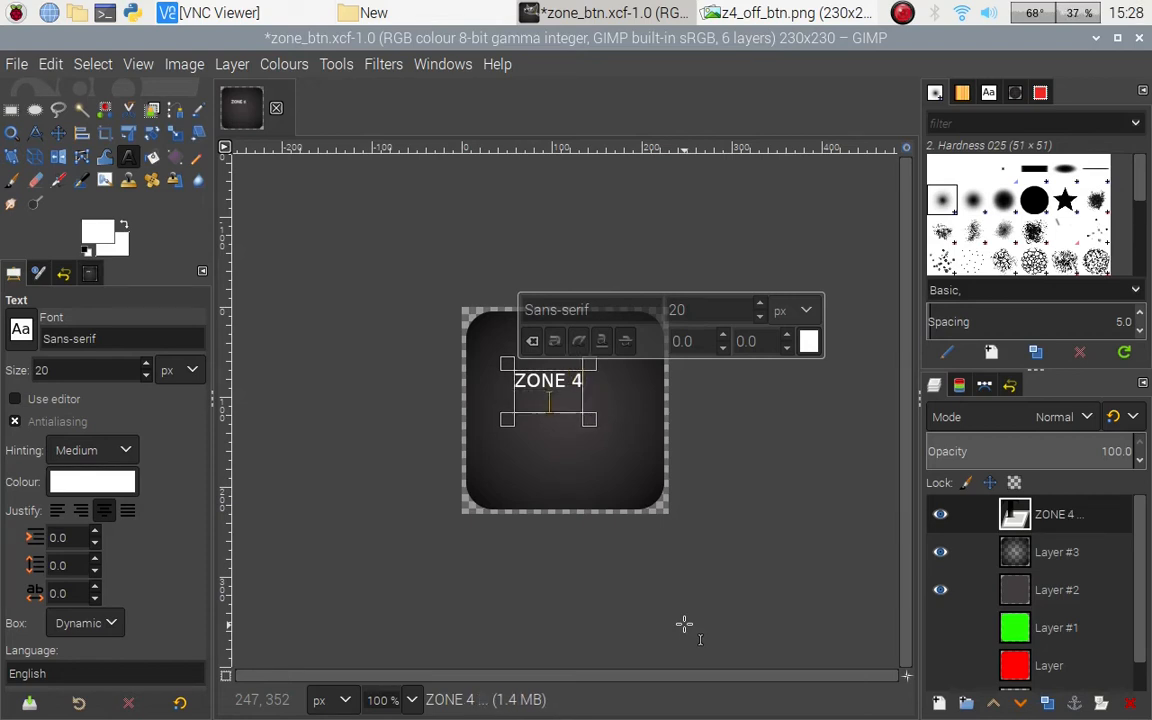
text(G)
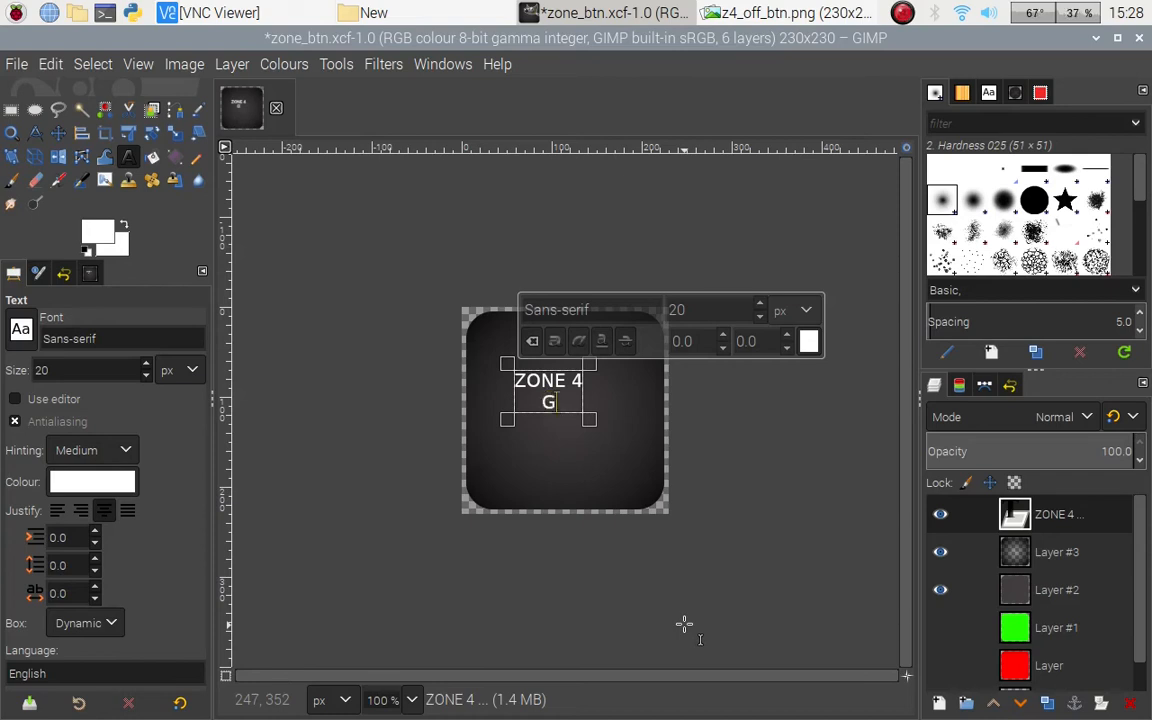
text(ARAGE)
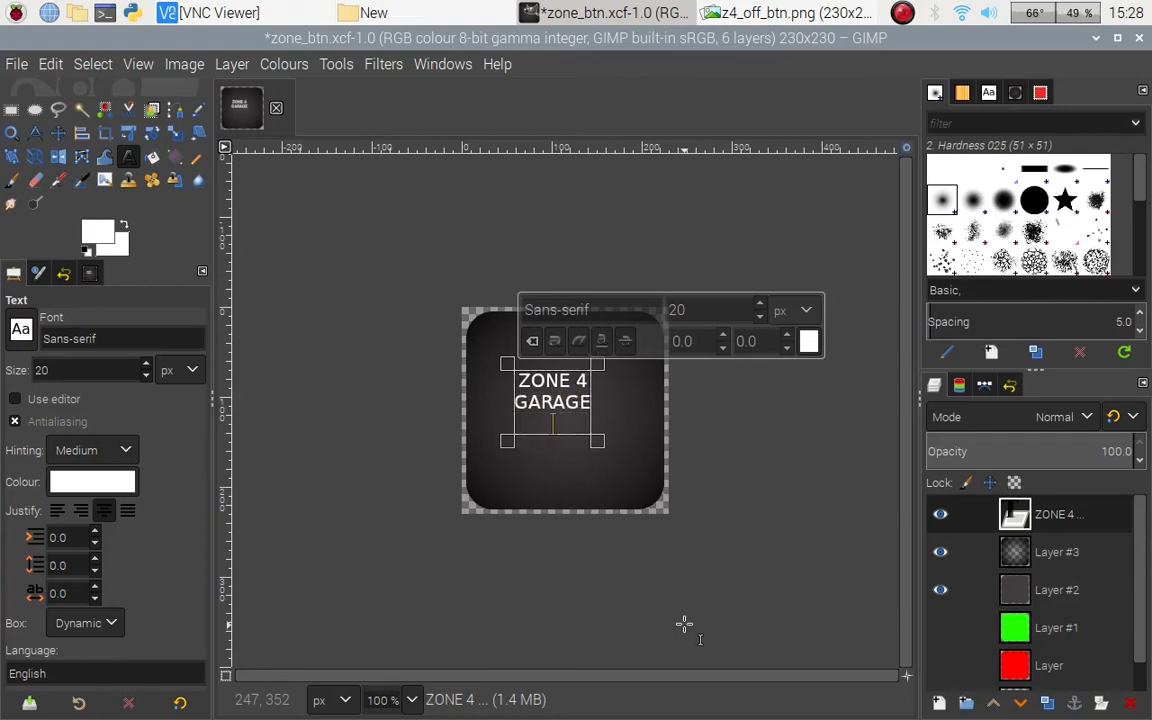
text(OFF)
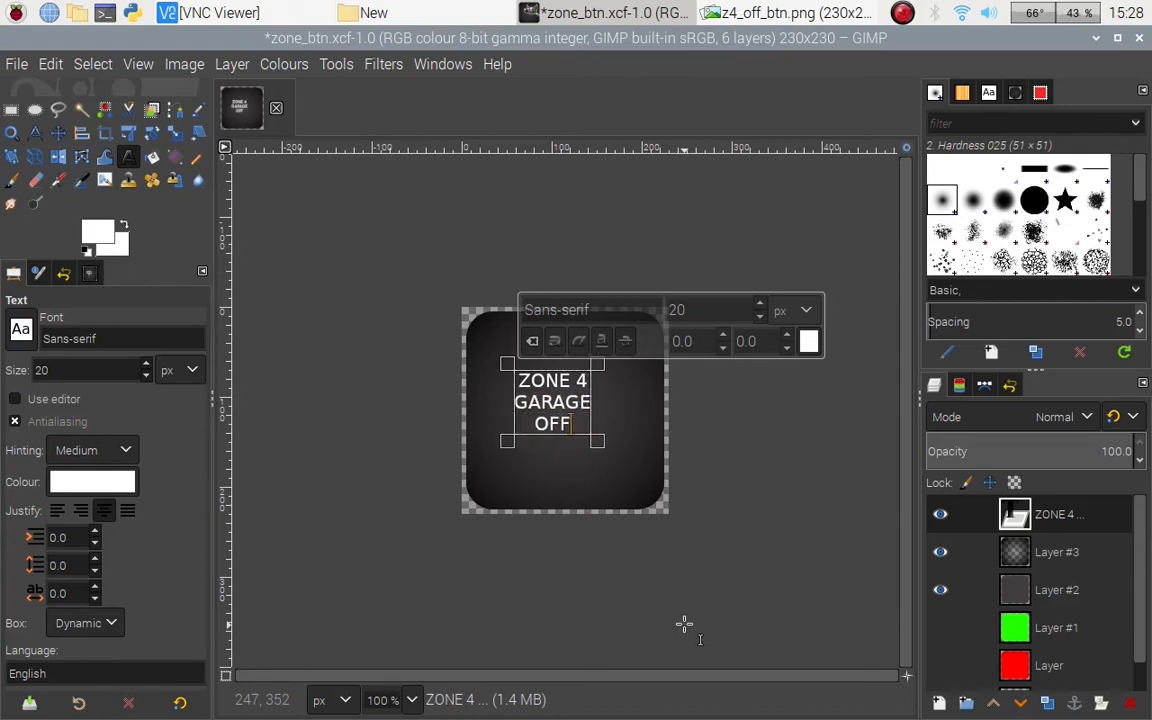
click(785, 13)
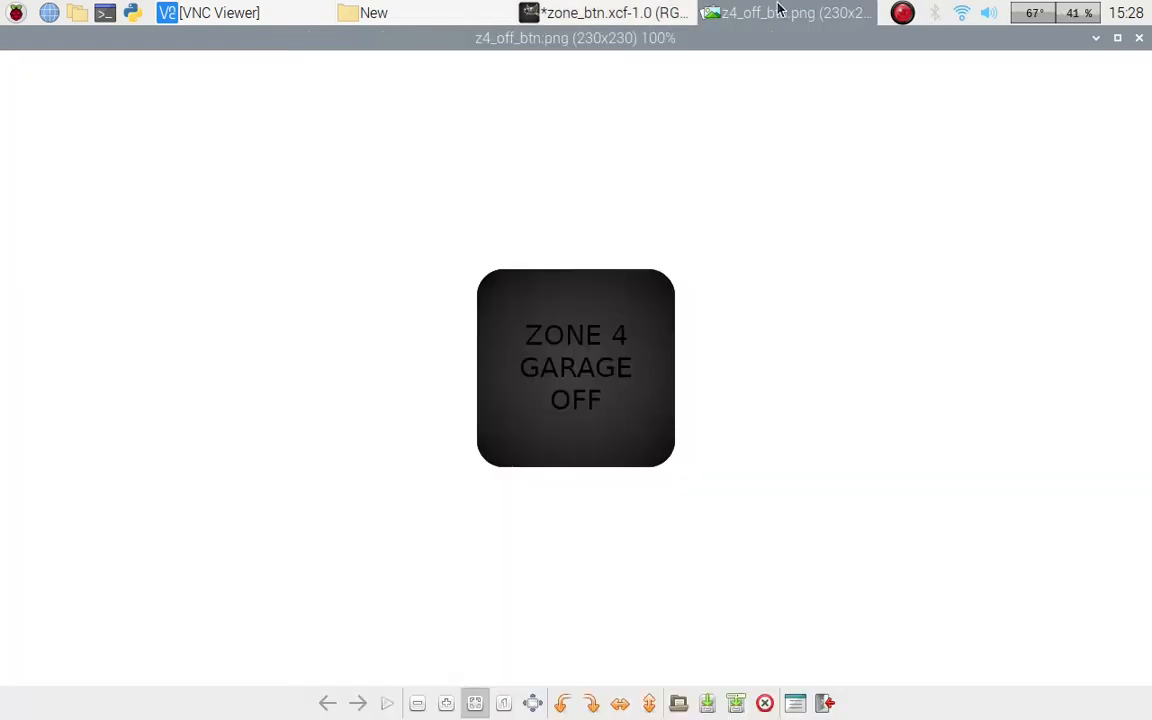
mouse_move(785, 13)
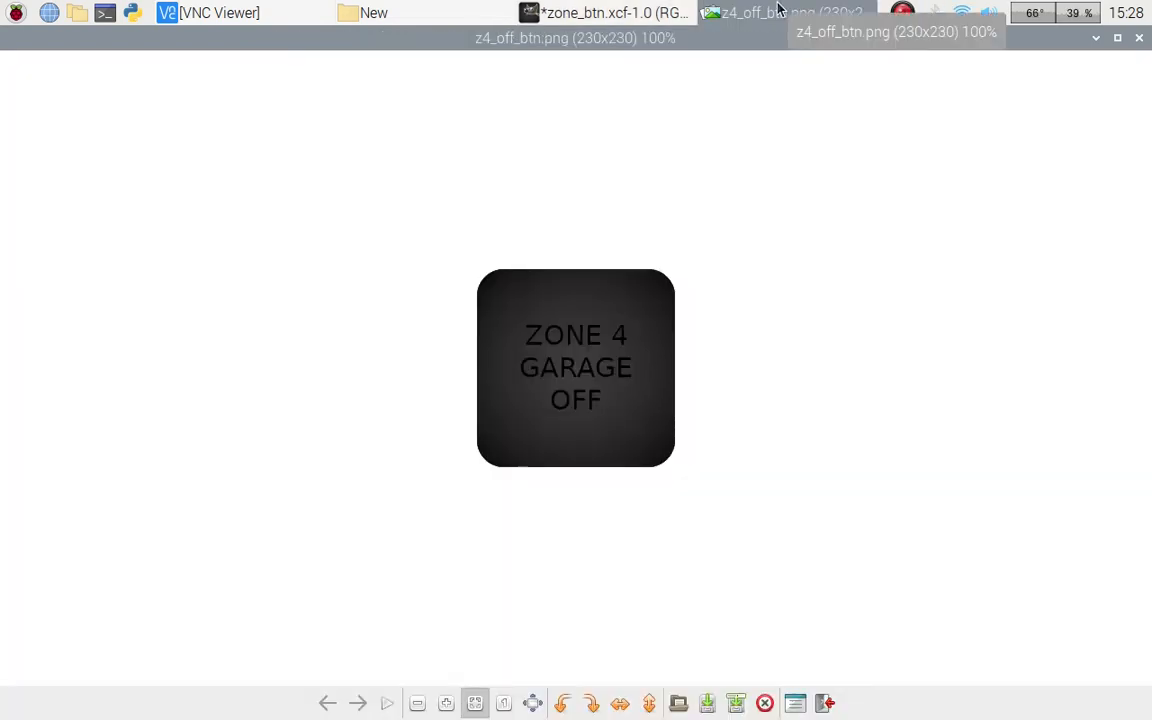
click(615, 12)
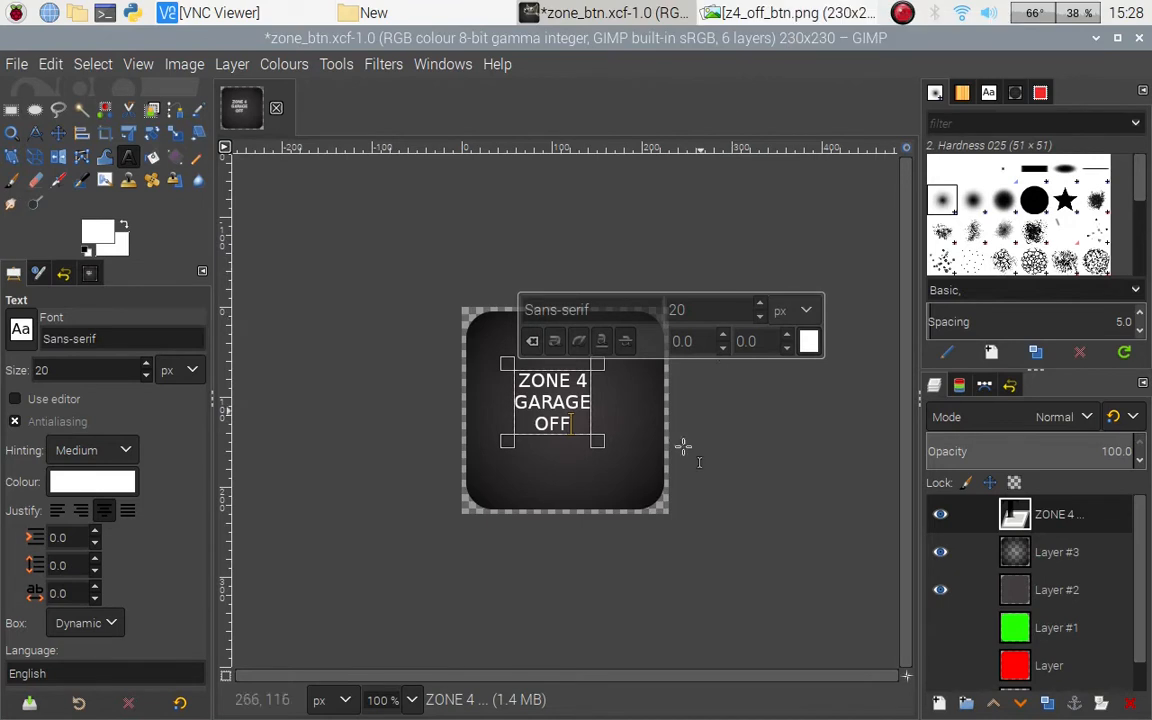
mouse_move(587, 475)
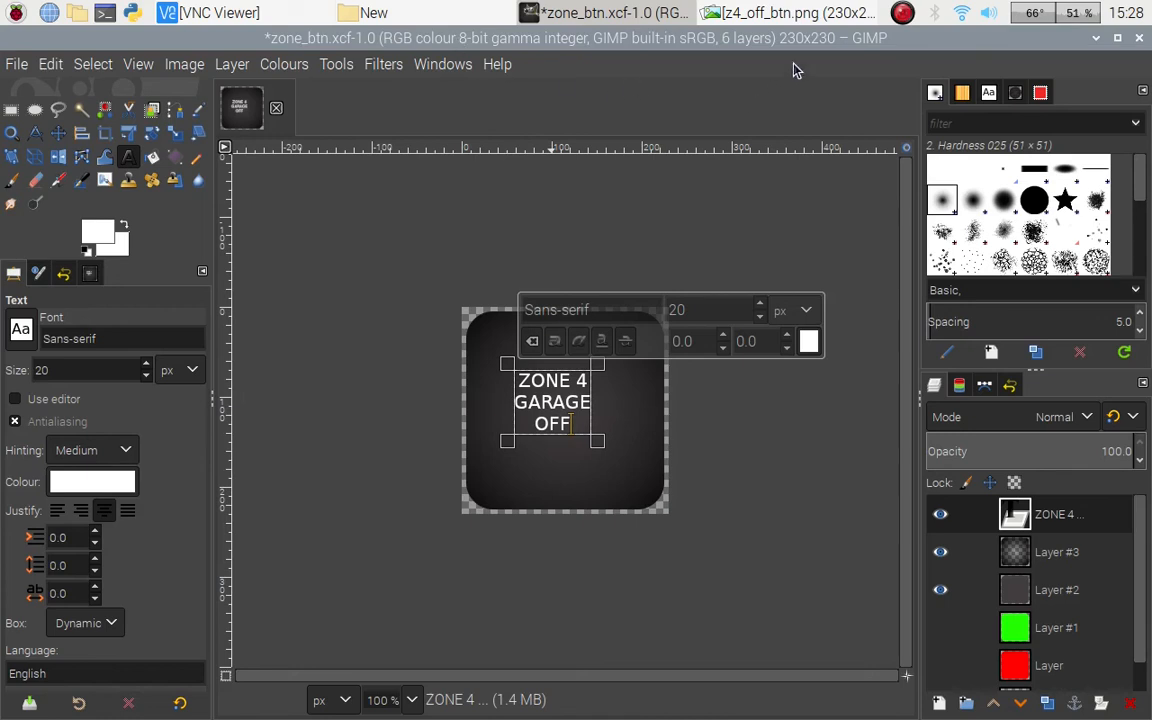
mouse_move(685, 203)
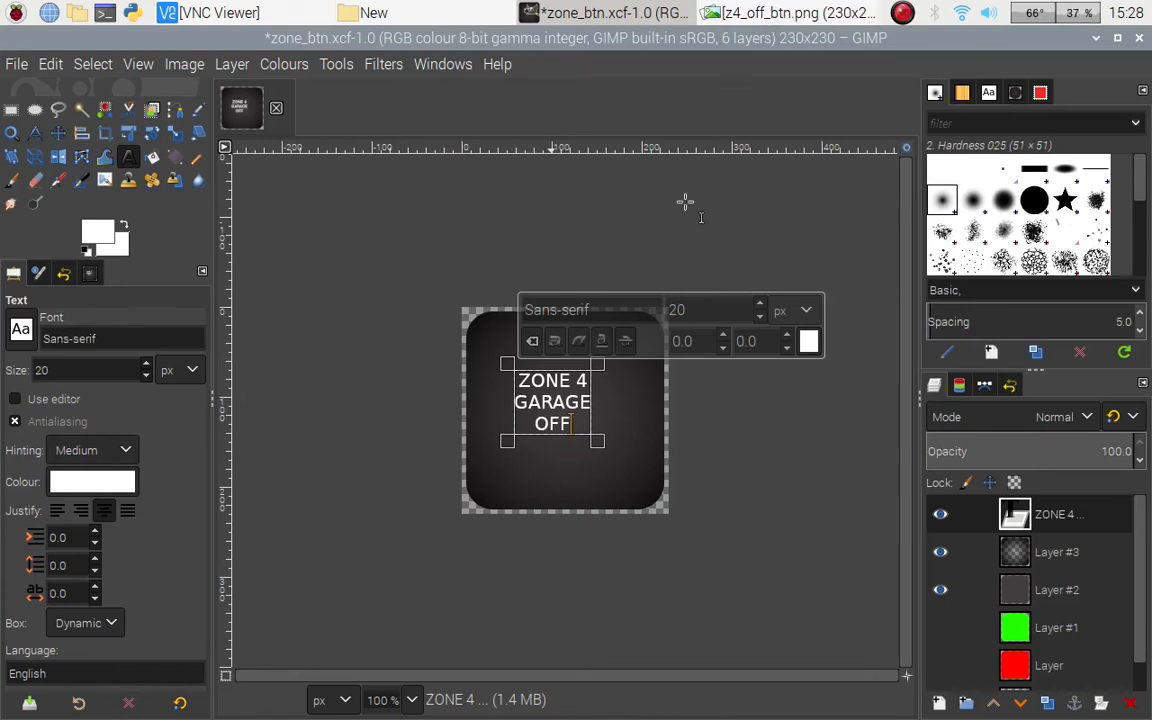
mouse_move(570, 340)
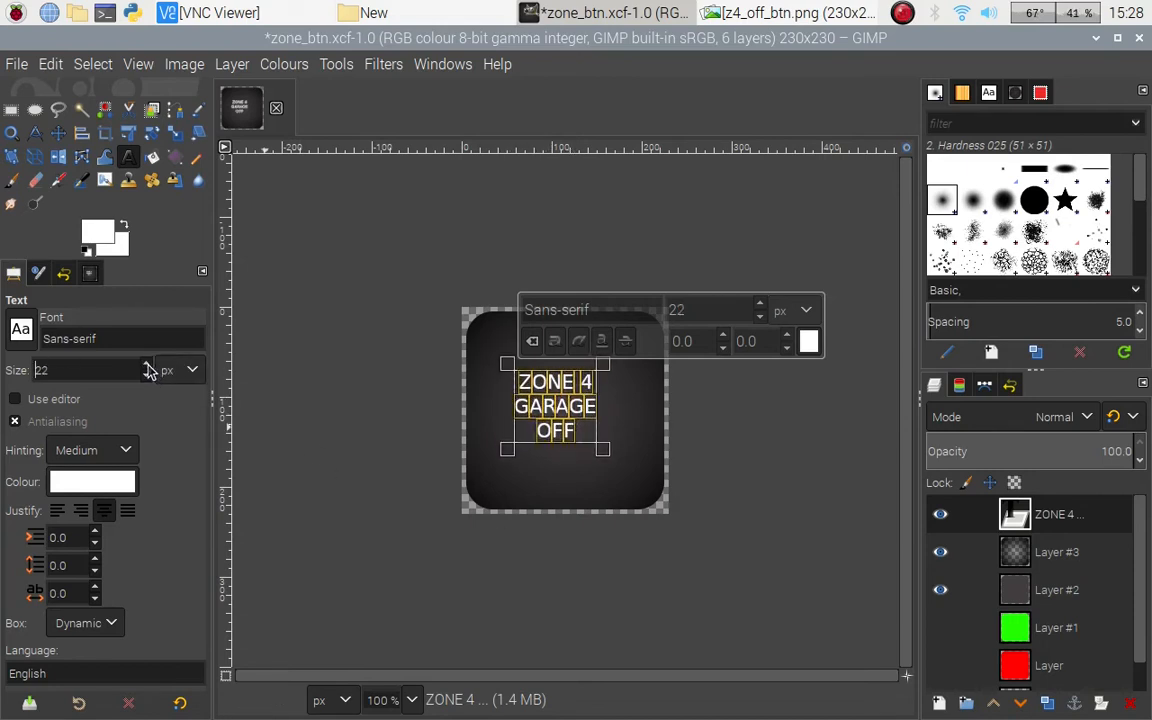
mouse_move(280, 420)
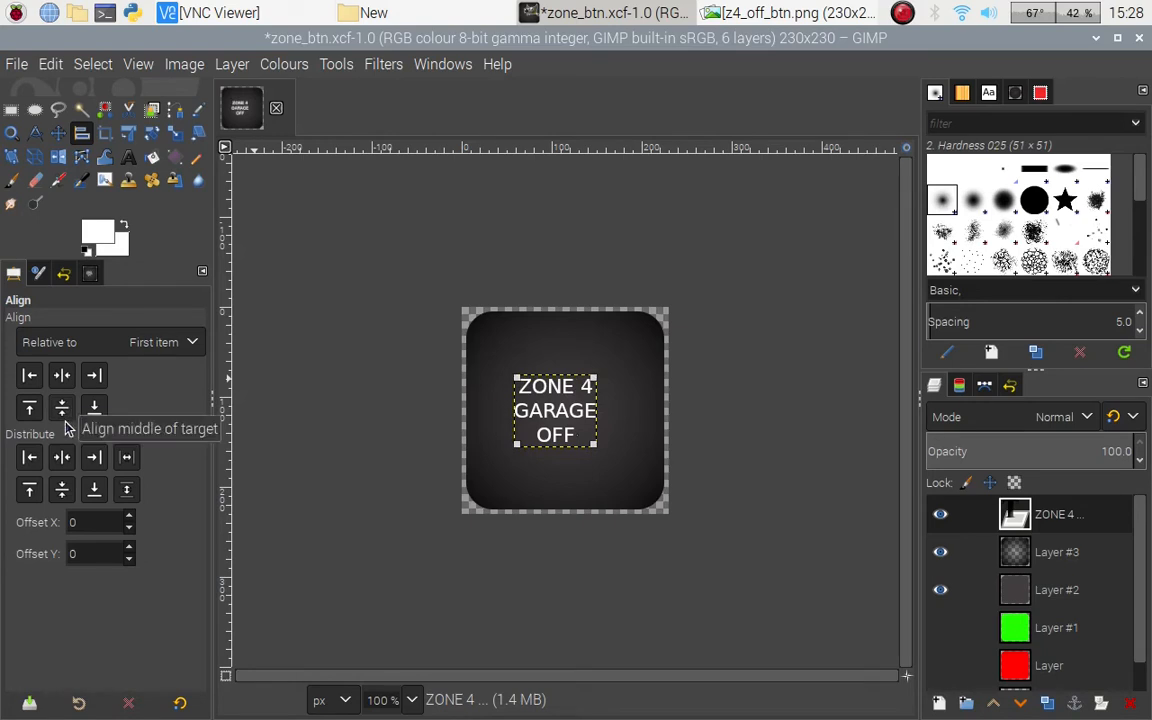
mouse_move(62, 375)
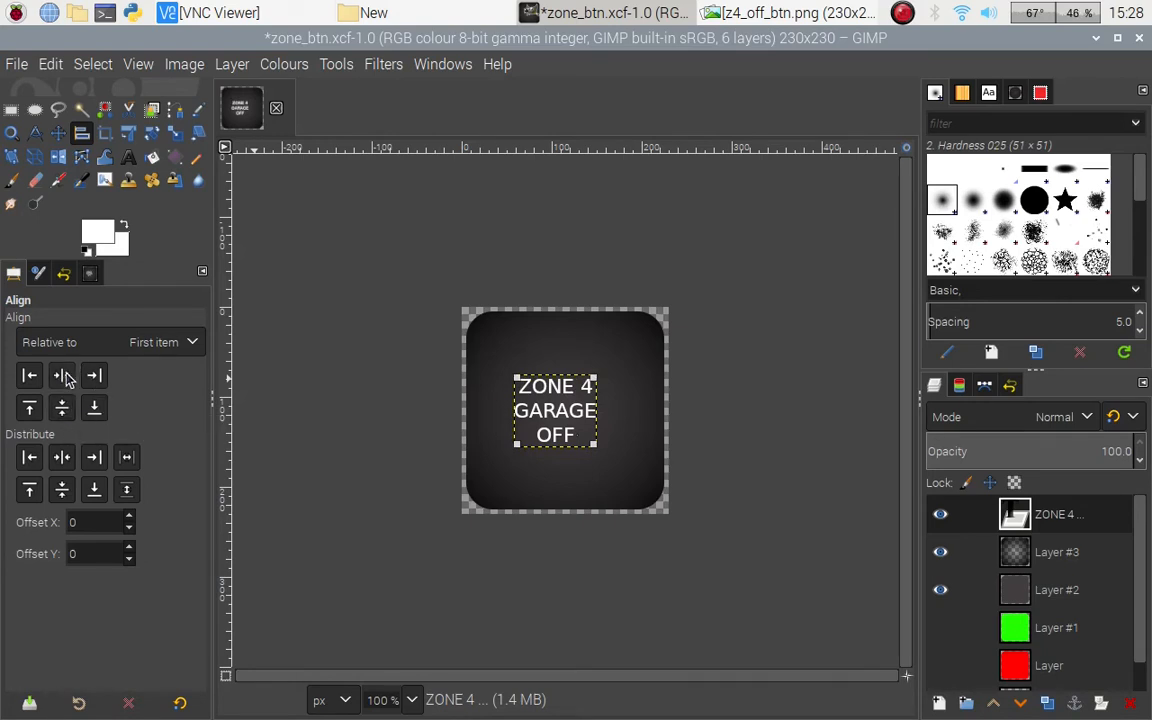
Step: Enlarge the label to 22 px and centre it on the button with the Align tool
click(61, 375)
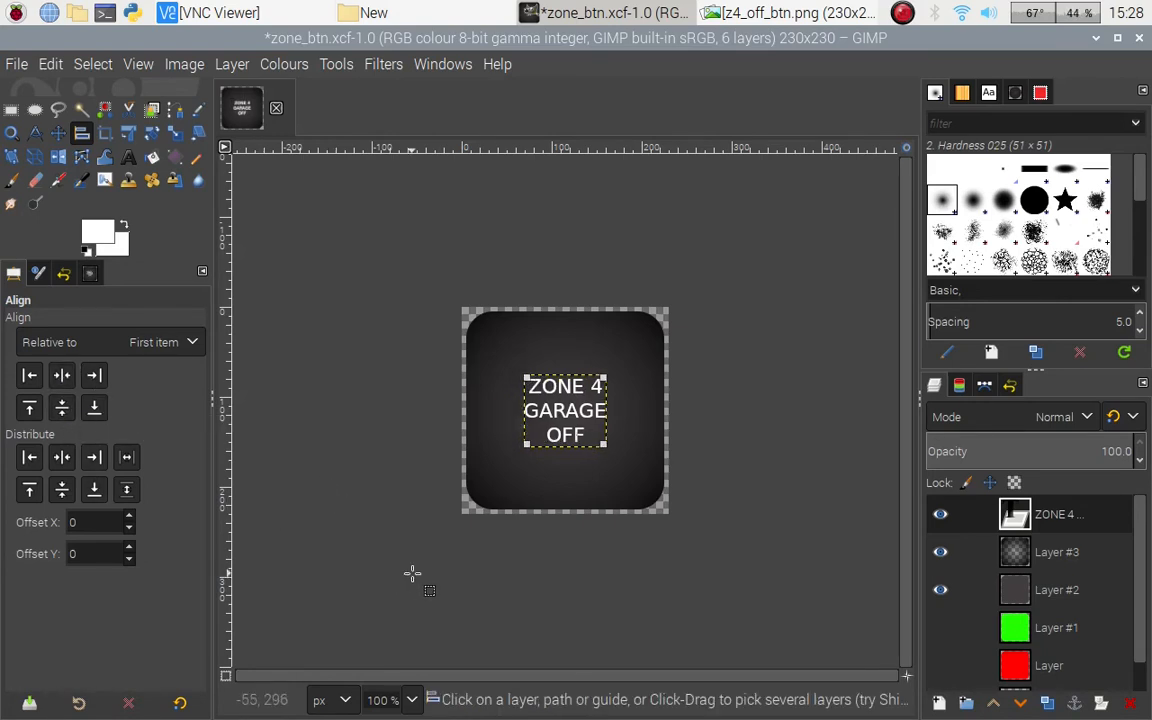
mouse_move(411, 338)
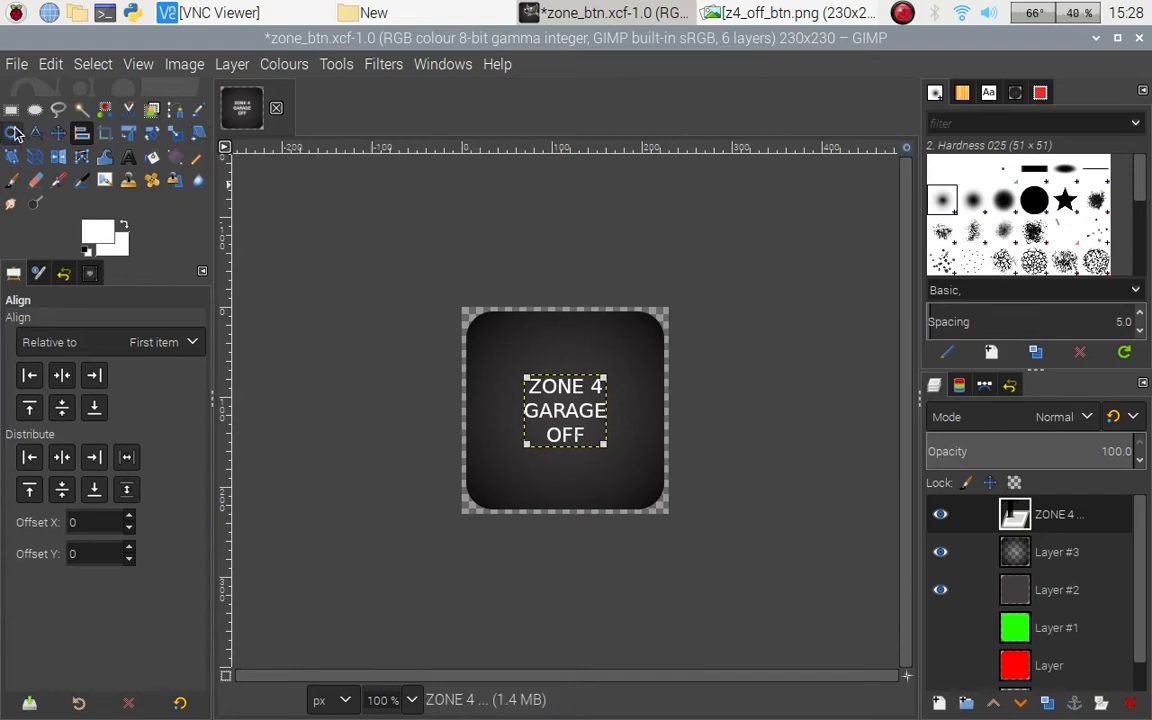
Step: Export the button over z4_off_btn.png in the New folder, confirming Replace
click(16, 64)
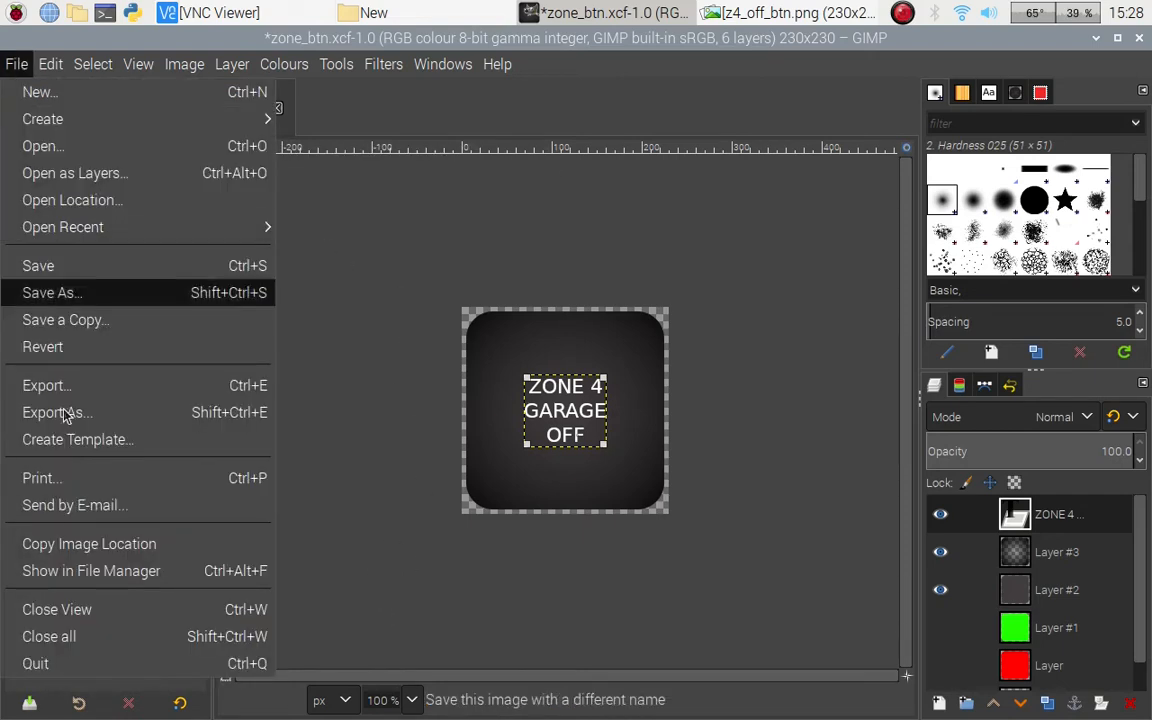
click(57, 412)
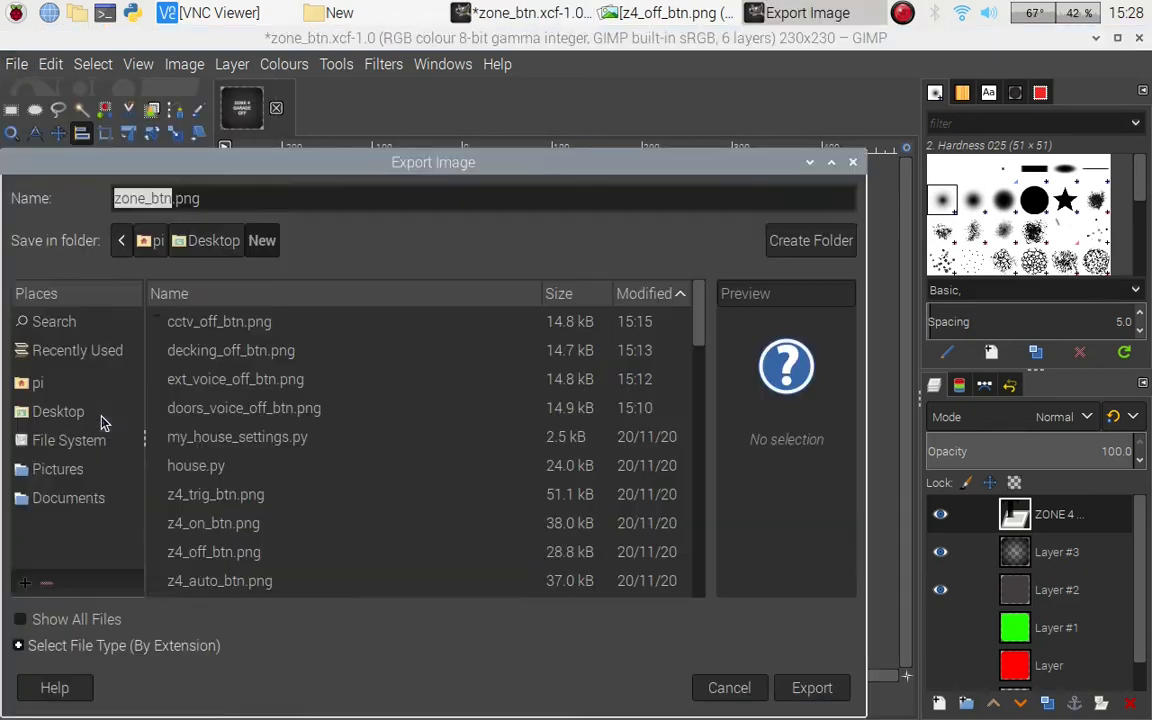
mouse_move(370, 480)
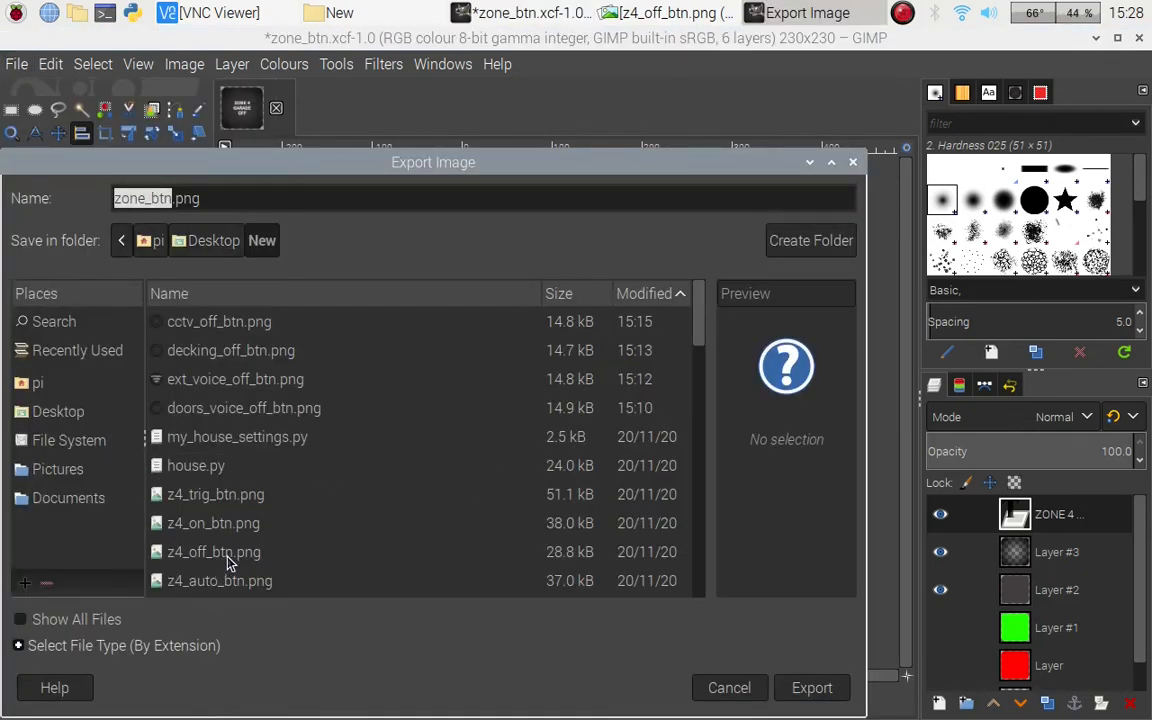
click(213, 551)
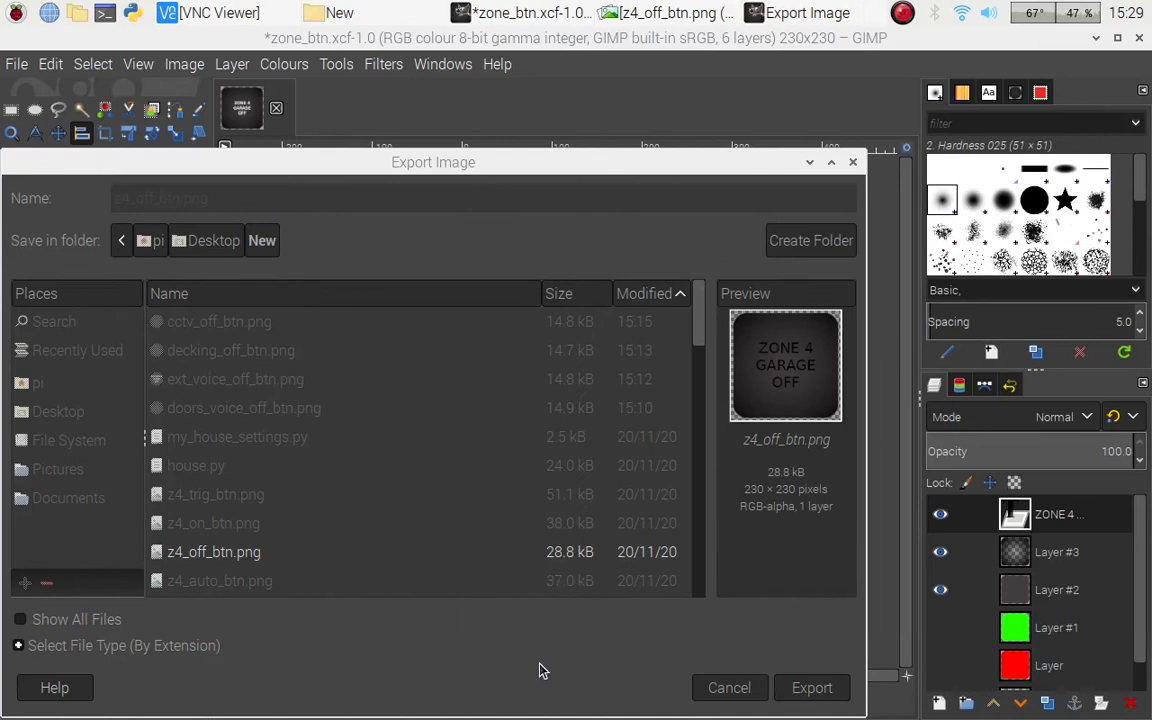
click(811, 687)
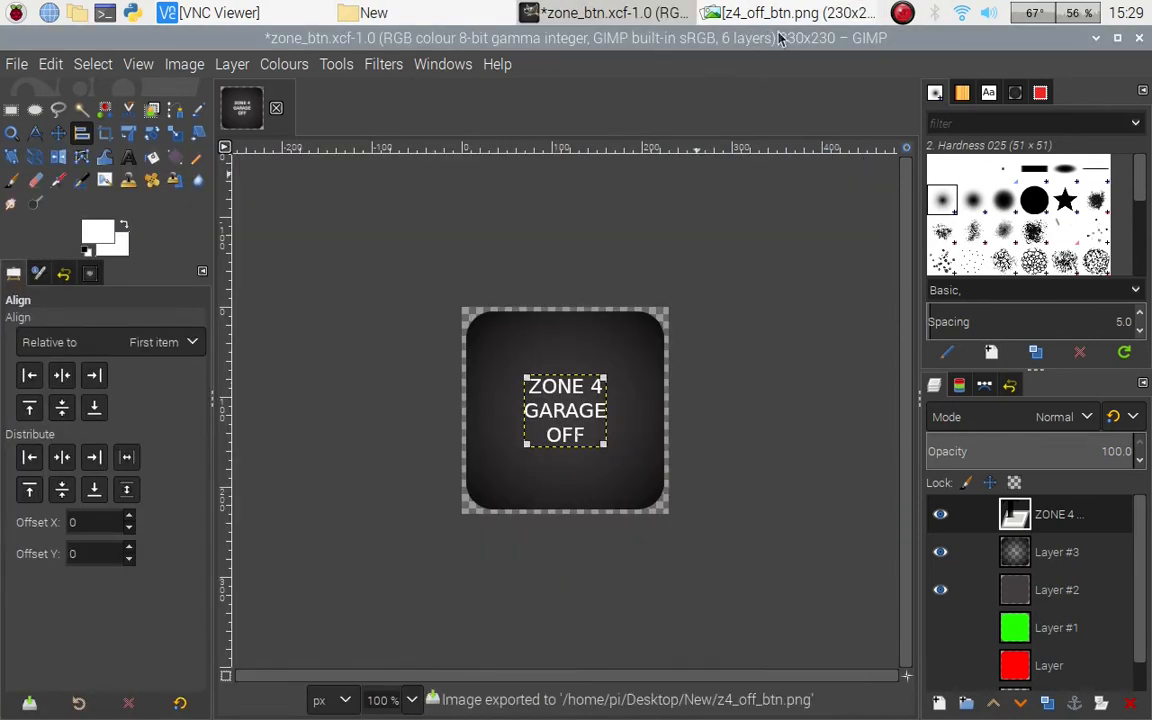
Step: Compare the refreshed z4_off_btn.png with z4_auto_btn.png in Image Viewer
click(787, 13)
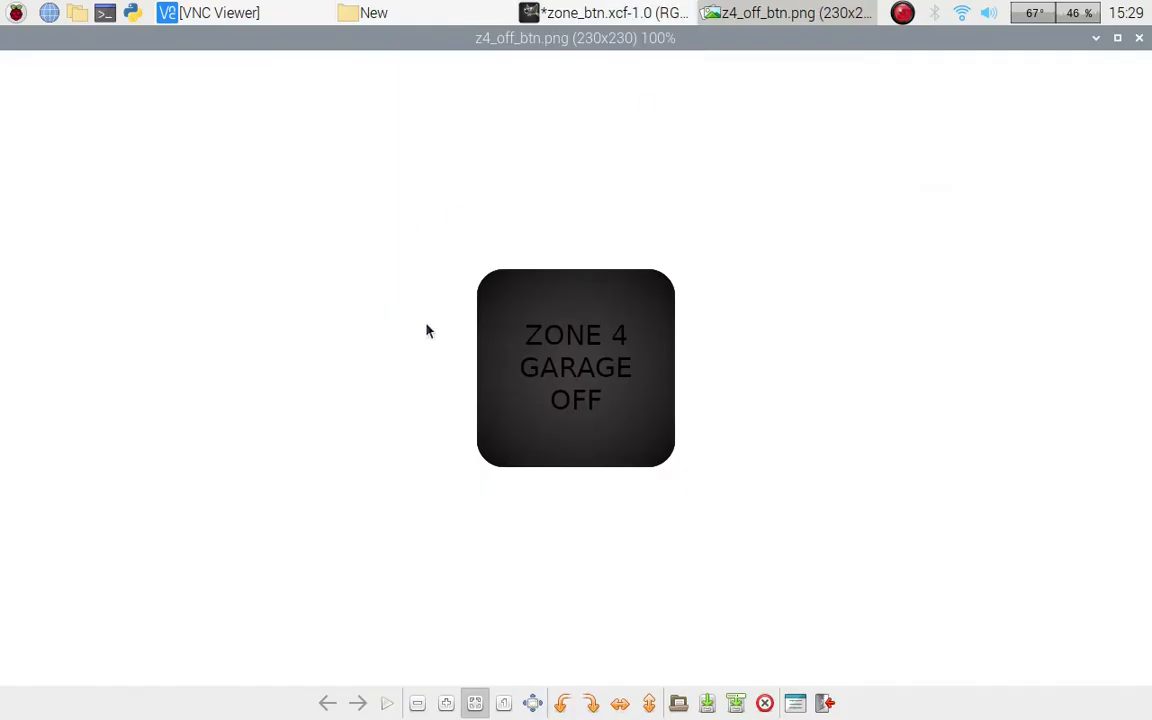
click(327, 702)
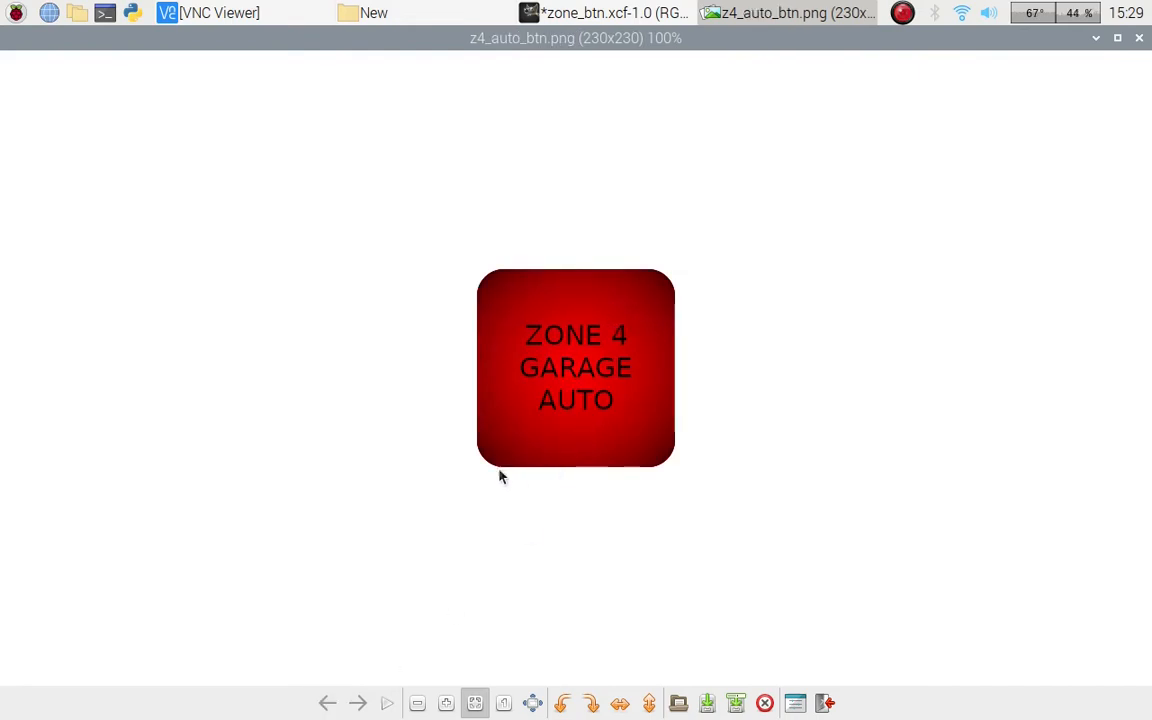
click(357, 703)
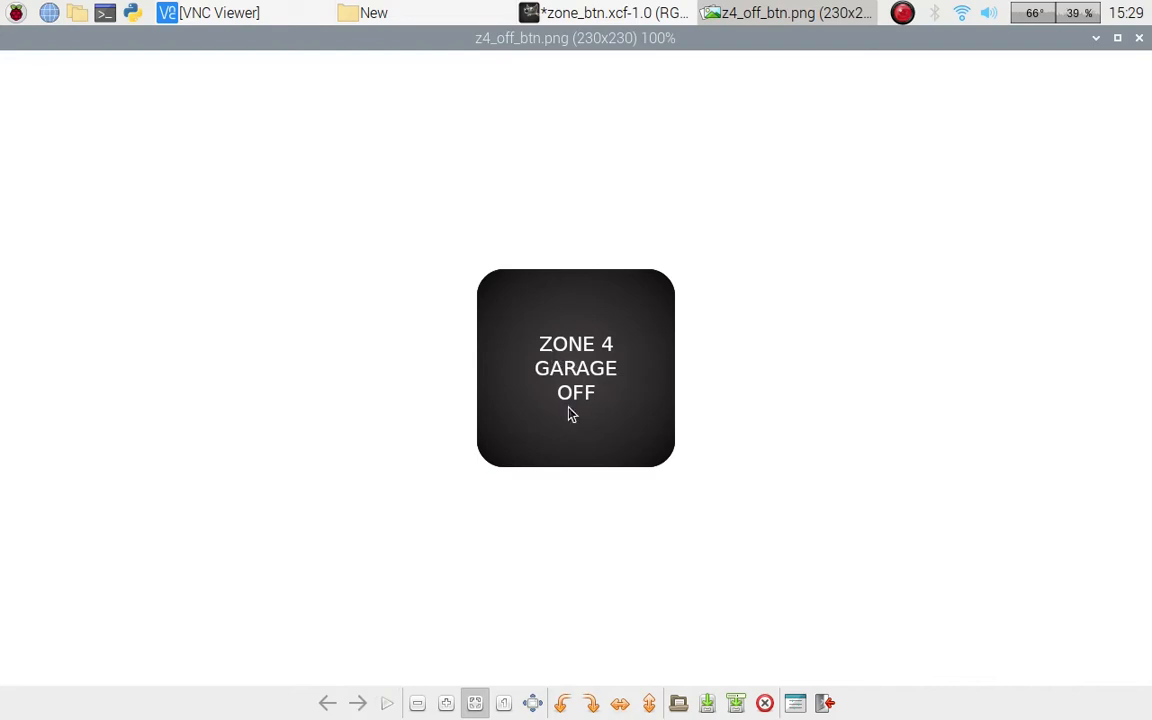
mouse_move(378, 620)
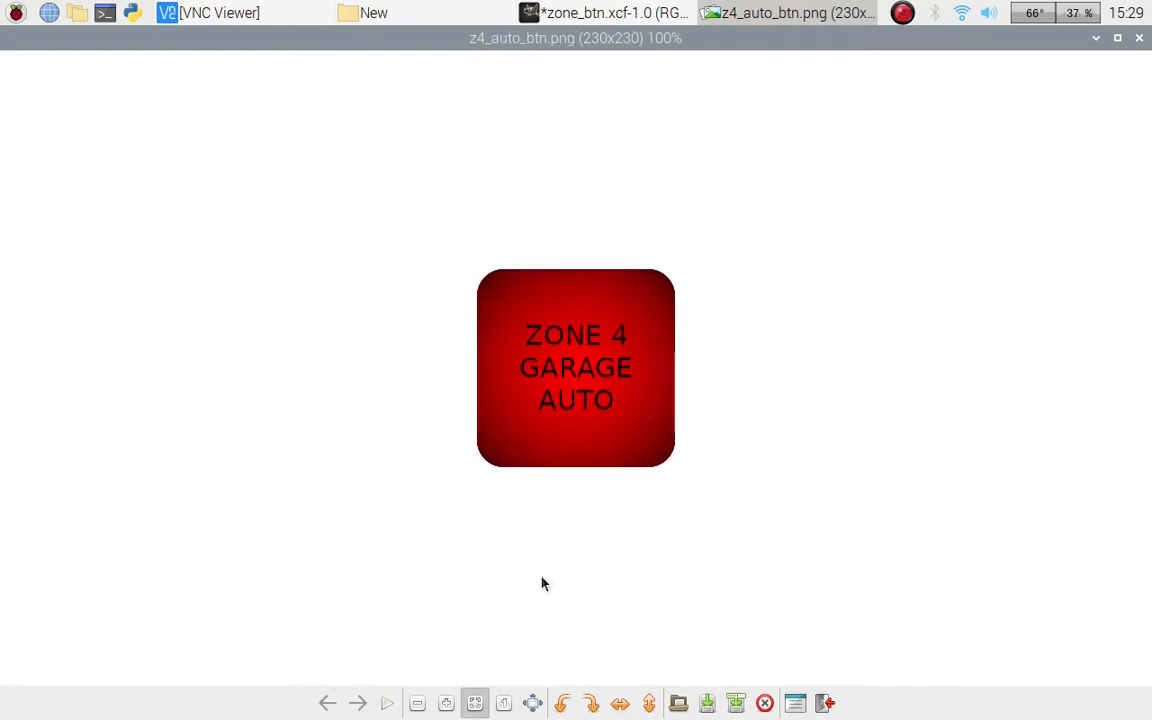
mouse_move(680, 347)
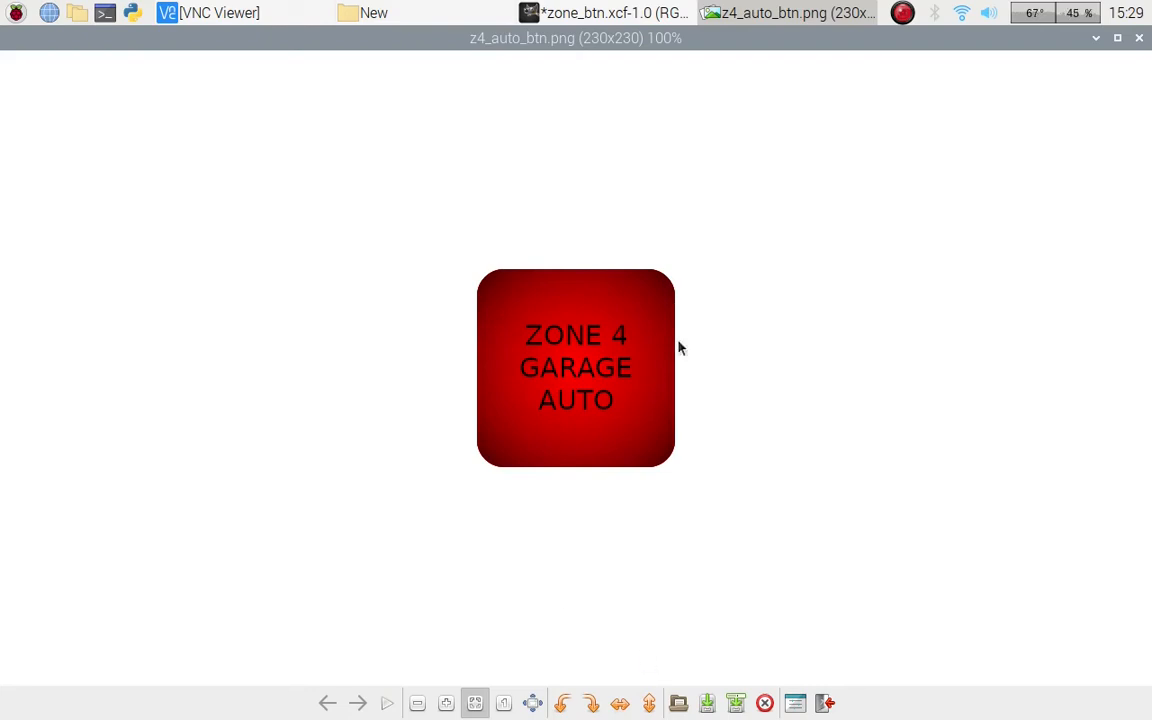
mouse_move(514, 476)
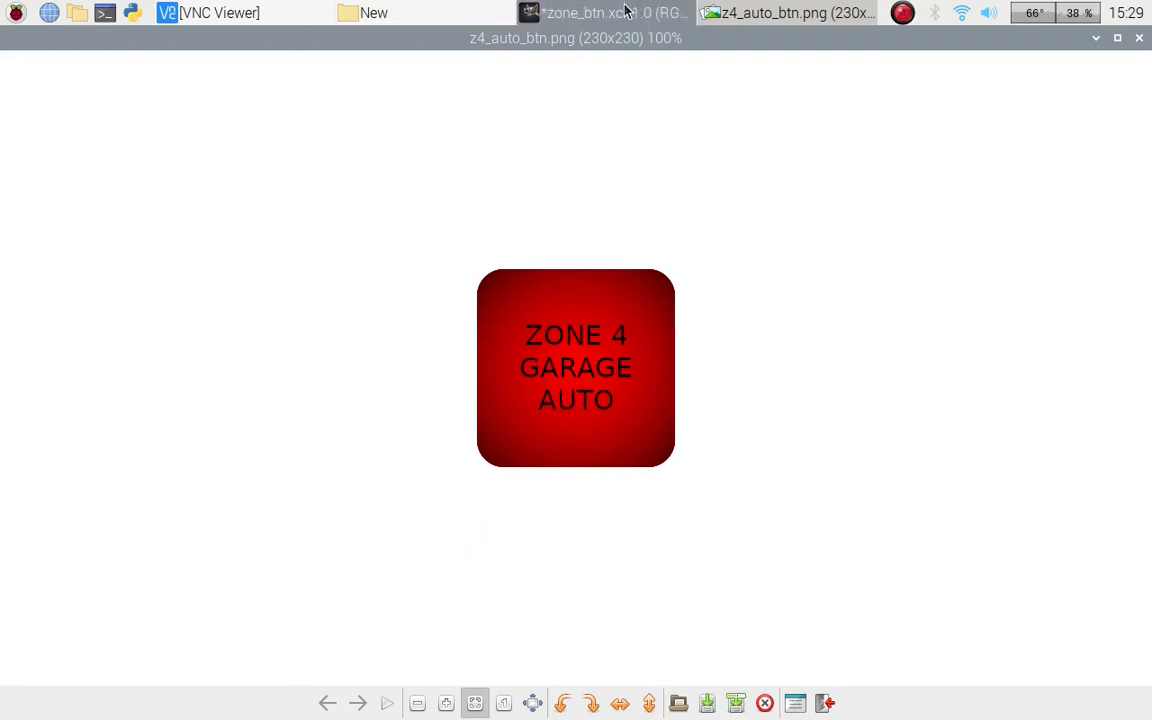
Step: Enlarge the ZONE 4 GARAGE OFF text from 22 to 30 px and centre it on the button
click(603, 12)
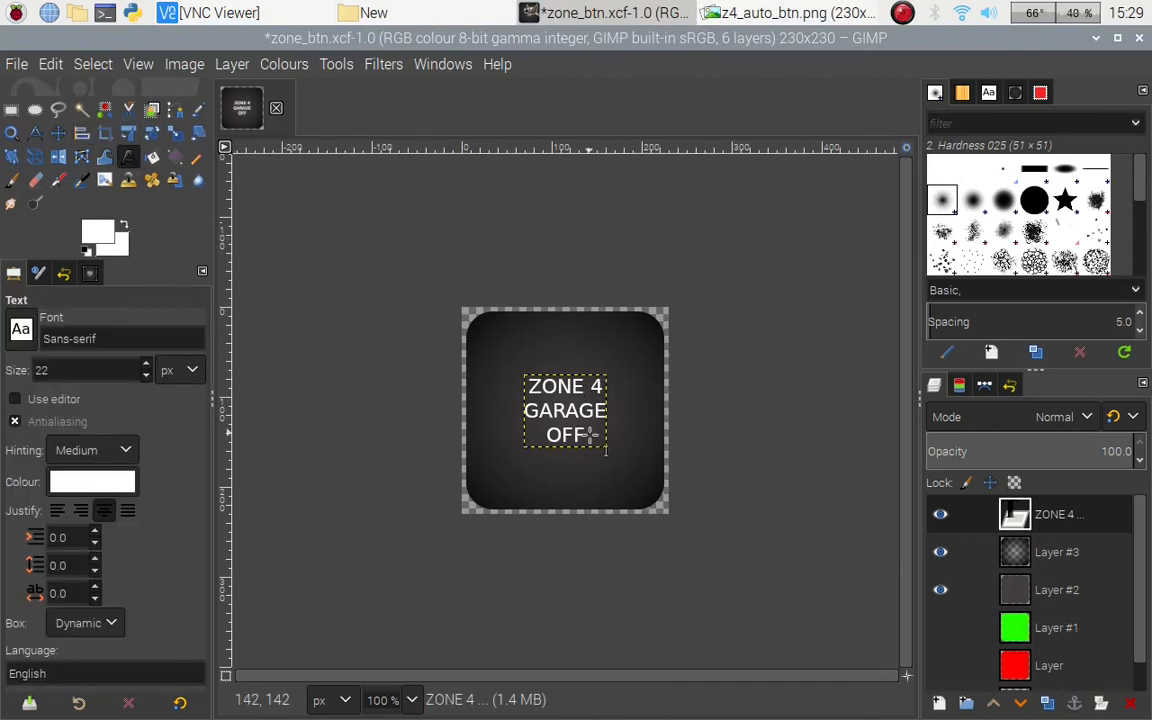
mouse_move(607, 451)
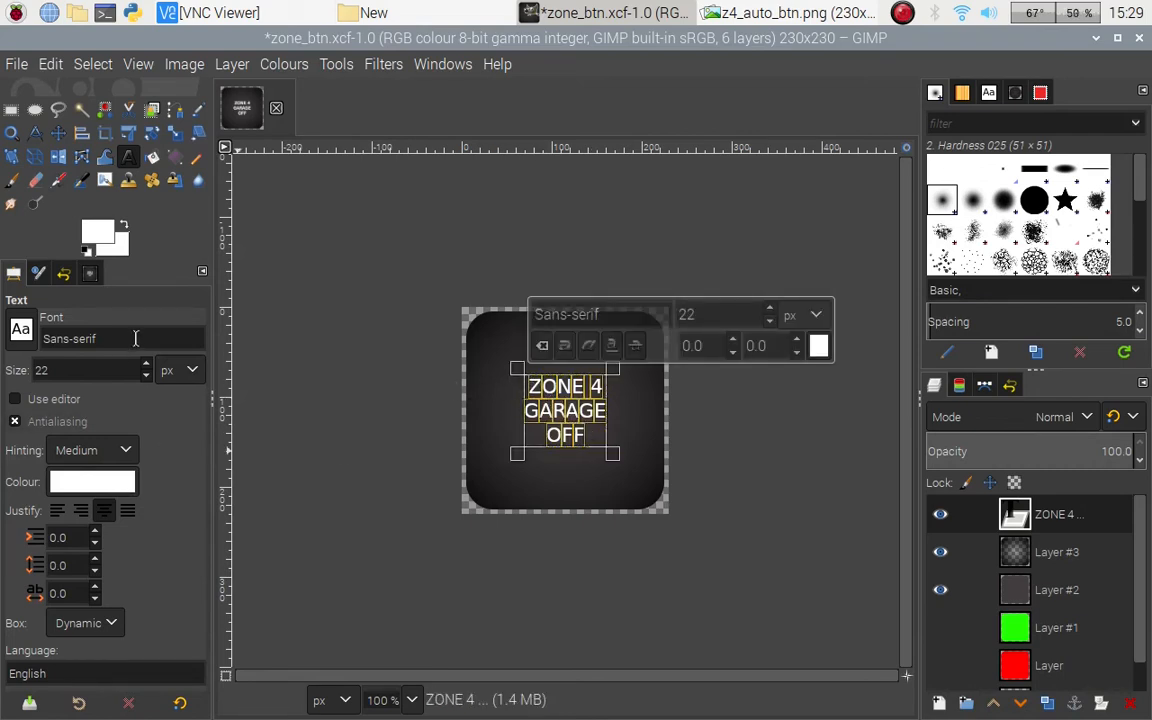
click(146, 364)
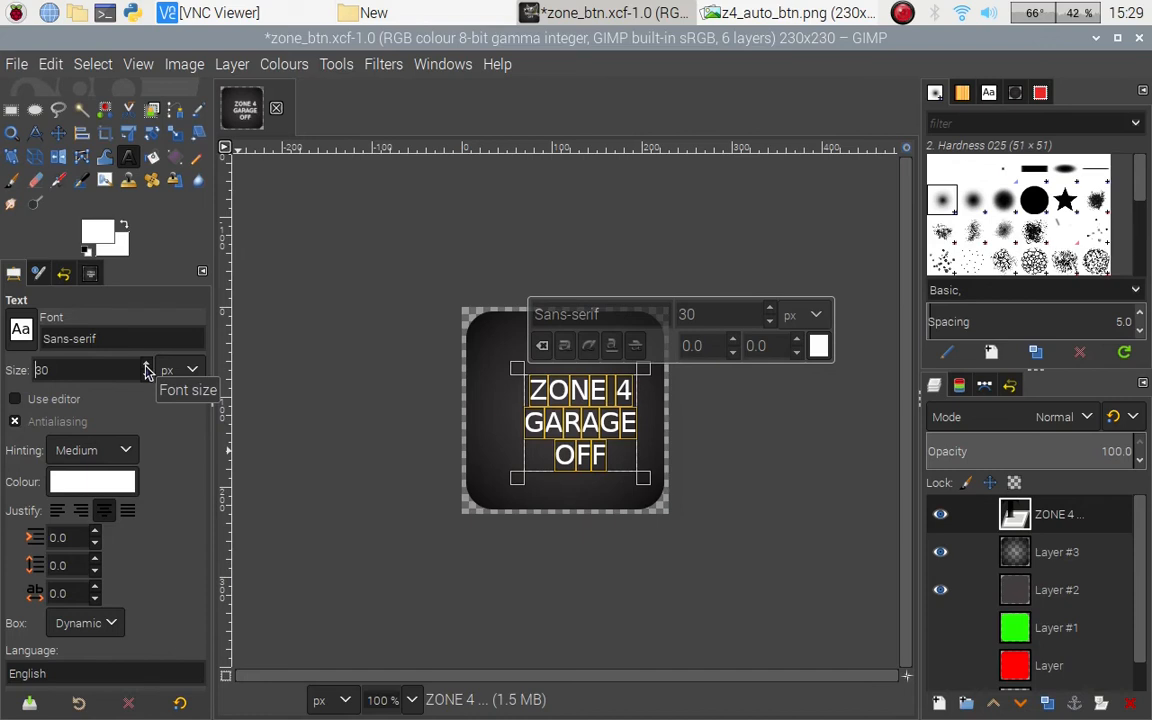
mouse_move(128, 133)
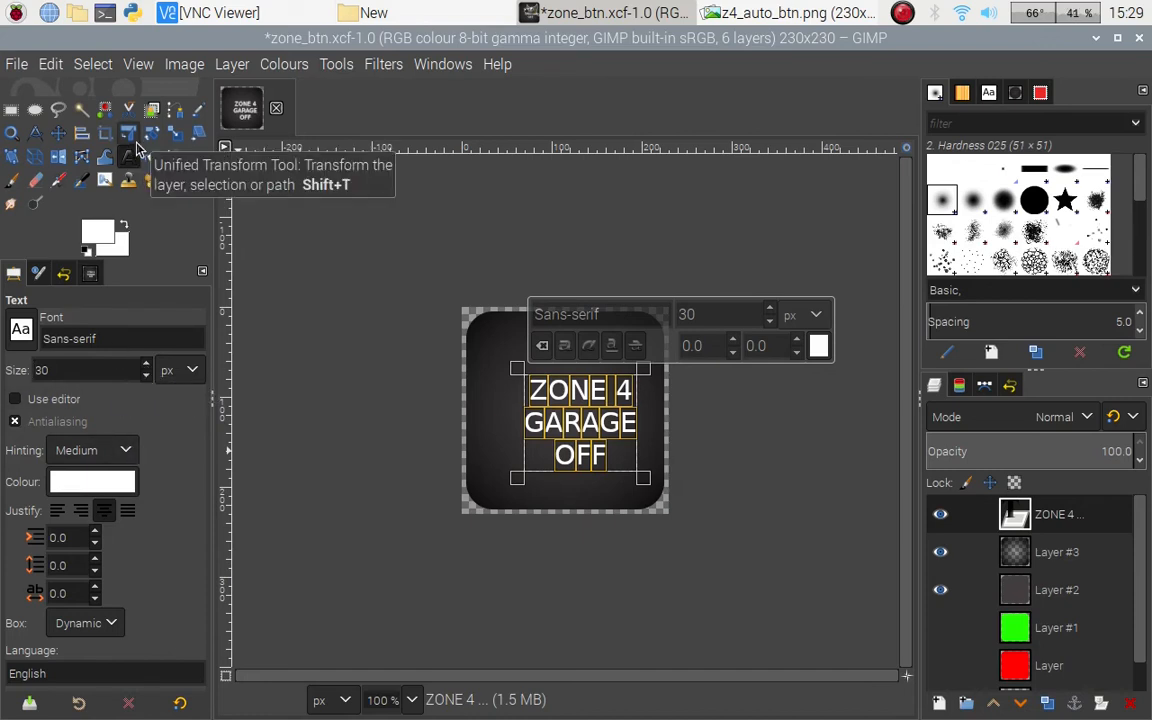
click(82, 133)
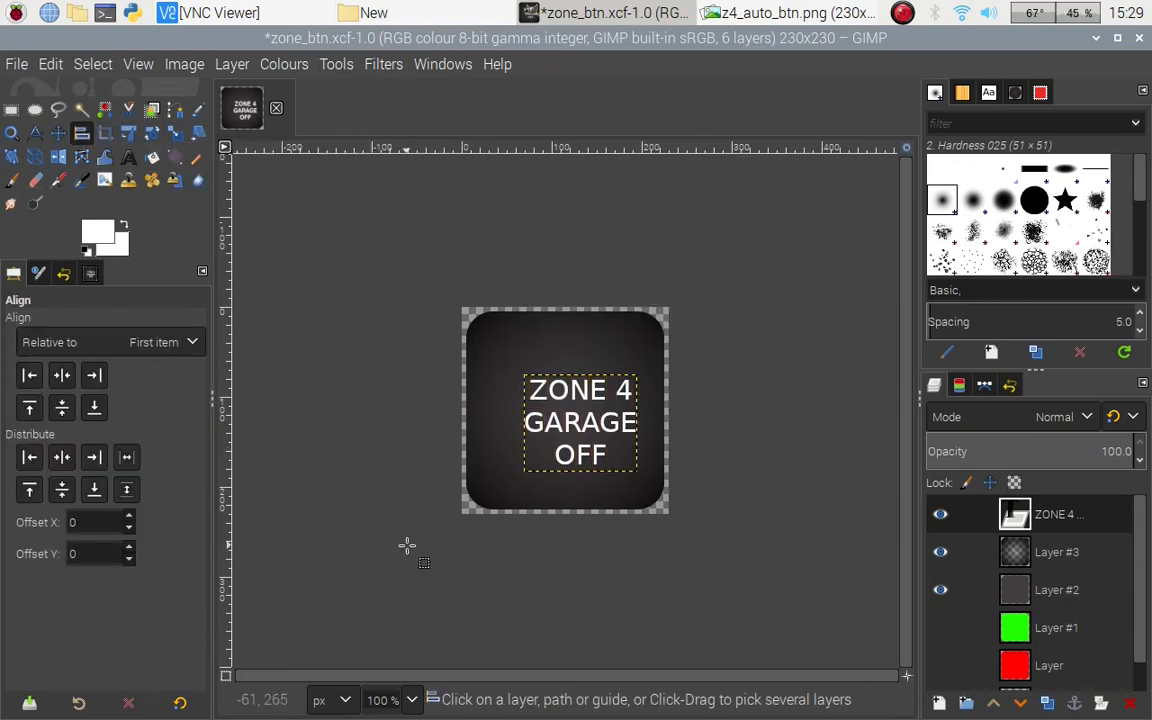
mouse_move(550, 590)
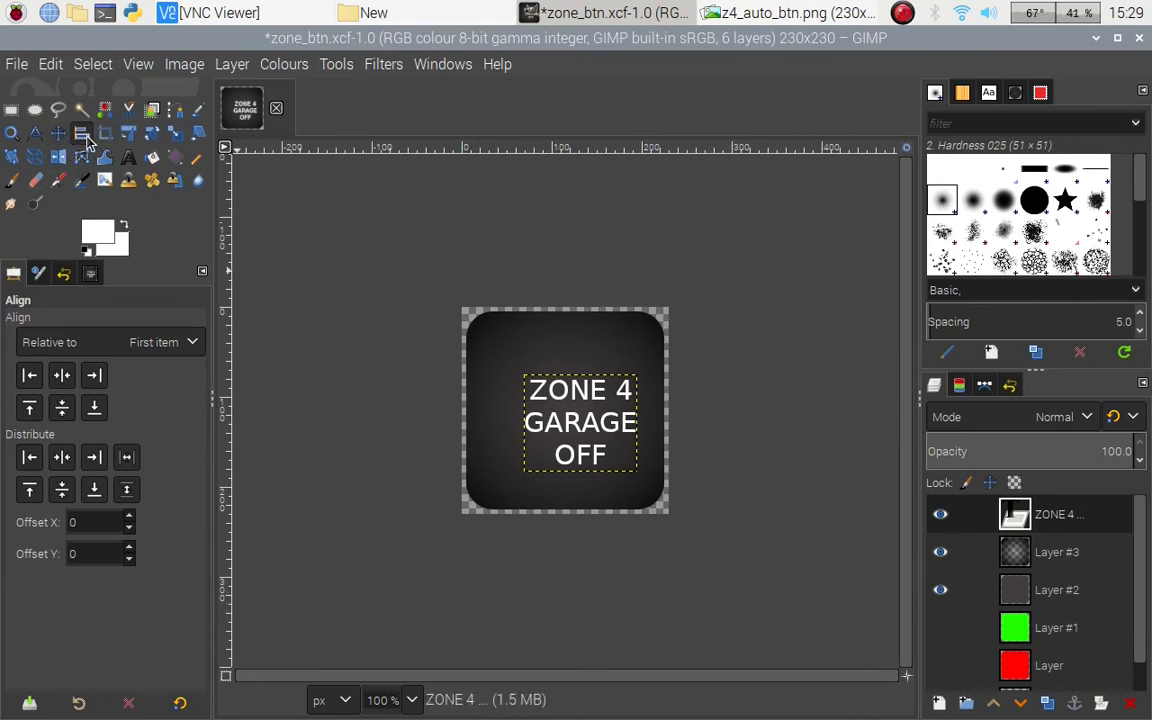
mouse_move(82, 135)
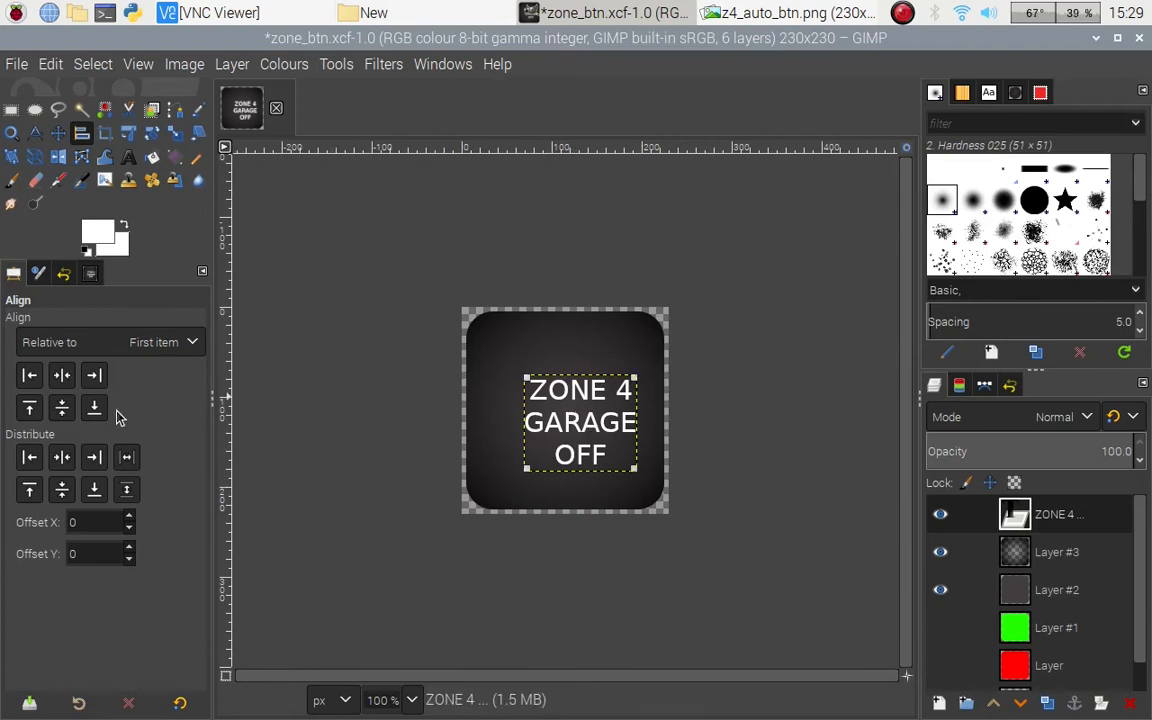
click(61, 375)
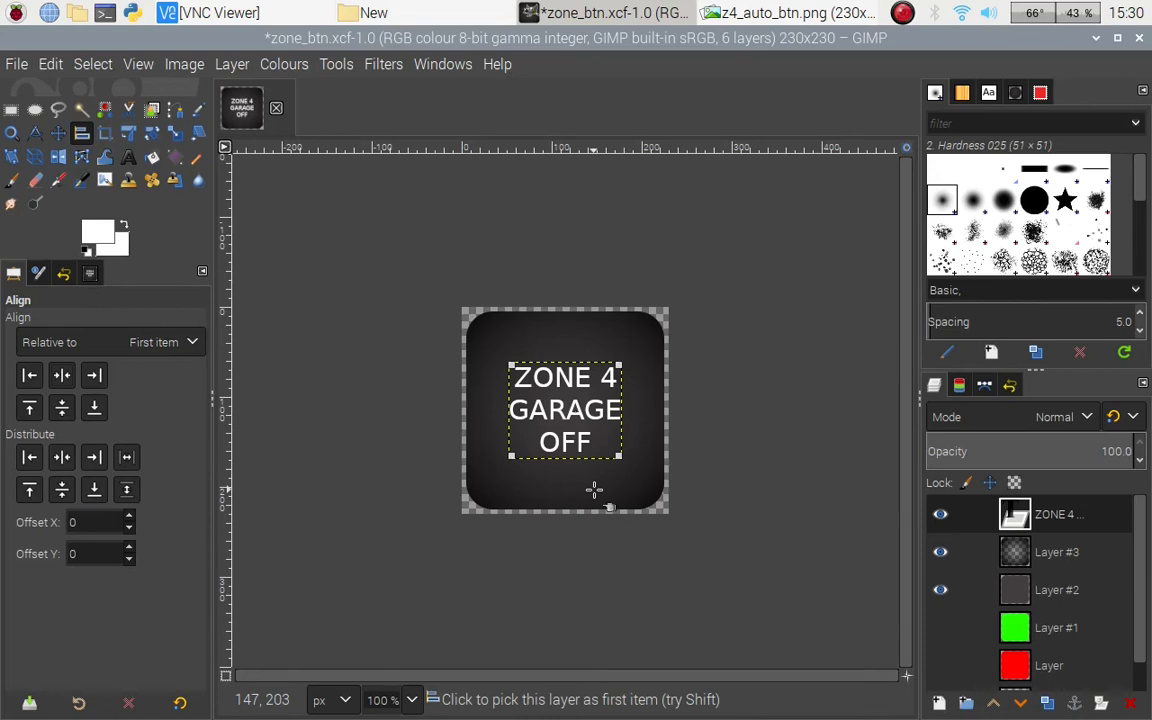
mouse_move(540, 500)
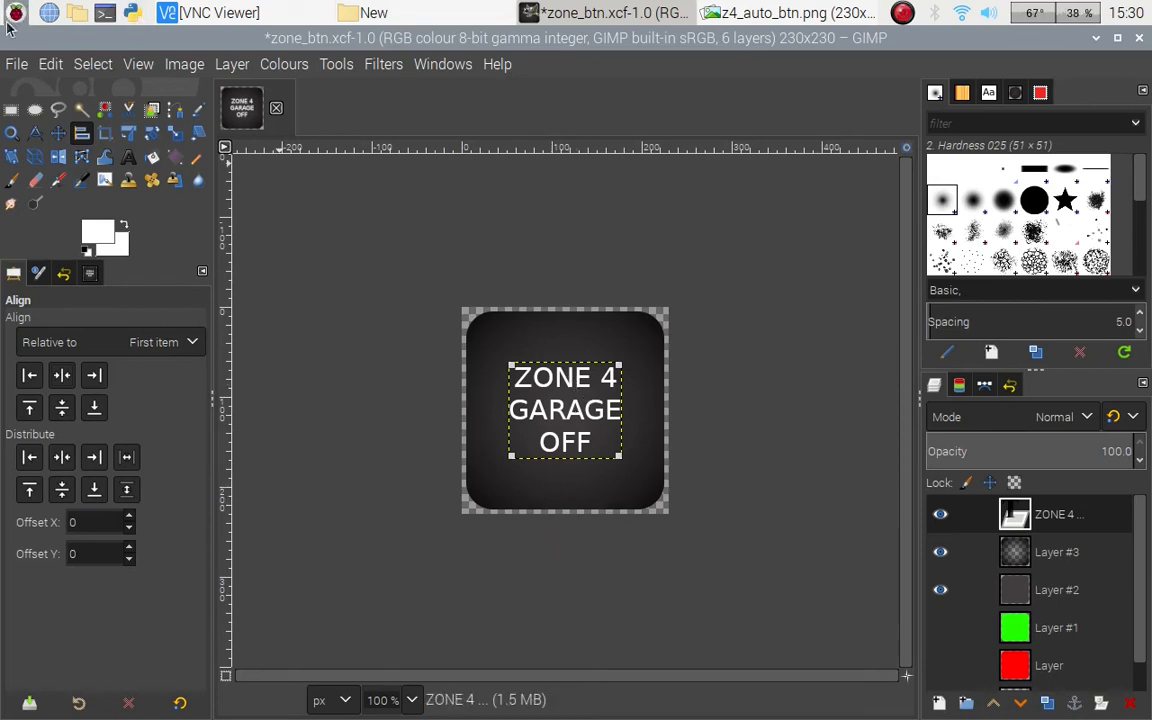
Step: Re-export the updated button over z4_off_btn.png in the New folder
click(16, 63)
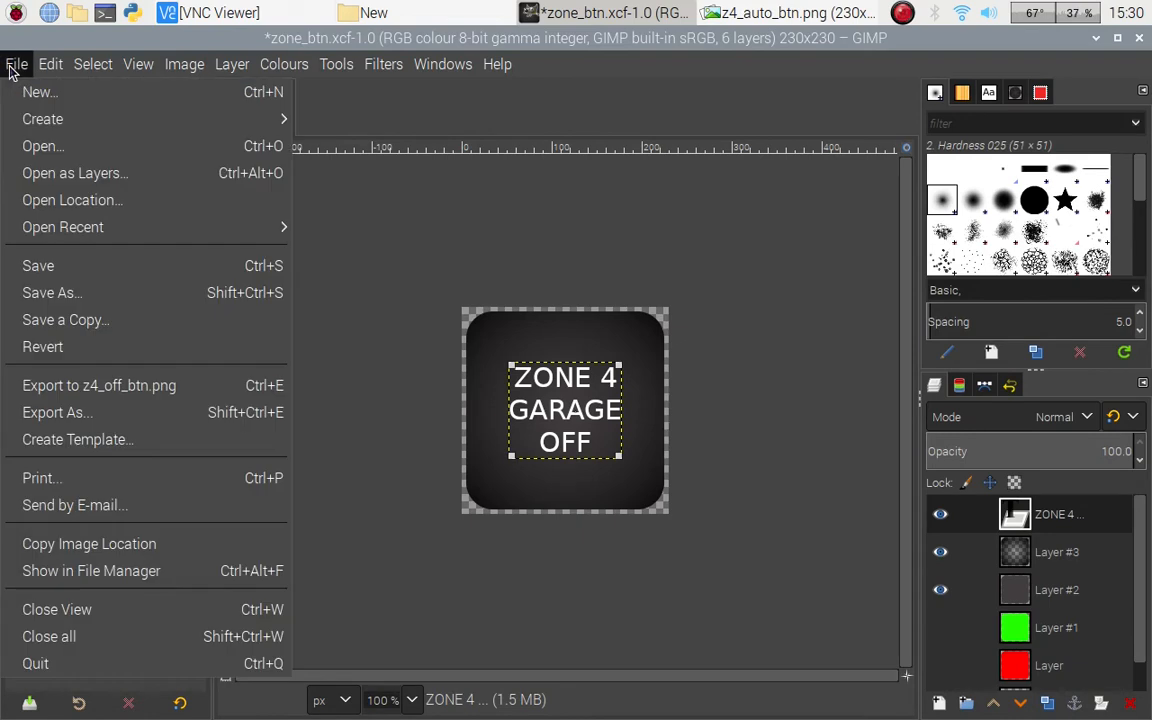
mouse_move(98, 385)
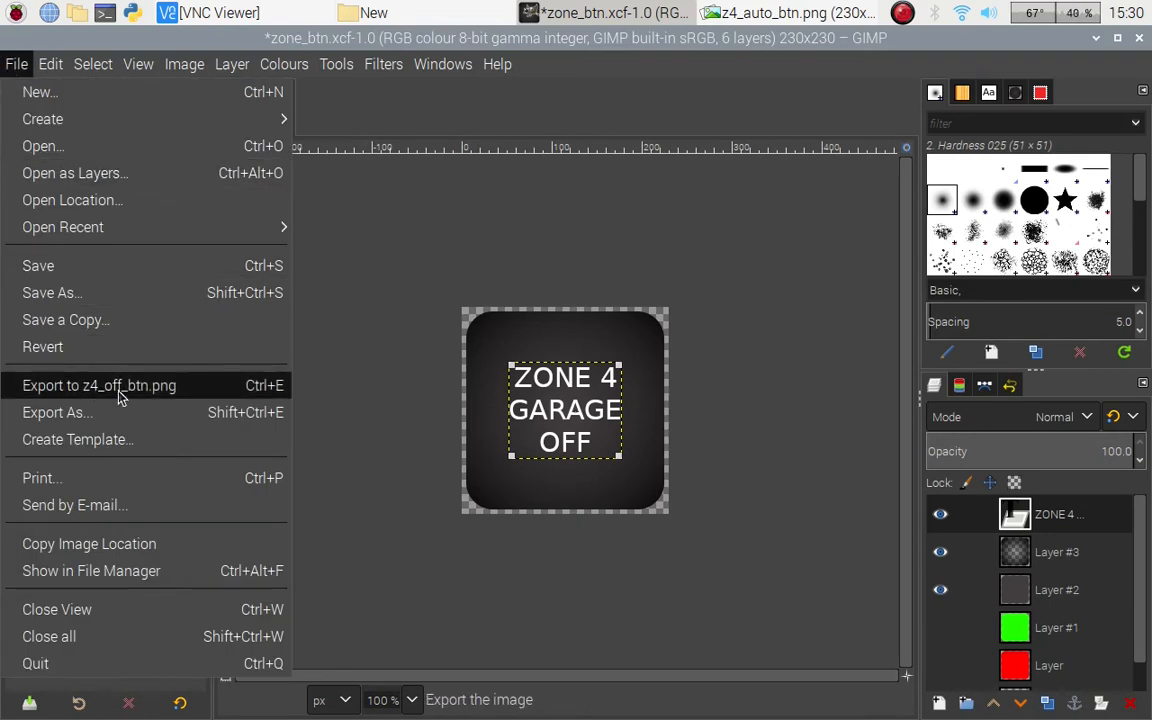
click(99, 385)
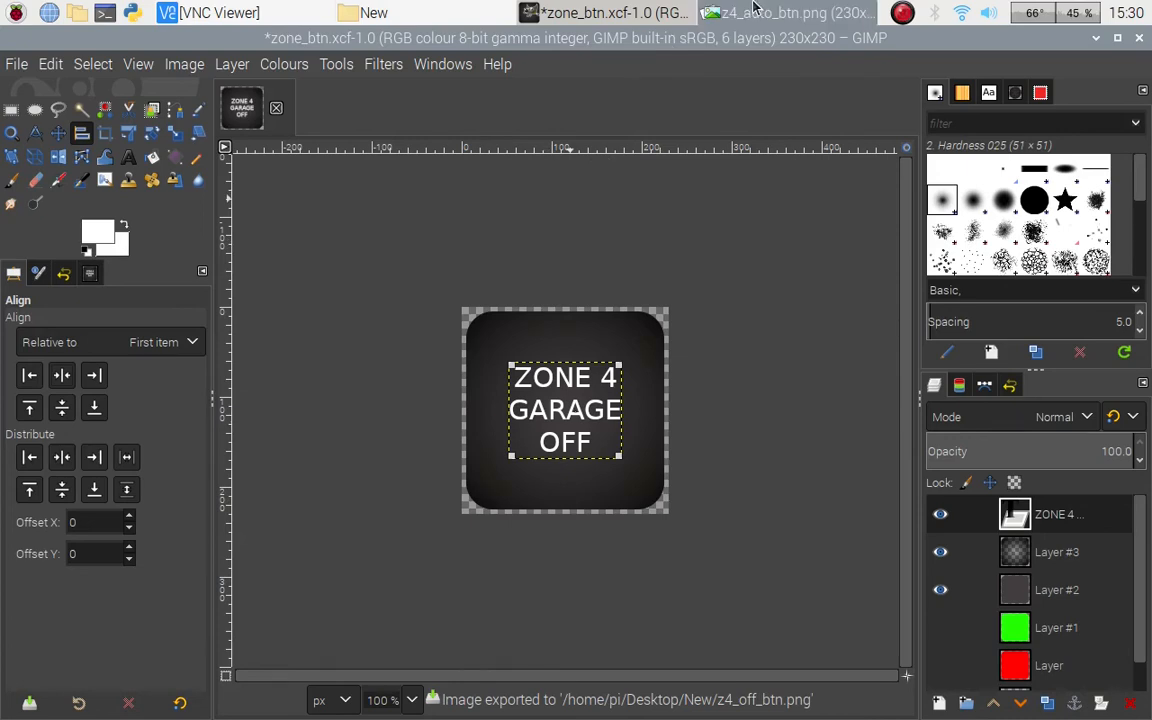
Step: Flip between z4_off_btn.png and z4_auto_btn.png in Image Viewer, ending on the red auto button
click(785, 12)
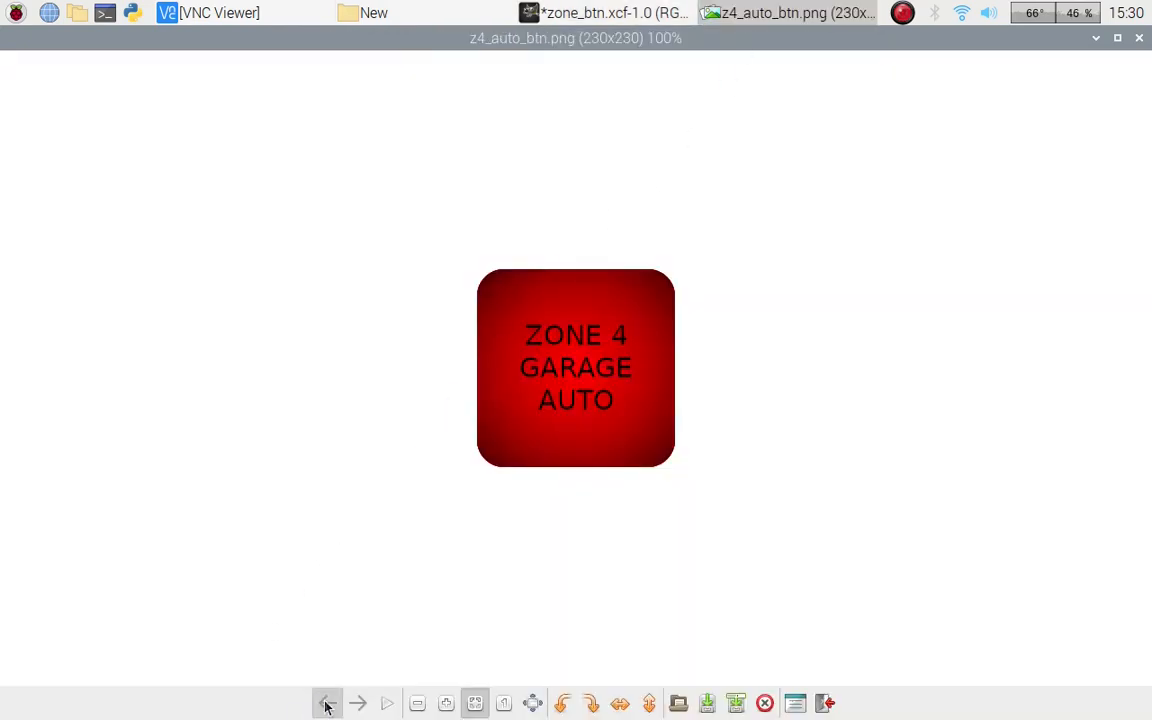
click(327, 702)
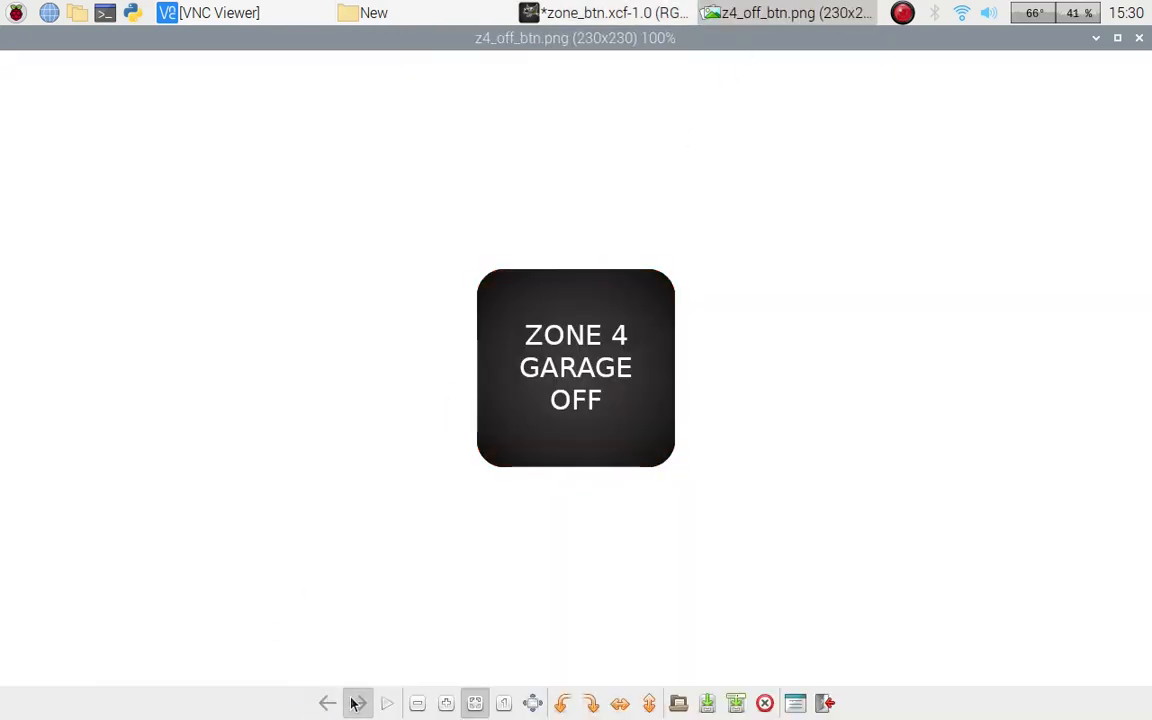
click(328, 703)
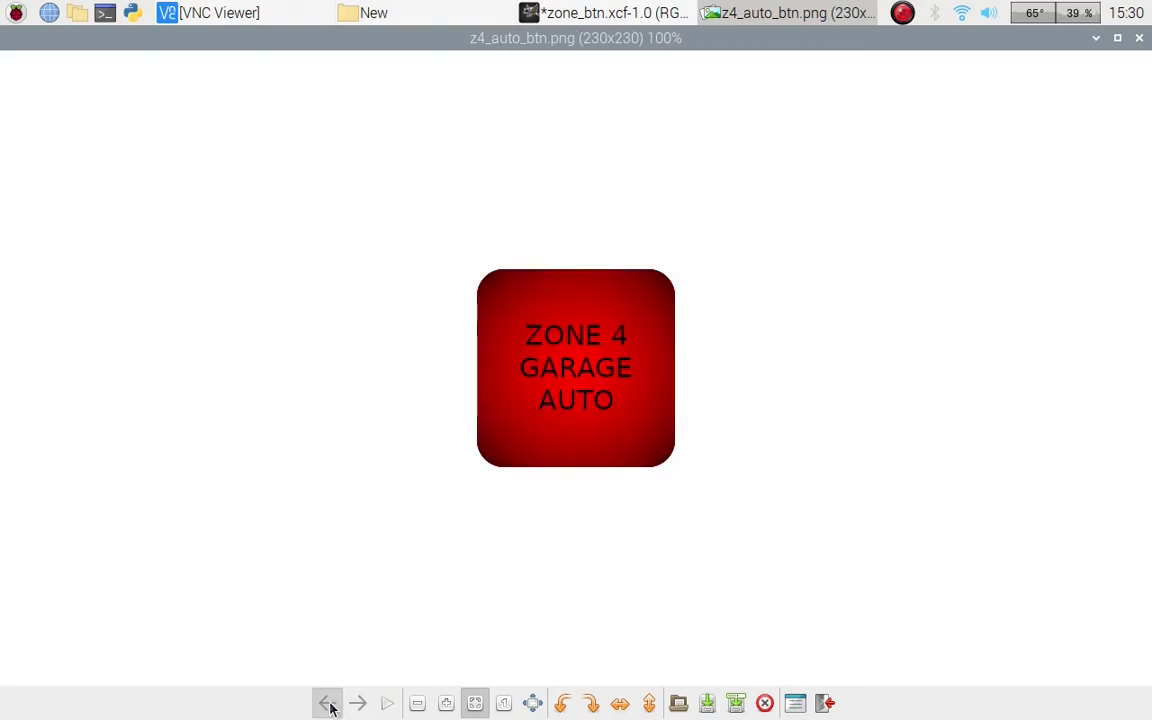
click(357, 703)
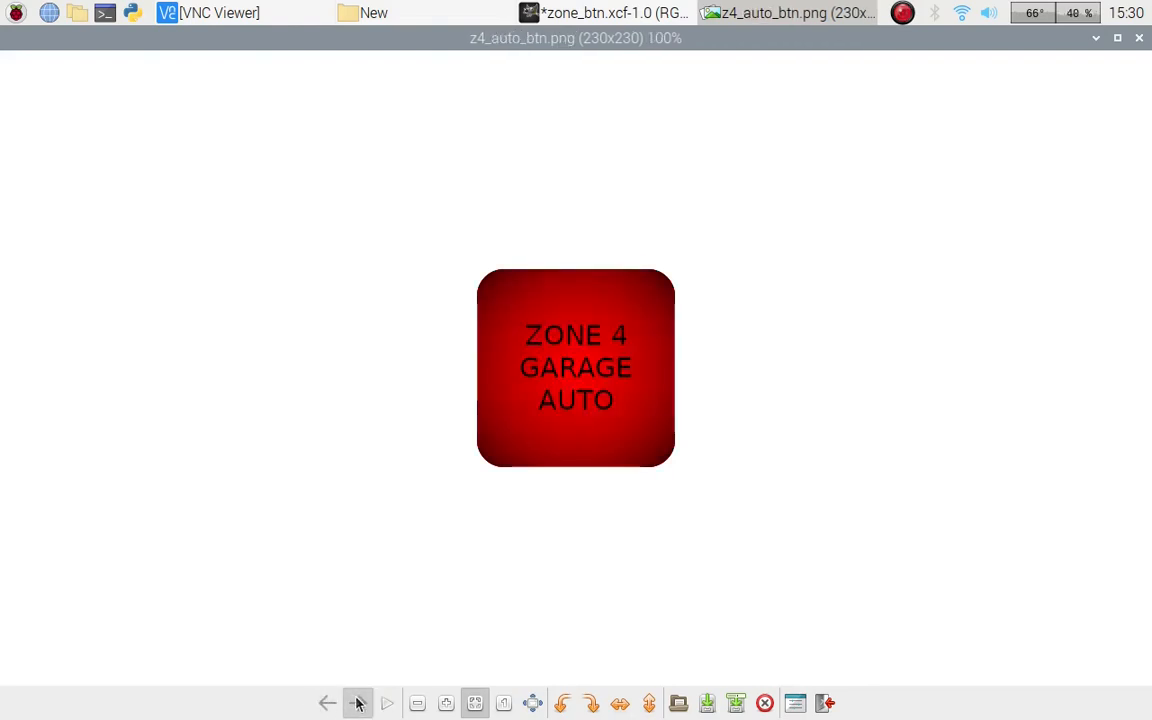
click(327, 703)
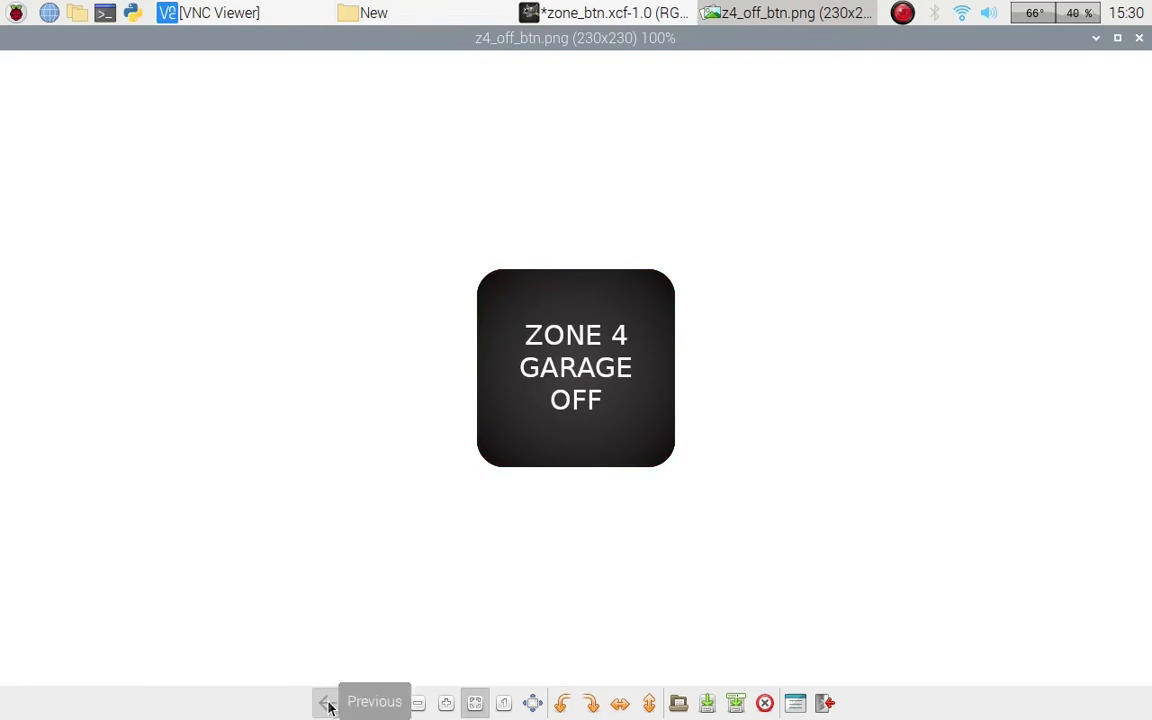
click(328, 702)
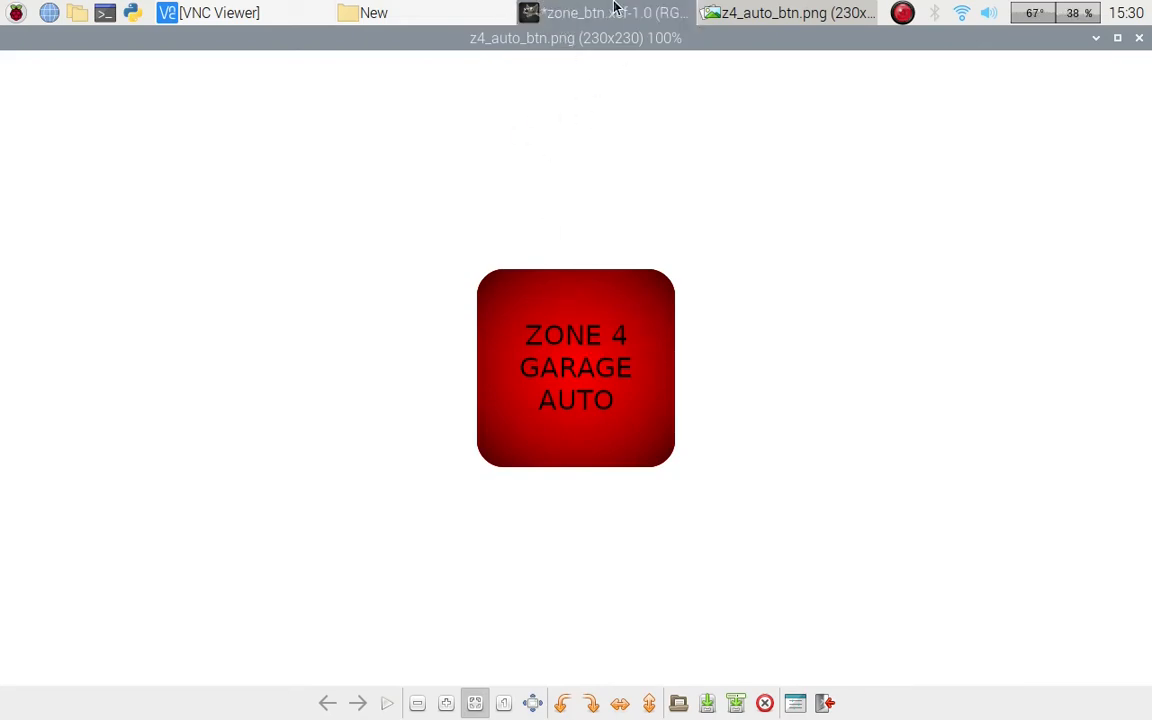
Step: Change the button label to ZONE 3 / REAR / OFF and realign it
click(600, 13)
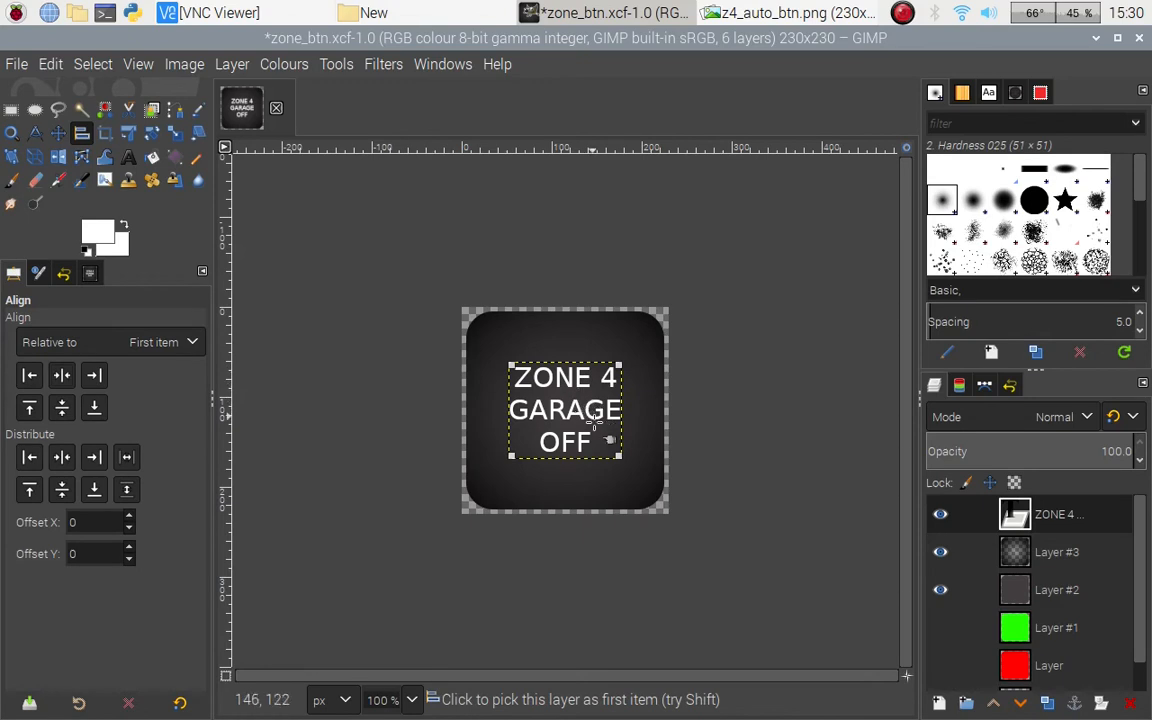
mouse_move(243, 345)
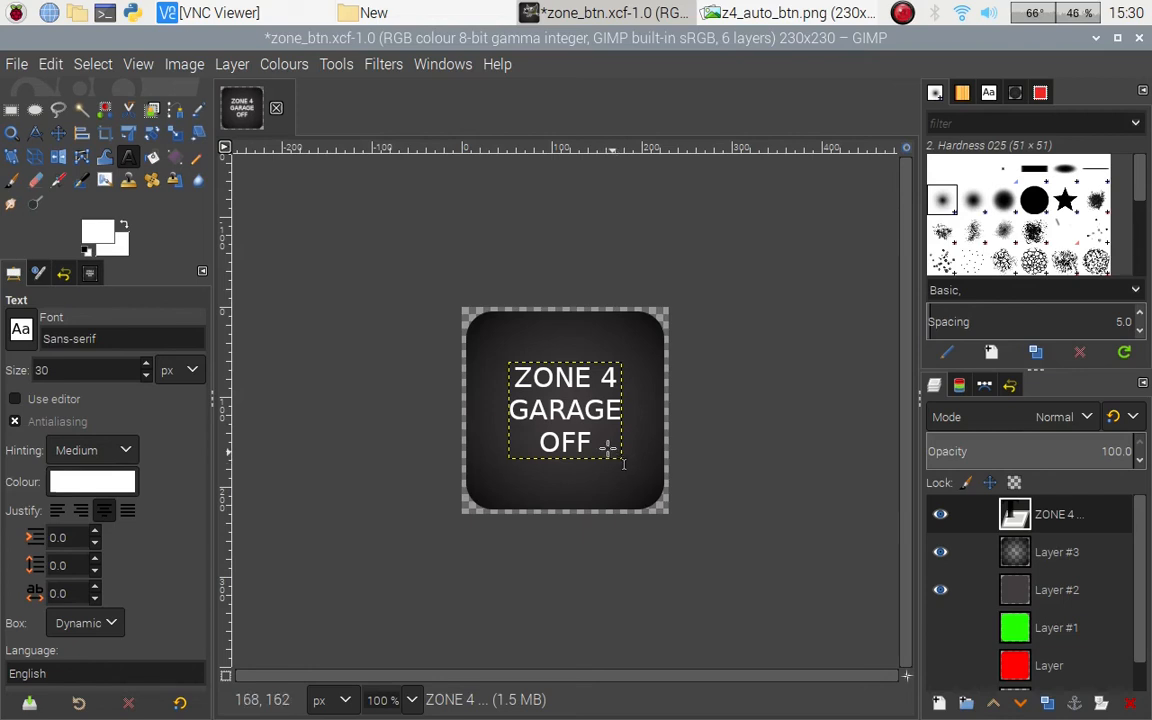
mouse_move(595, 440)
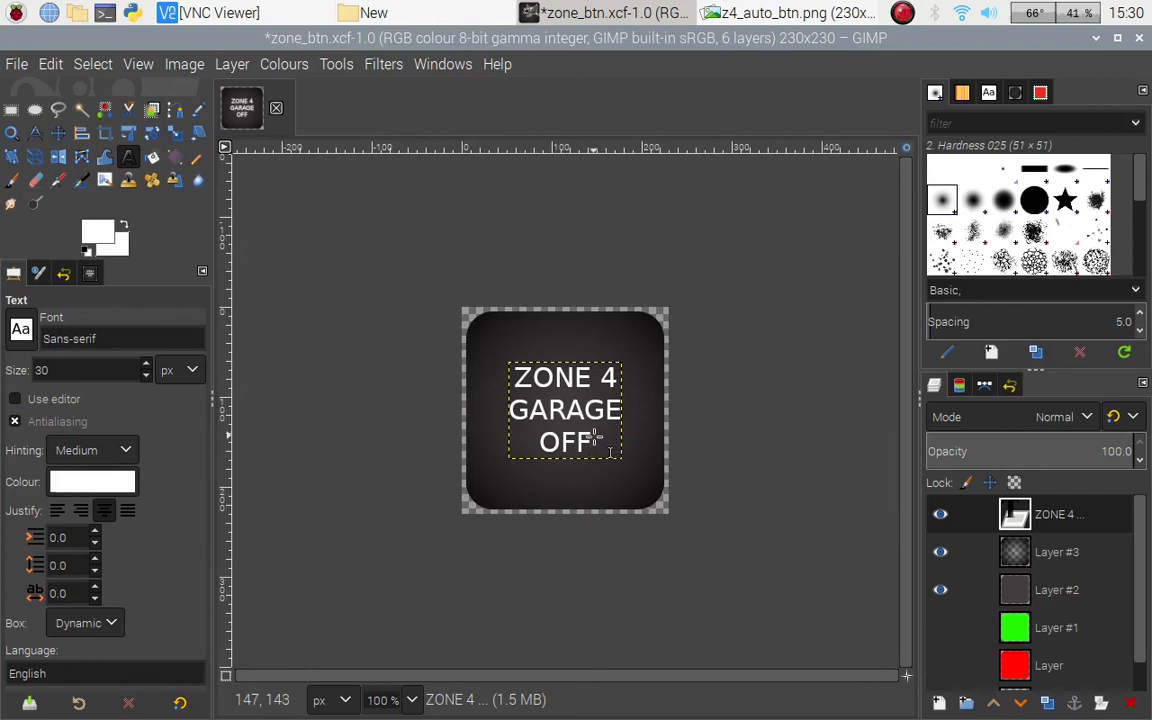
click(565, 410)
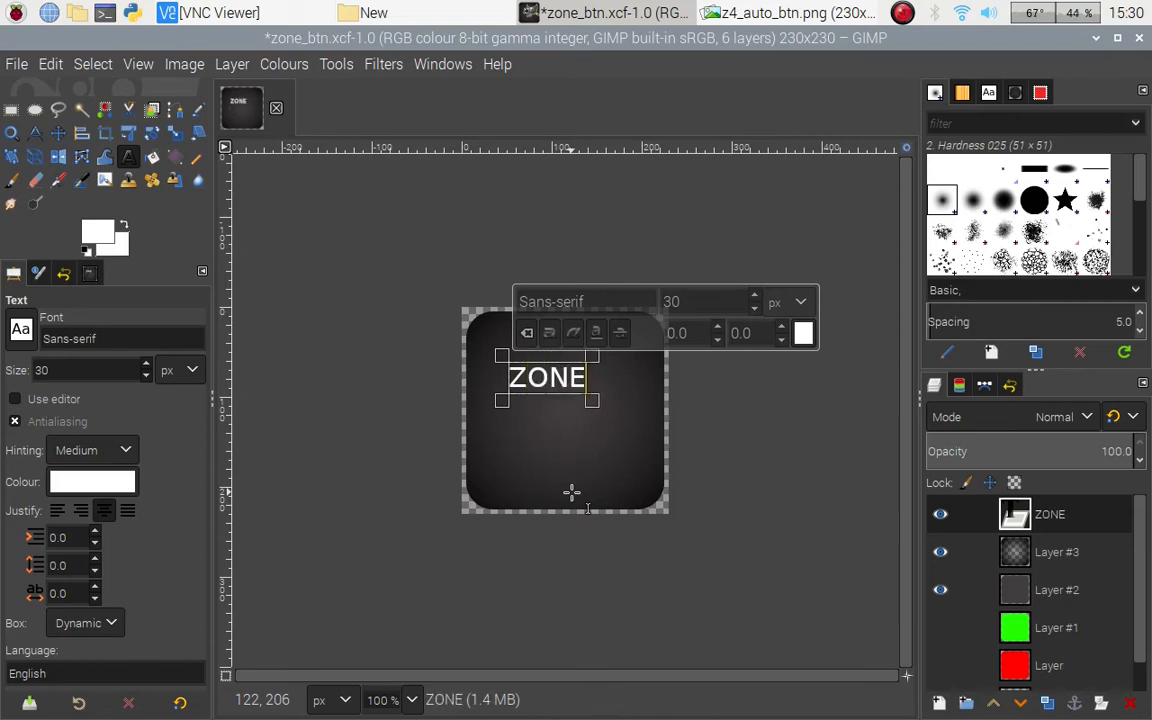
text(3)
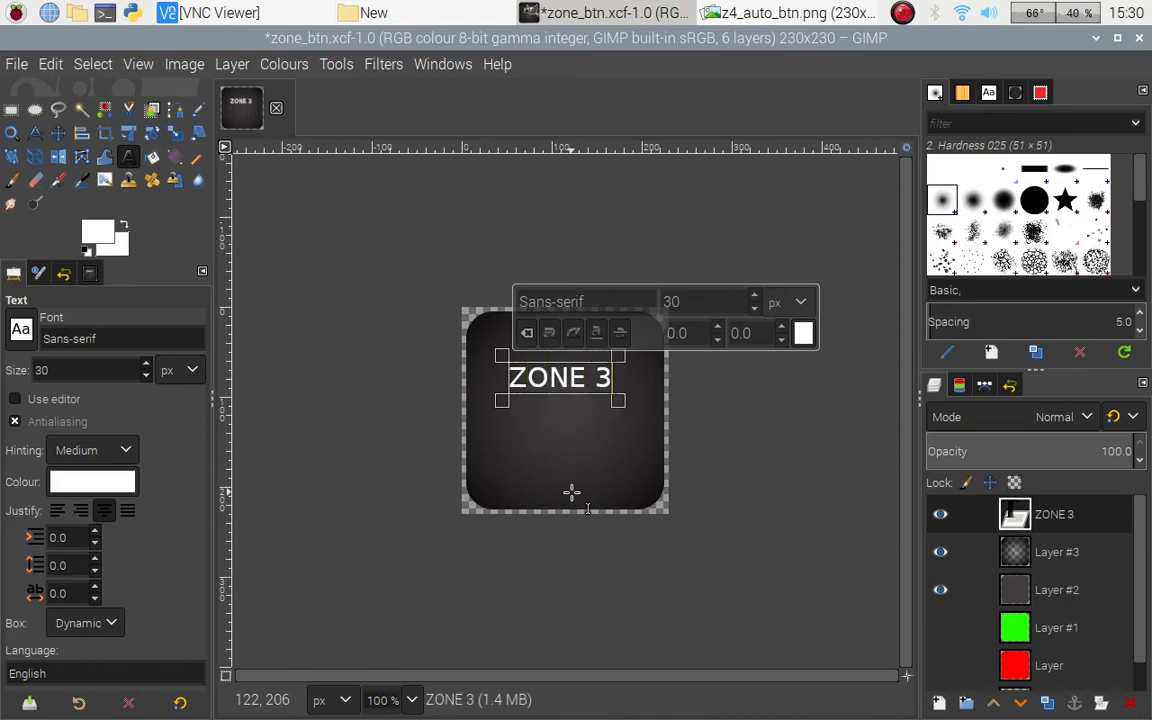
click(560, 420)
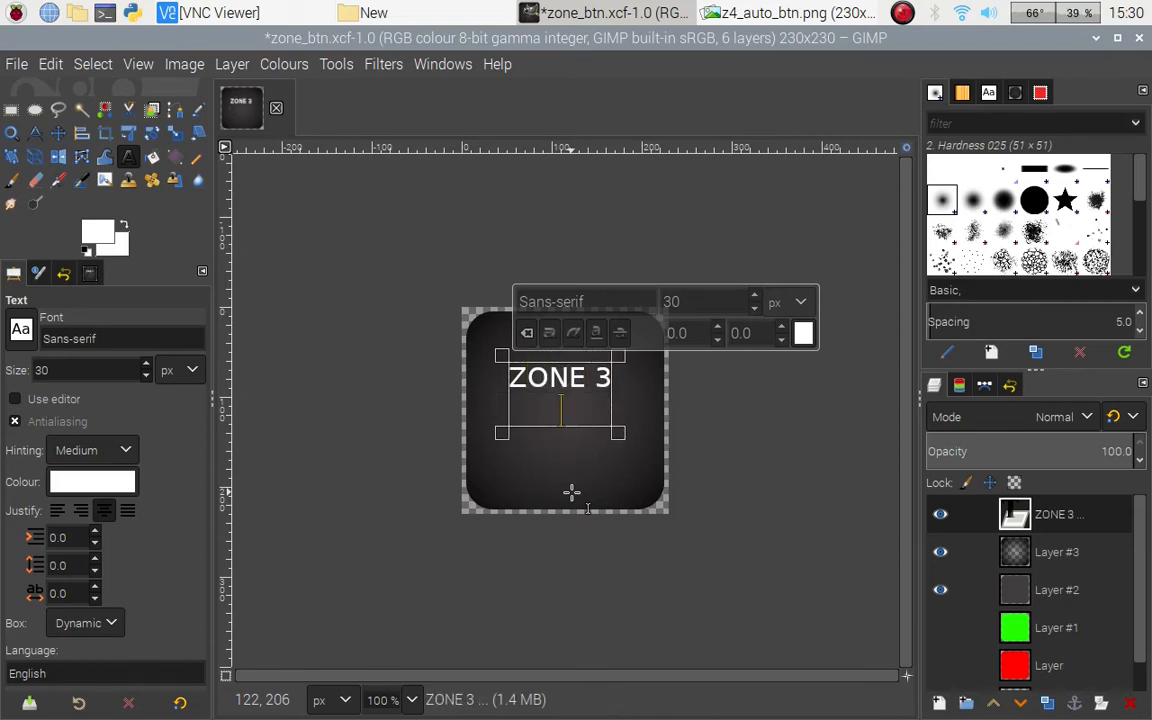
text(R)
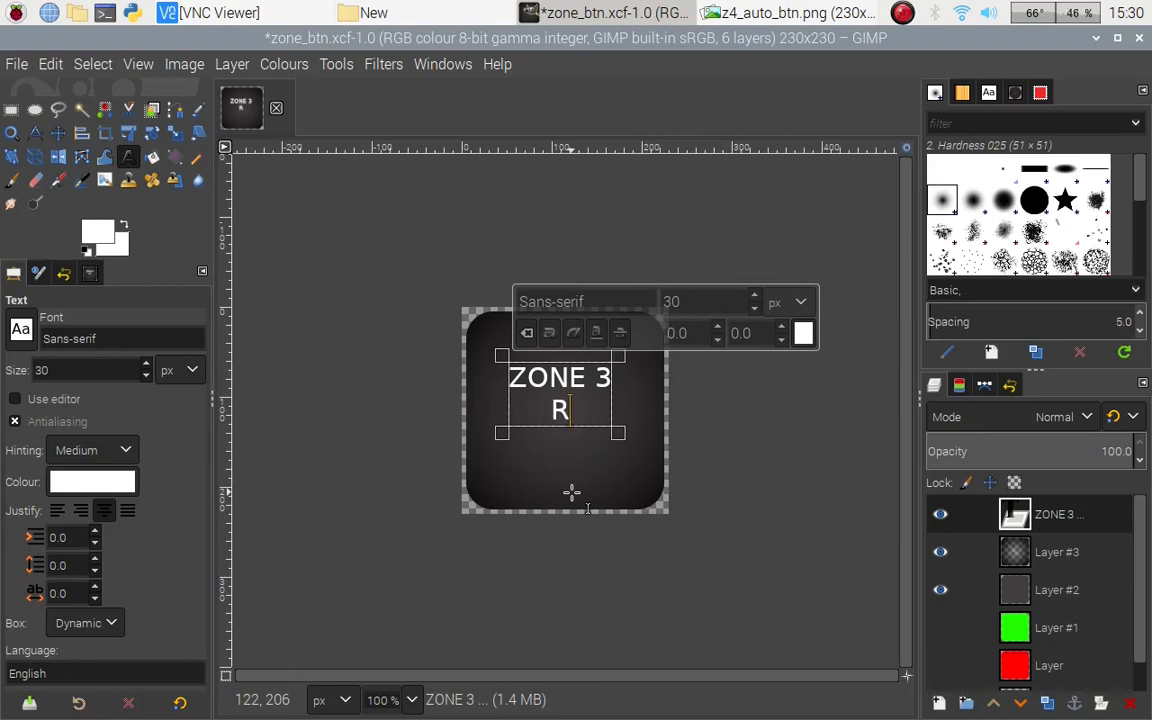
text(EAR)
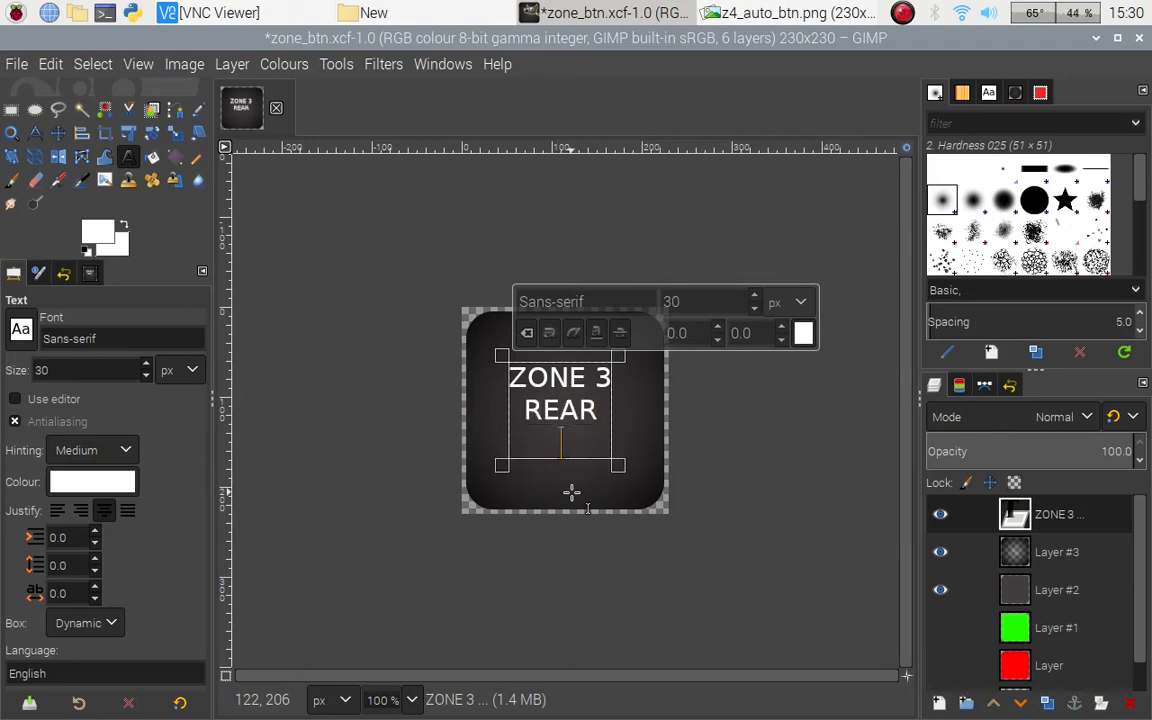
text(OFF)
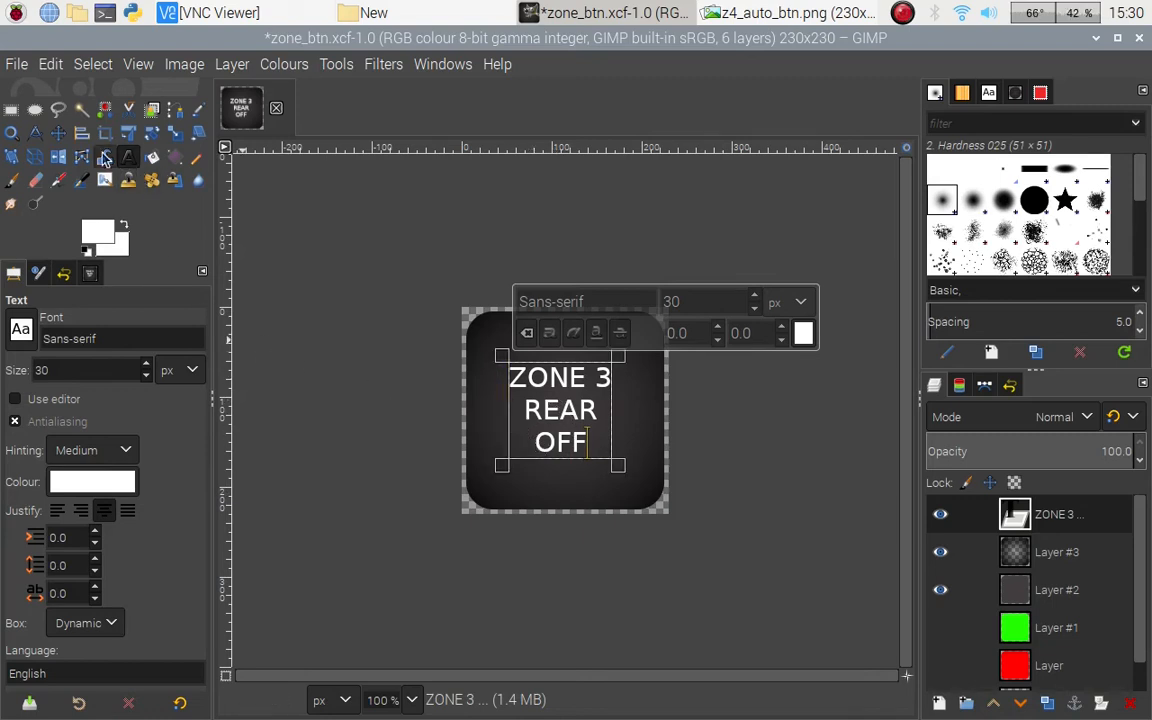
click(104, 157)
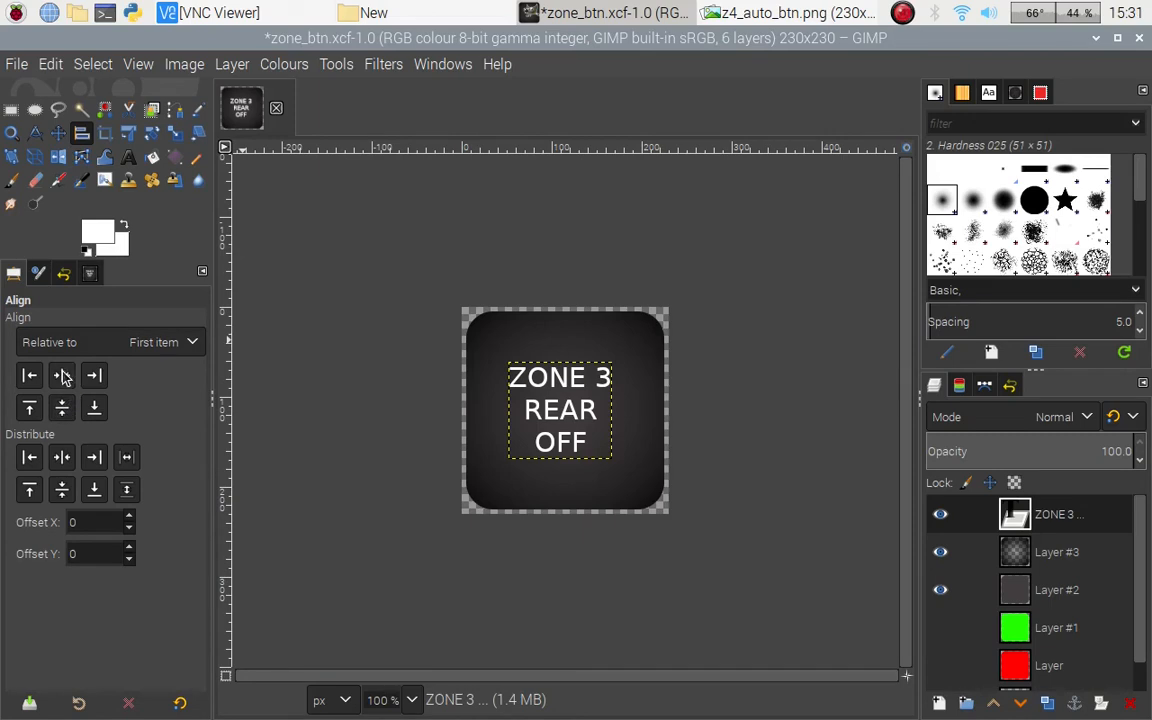
mouse_move(72, 397)
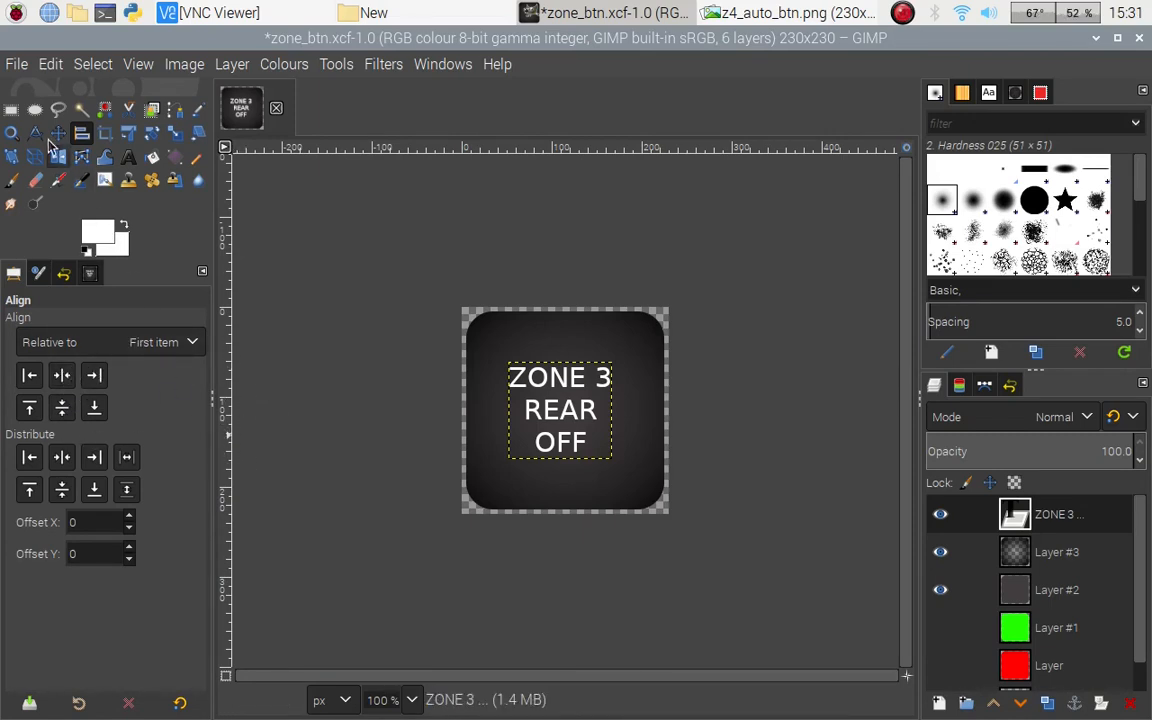
Step: Export the button over z3_off_btn.png in the New folder
click(16, 63)
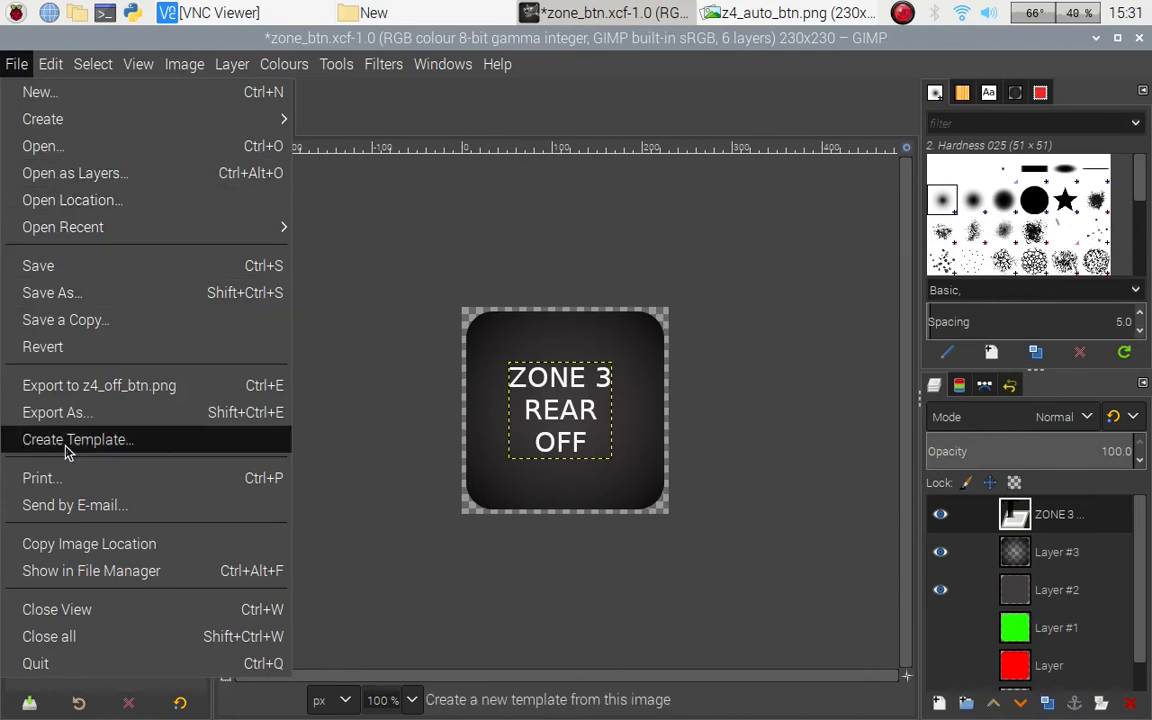
click(57, 412)
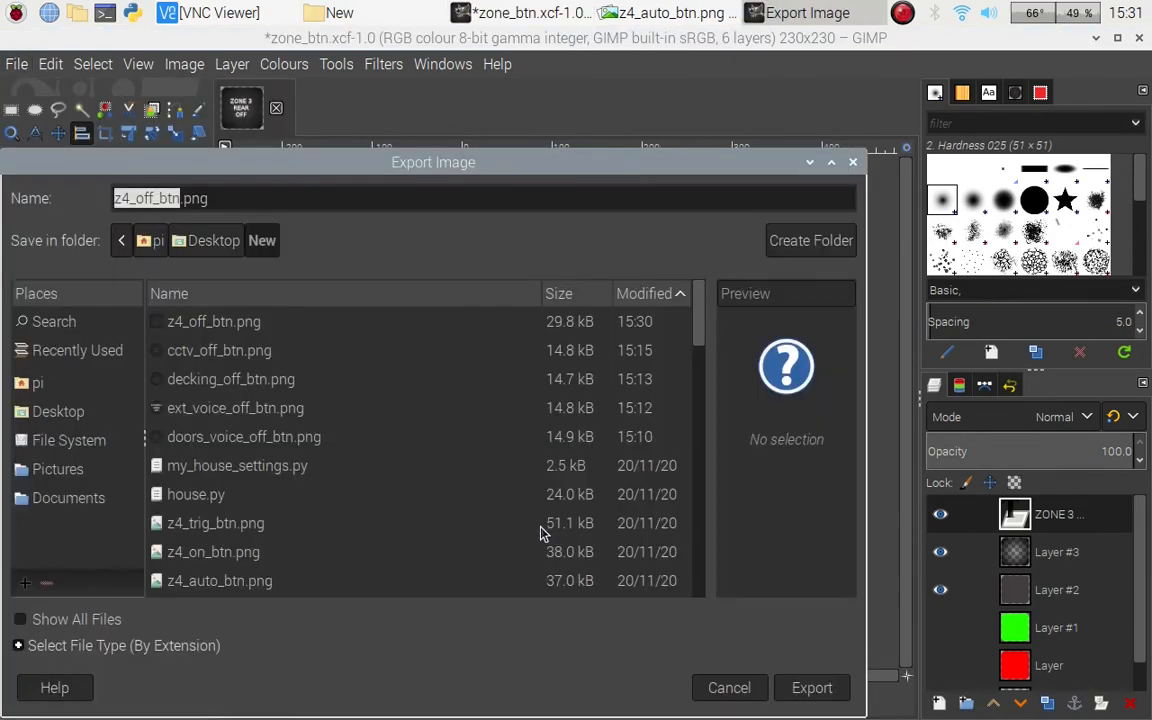
scroll(down, 3)
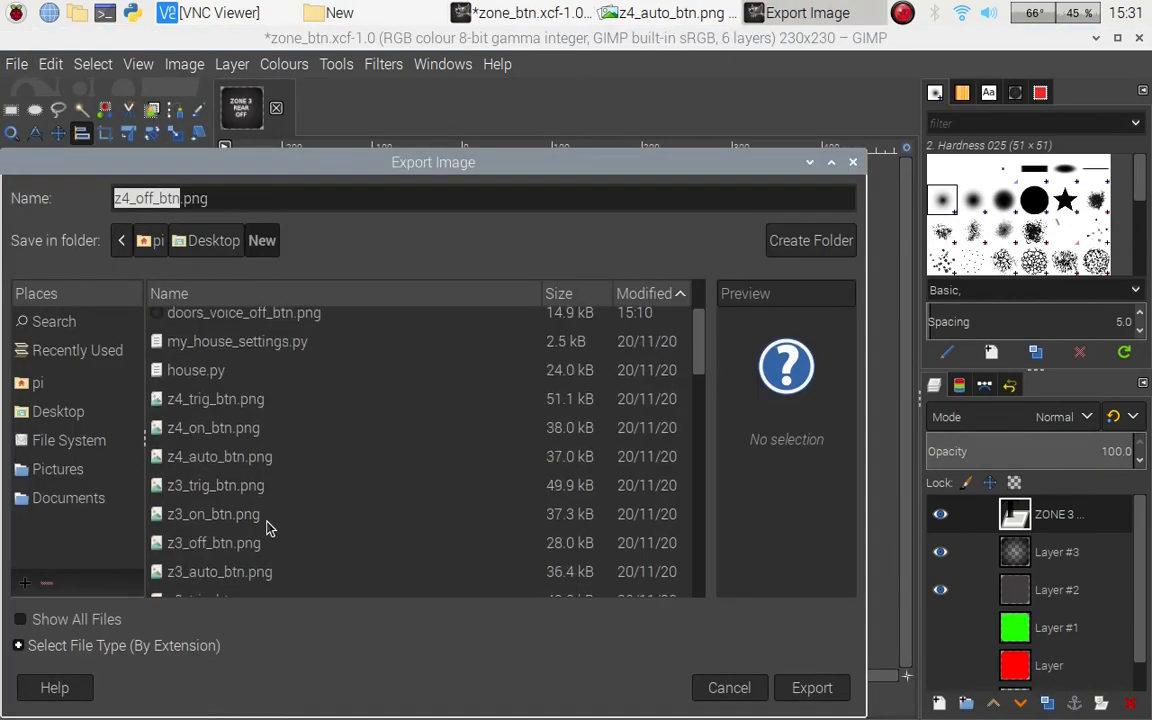
click(214, 542)
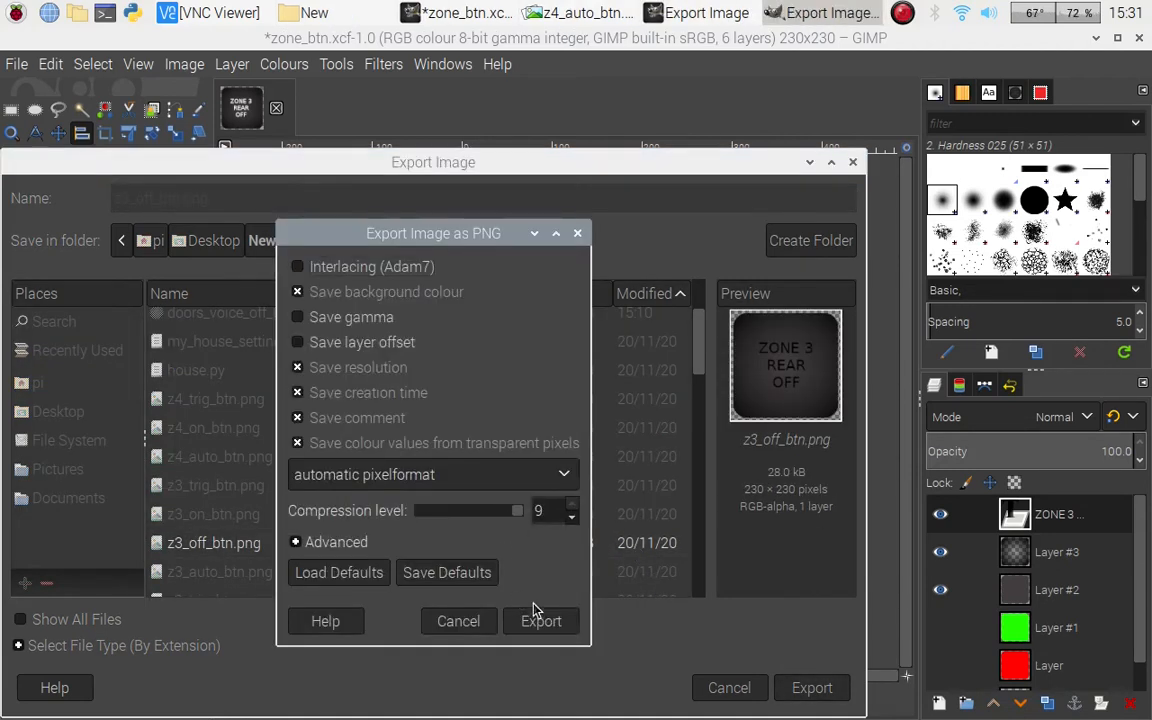
click(541, 621)
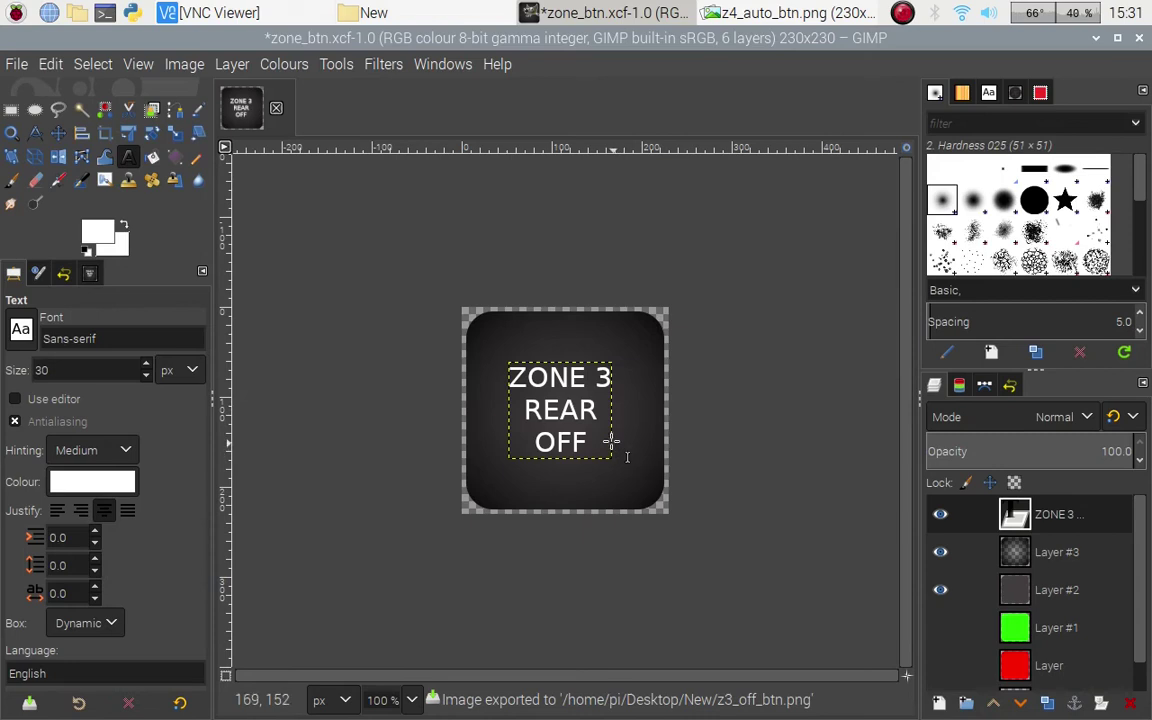
Step: Change the label to ZONE 2 / SIDE / OFF and centre it on the button
click(560, 410)
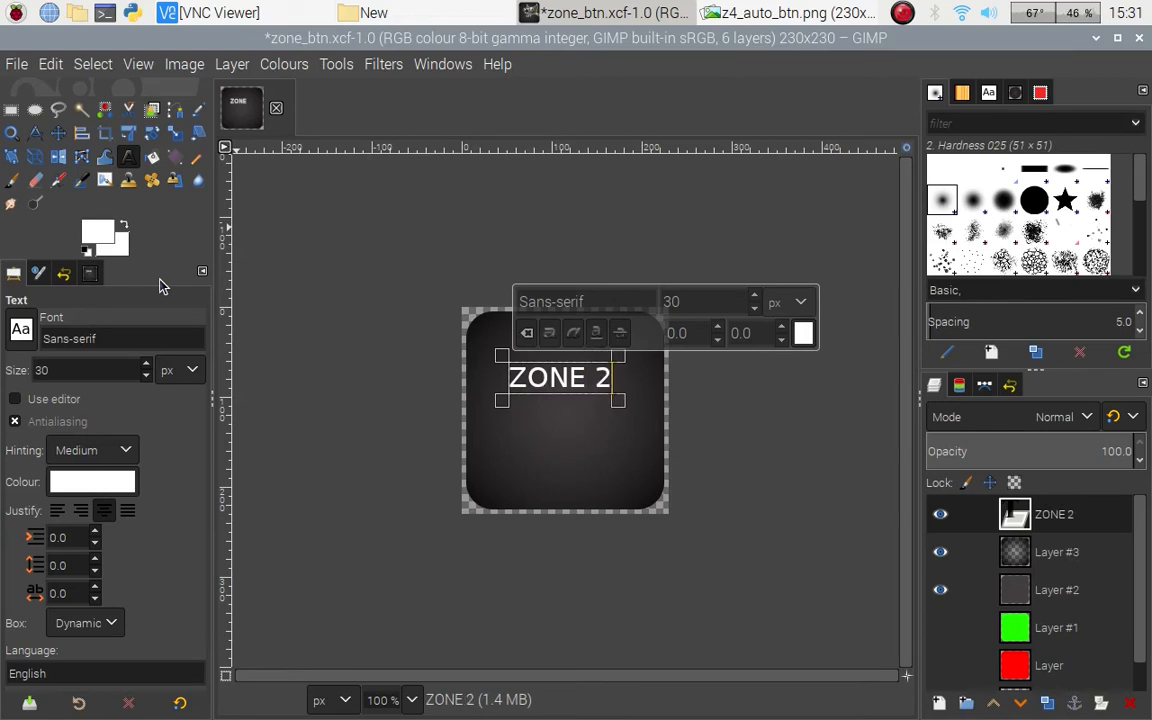
text(SIDE)
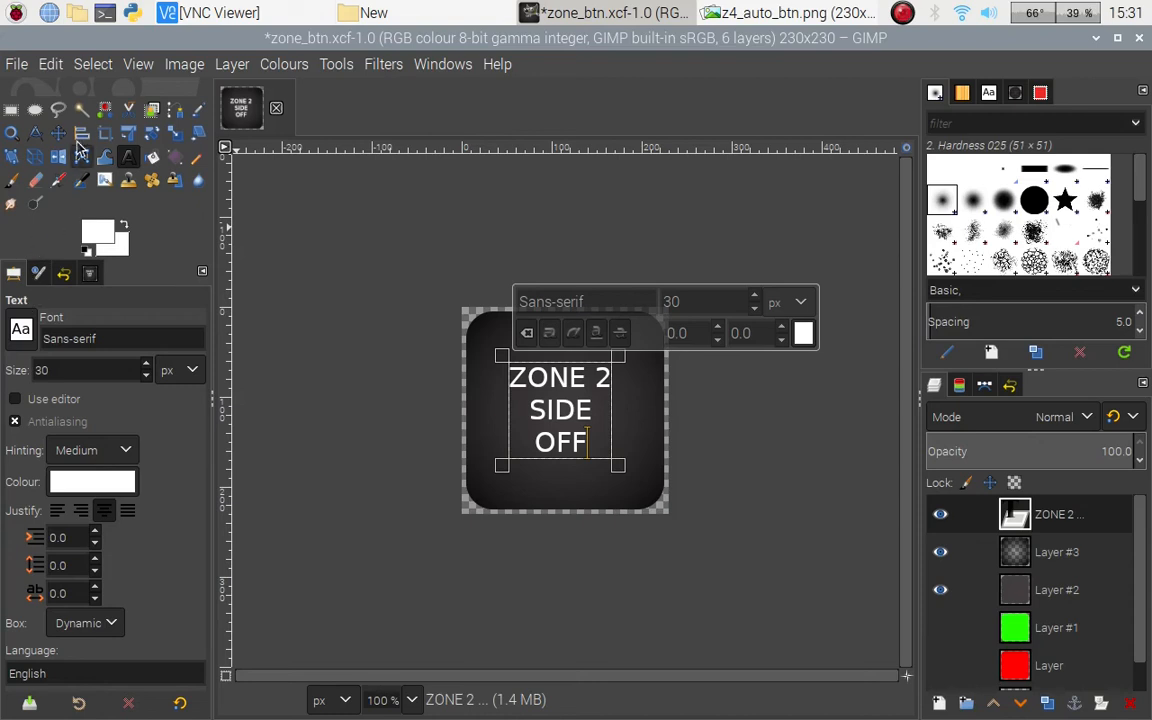
click(57, 132)
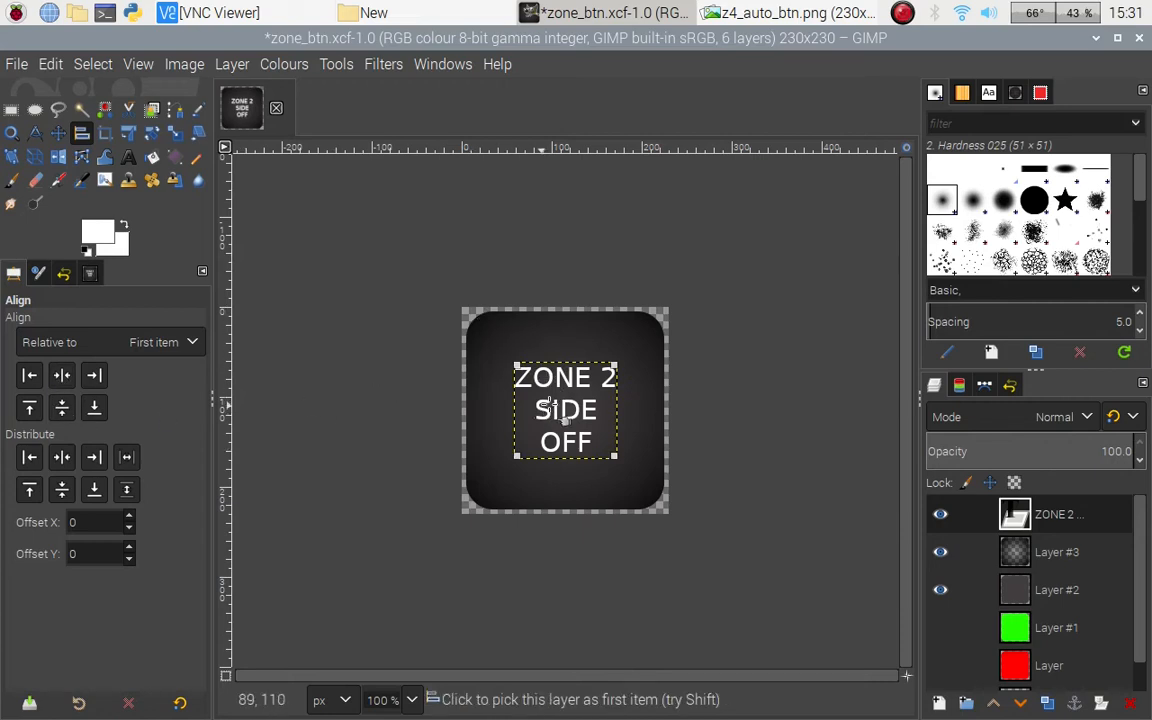
mouse_move(372, 398)
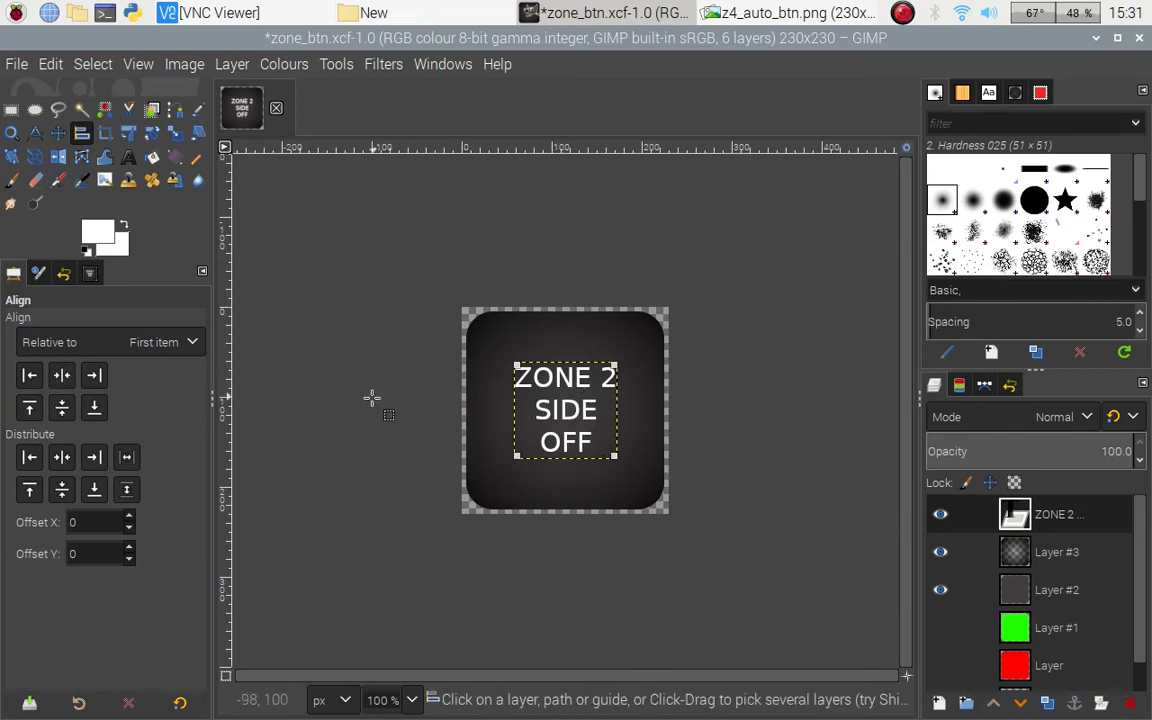
mouse_move(330, 478)
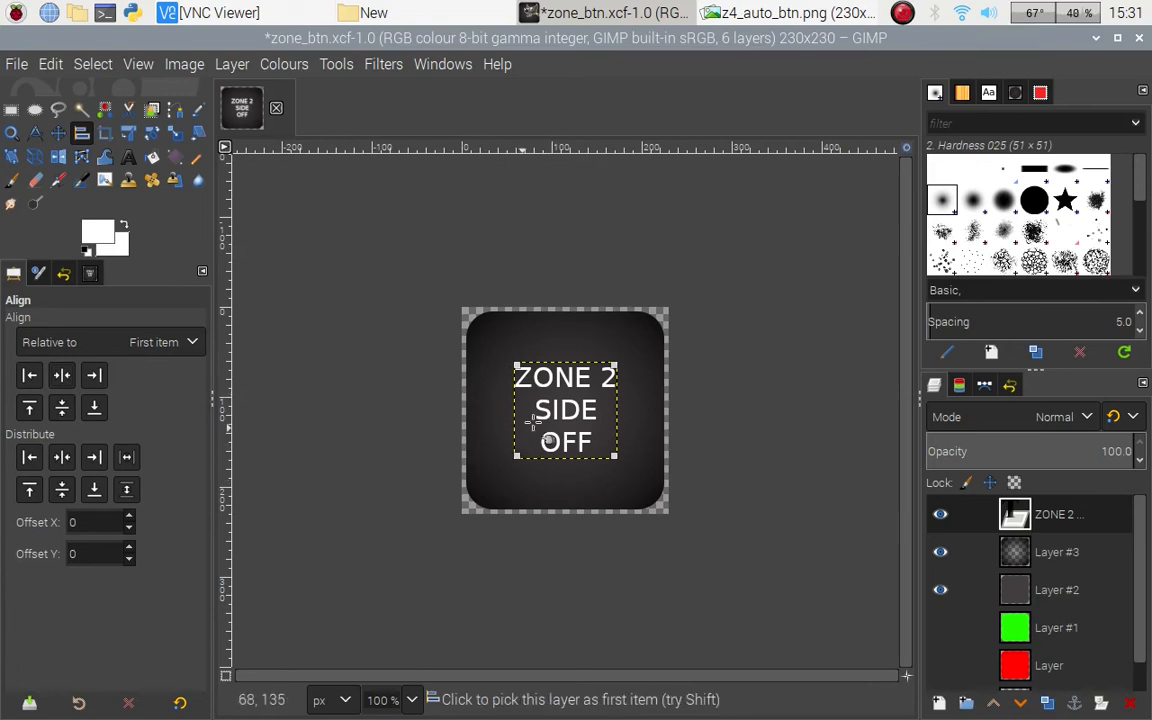
mouse_move(270, 405)
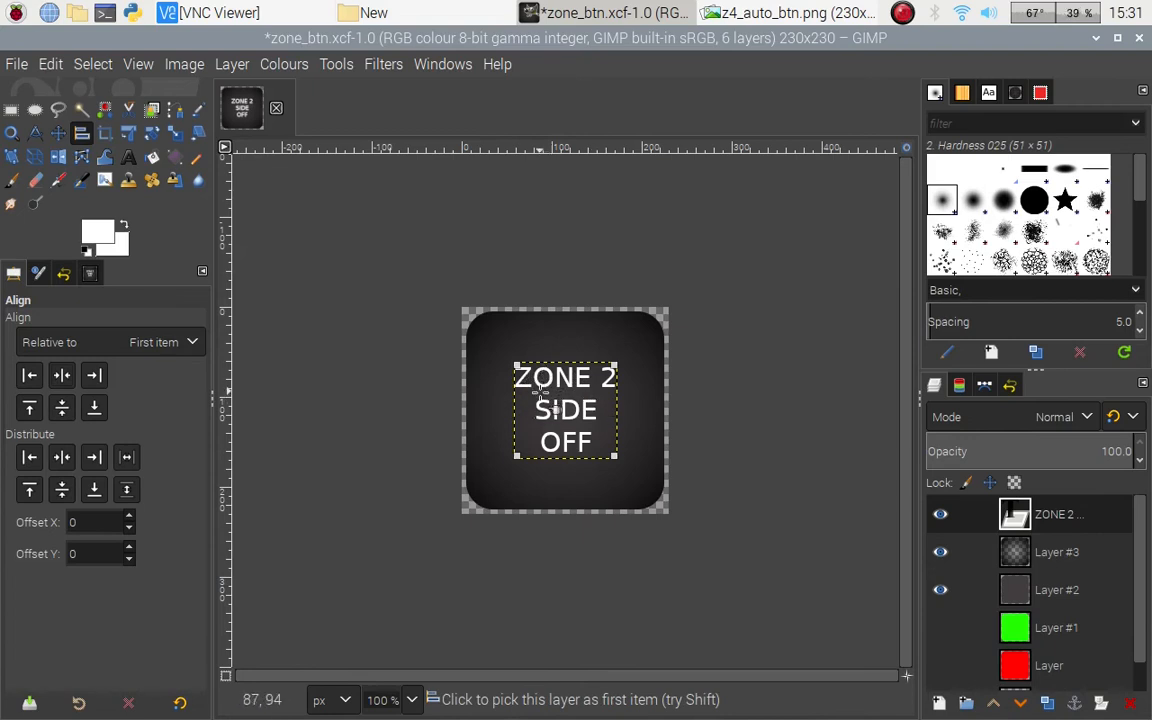
mouse_move(420, 190)
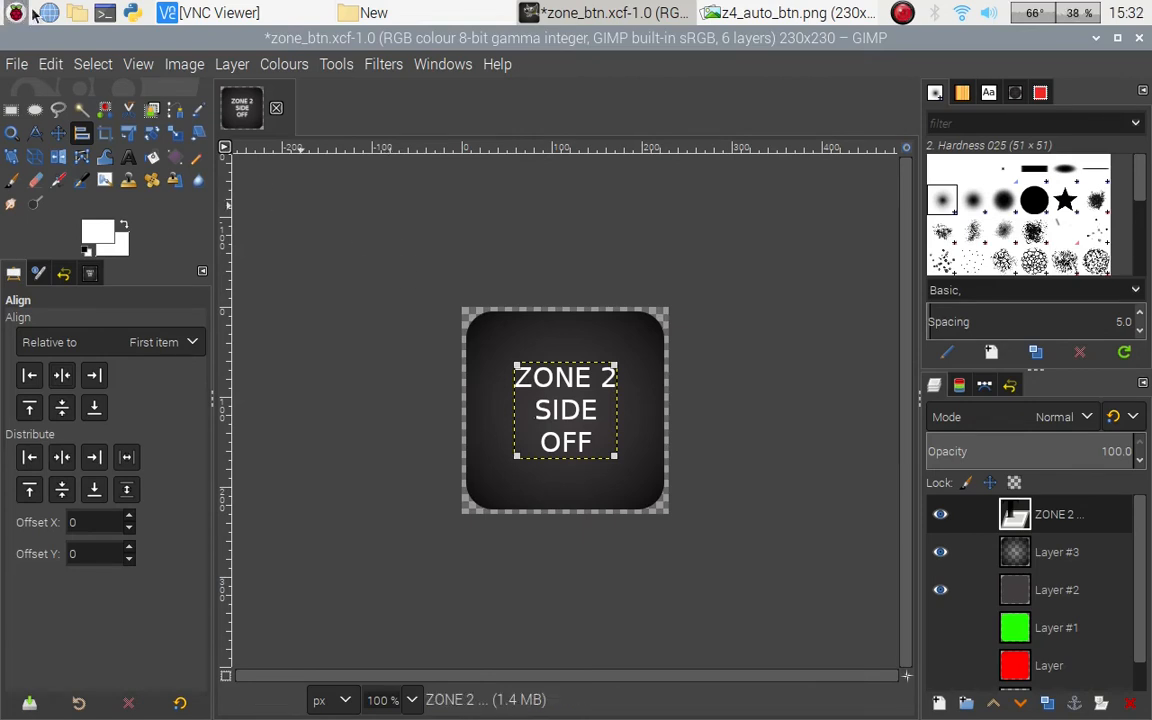
Step: Export the button over z2_off_btn.png, replacing the existing file
click(16, 63)
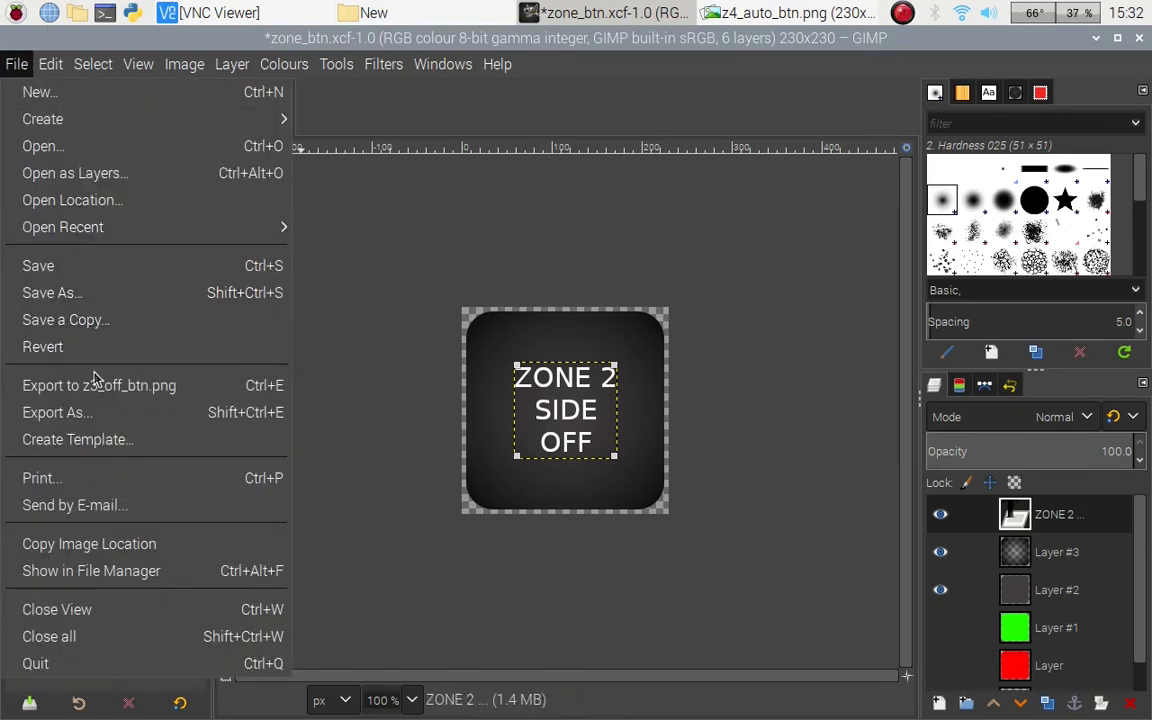
click(57, 412)
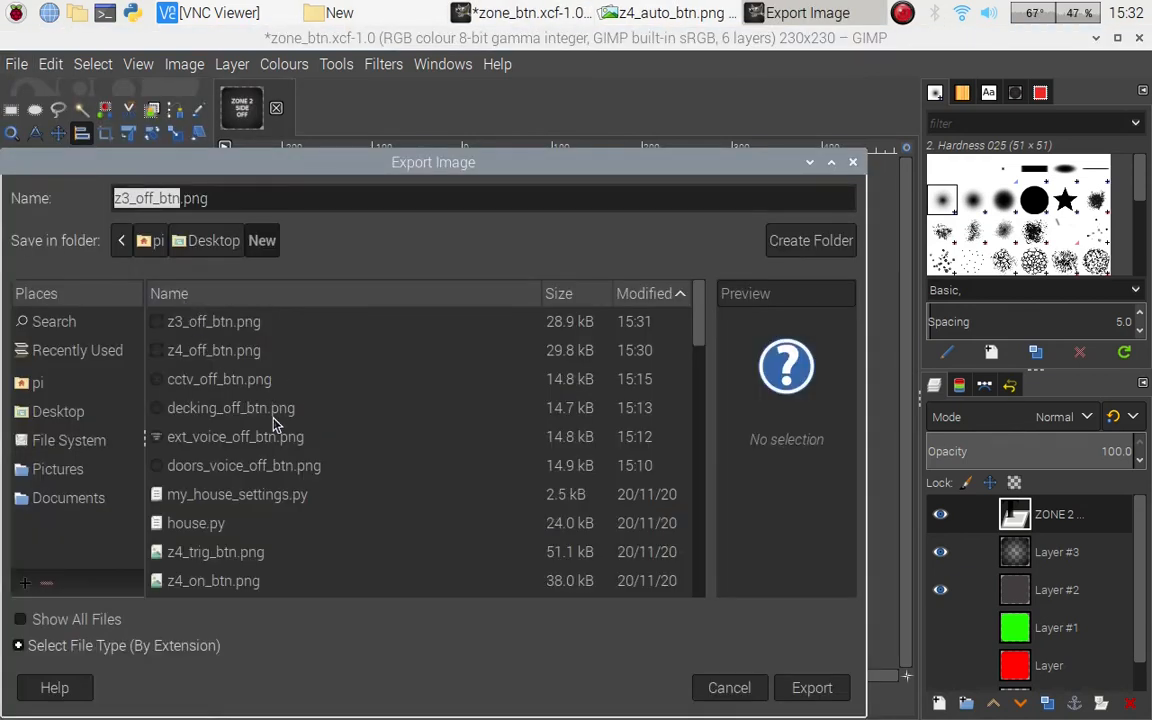
scroll(down, 3)
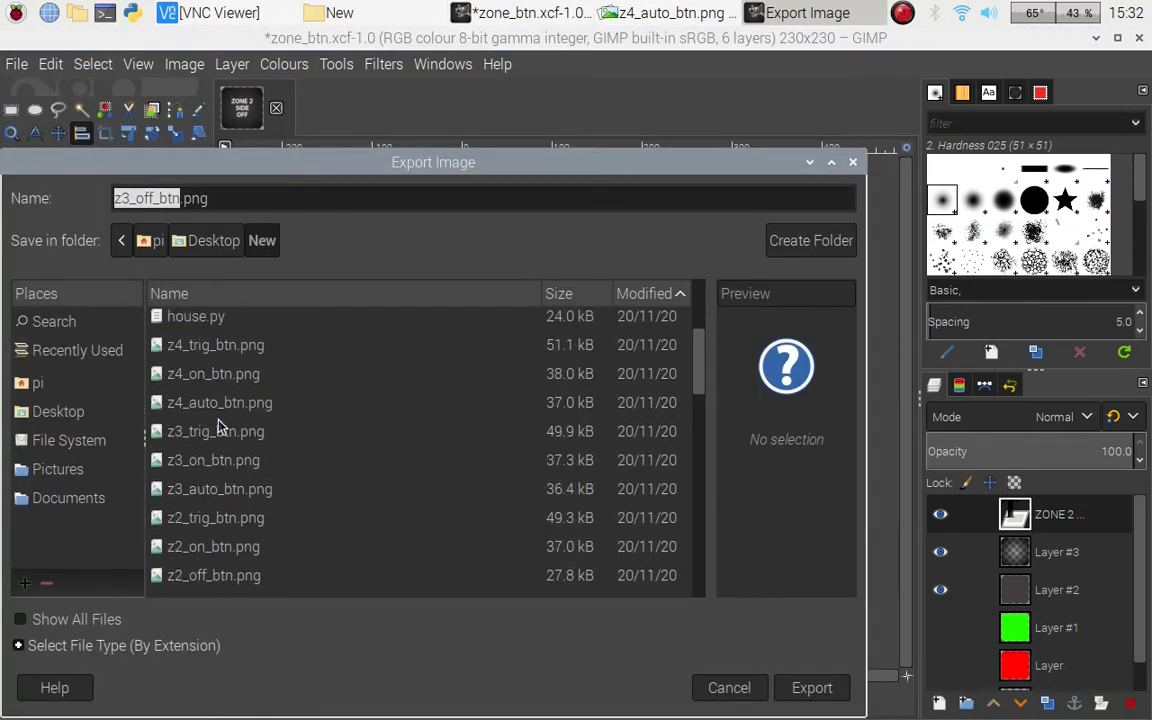
scroll(down, 3)
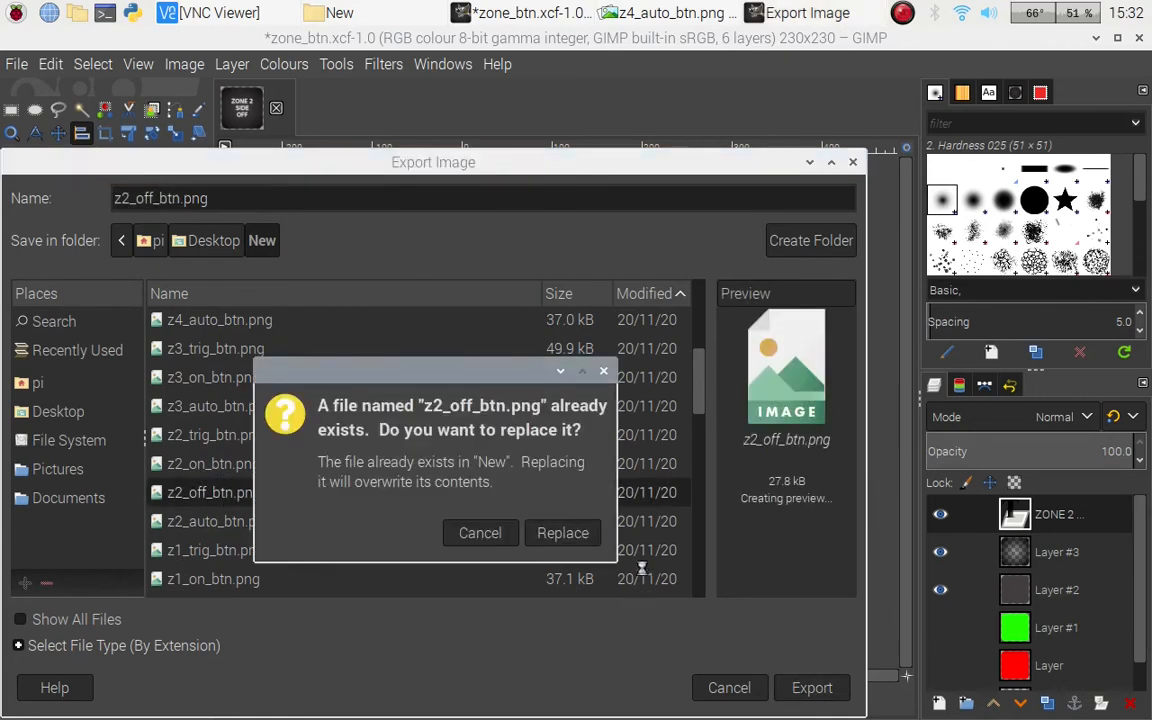
click(562, 532)
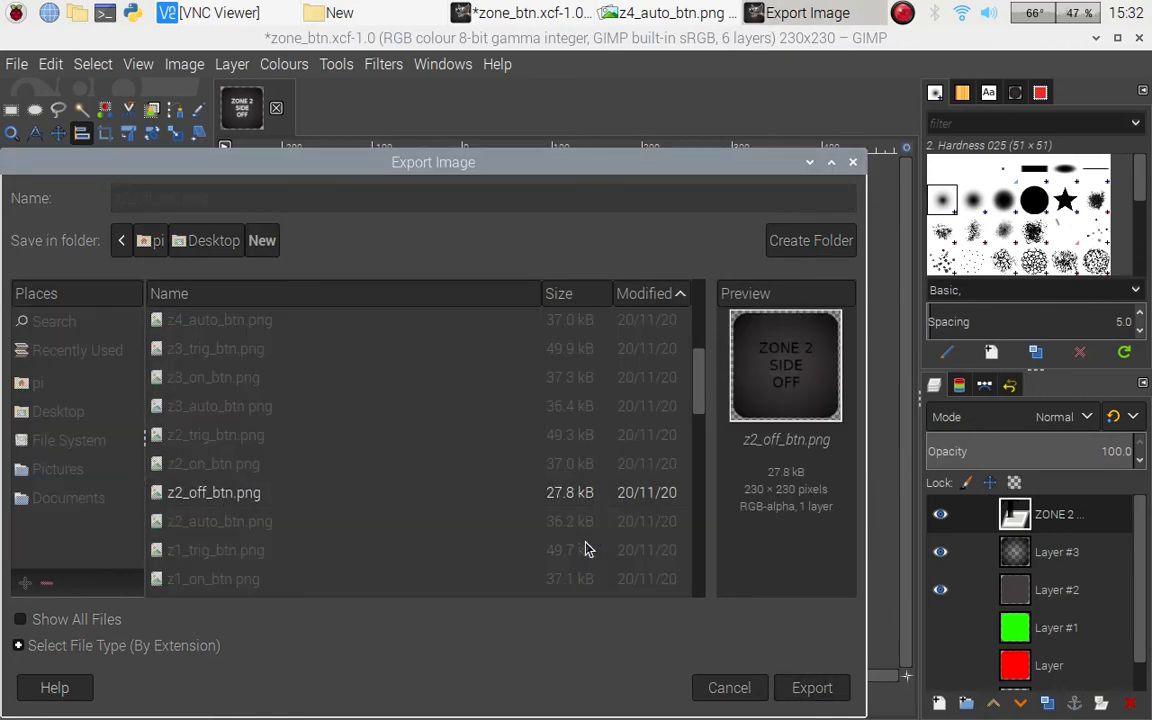
click(811, 688)
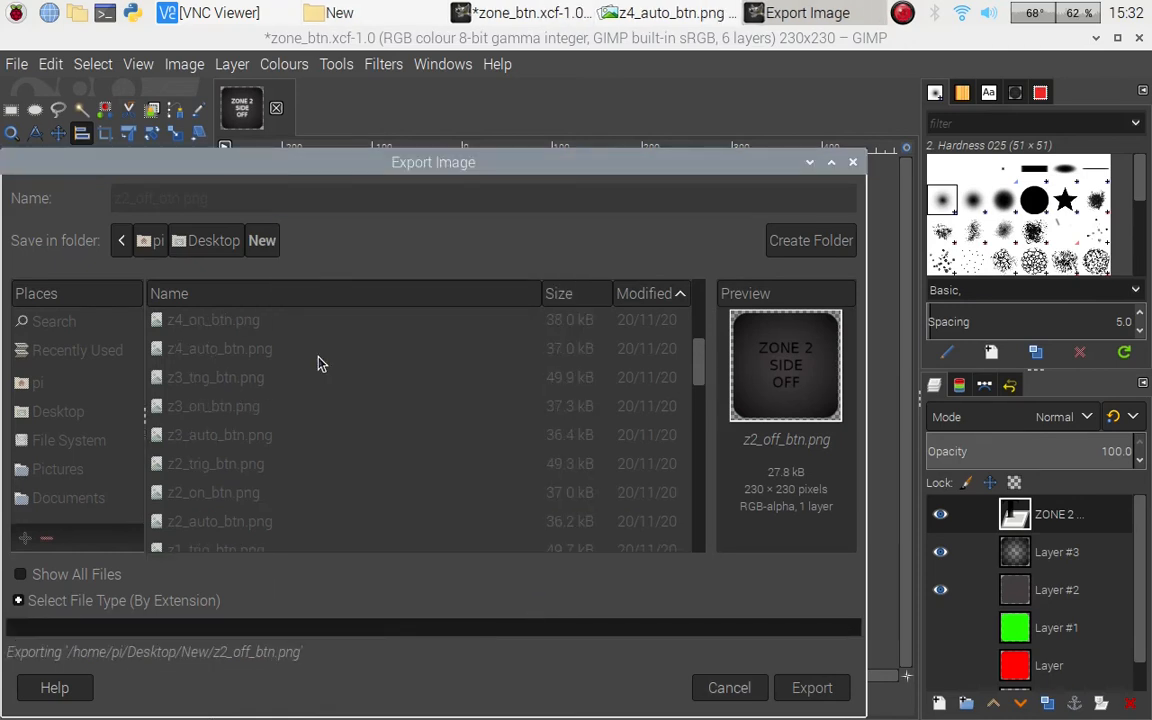
click(811, 687)
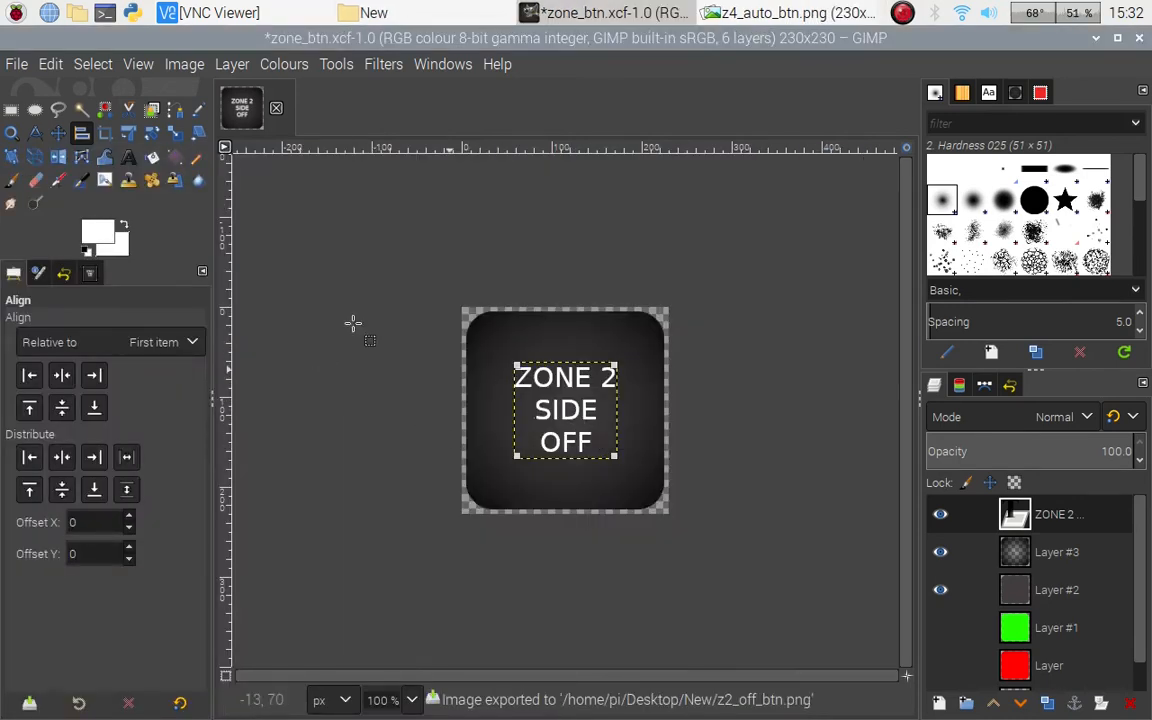
click(128, 157)
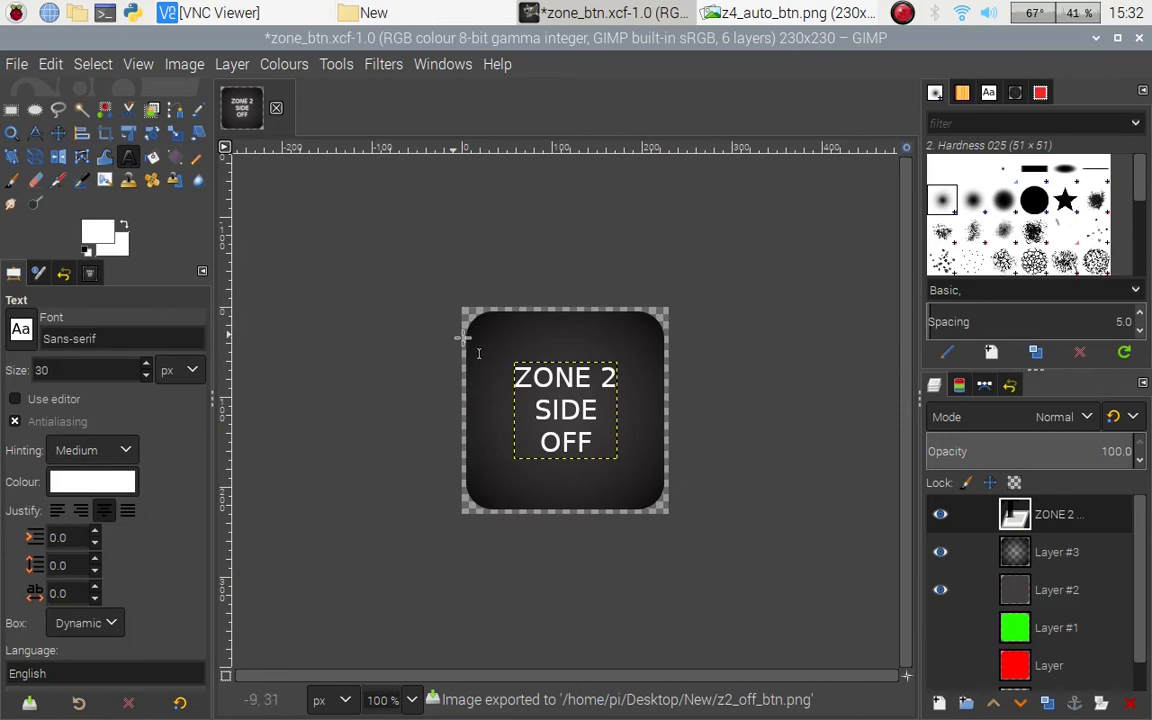
Step: Change the label to ZONE 1 FRONT OFF and centre it on the button
click(565, 410)
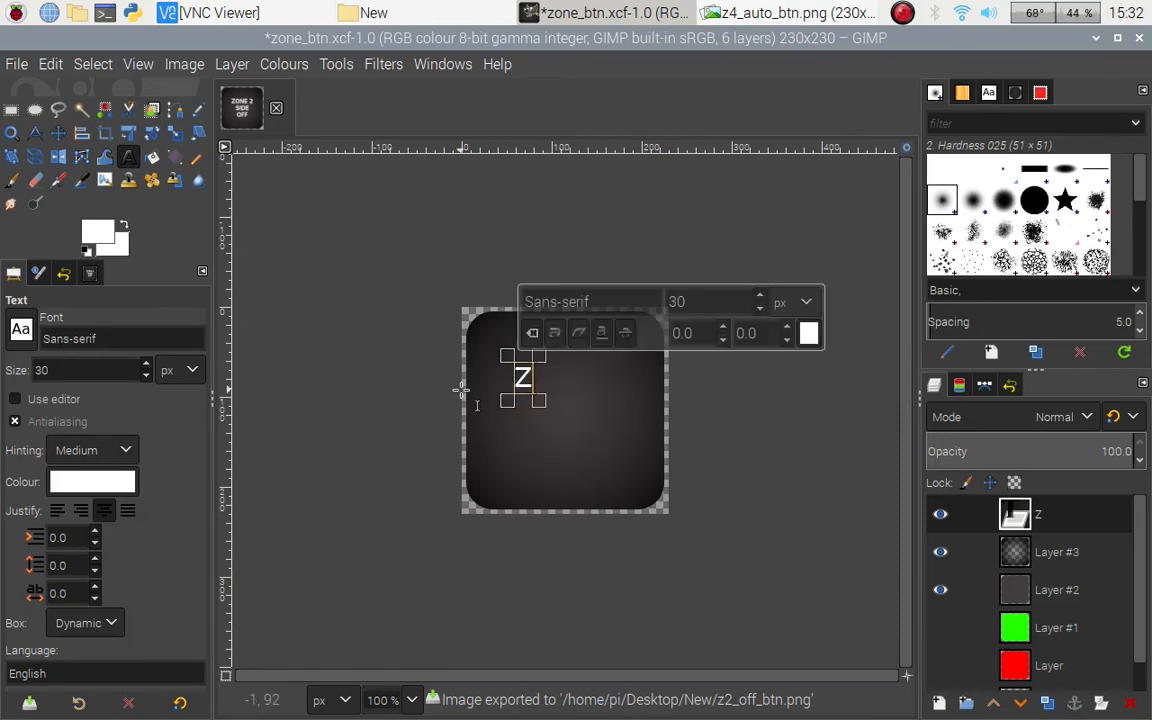
text(ONE 1)
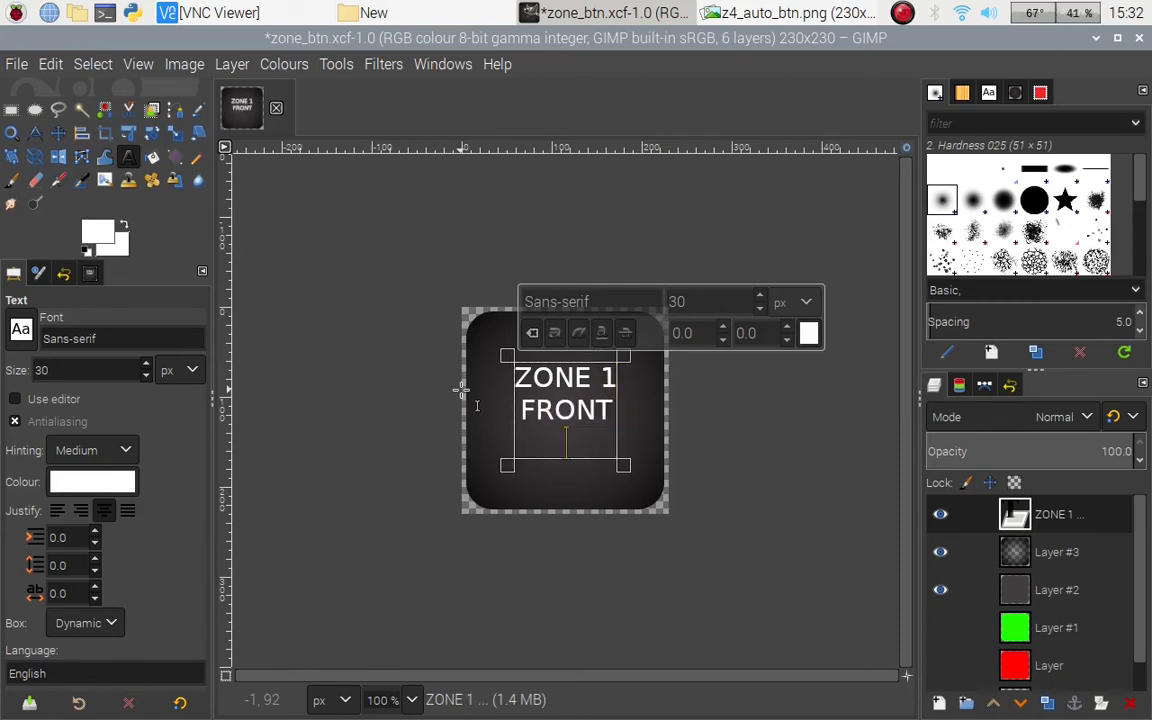
text(OFF)
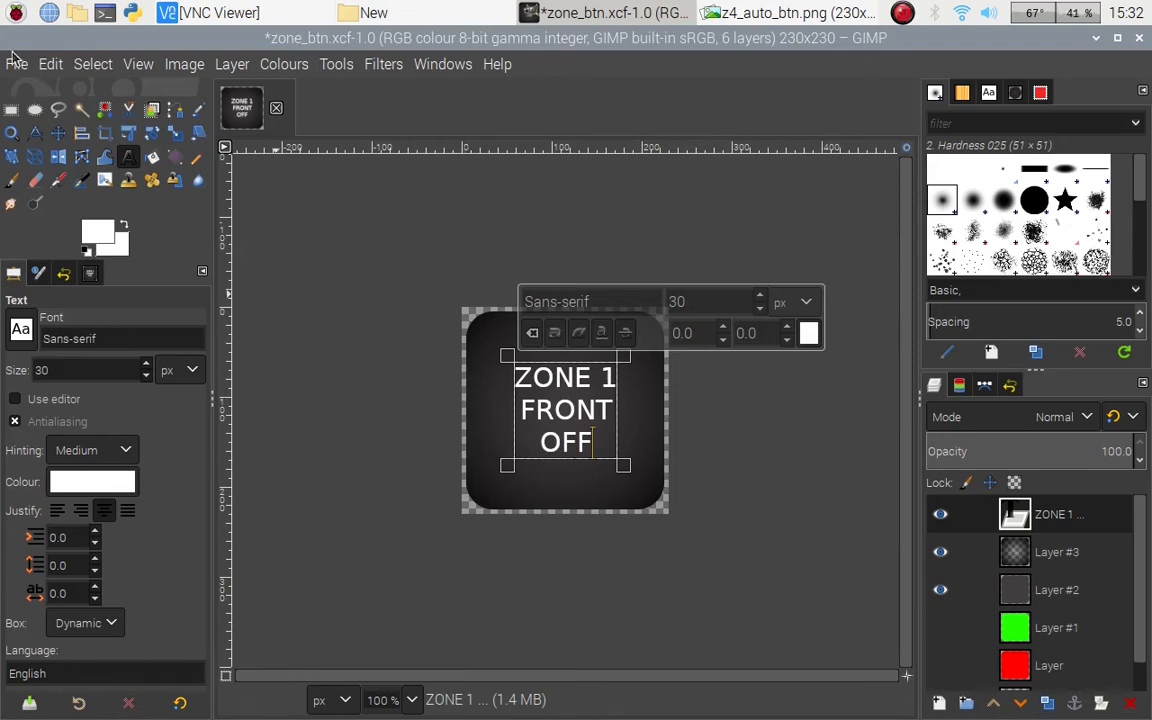
mouse_move(110, 240)
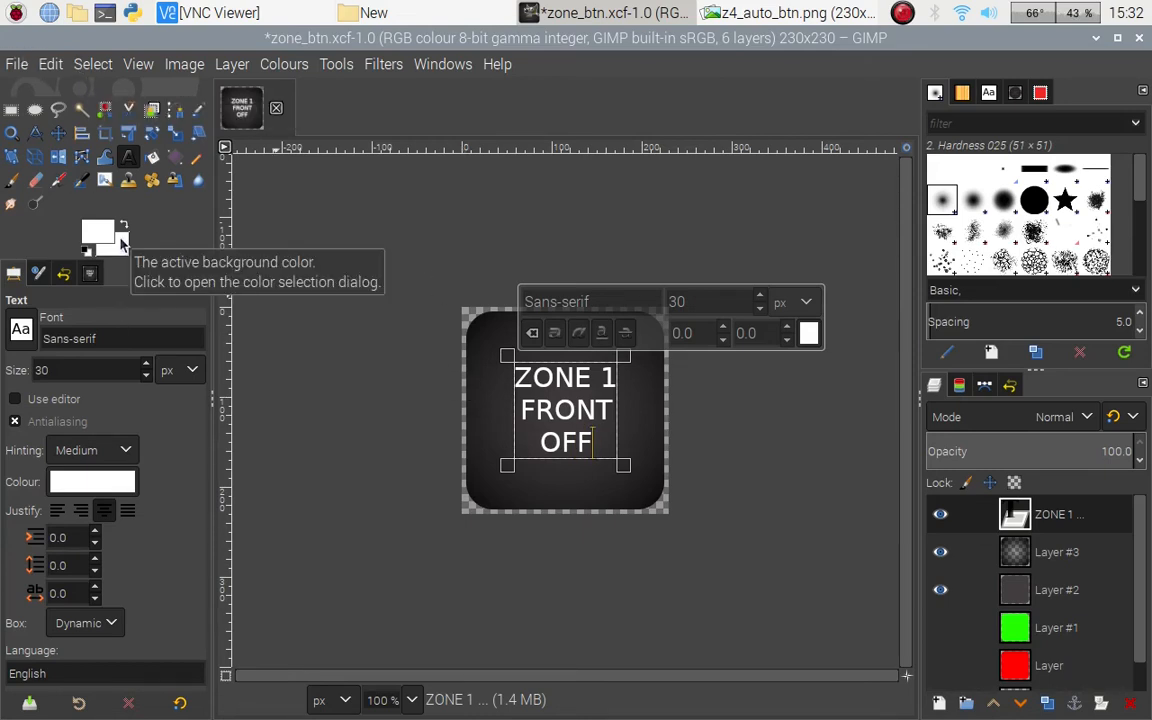
mouse_move(82, 135)
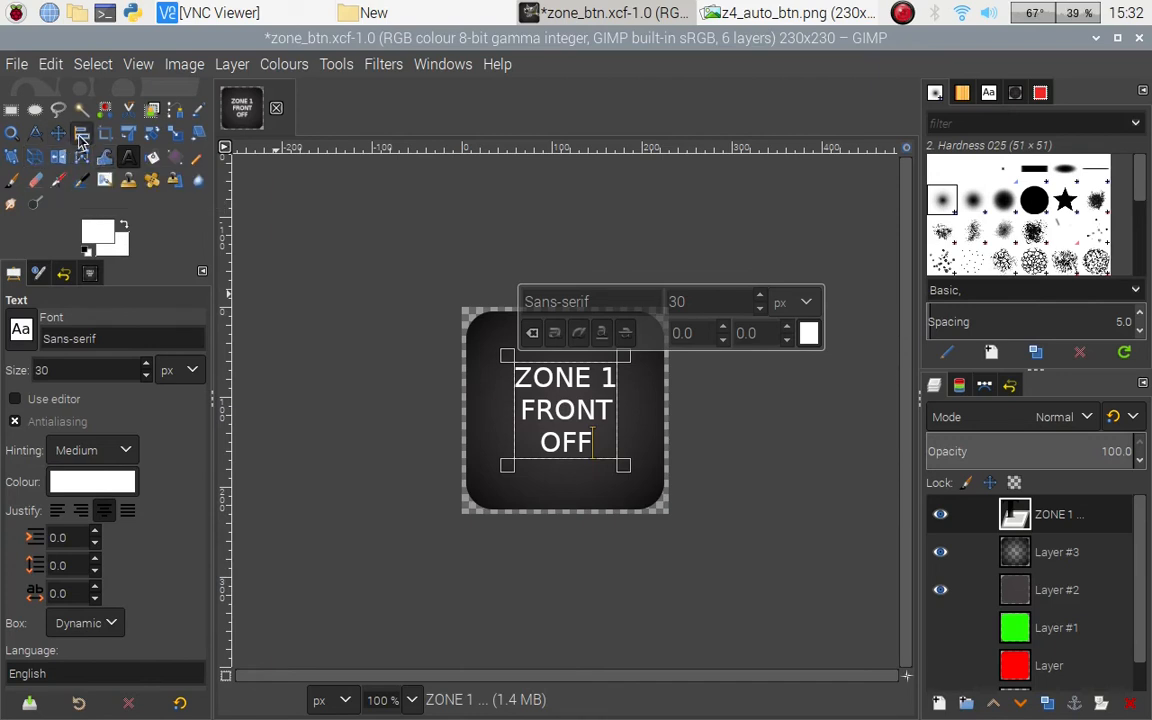
click(81, 133)
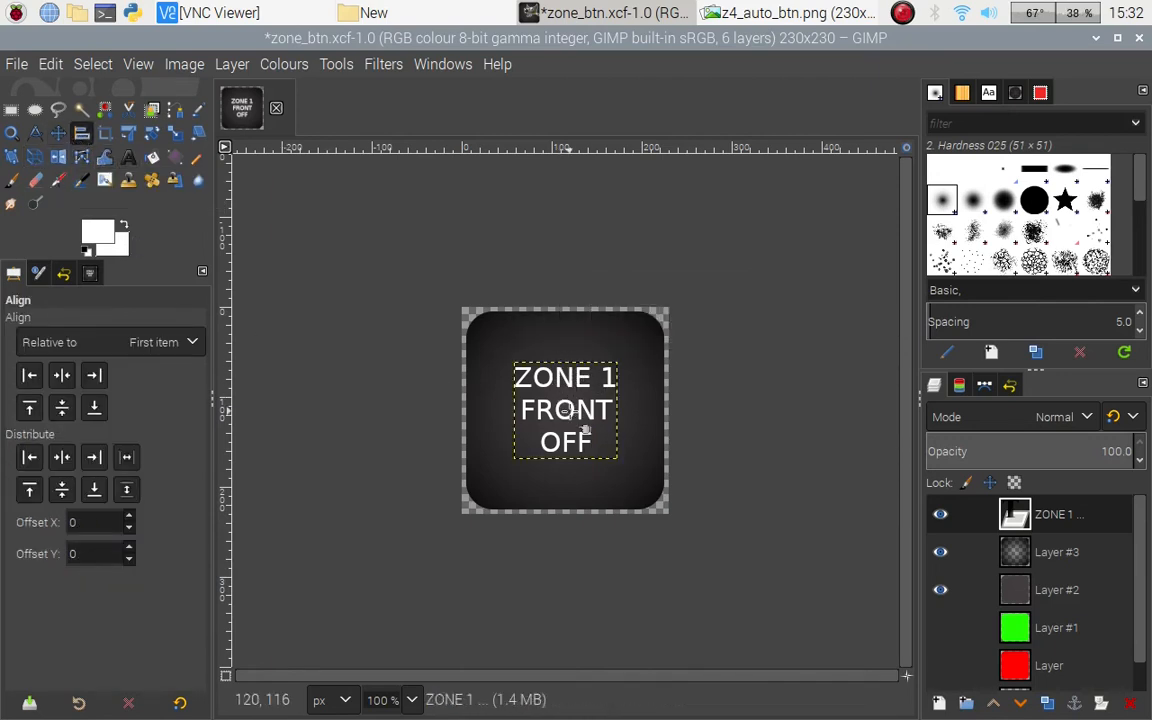
click(61, 375)
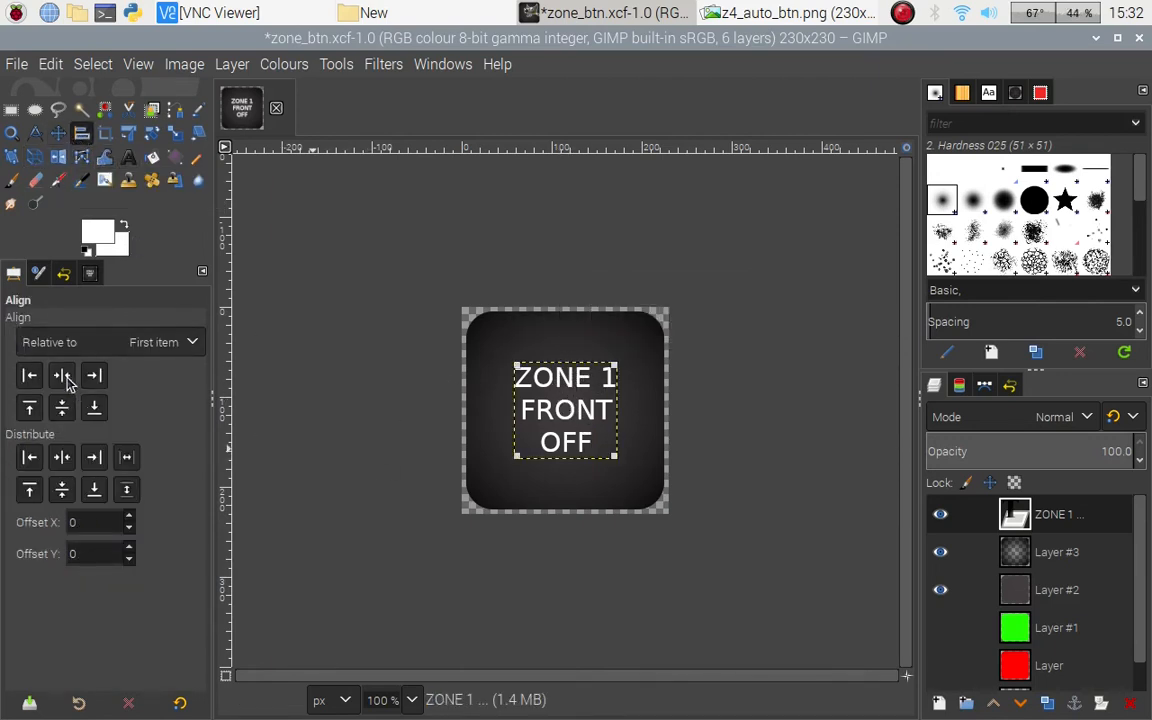
mouse_move(63, 413)
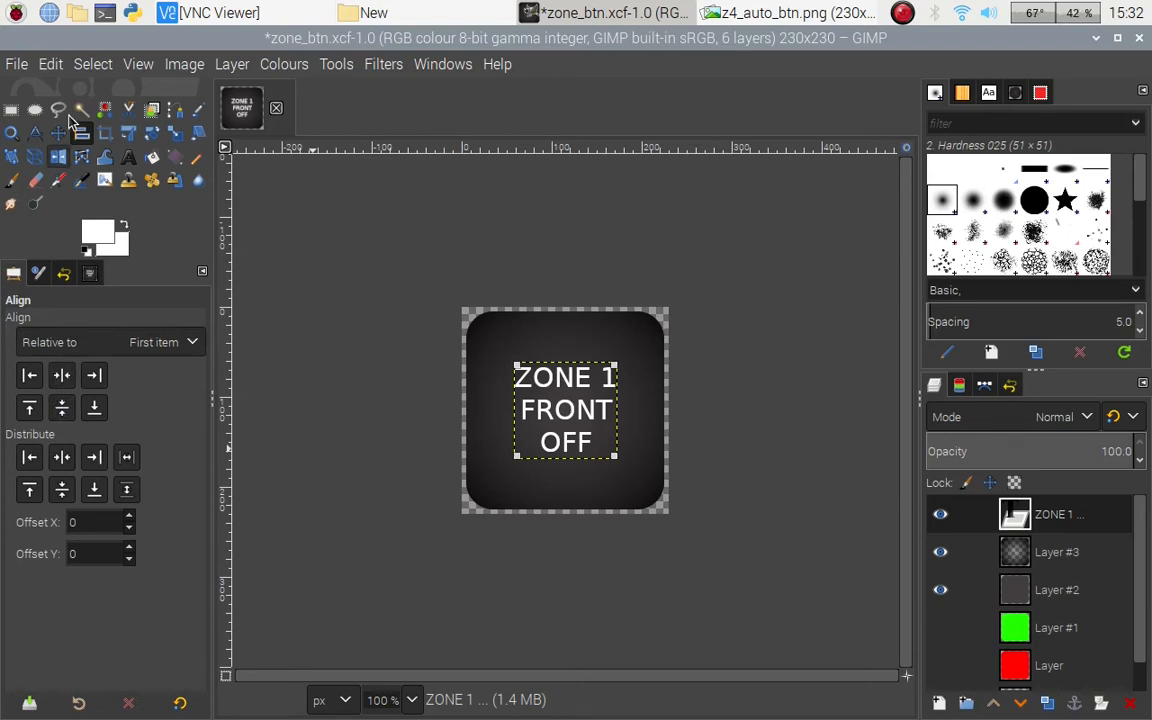
Step: Export the button over z1_off_btn.png, replacing the existing file
click(16, 63)
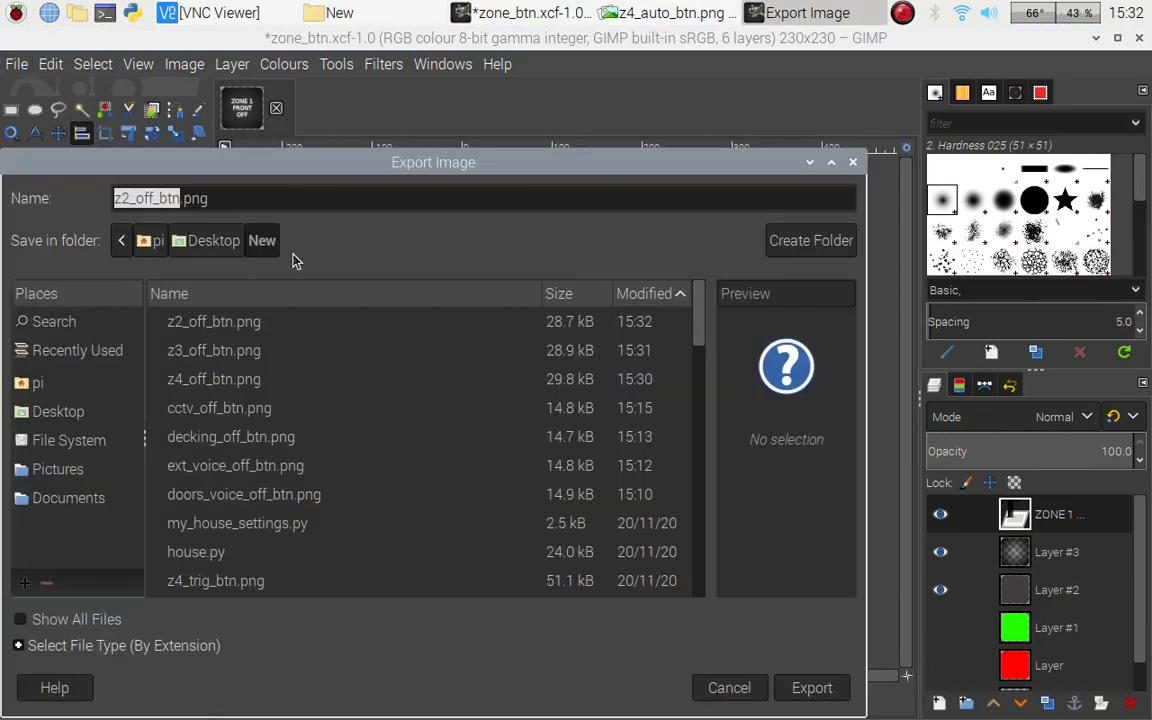
scroll(down, 3)
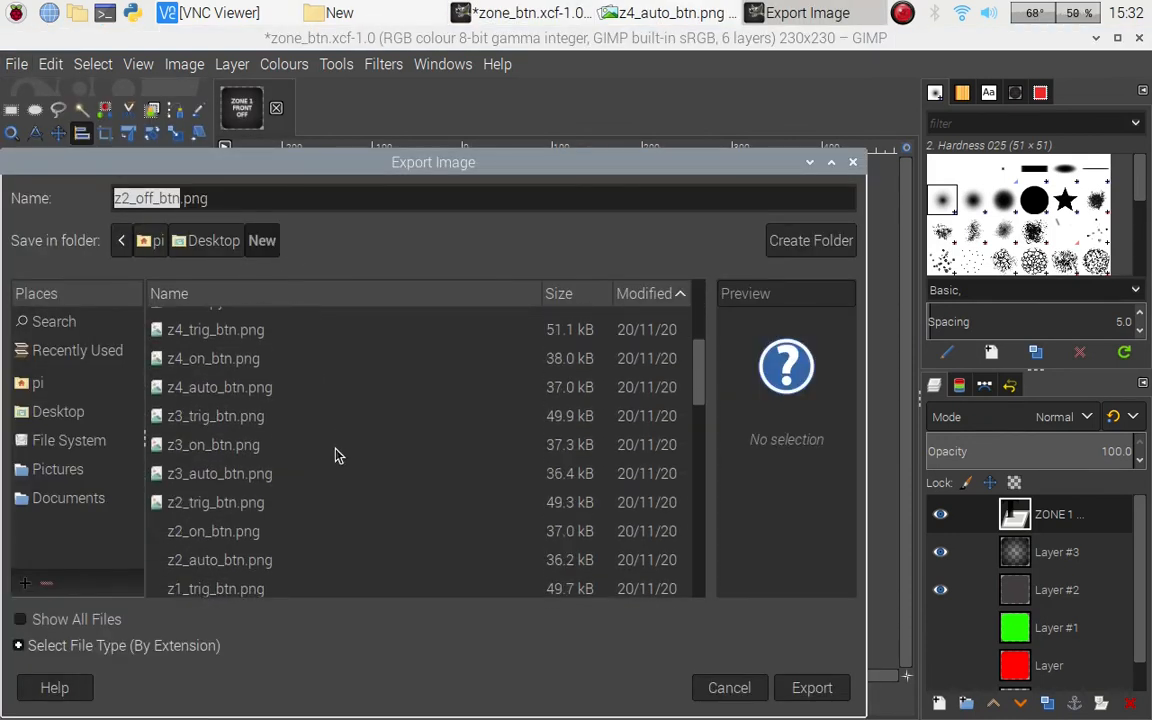
scroll(down, 3)
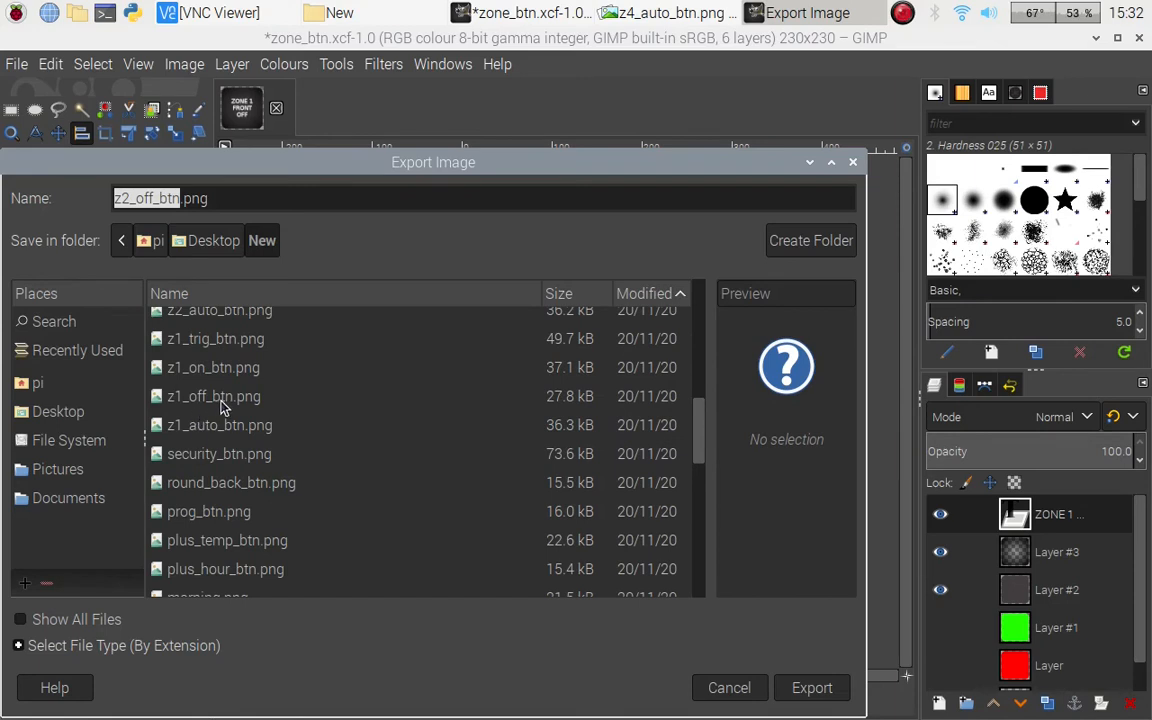
click(811, 687)
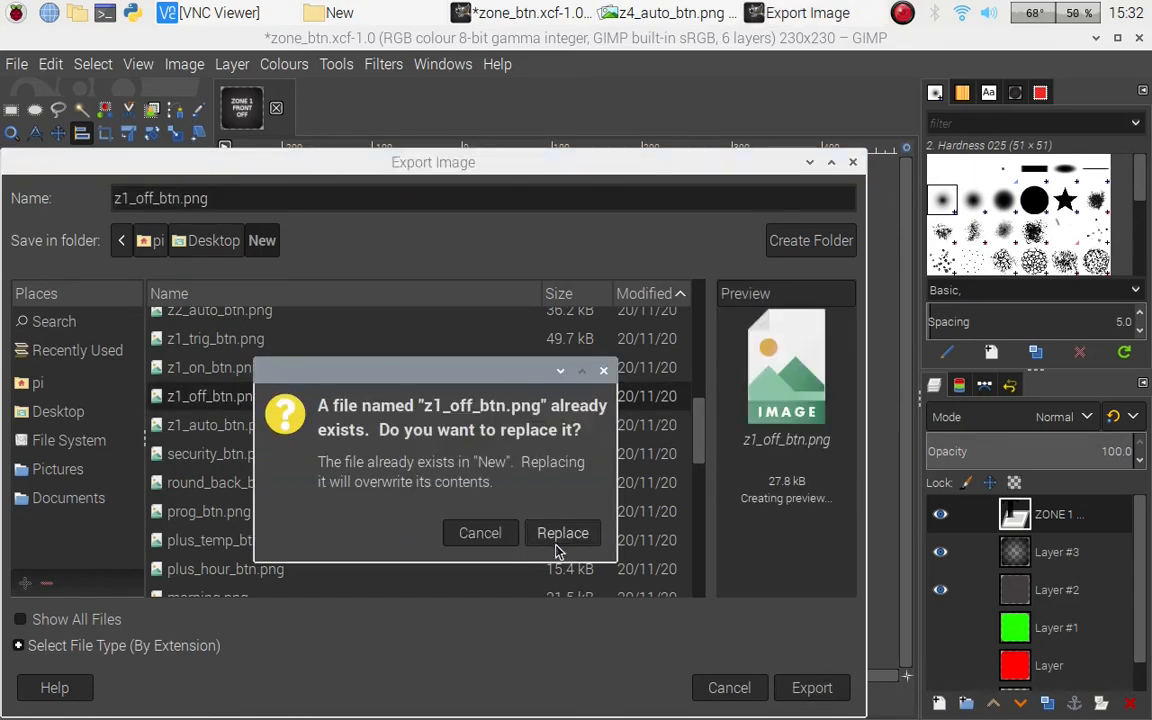
click(562, 532)
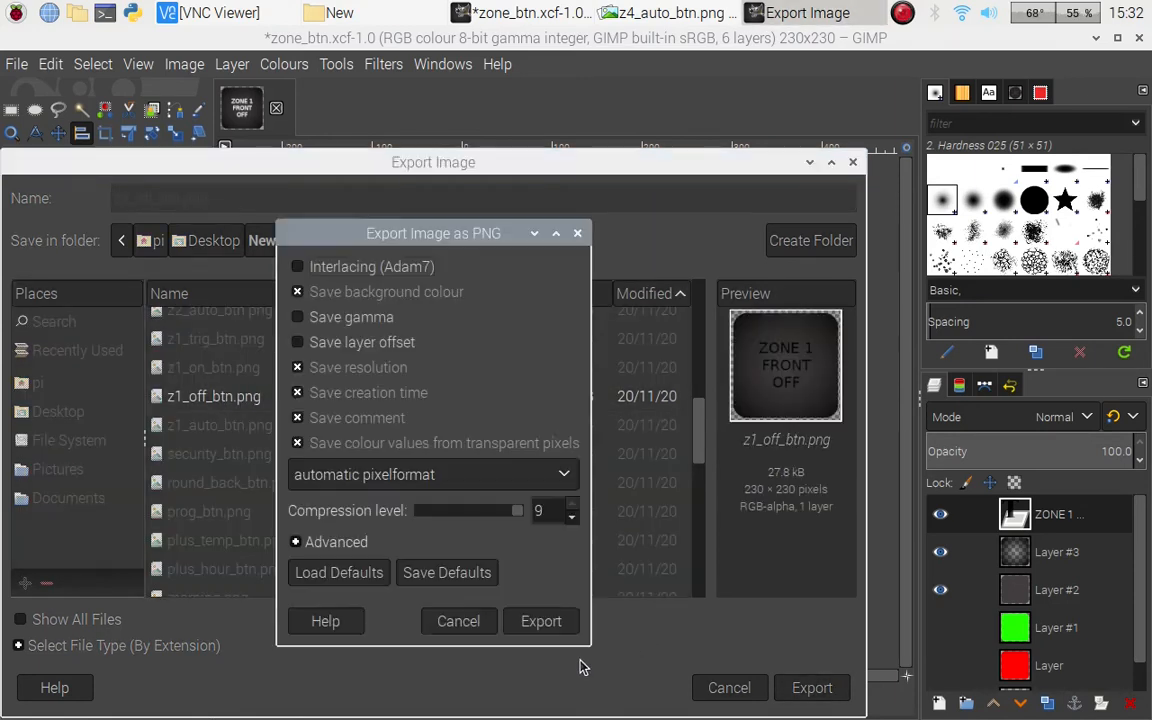
click(541, 620)
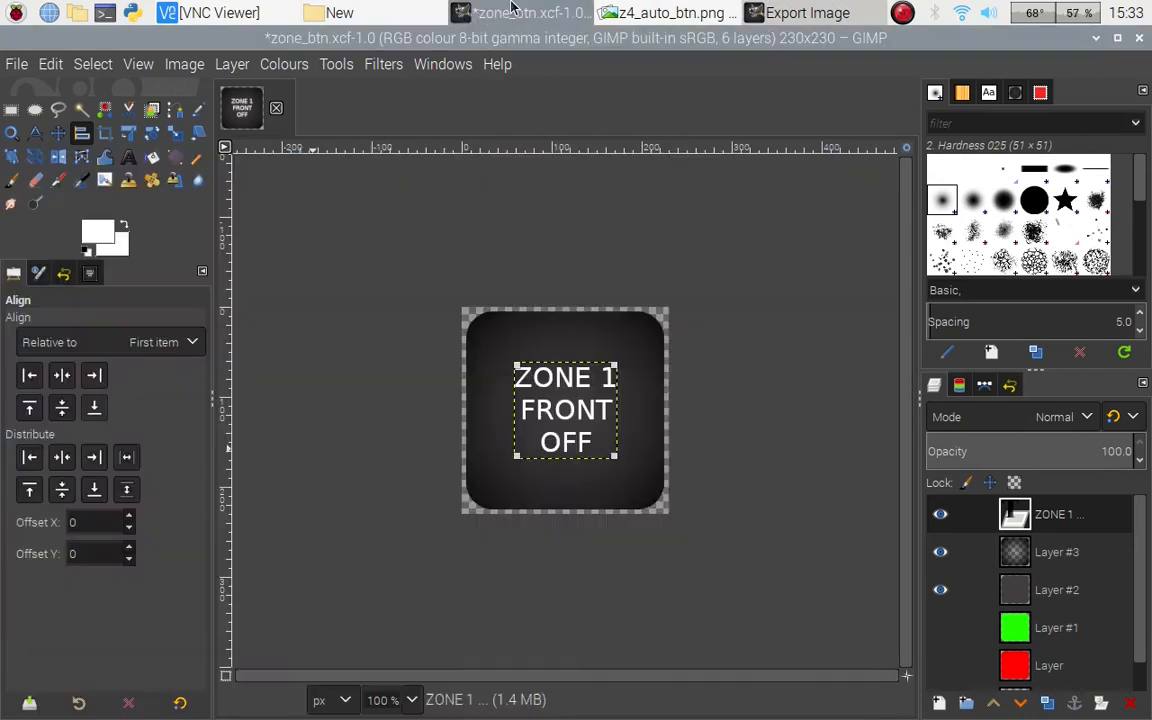
click(665, 13)
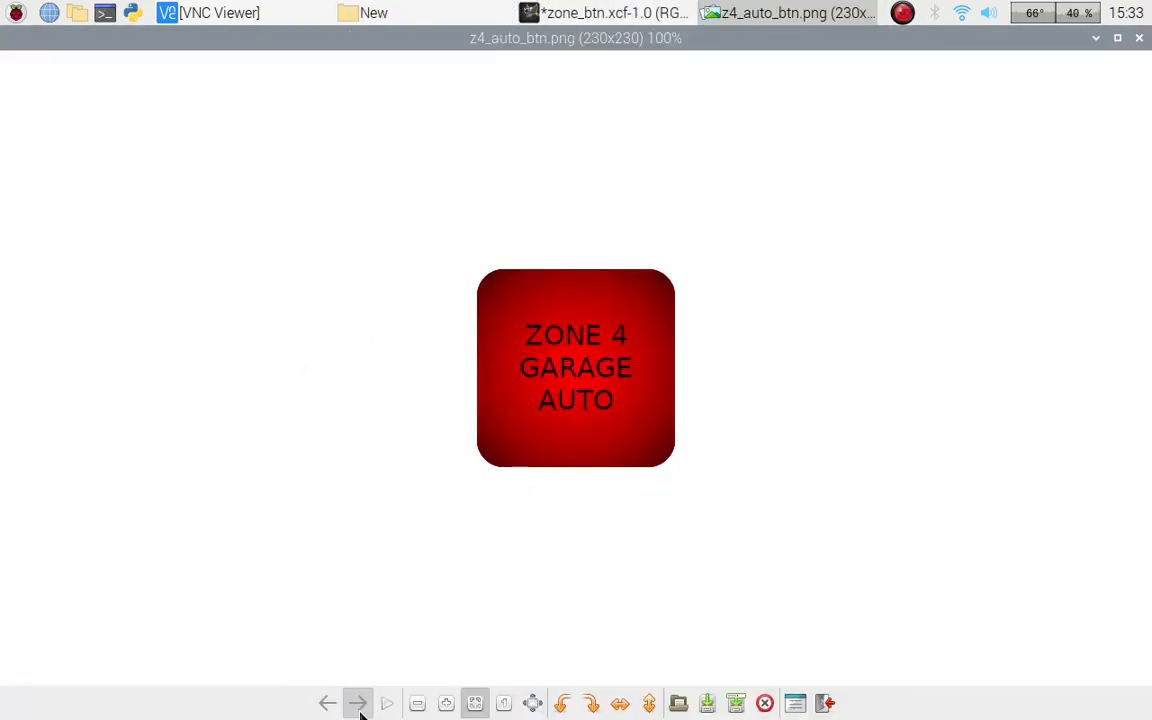
click(357, 703)
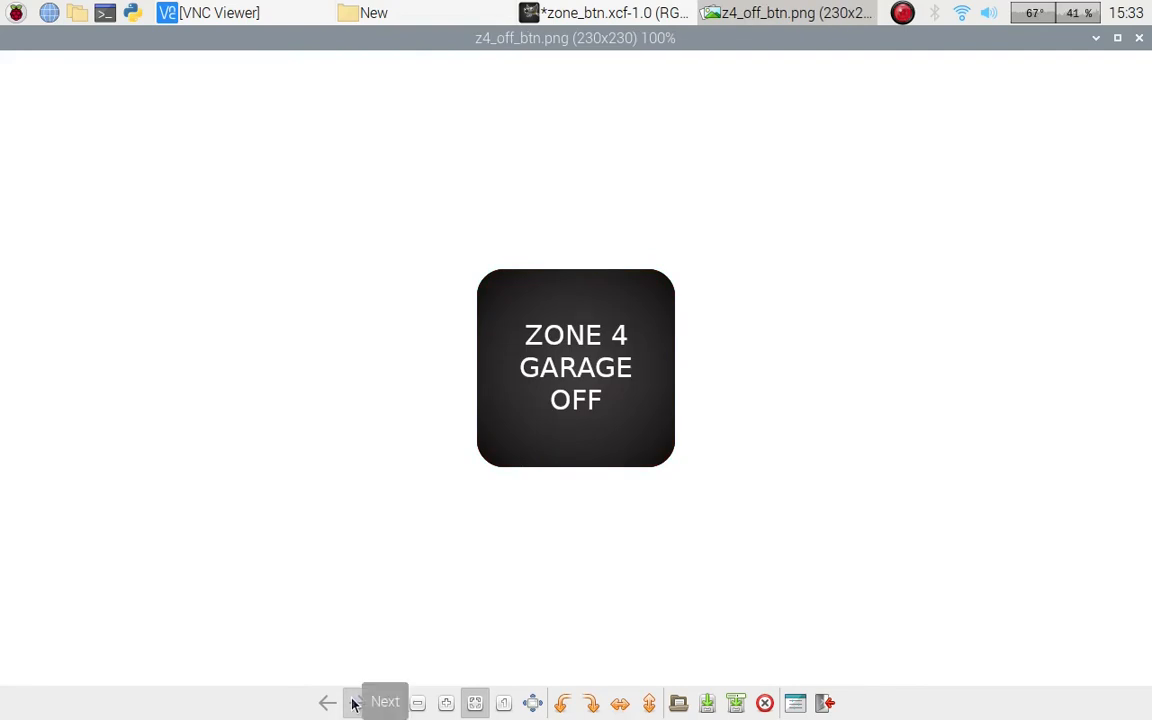
click(385, 703)
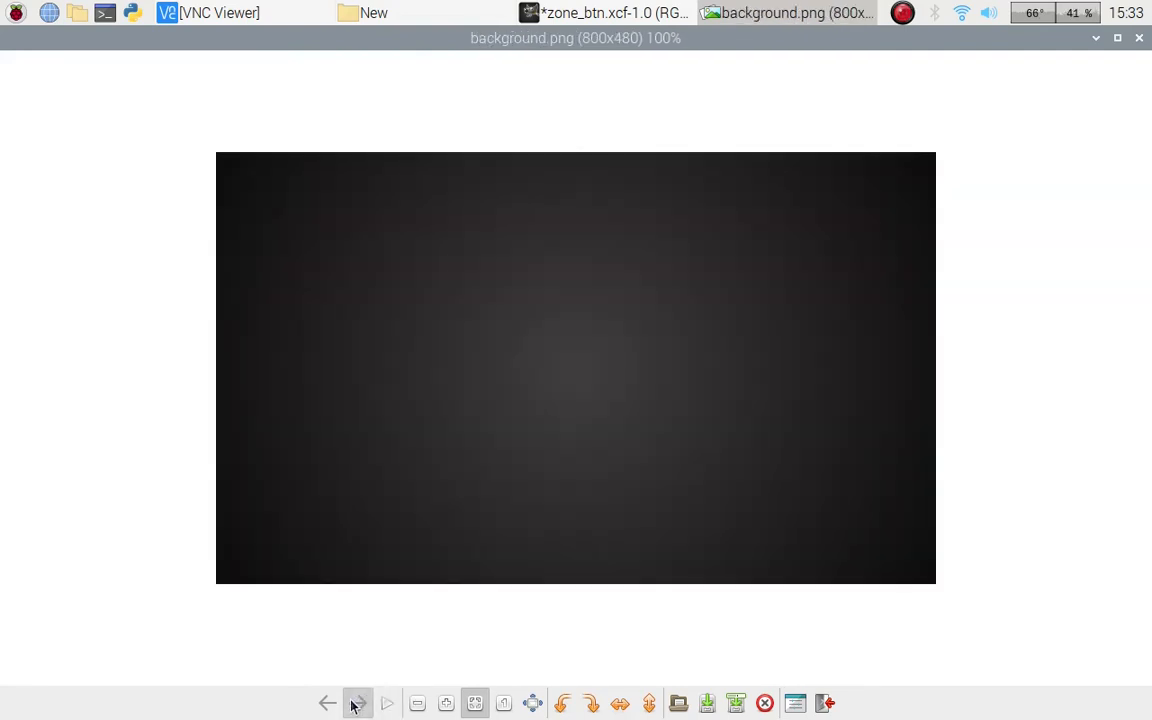
click(328, 703)
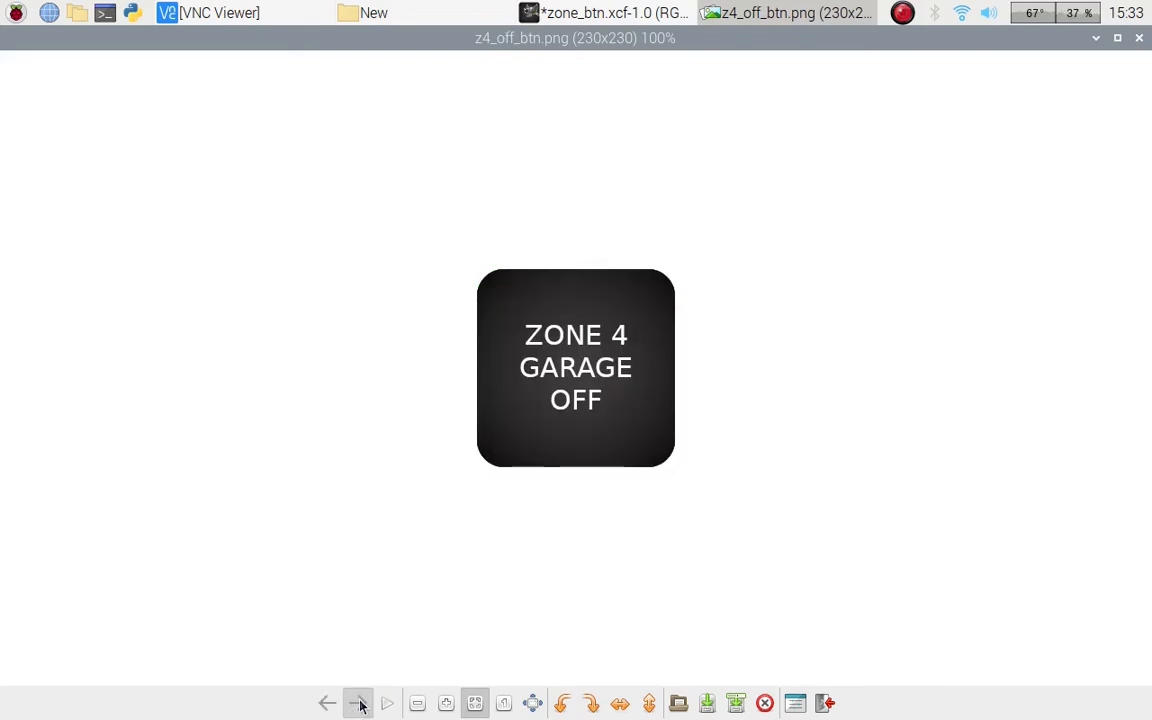
click(357, 703)
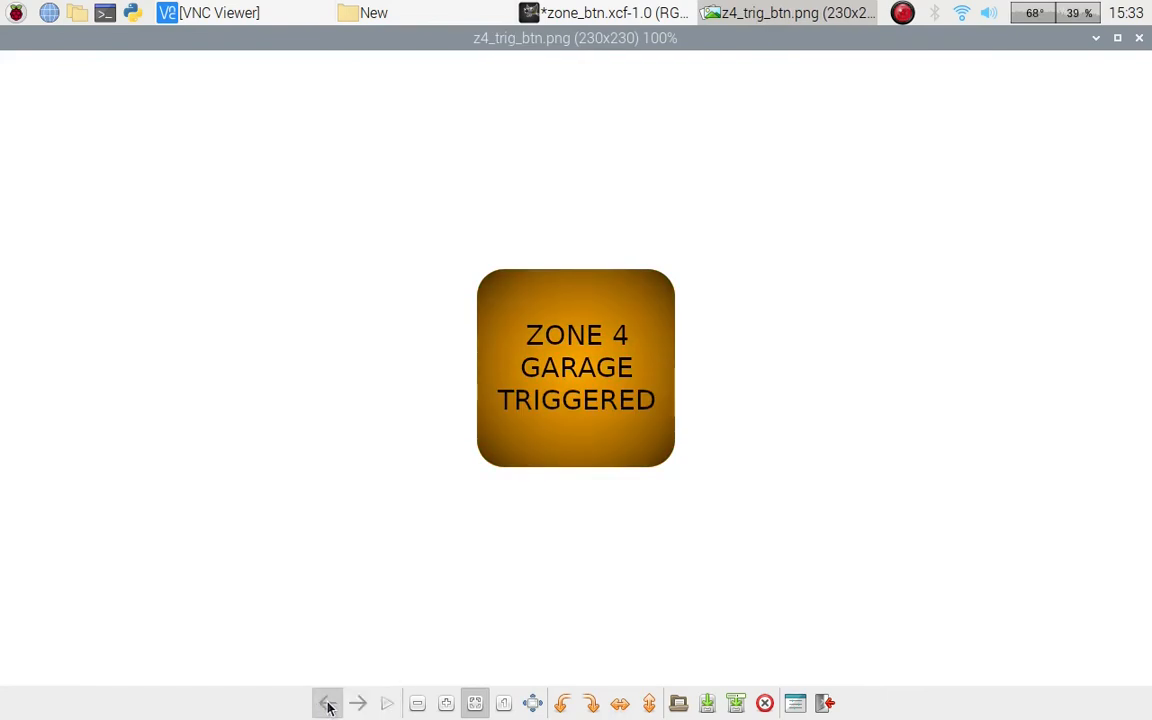
click(328, 703)
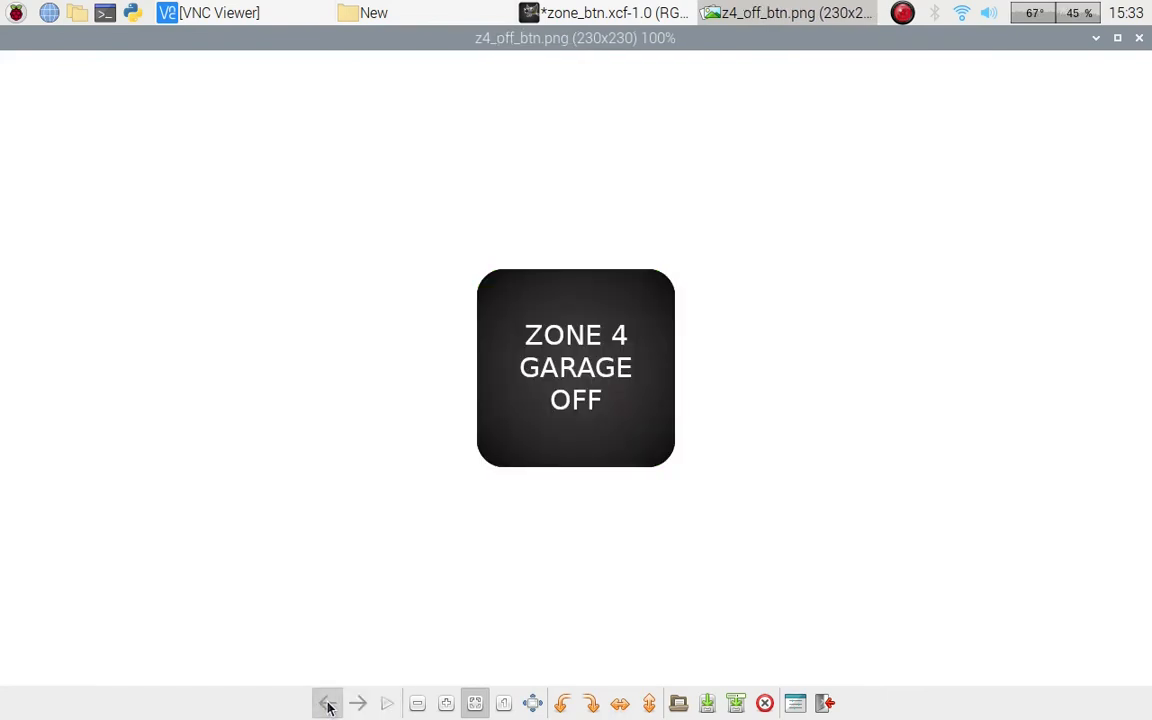
click(328, 703)
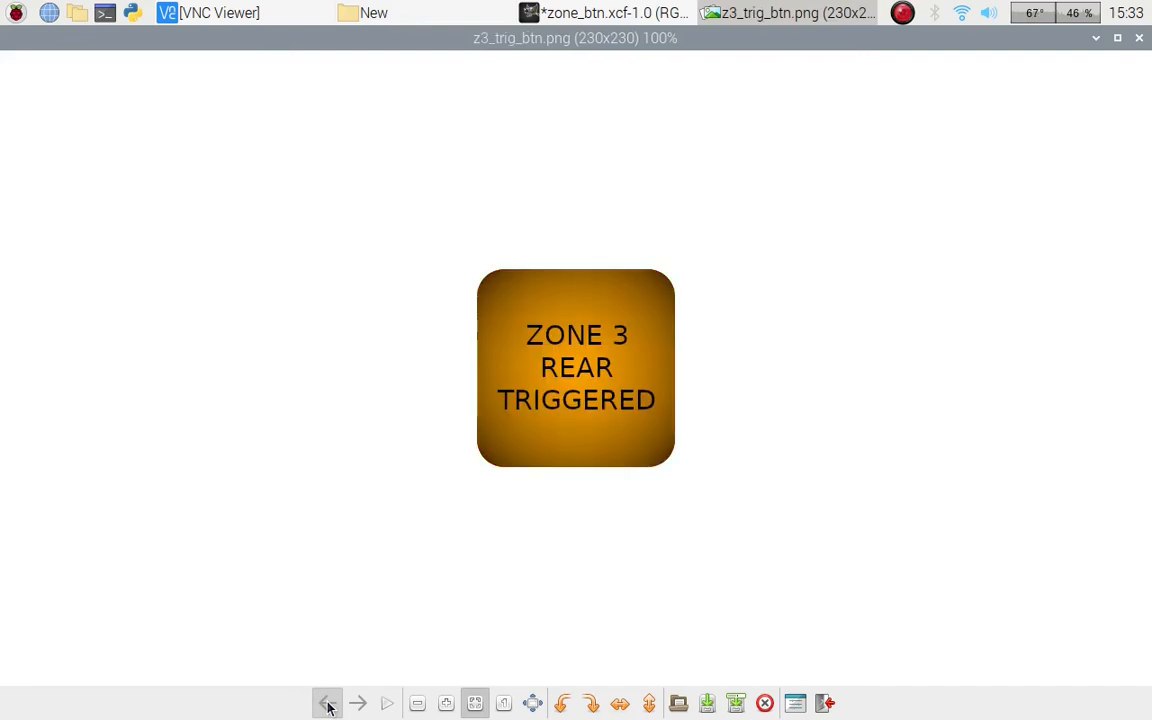
click(328, 703)
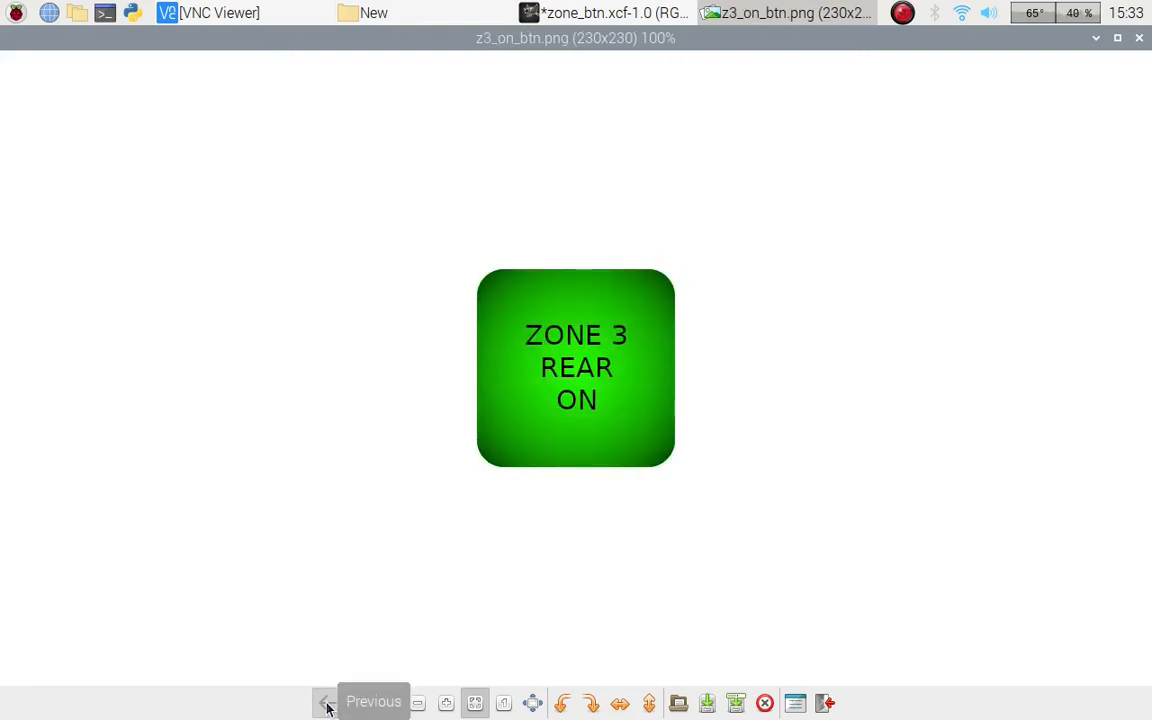
click(357, 703)
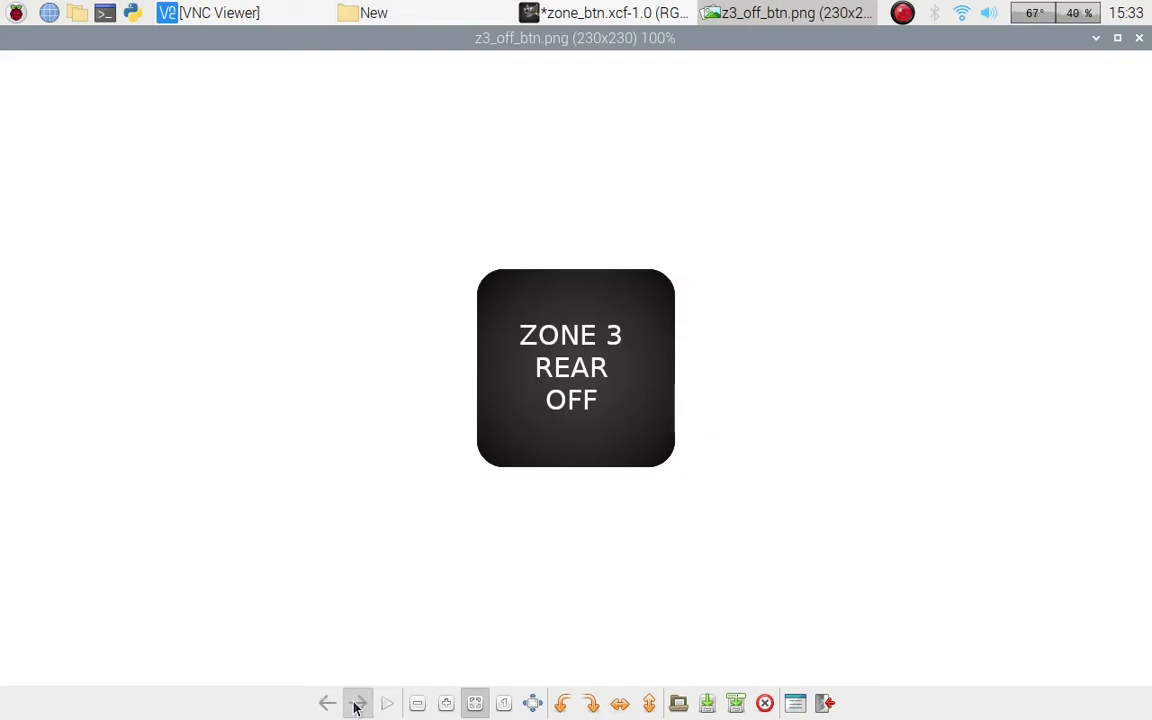
click(328, 703)
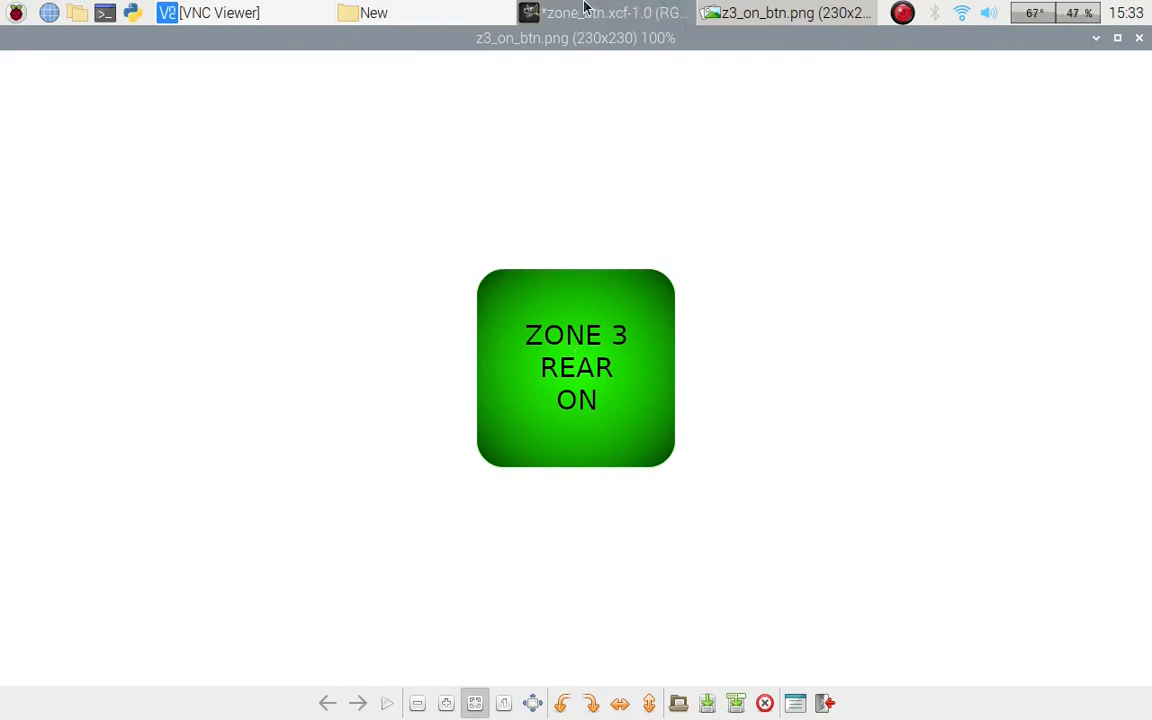
click(610, 12)
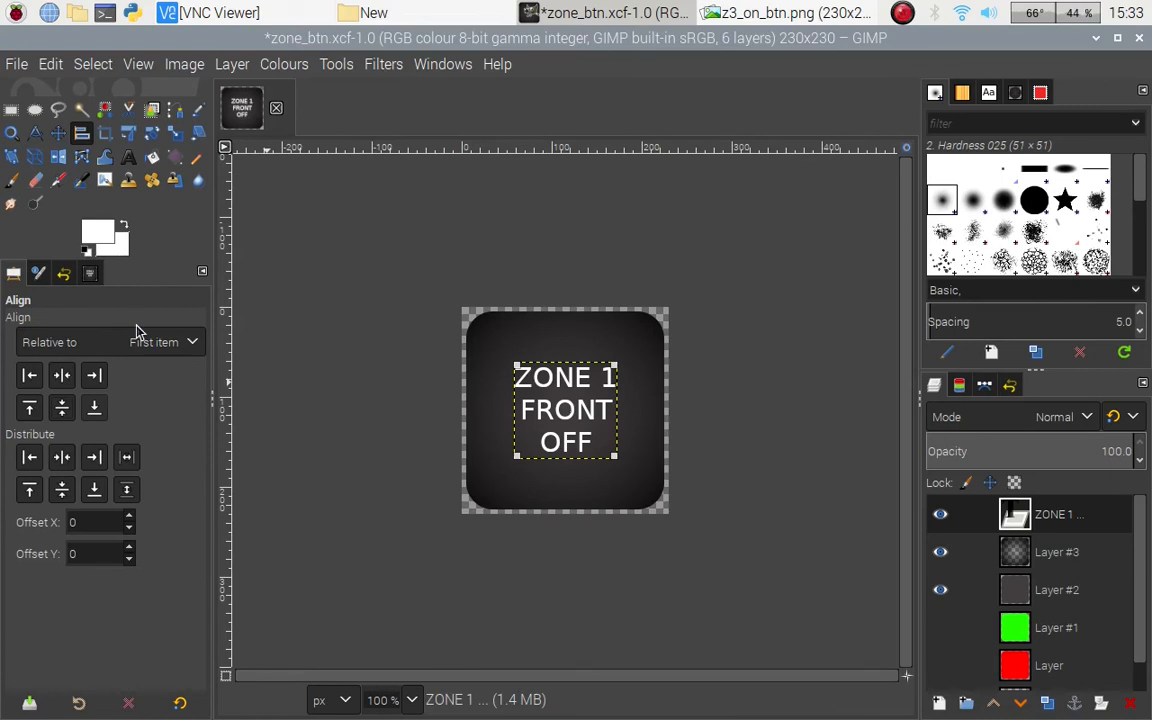
mouse_move(82, 307)
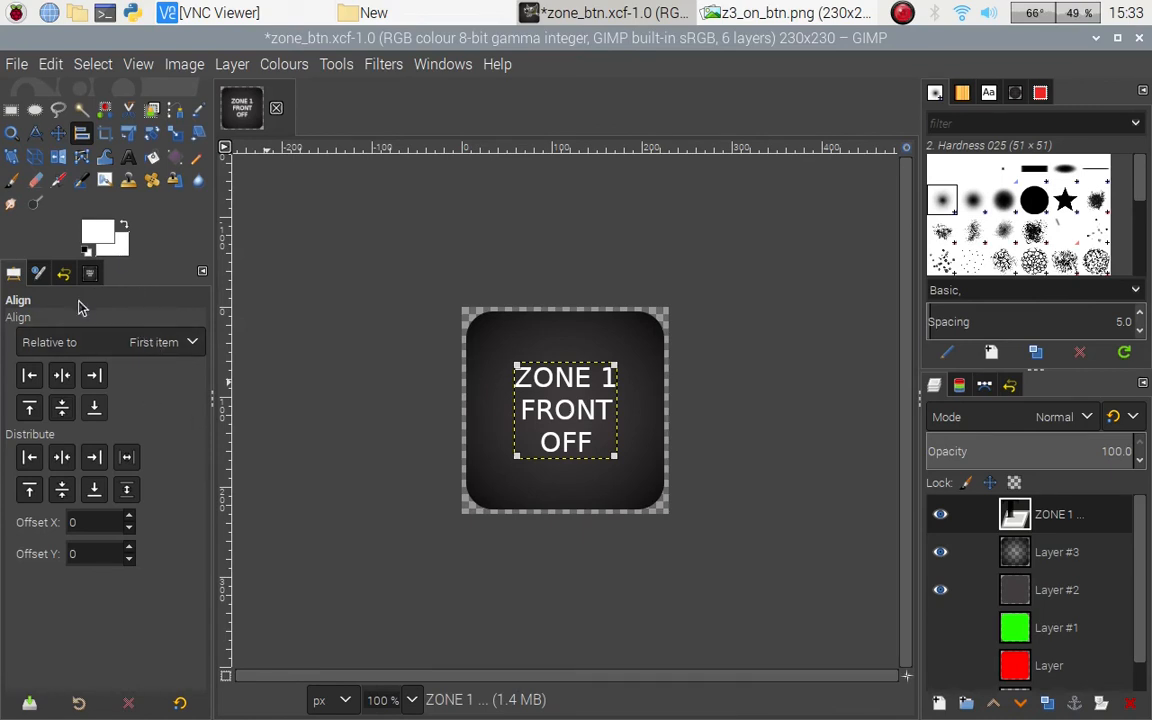
Step: Retype the label as ZONE 3 / REAR / OFF on three lines and centre it horizontally
click(128, 157)
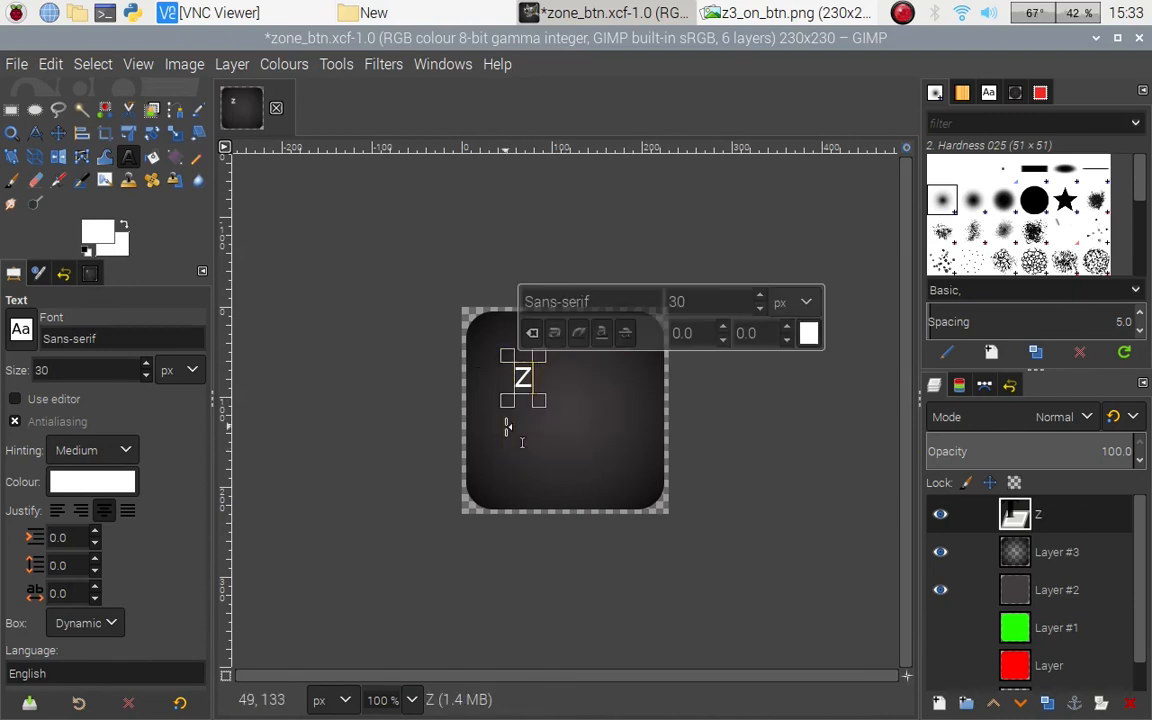
text(ONE)
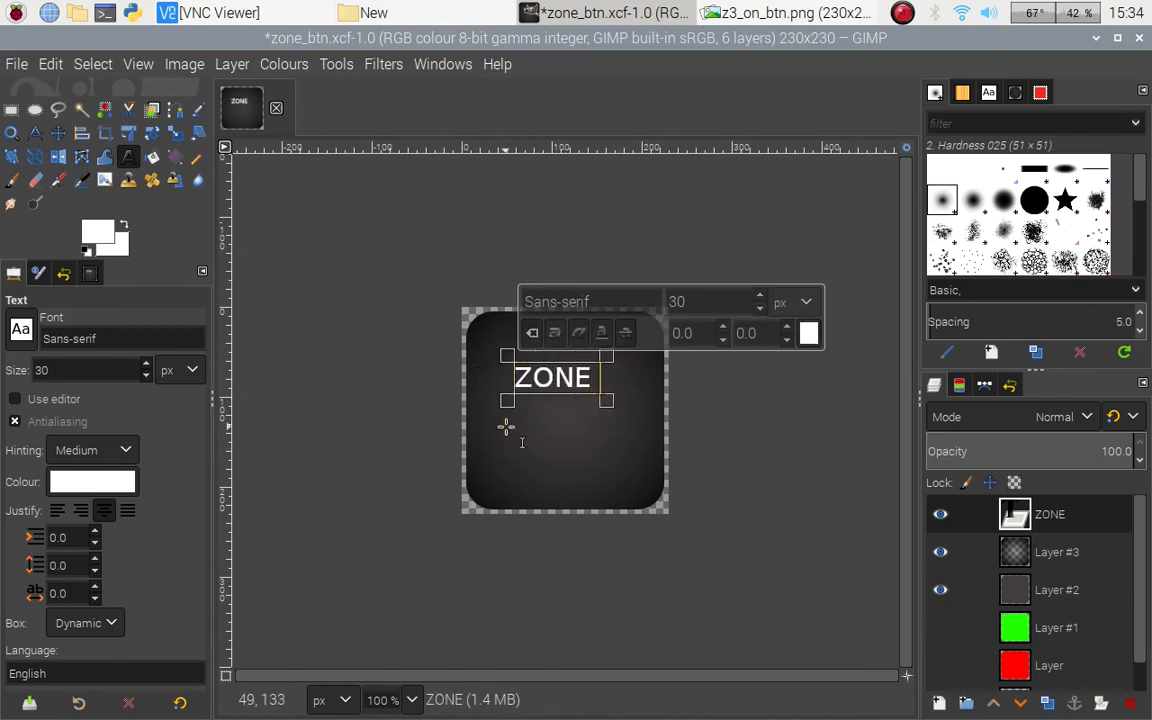
text(3)
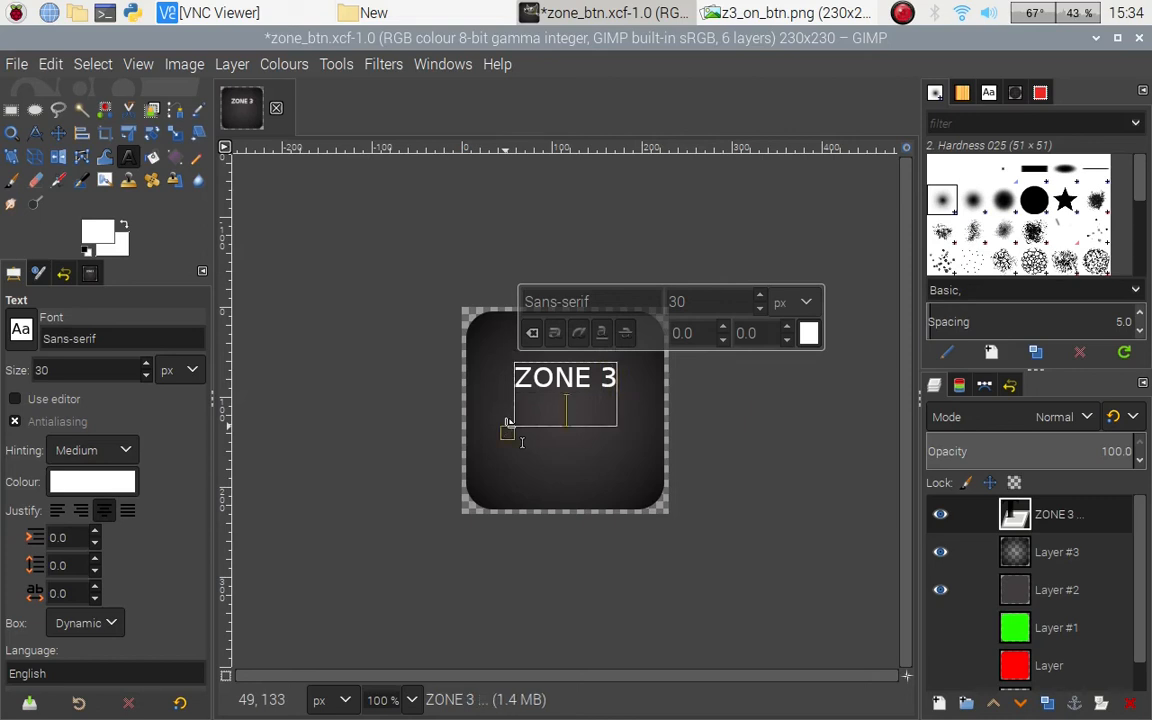
text(REAR)
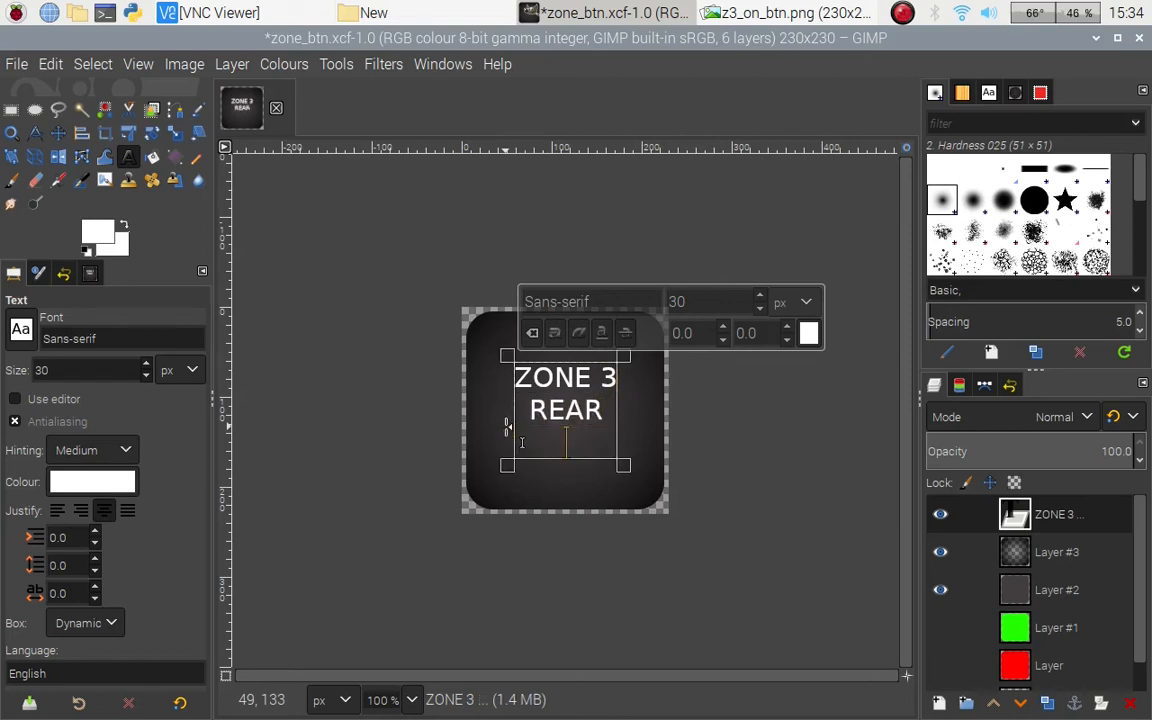
text(OFF)
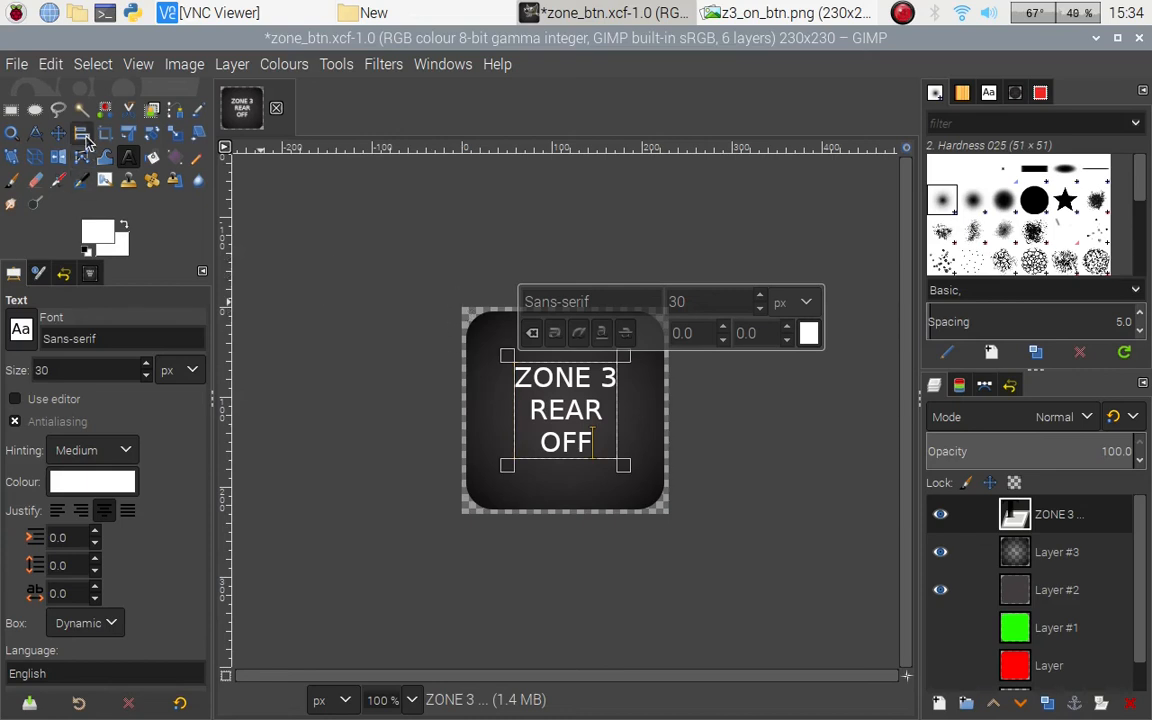
click(81, 135)
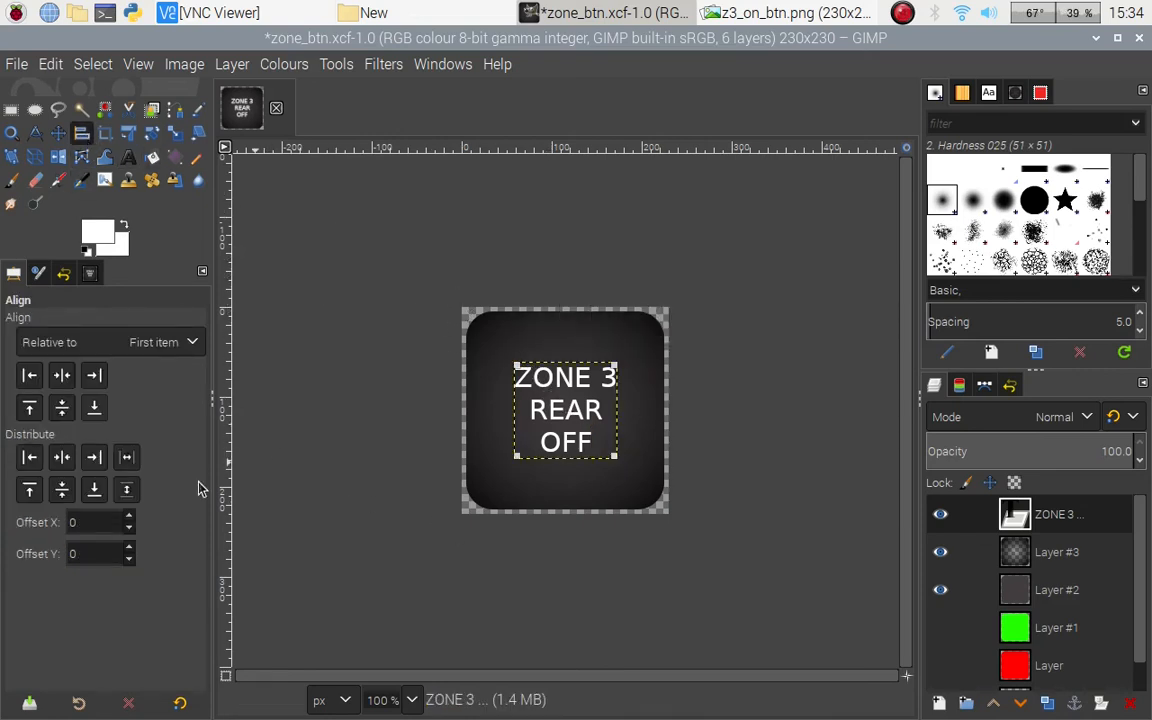
click(61, 375)
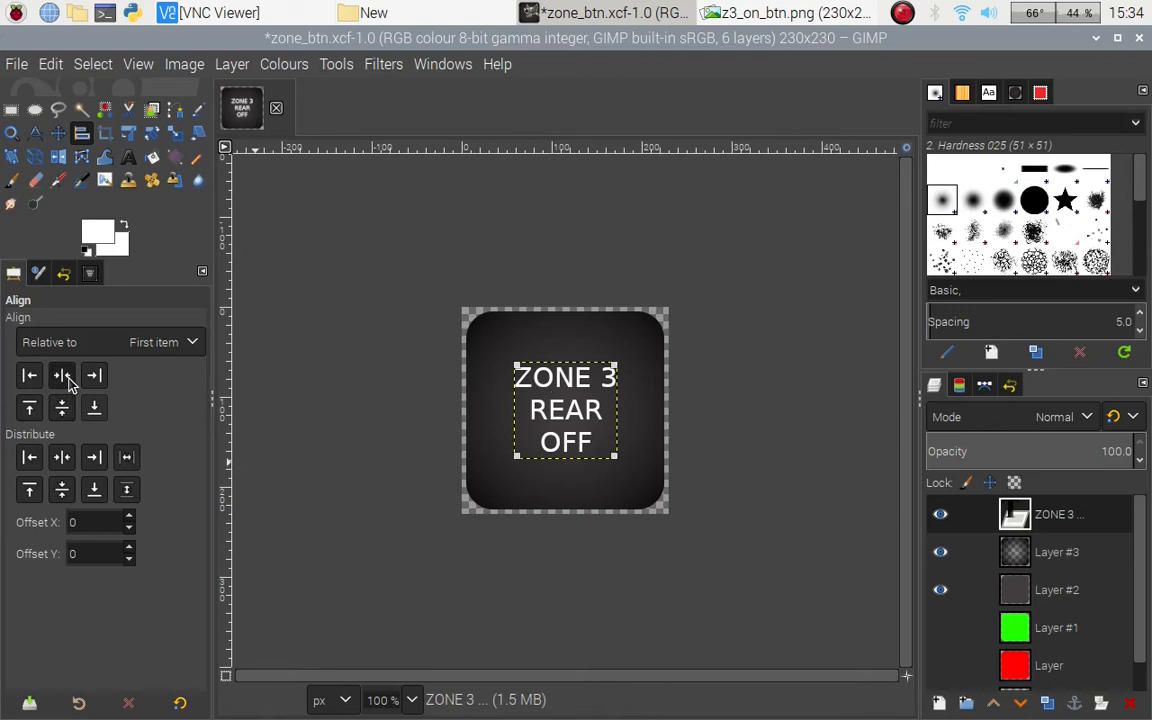
mouse_move(42, 90)
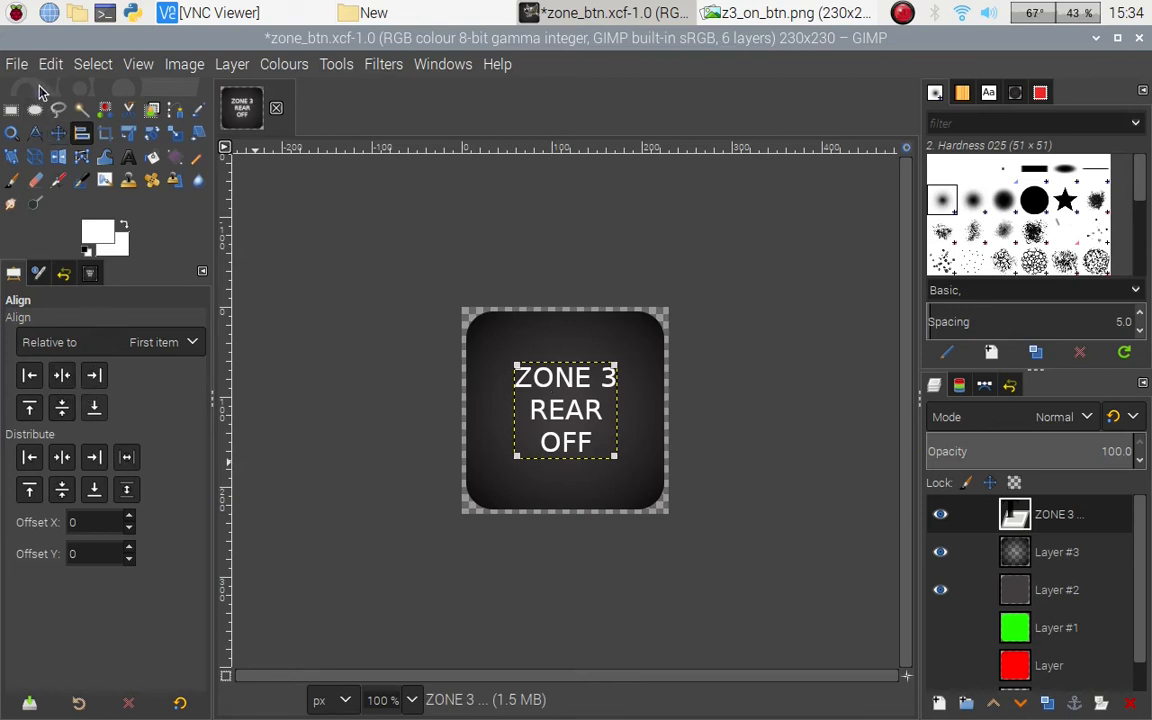
click(16, 63)
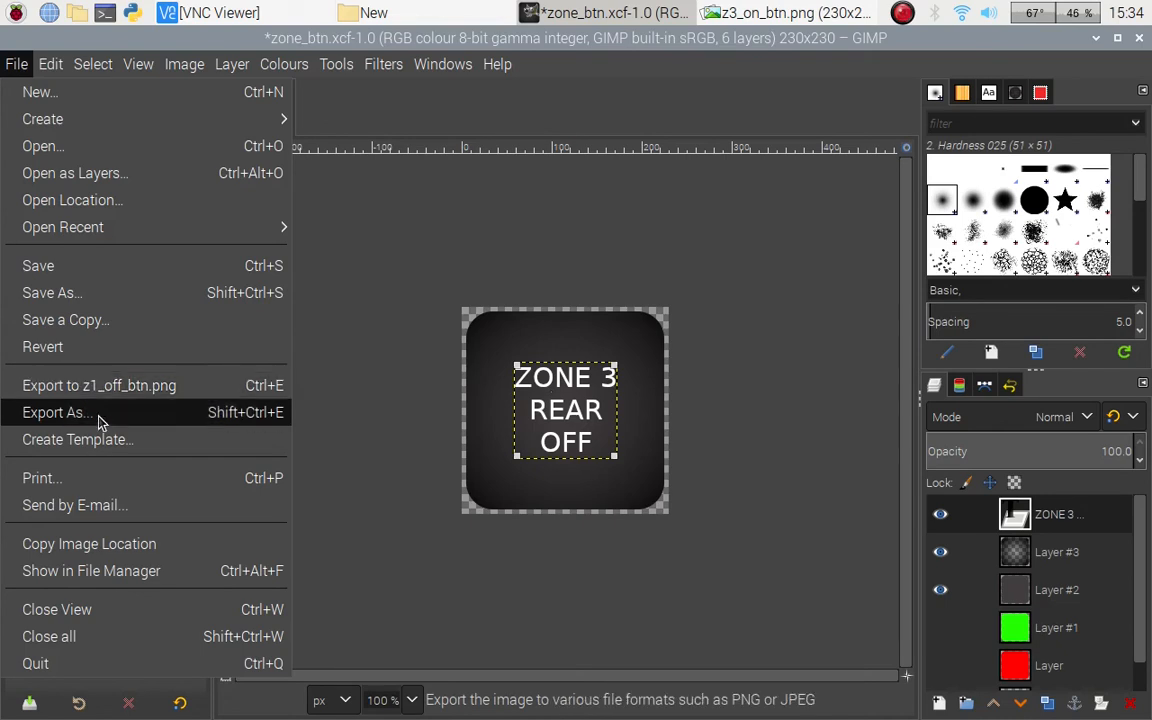
Step: Export over the existing z3_off_btn.png, confirming the replace and PNG options
click(57, 412)
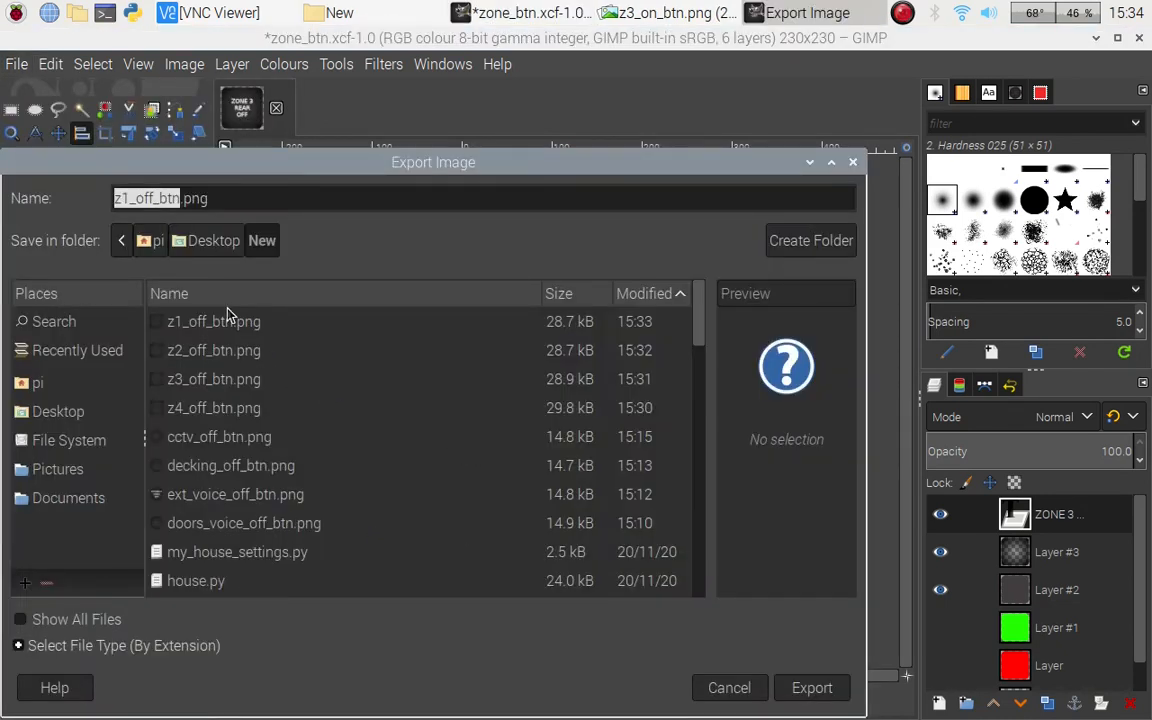
click(213, 378)
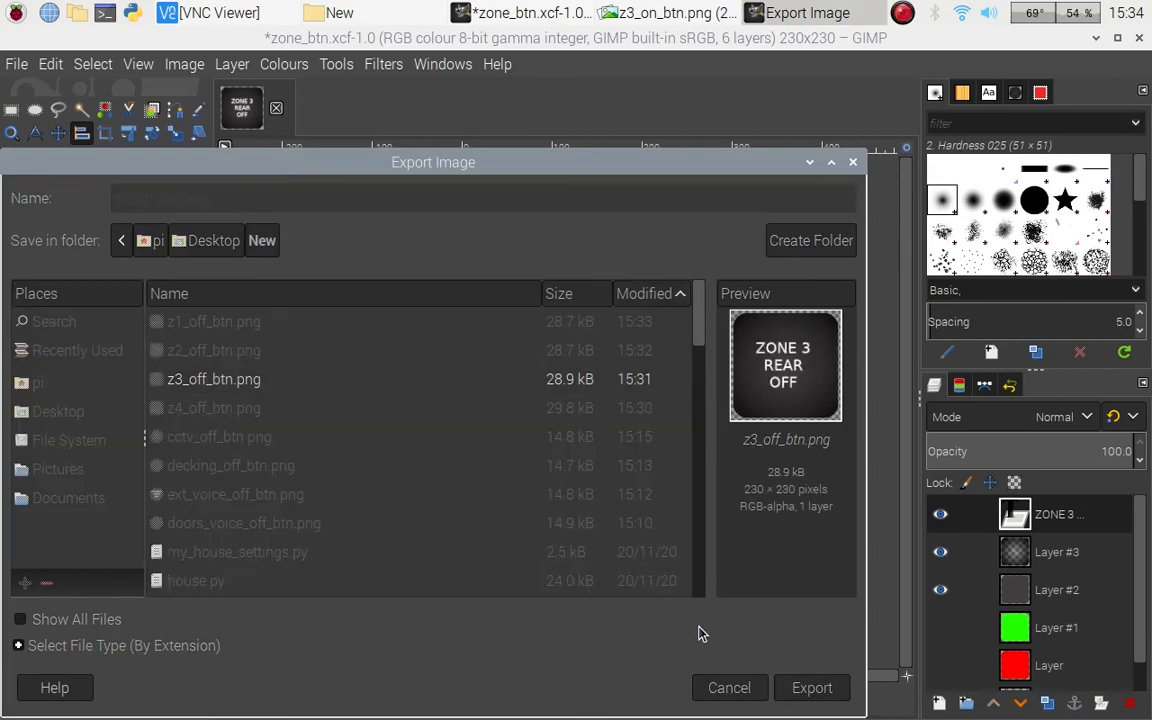
click(811, 687)
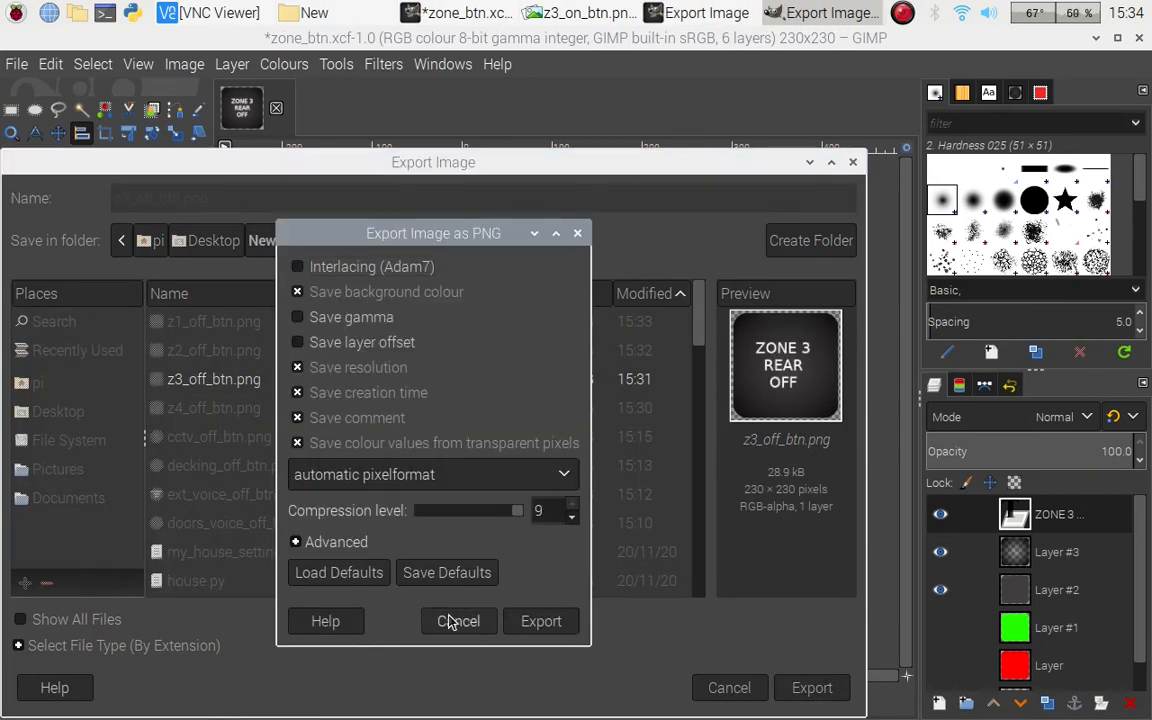
click(541, 621)
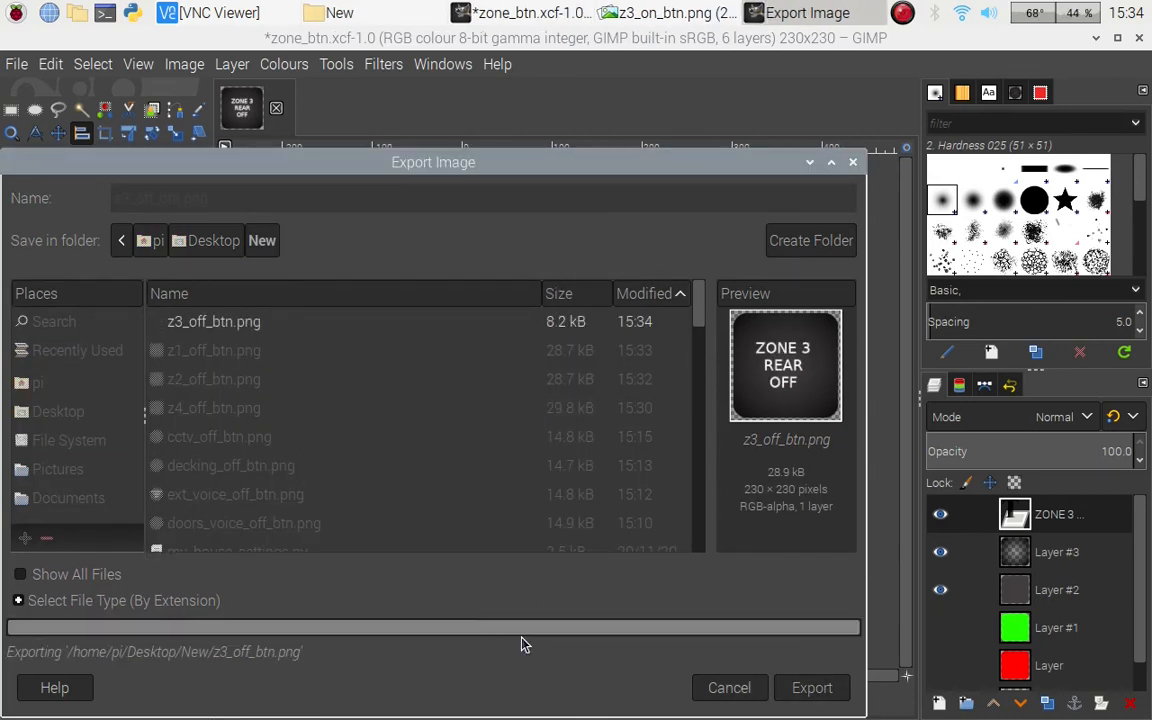
click(811, 687)
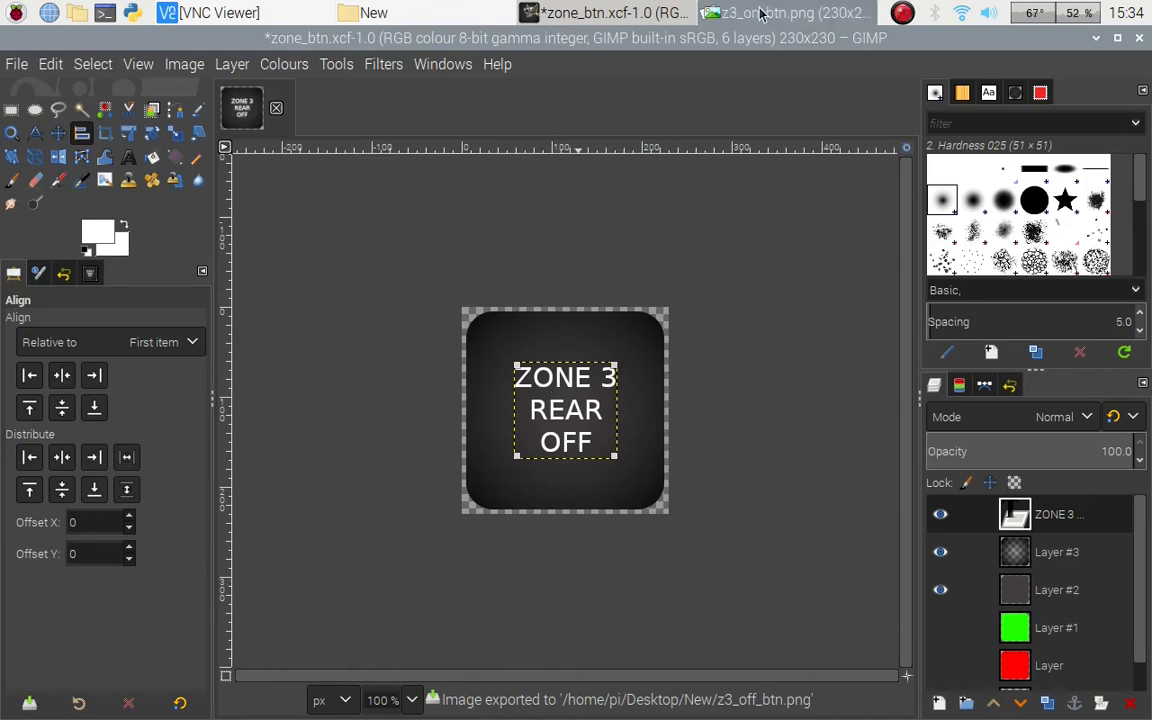
click(785, 13)
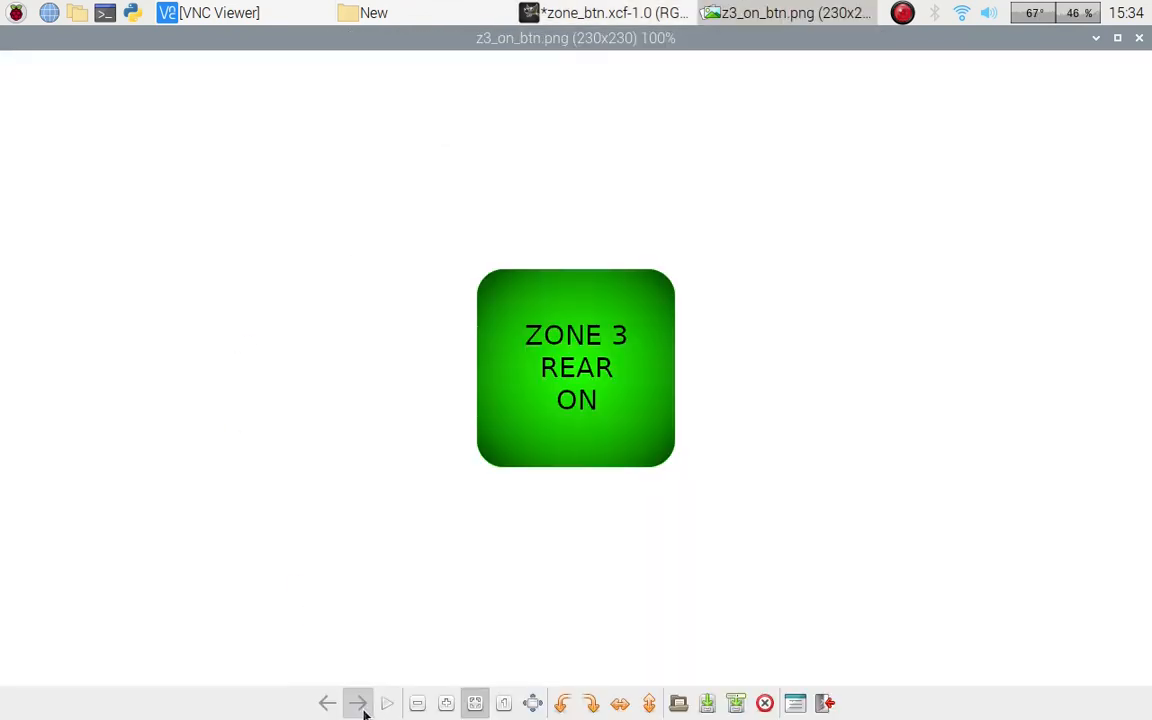
click(357, 703)
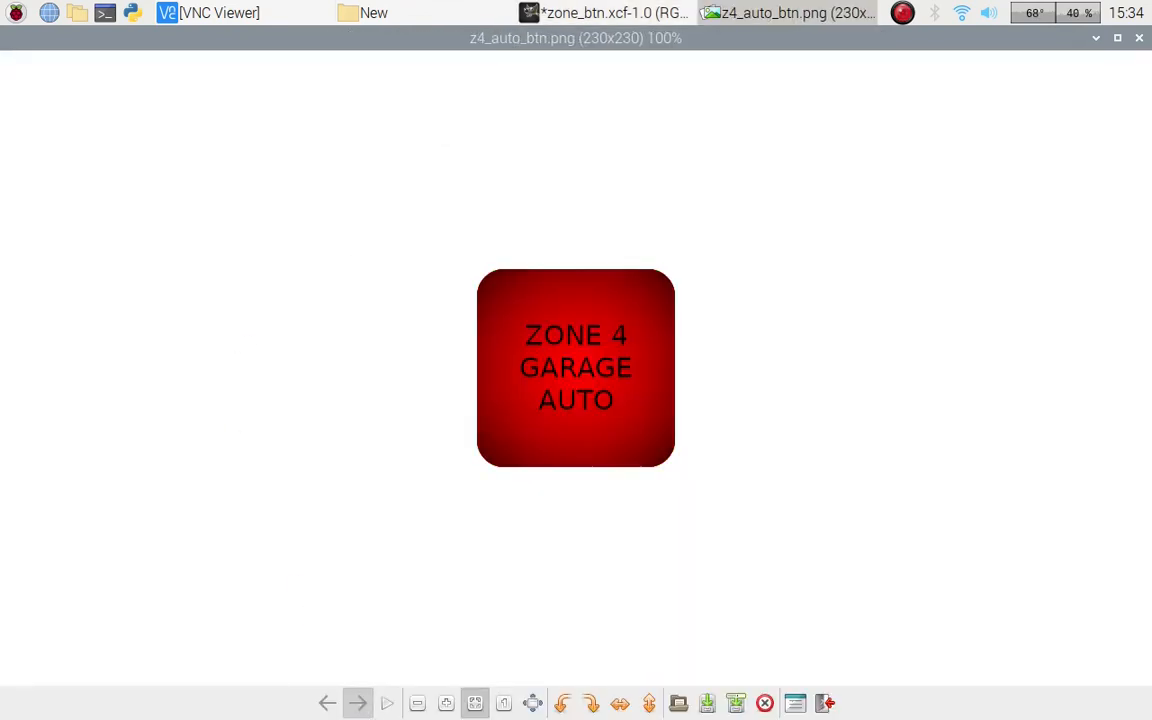
click(327, 703)
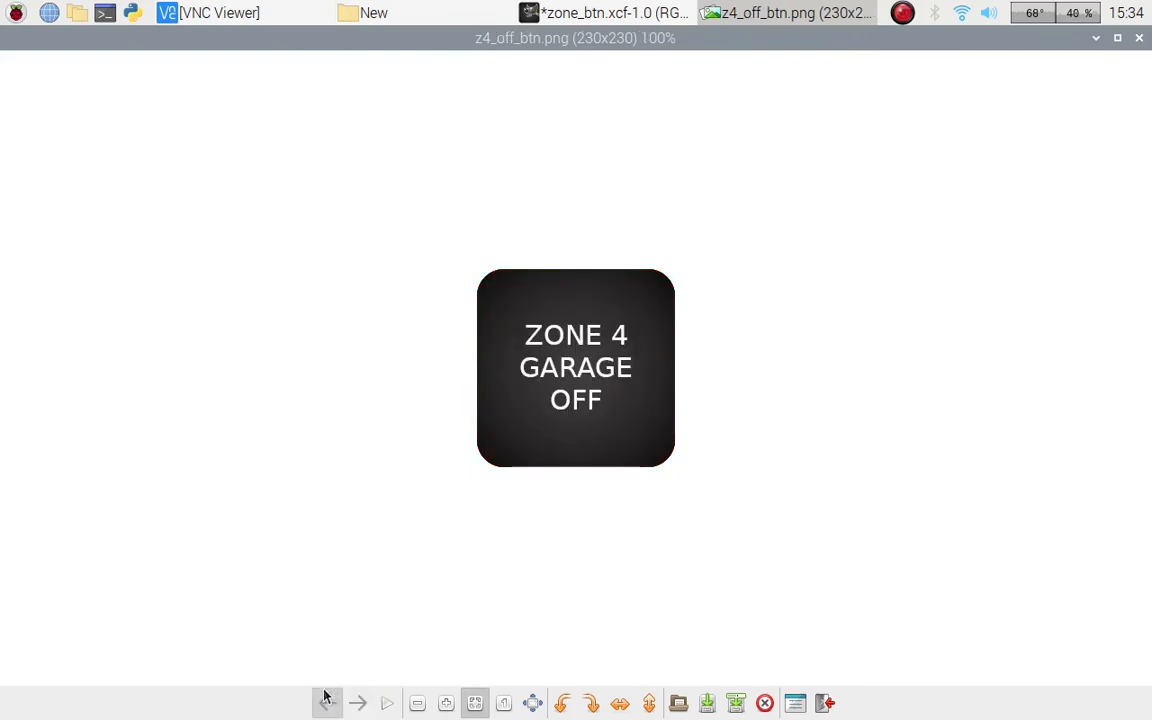
click(328, 703)
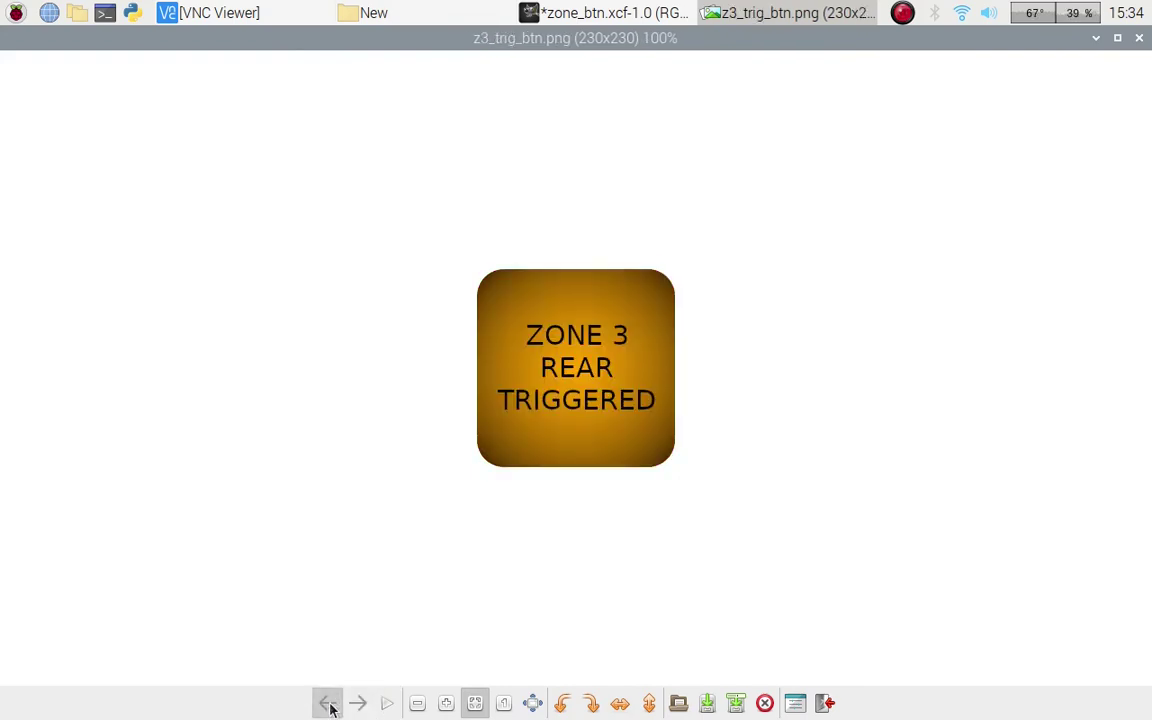
click(328, 703)
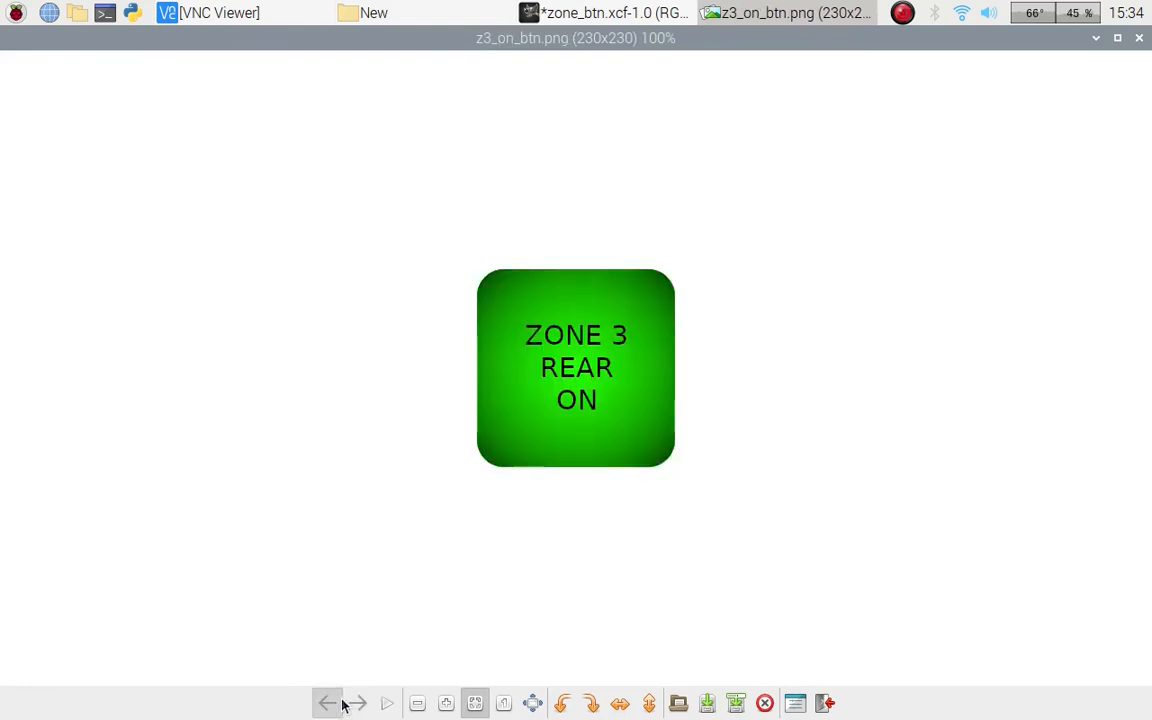
click(328, 703)
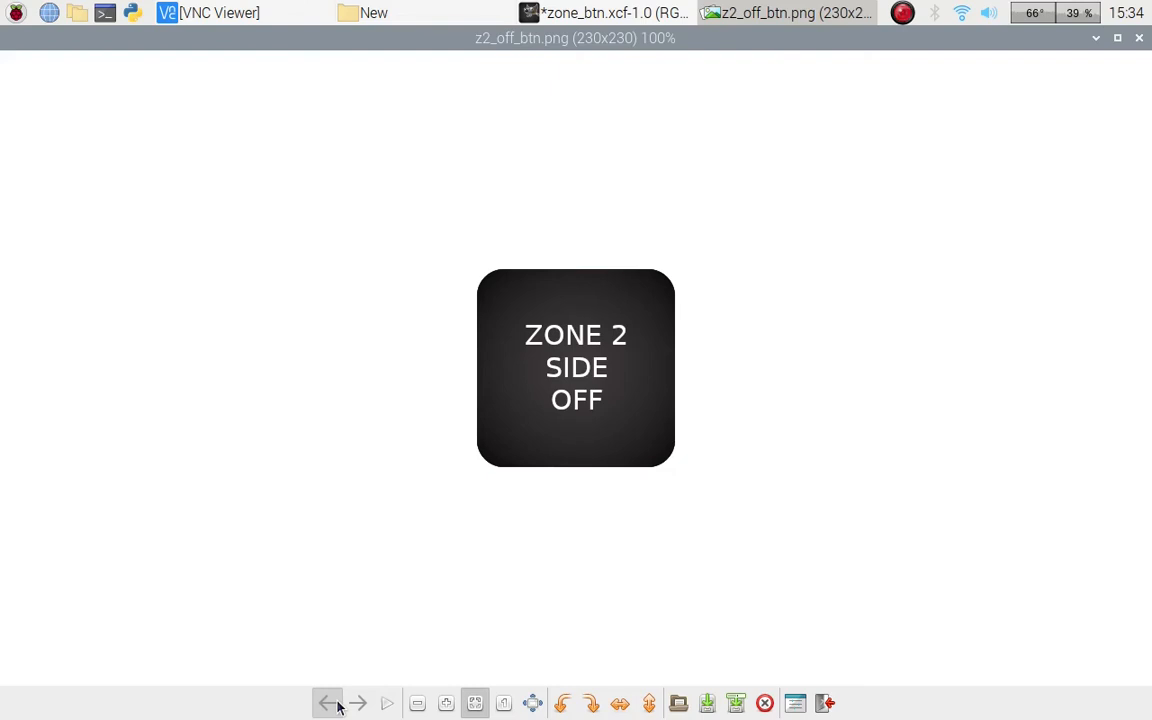
click(328, 703)
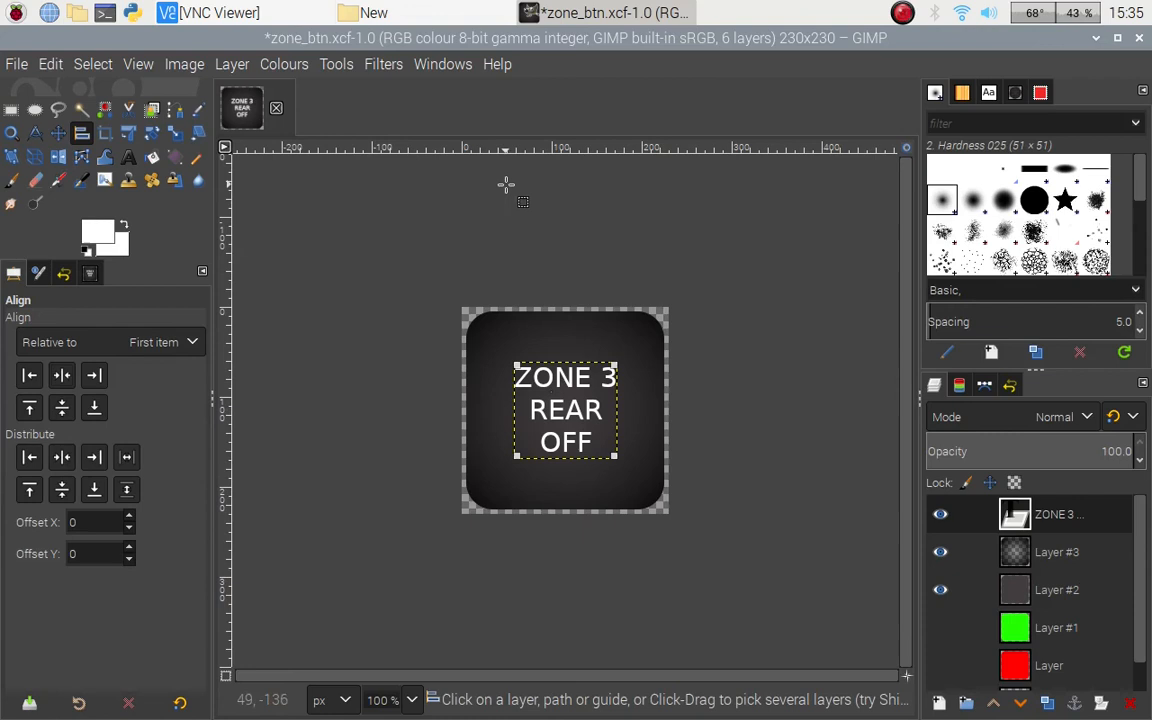
Step: Hide the ZONE 3 text layer and Layer #2, leaving only the shading overlay visible
click(1060, 513)
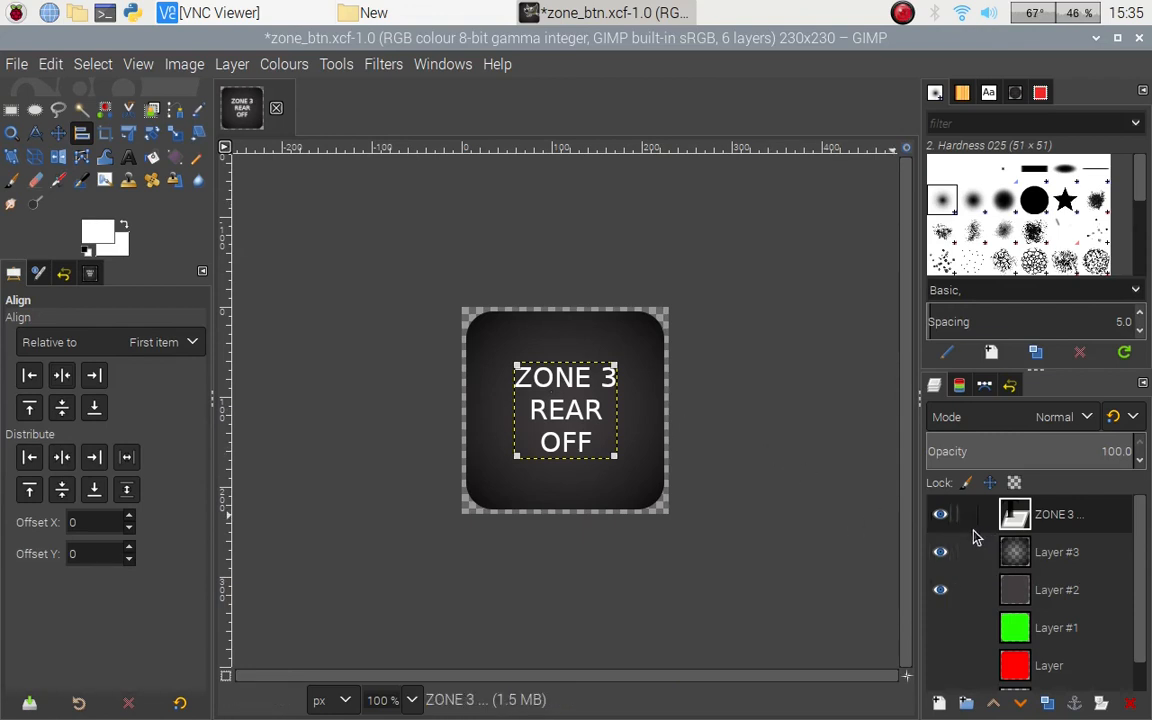
click(940, 513)
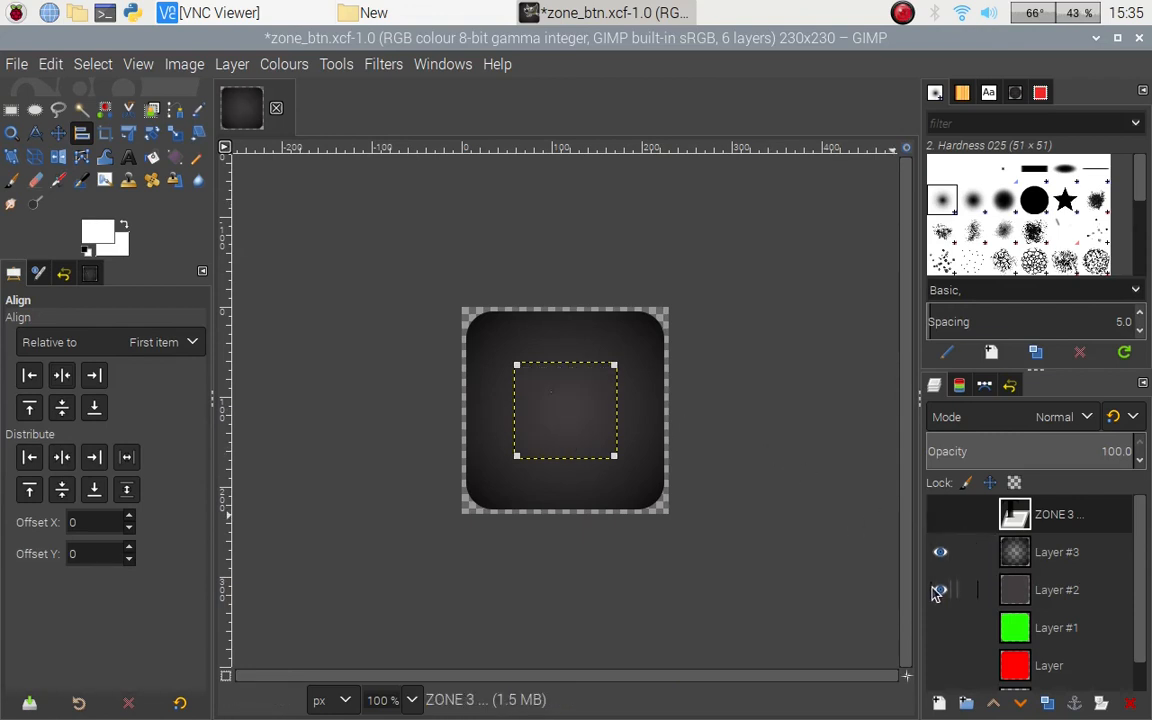
click(940, 589)
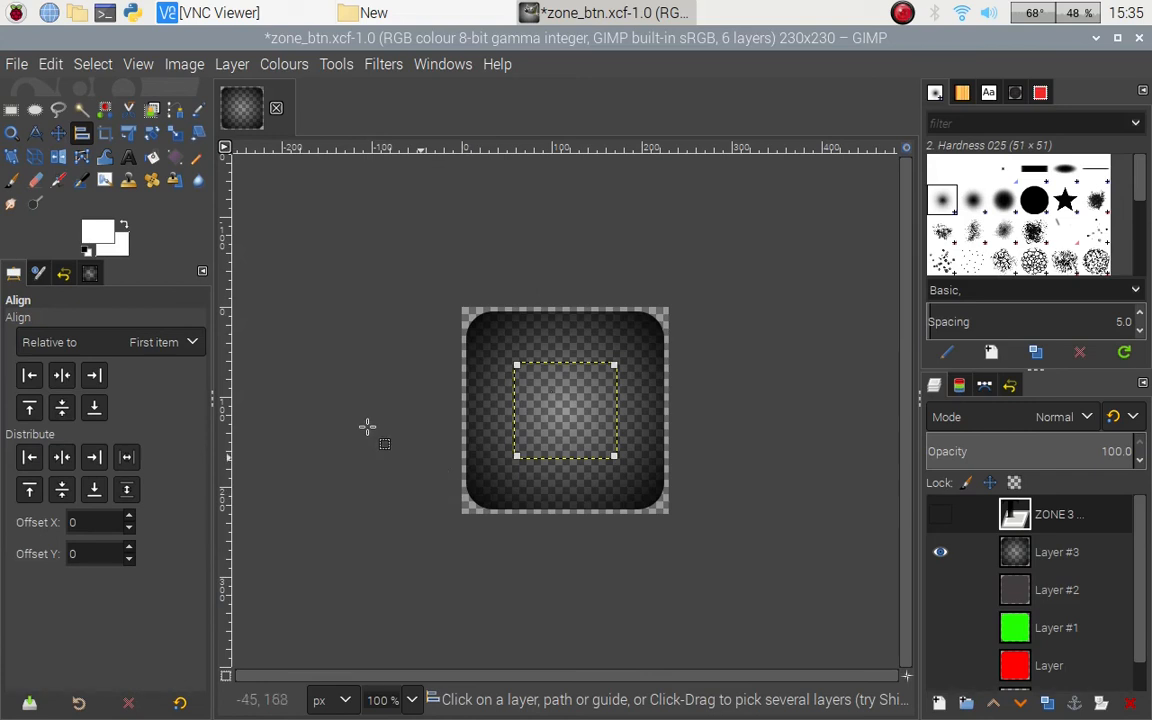
click(92, 63)
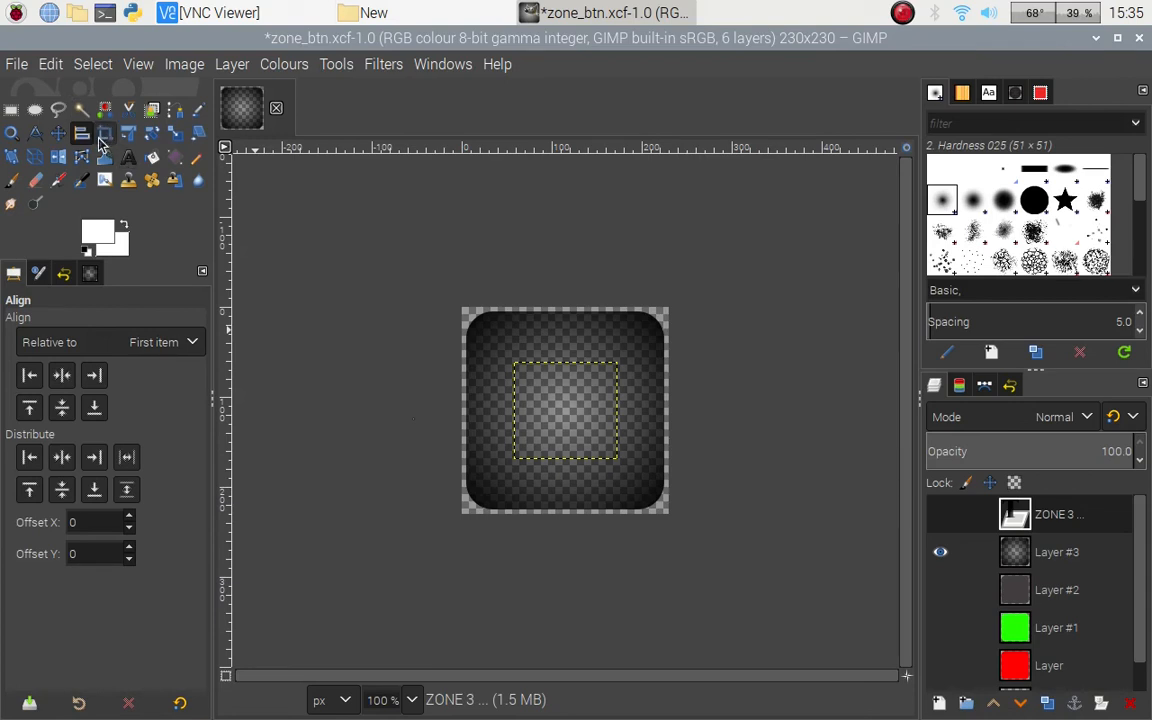
click(58, 133)
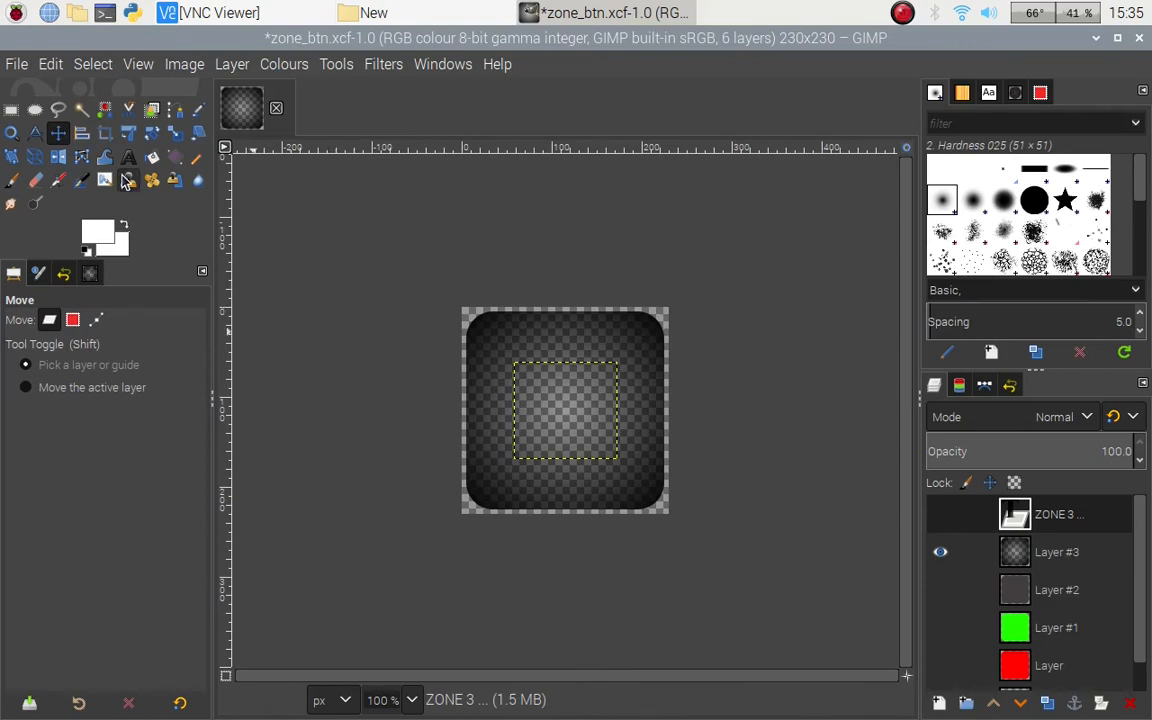
click(128, 157)
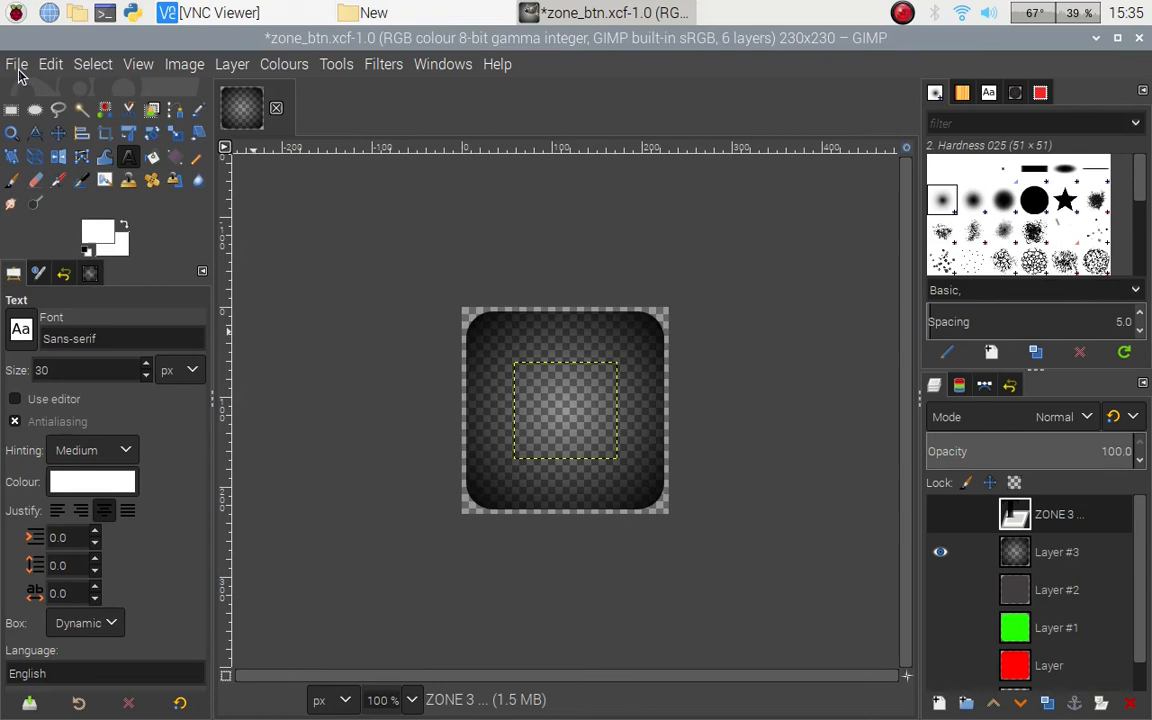
Step: Save the project as zone_btn.xcf in the Desktop/New folder
click(16, 63)
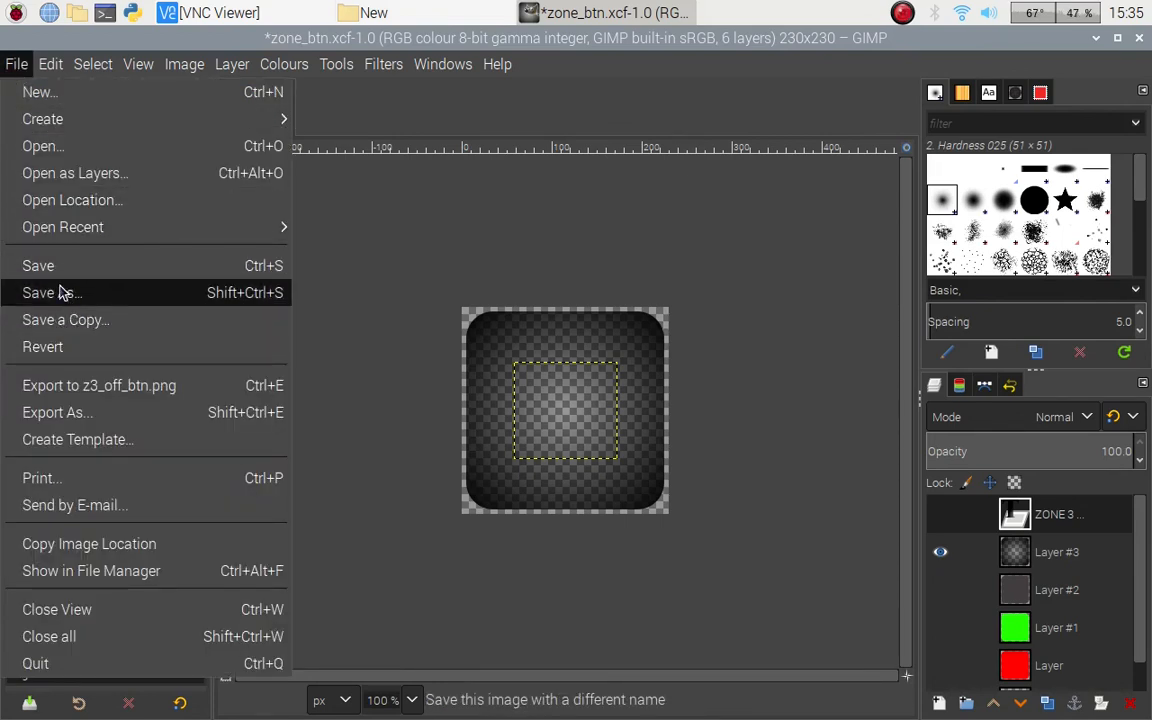
mouse_move(350, 130)
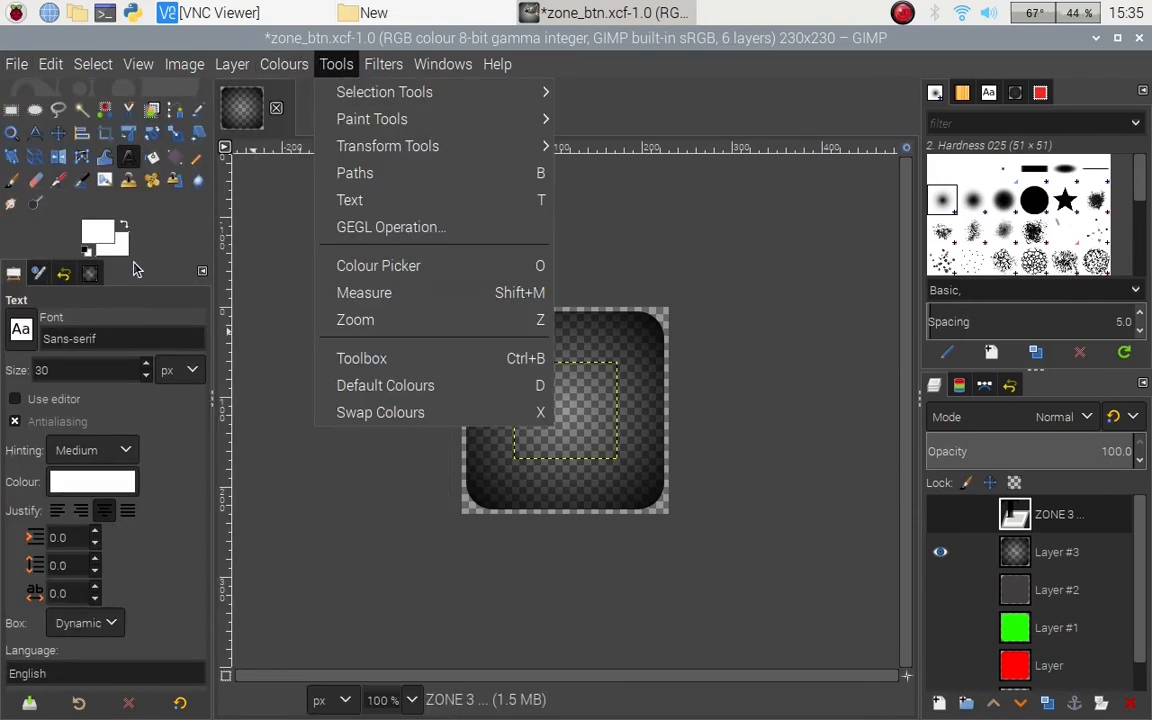
click(16, 63)
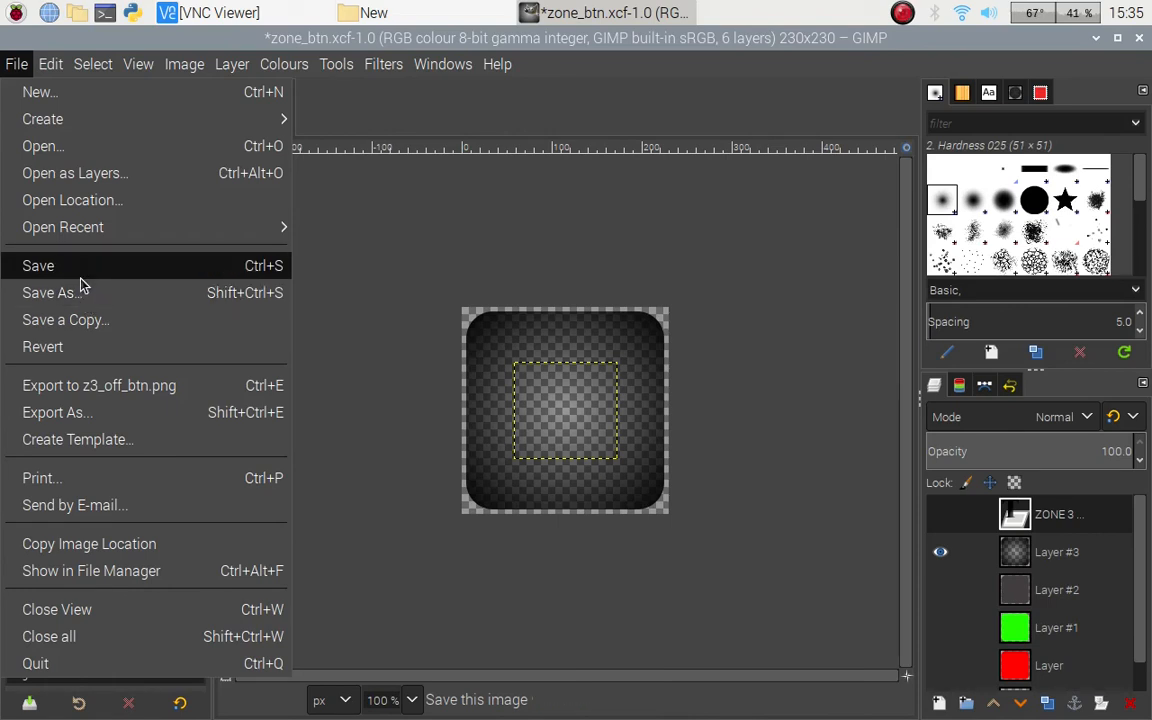
click(38, 265)
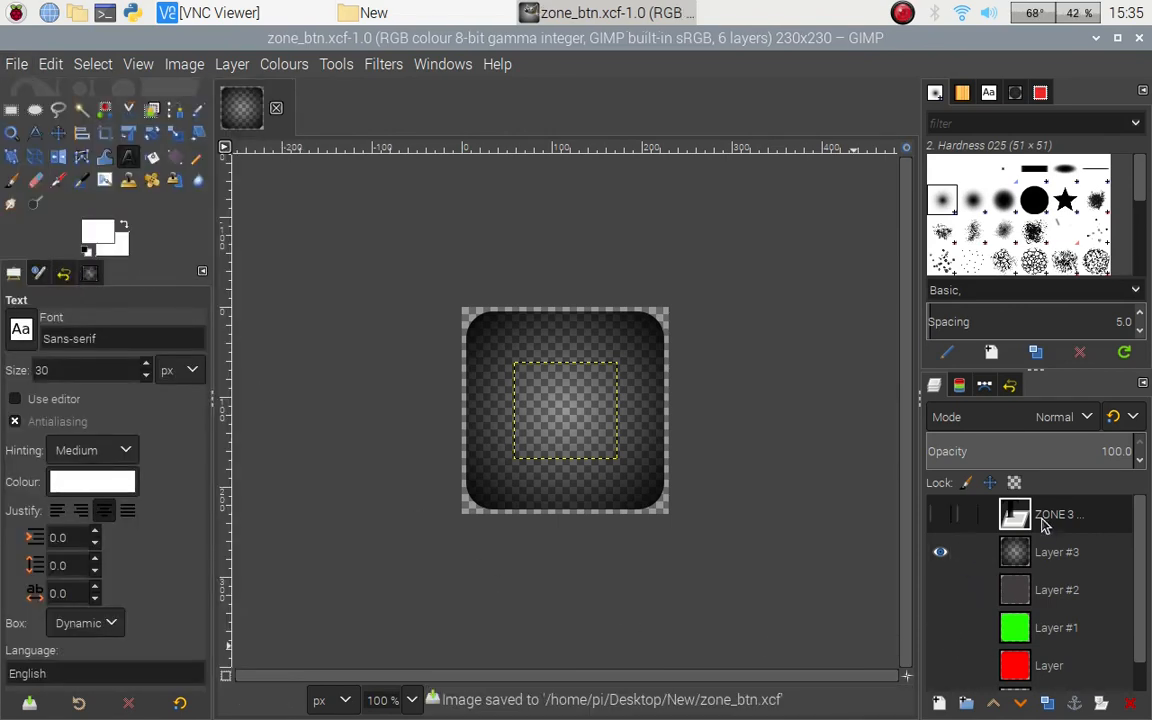
click(1057, 514)
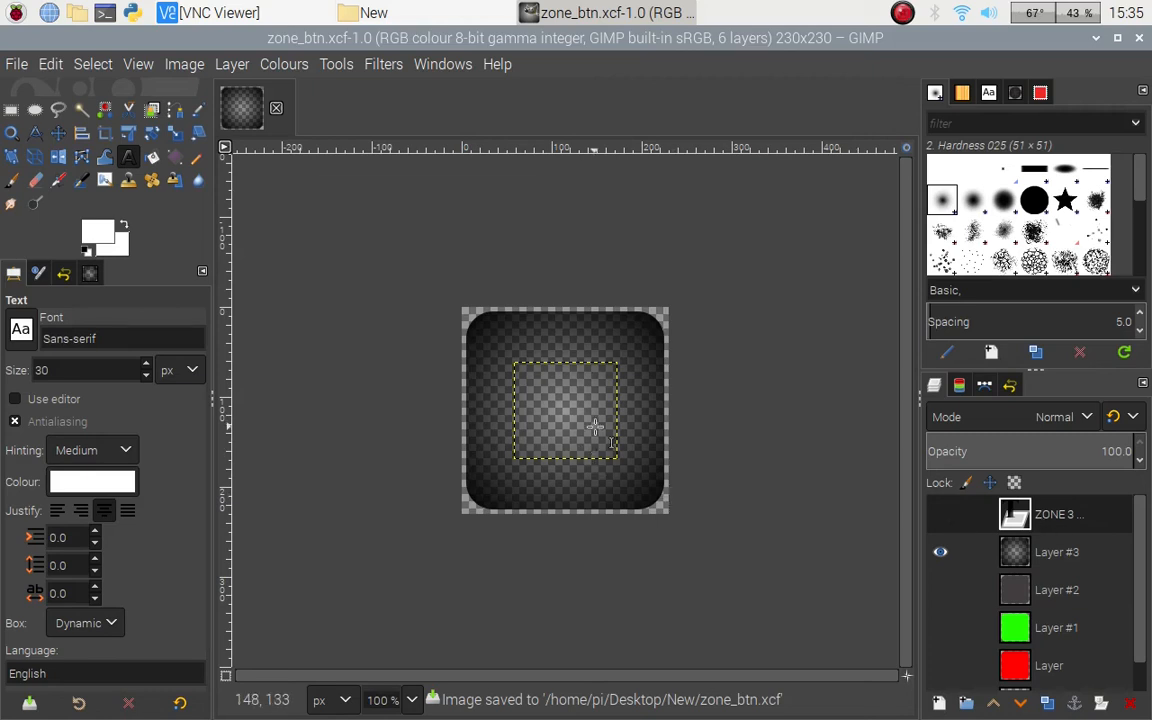
mouse_move(557, 397)
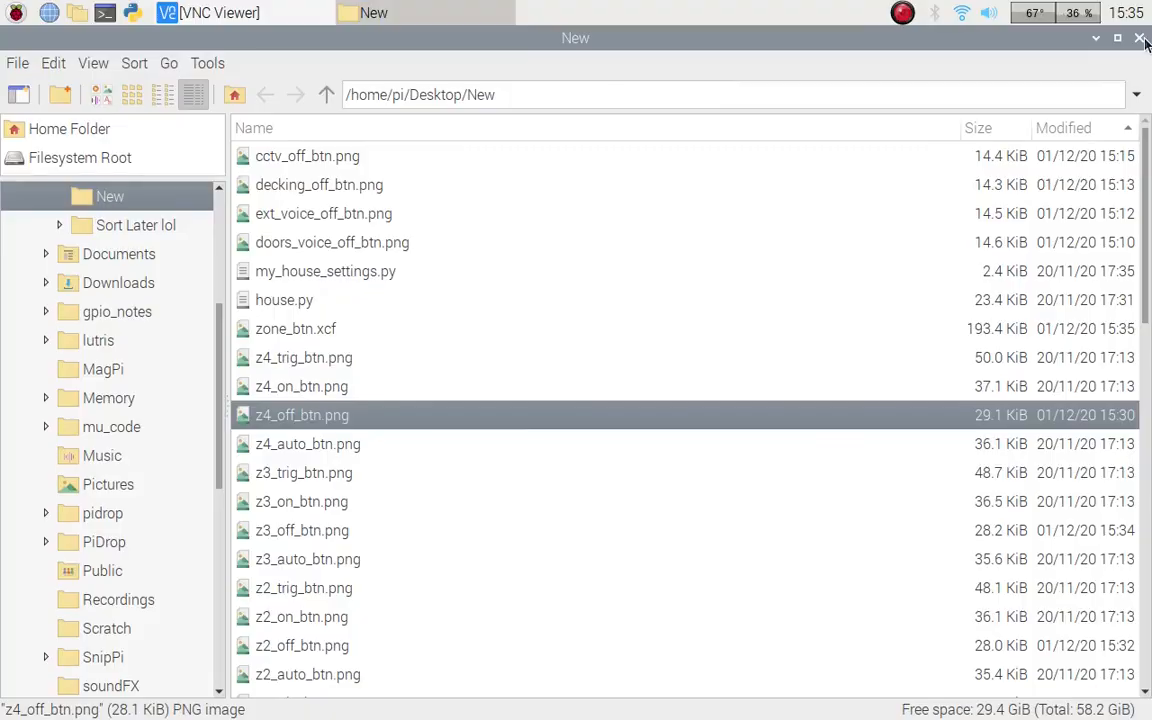
Step: Close the New folder file manager window to reveal the desktop
click(1138, 38)
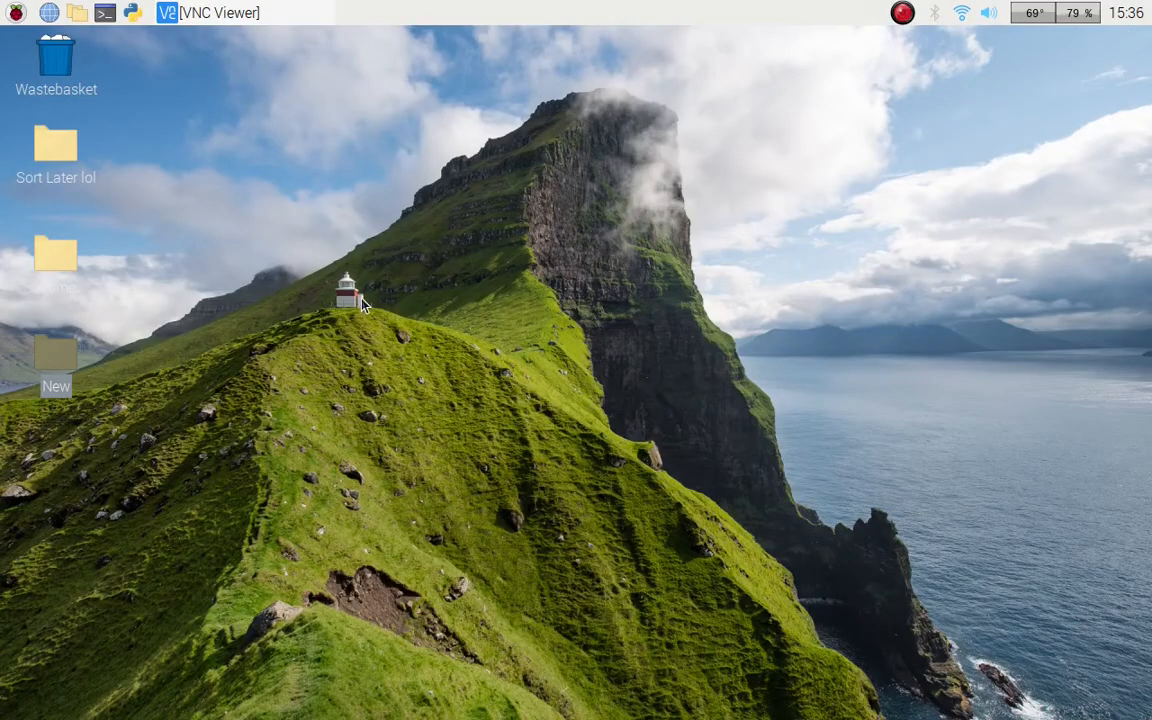
mouse_move(210, 12)
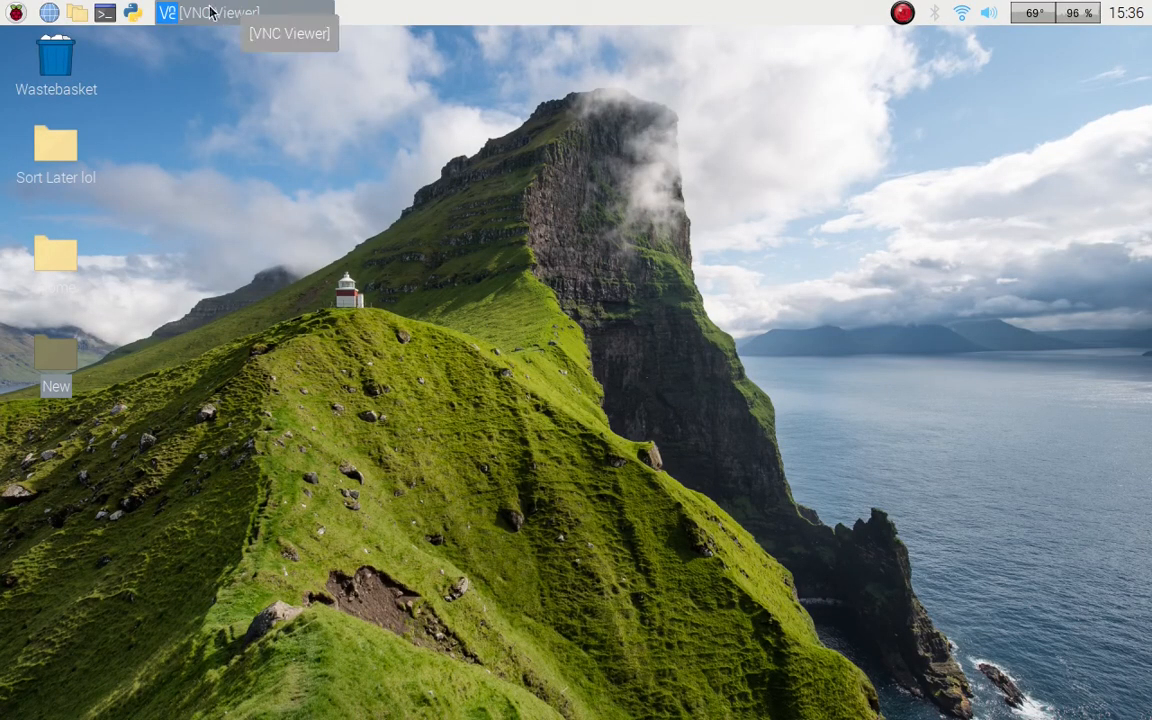
Step: Open a terminal and change into the local New folder
click(104, 12)
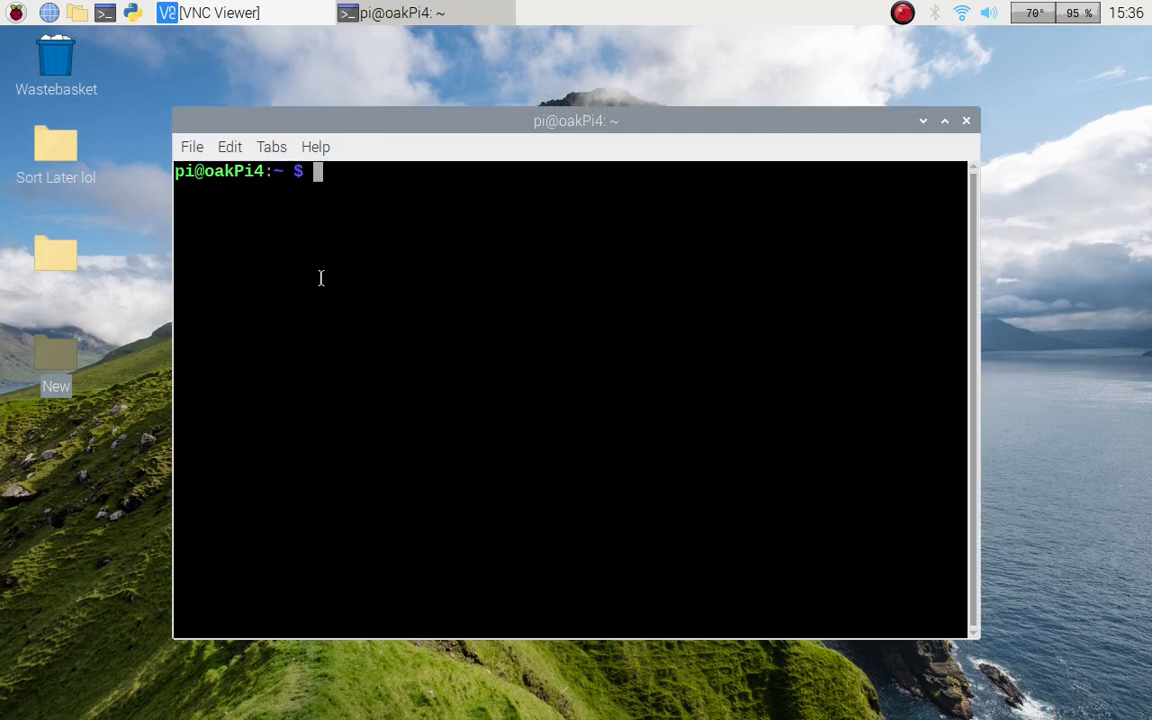
text(cd Desktop/)
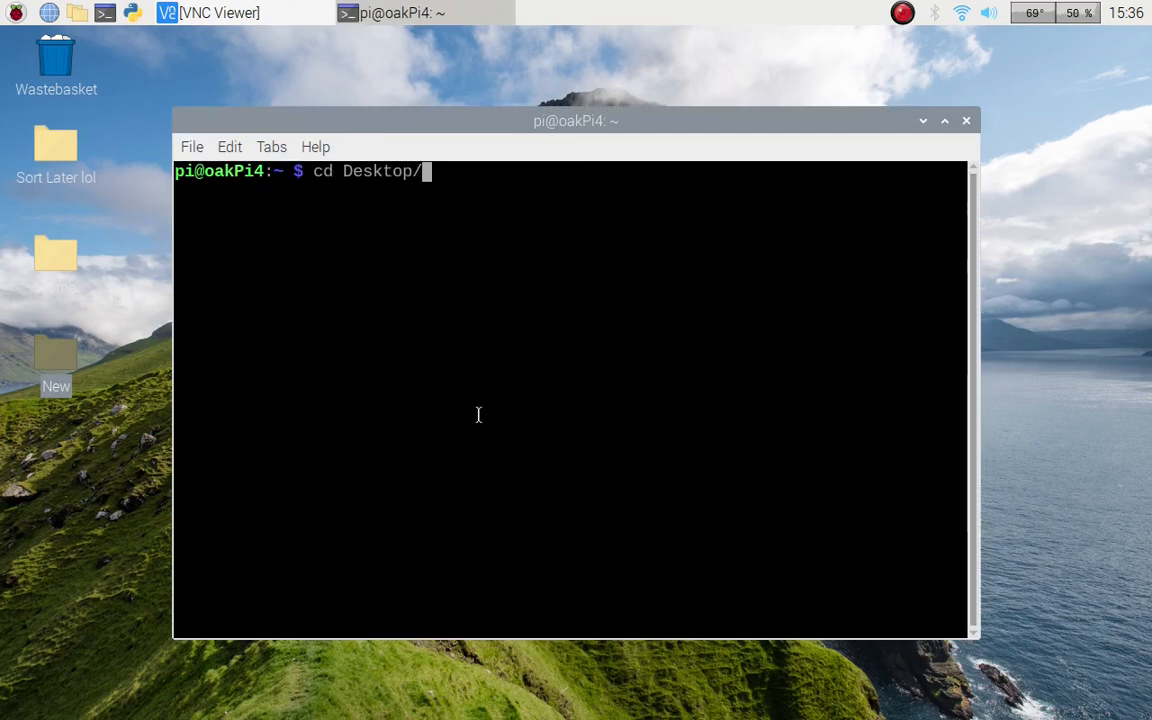
text(New)
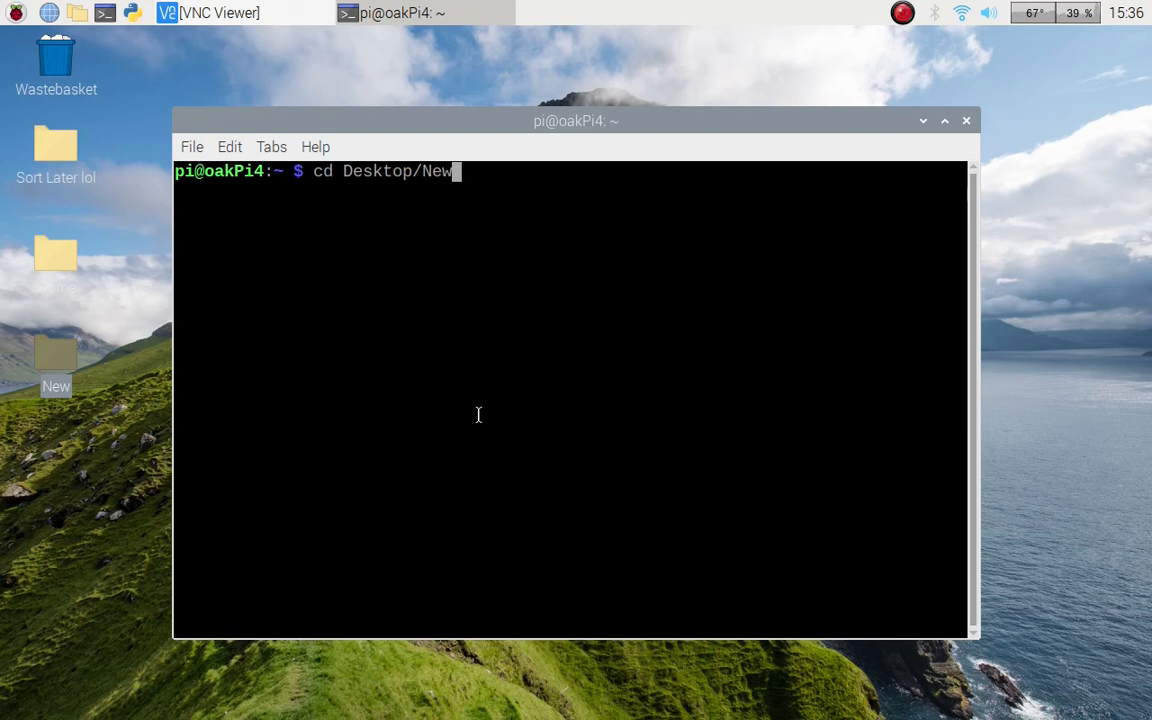
key(Return)
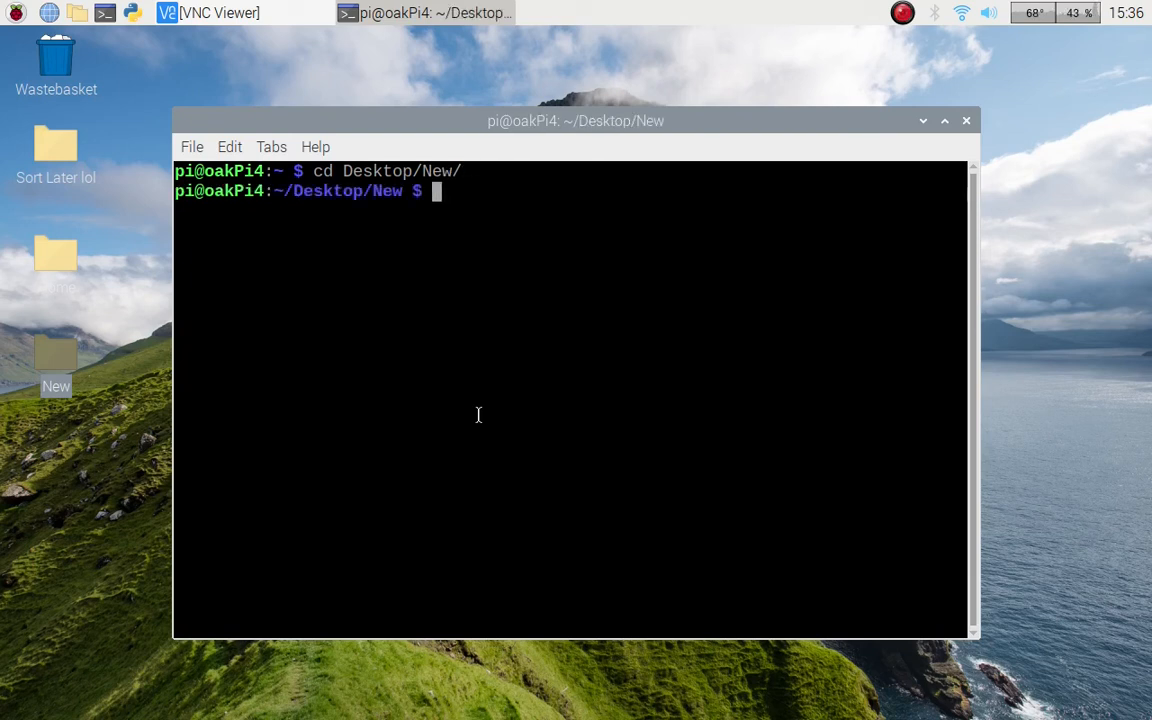
text(sft)
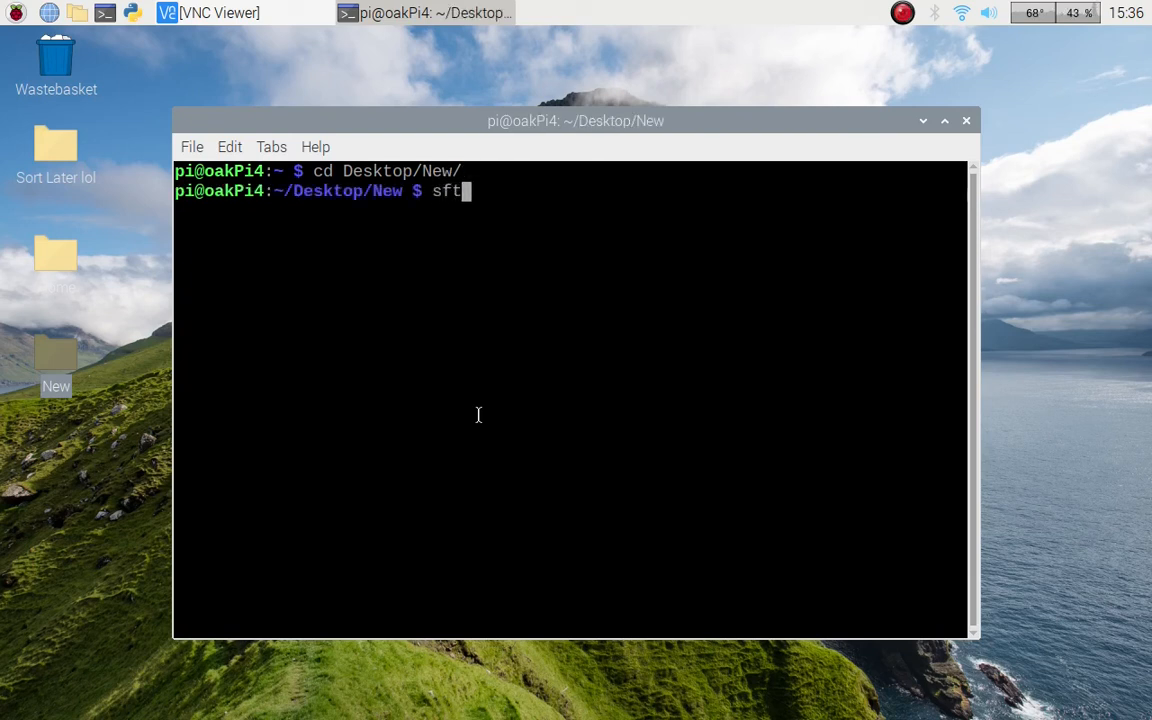
text(p)
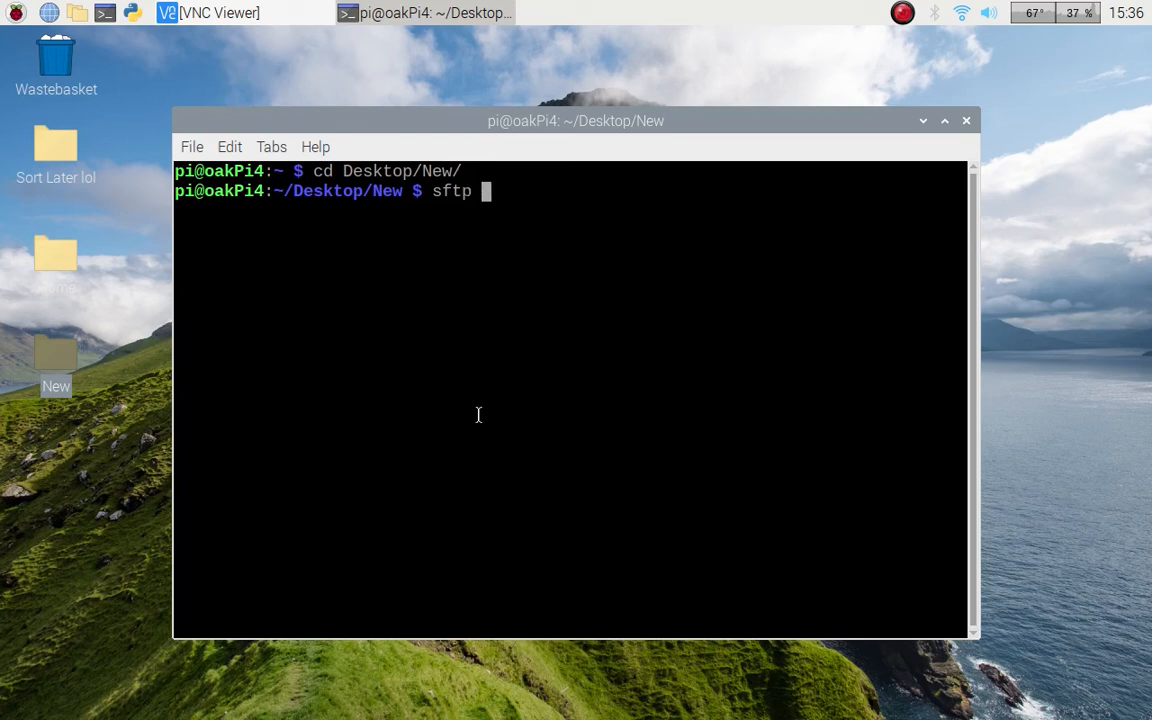
text(pi@)
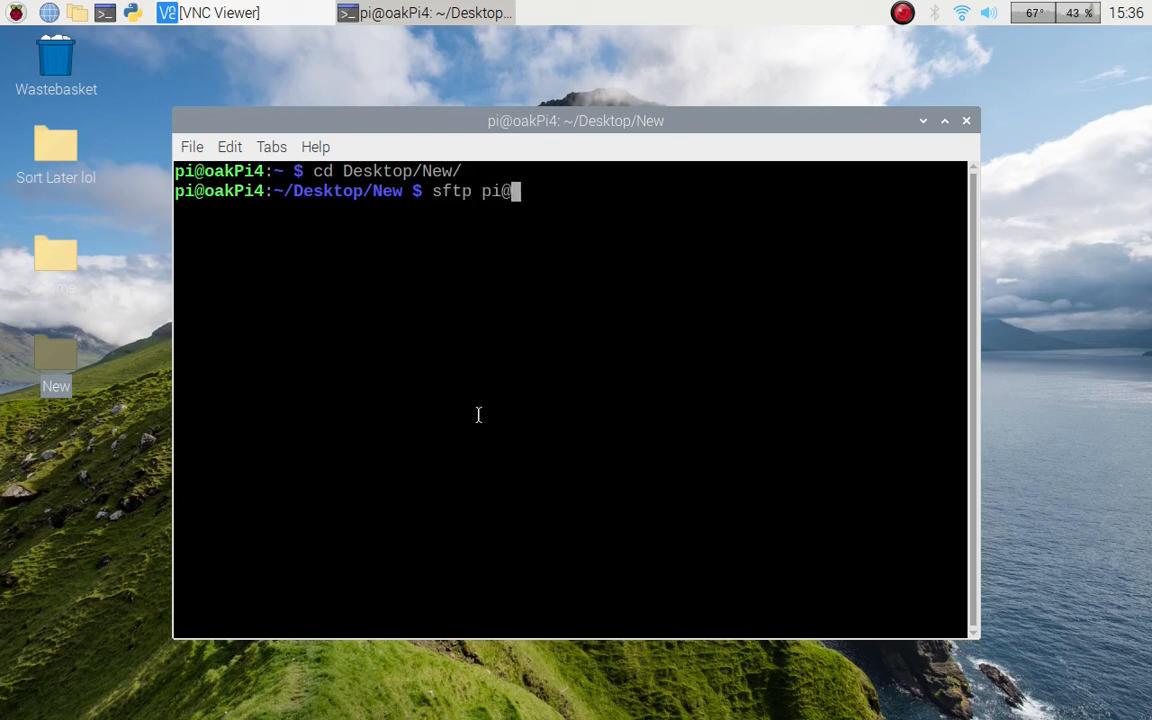
text(192.168)
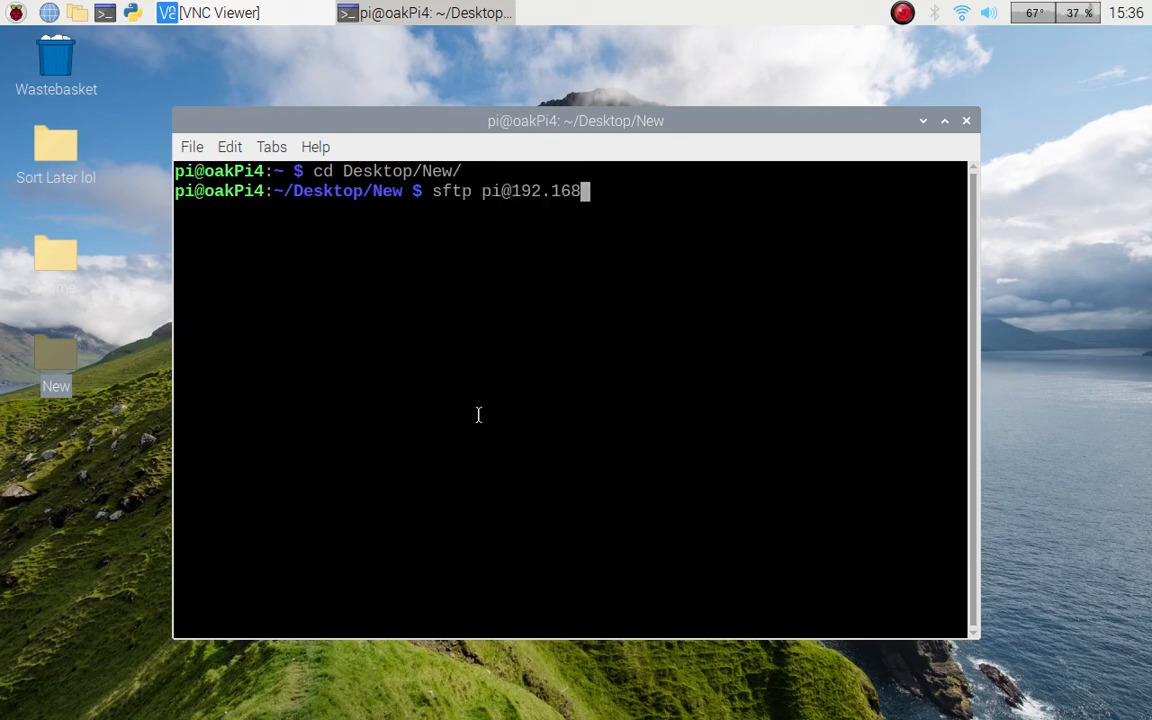
text(.0.17)
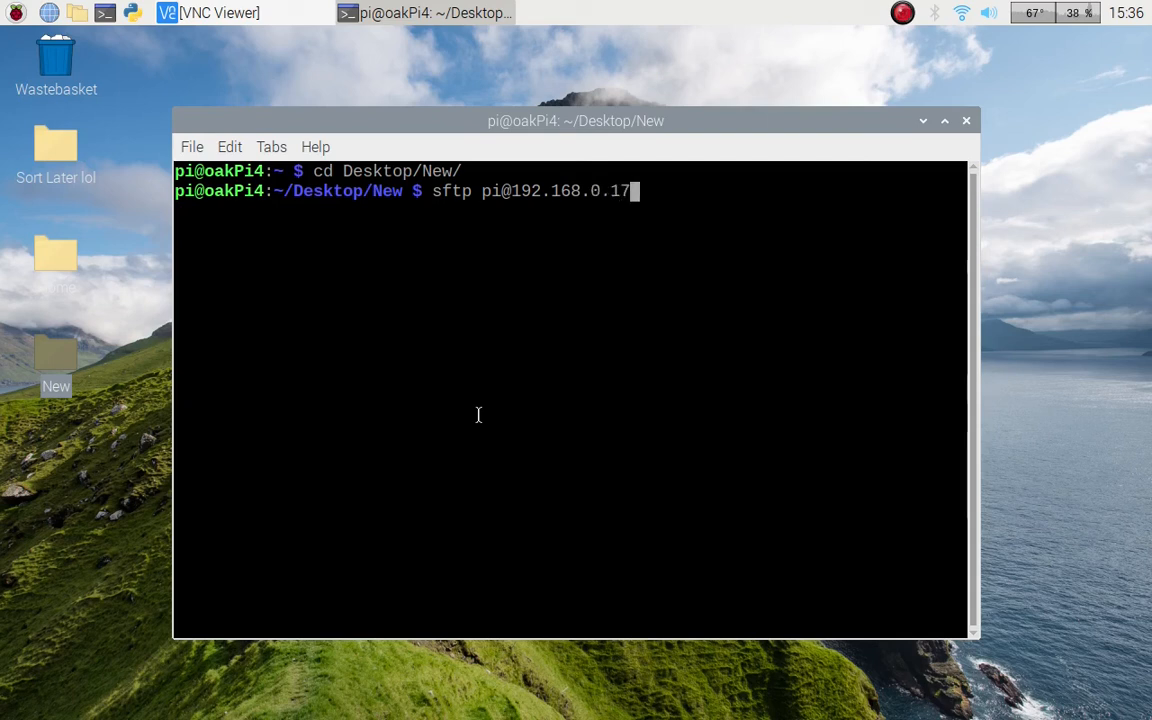
key(Return)
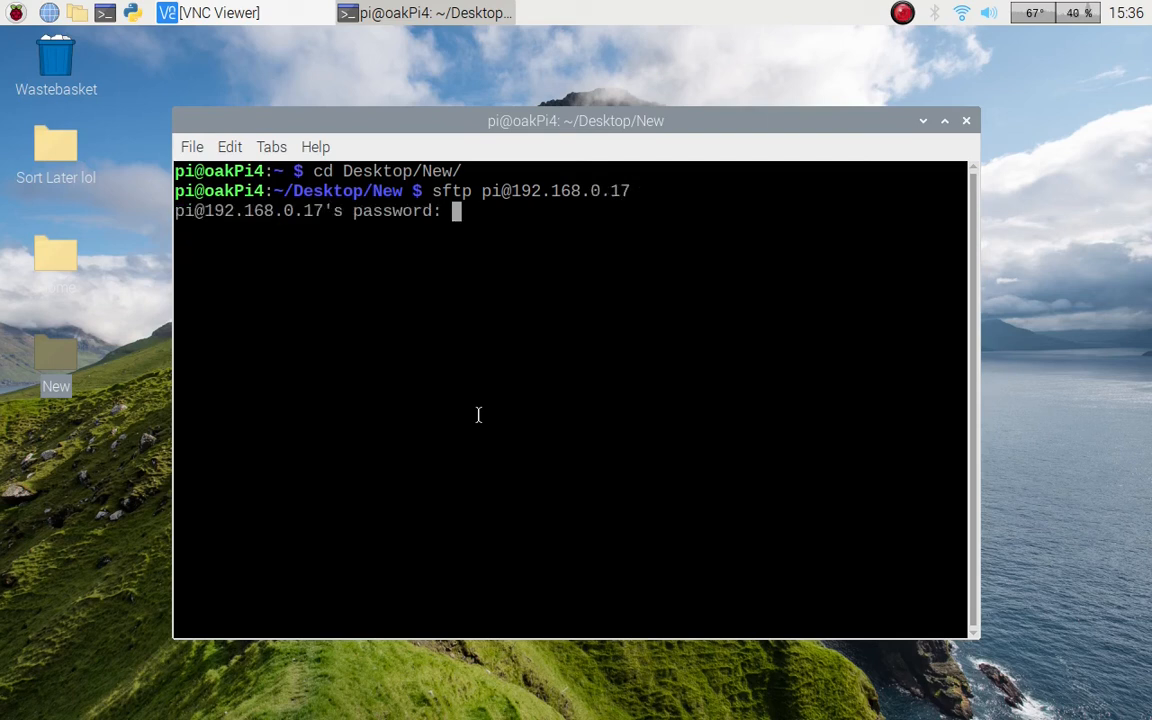
key(Return)
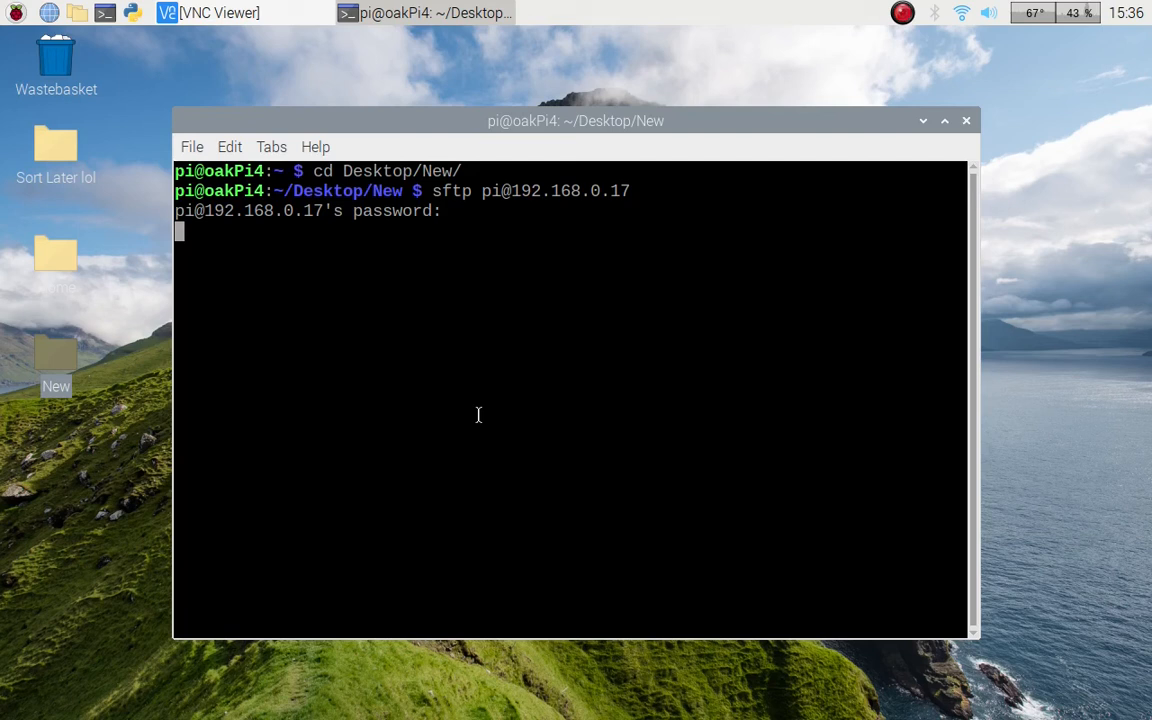
key(Return)
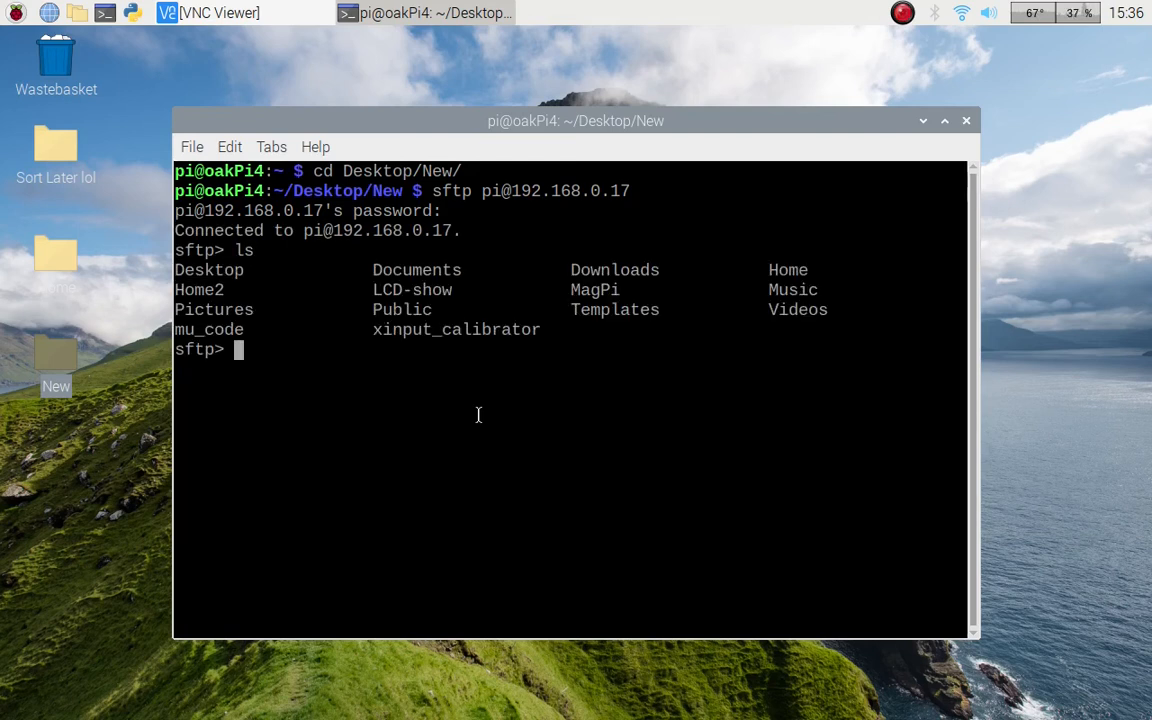
Step: Enter the remote Home2 folder and list its files
text(cd H)
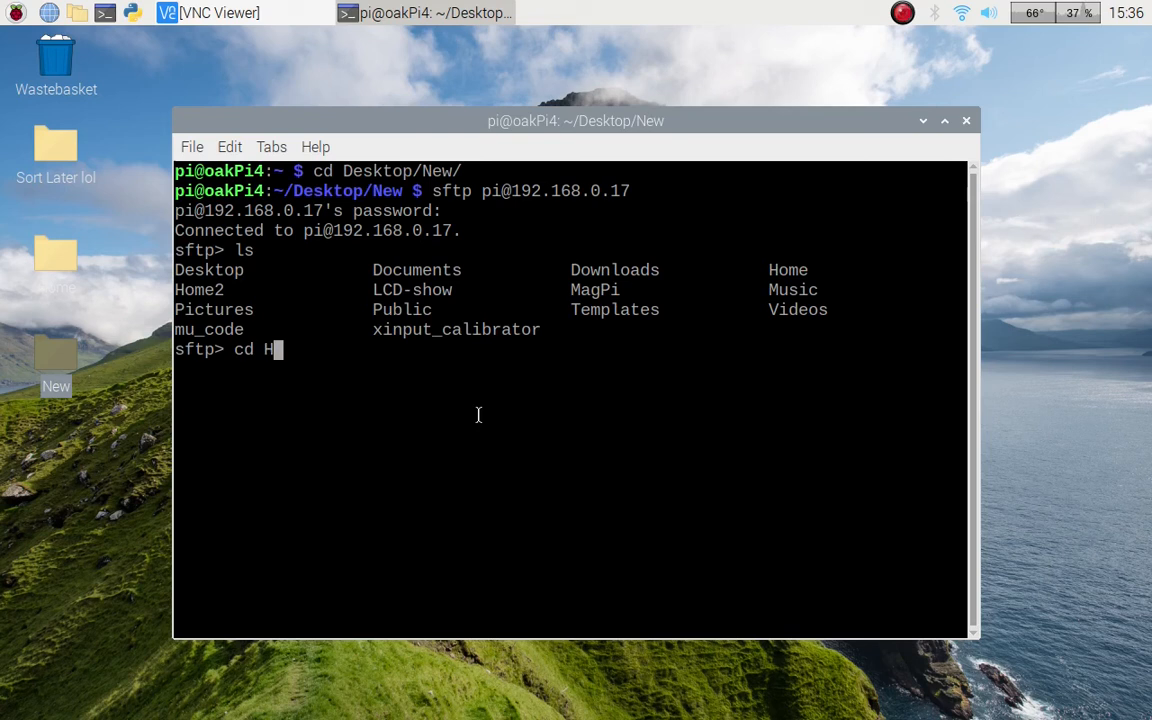
key(Return)
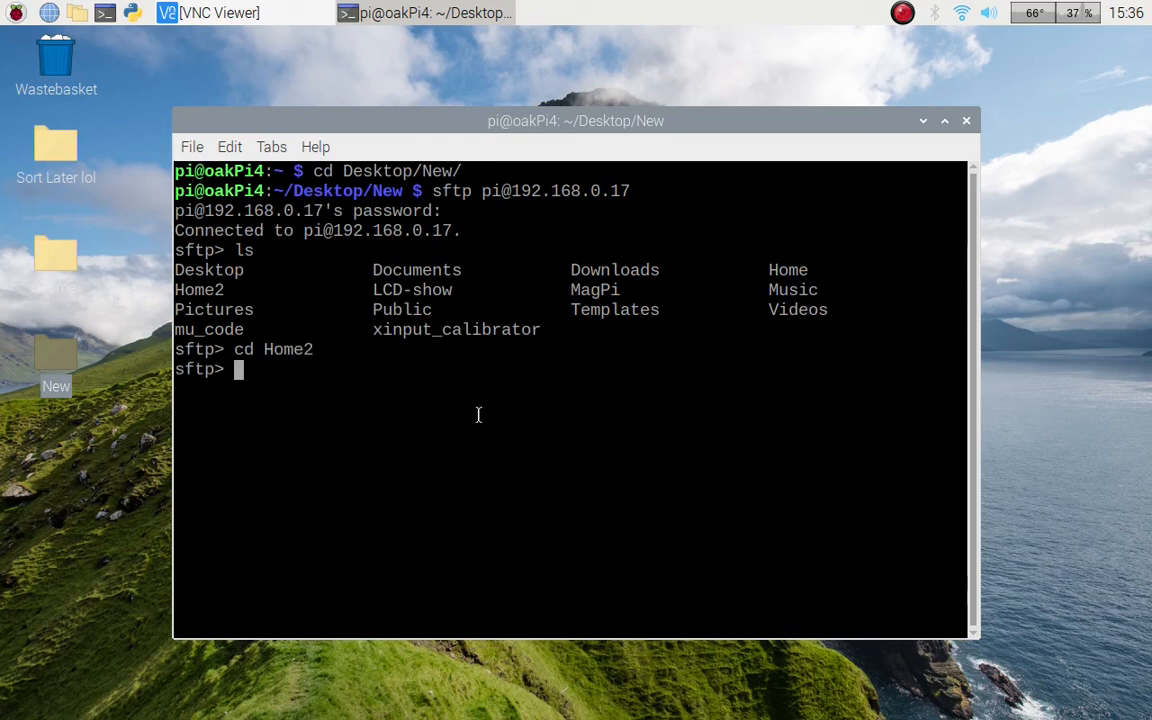
text(ls)
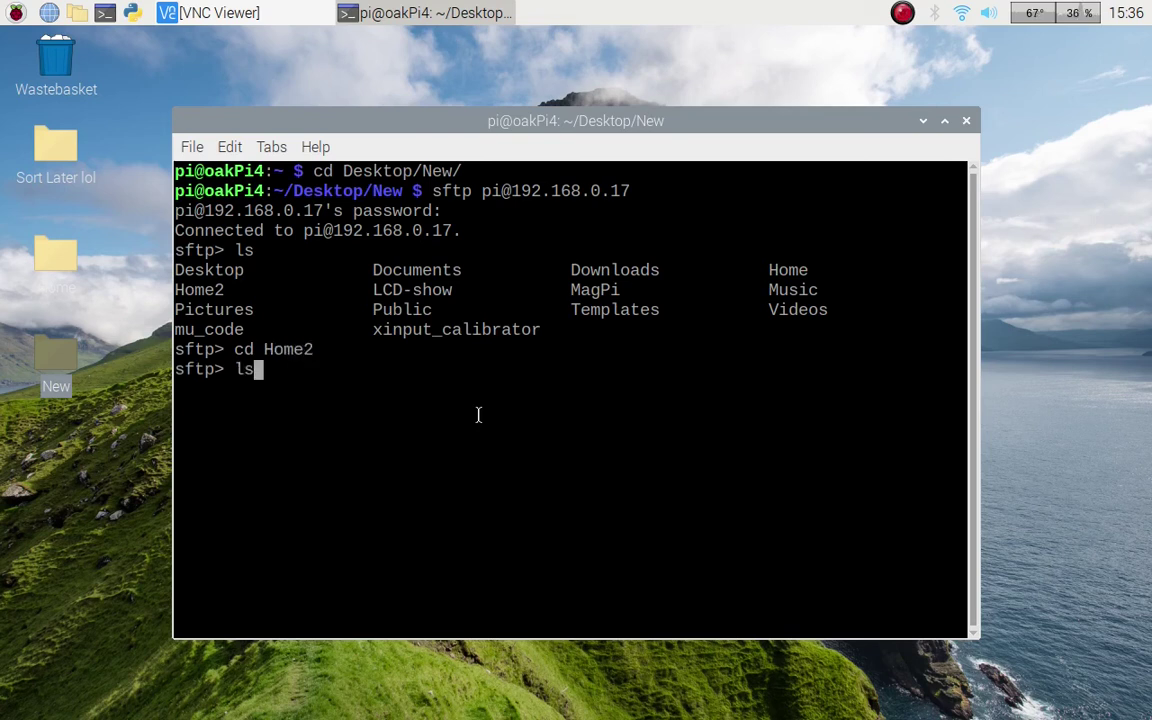
key(Return)
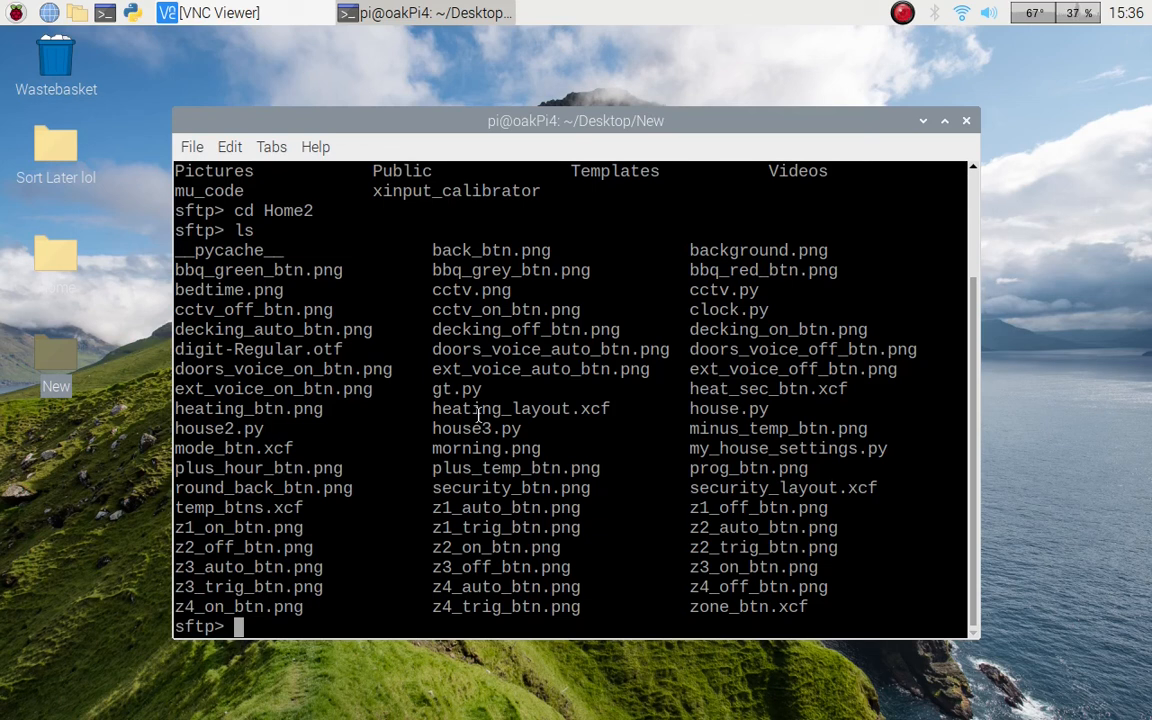
Step: Upload the corrected z1_off_btn.png to the remote Home2 folder
text(put)
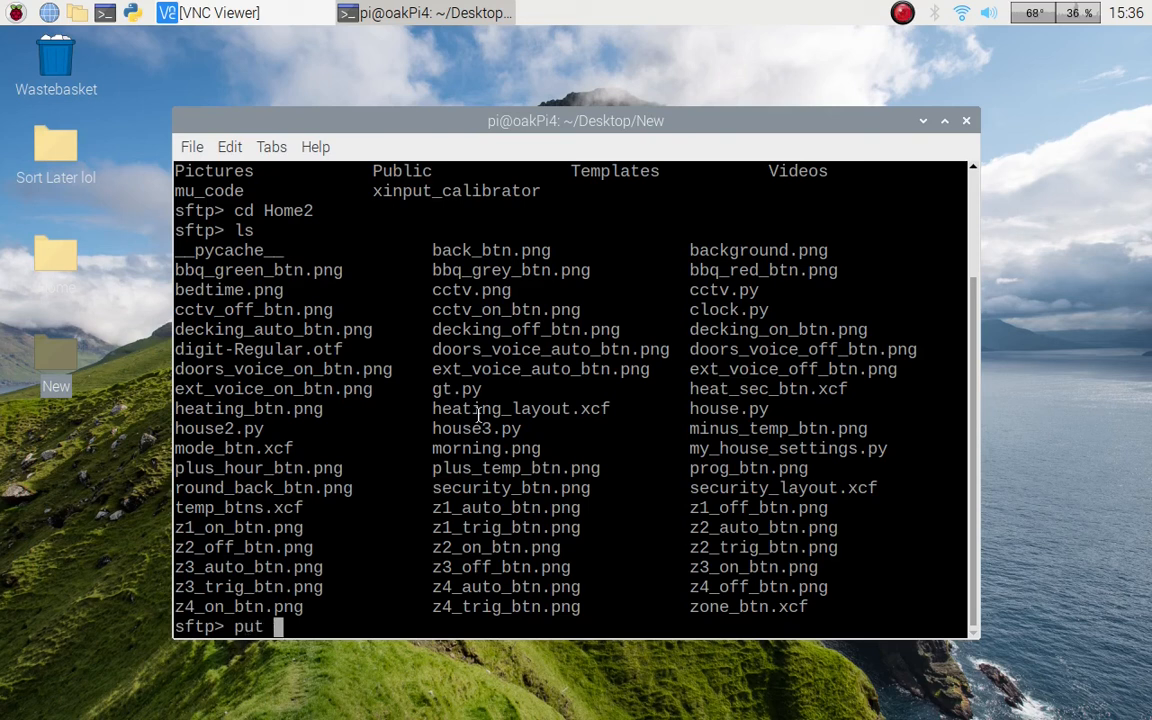
text(z1)
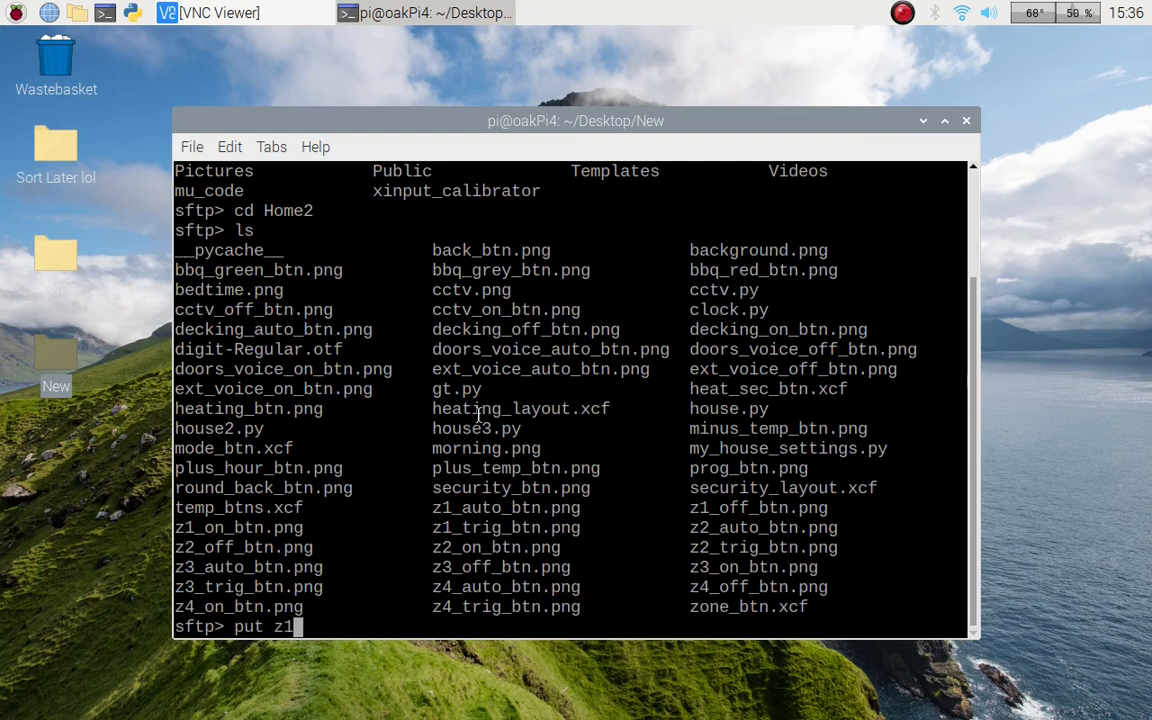
text(_)
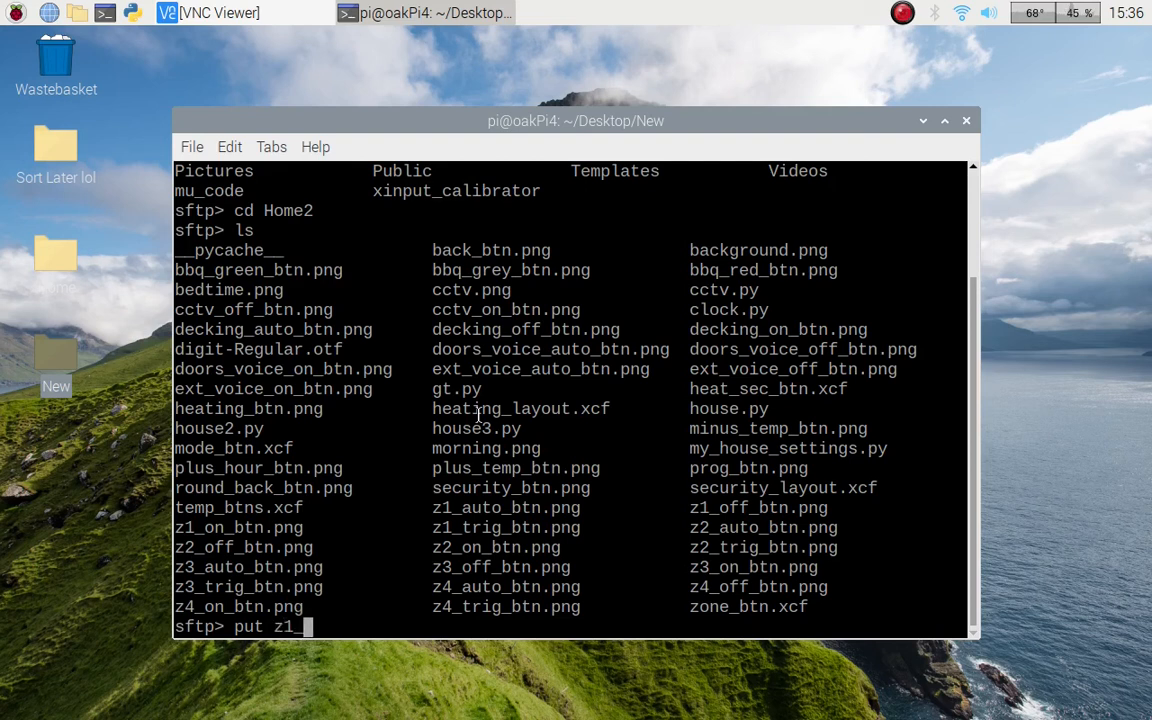
text(off_btn.png)
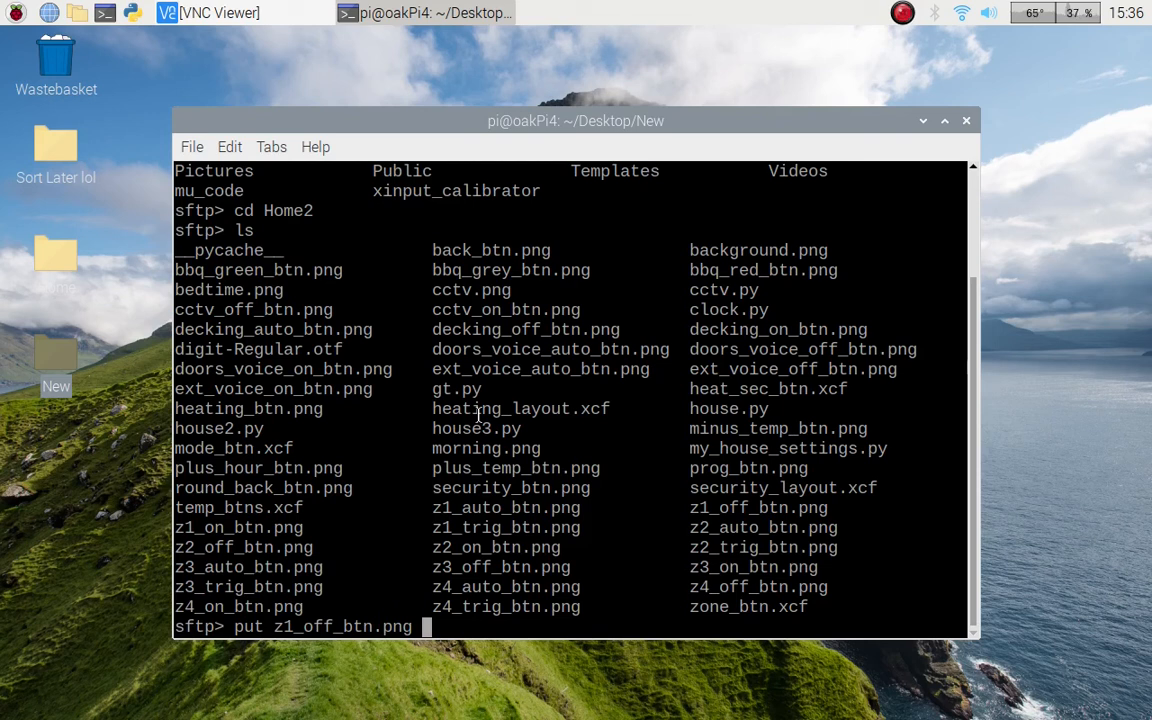
text(z1)
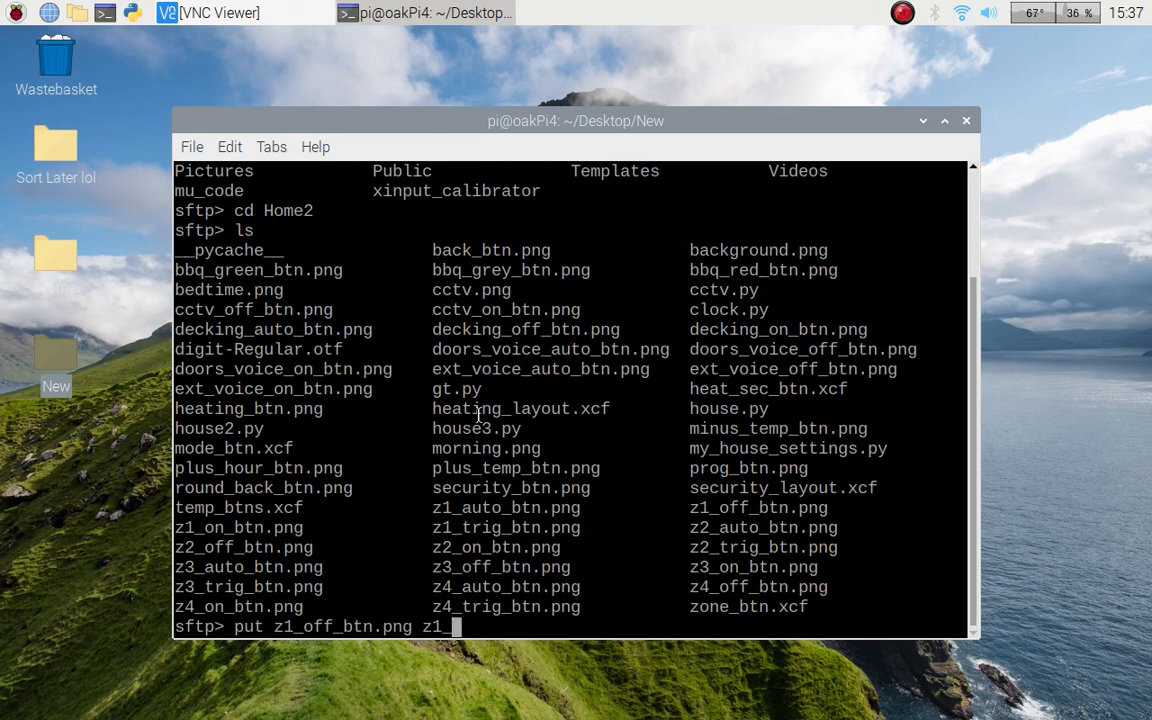
text(_off_btn.png)
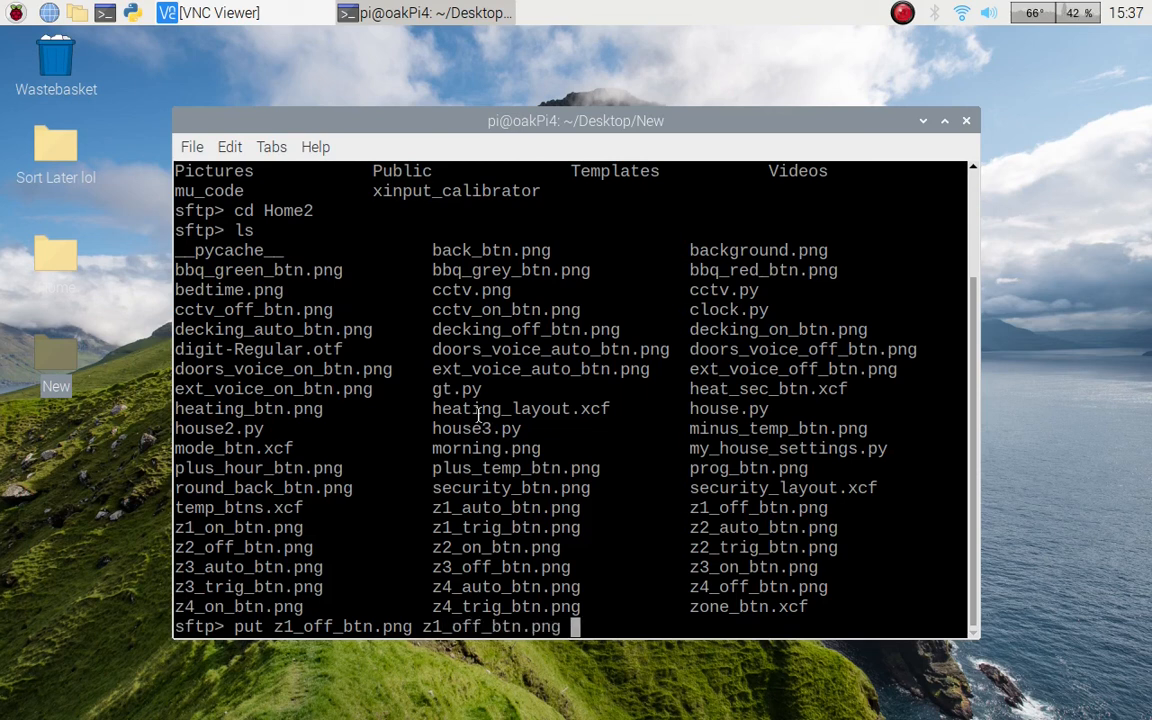
key(Return)
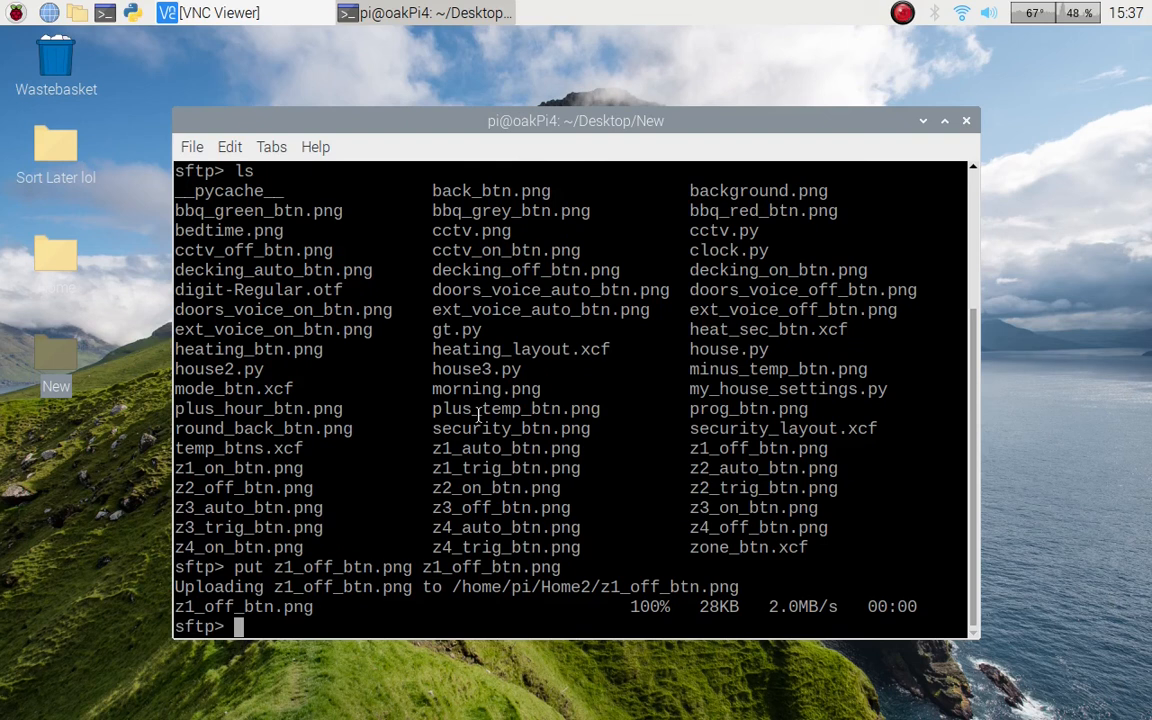
Step: Upload the remaining zone off-button images, then exit sftp
text(put z1_off_btn.png z1_off_btn.png)
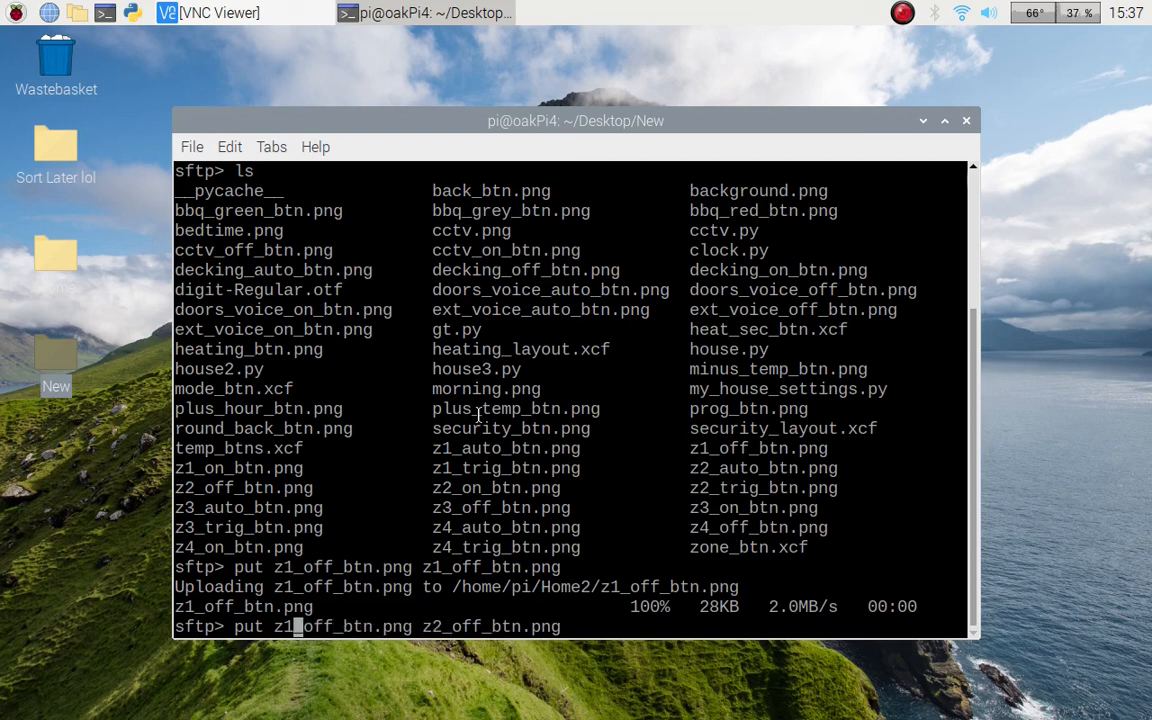
key(Return)
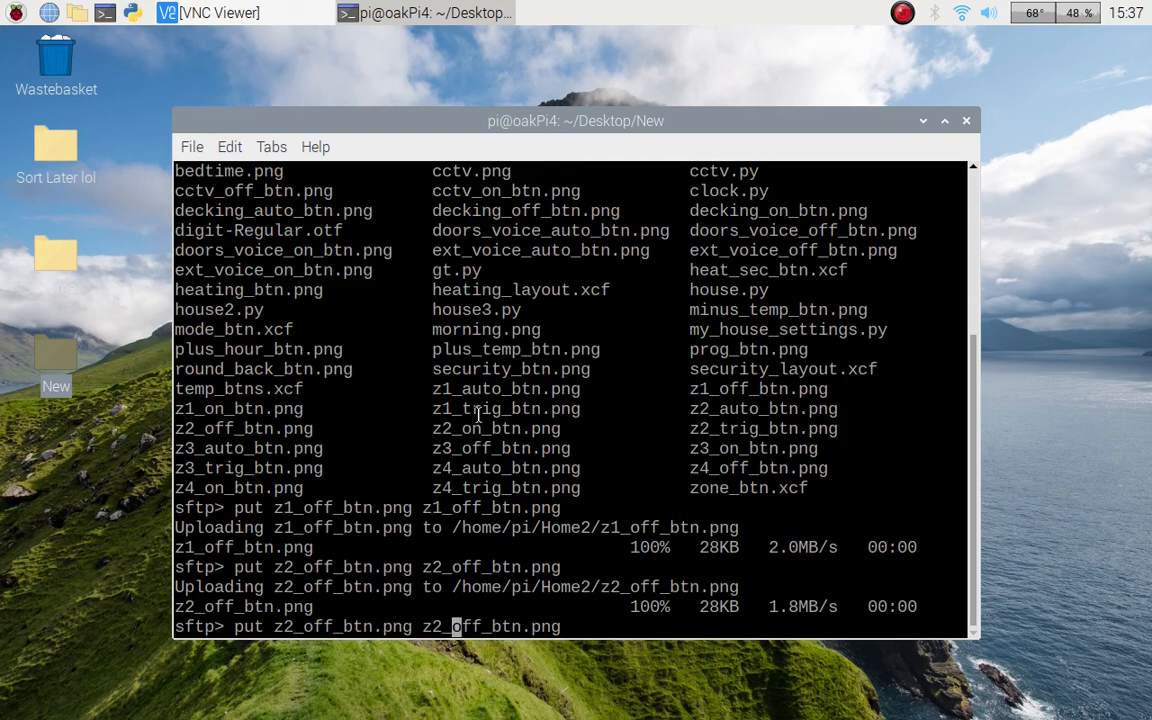
text(z3_off_btn.png)
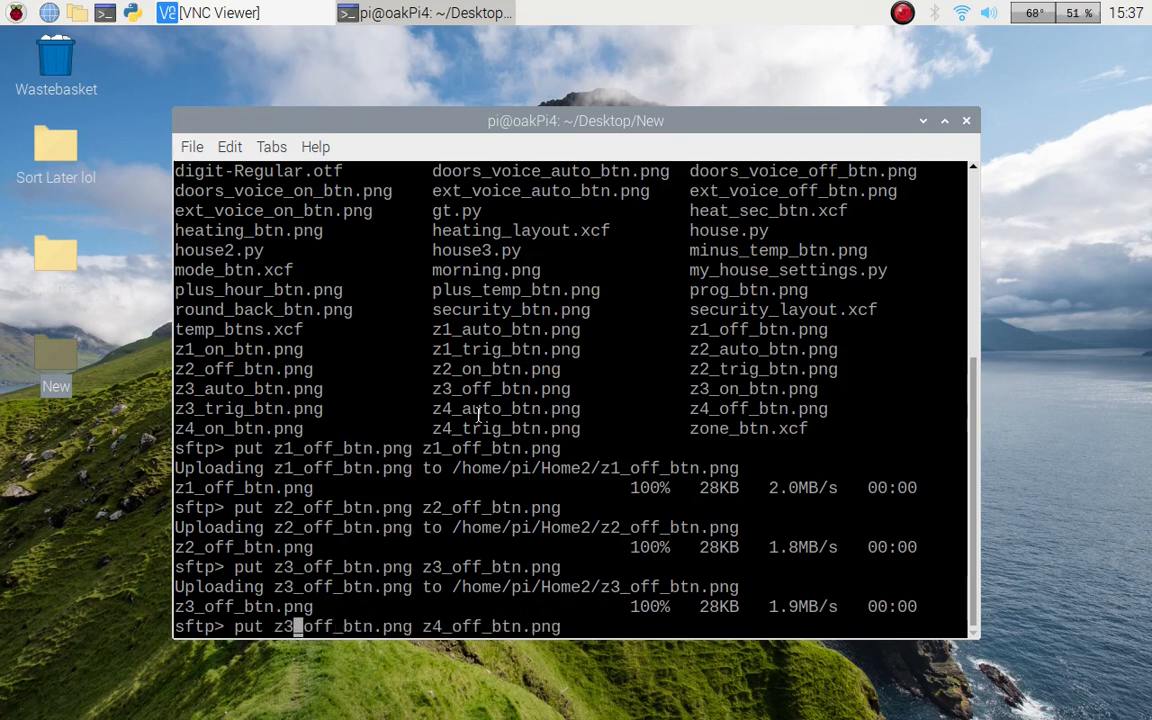
key(Return)
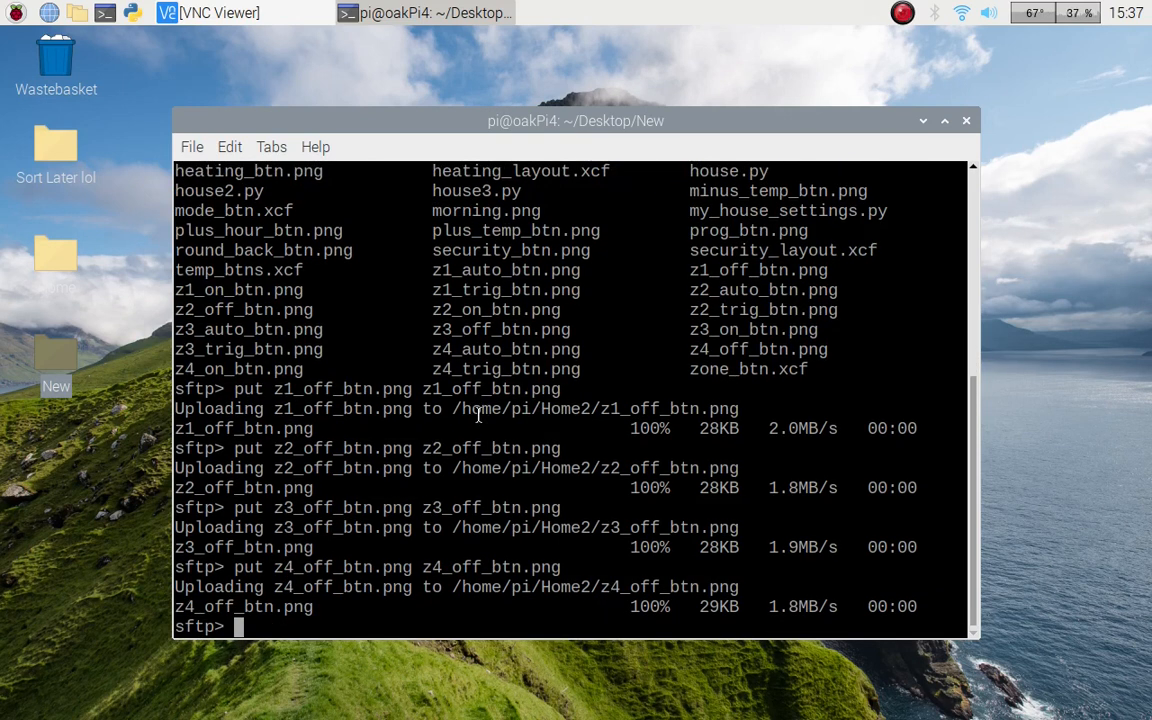
text(exit)
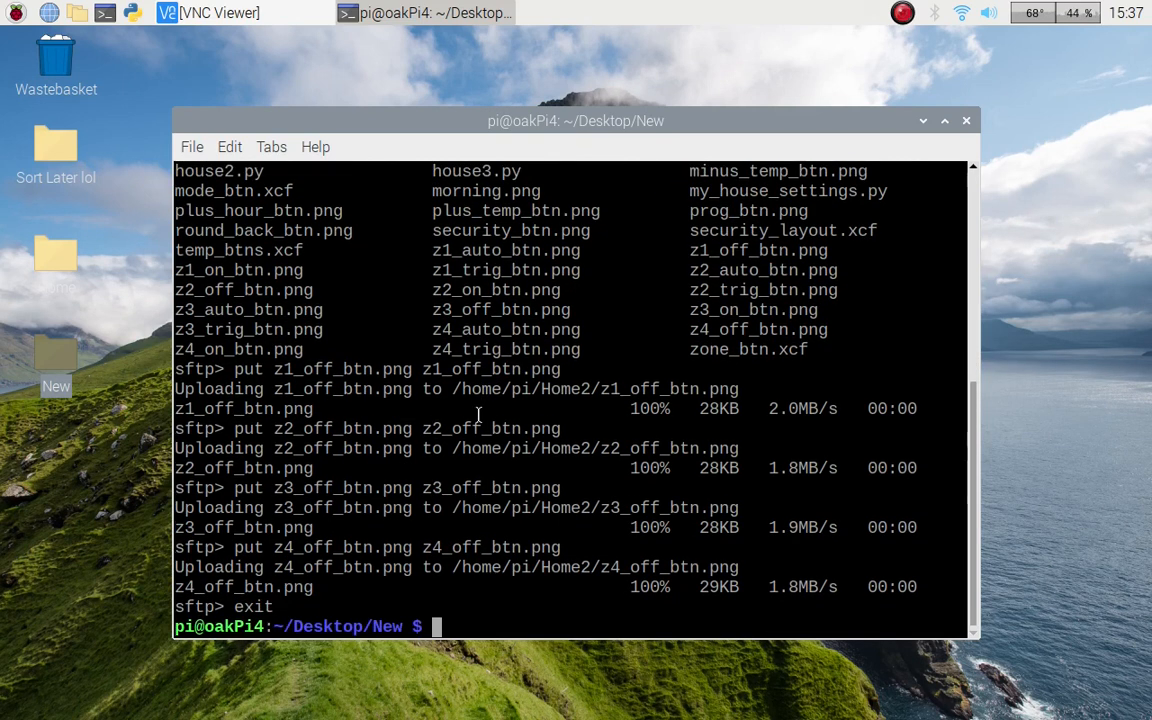
mouse_move(546, 15)
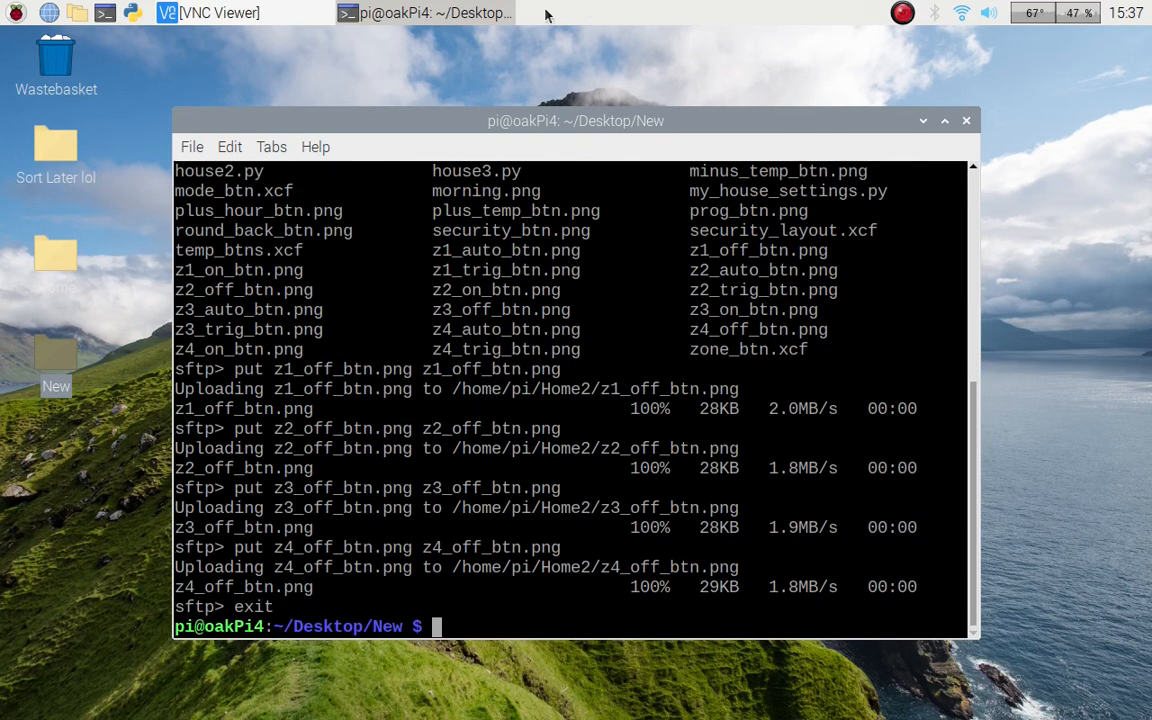
Step: Minimise the terminal, reconnect VNC Viewer to 192.168.0.17, and open SECURITY
click(965, 120)
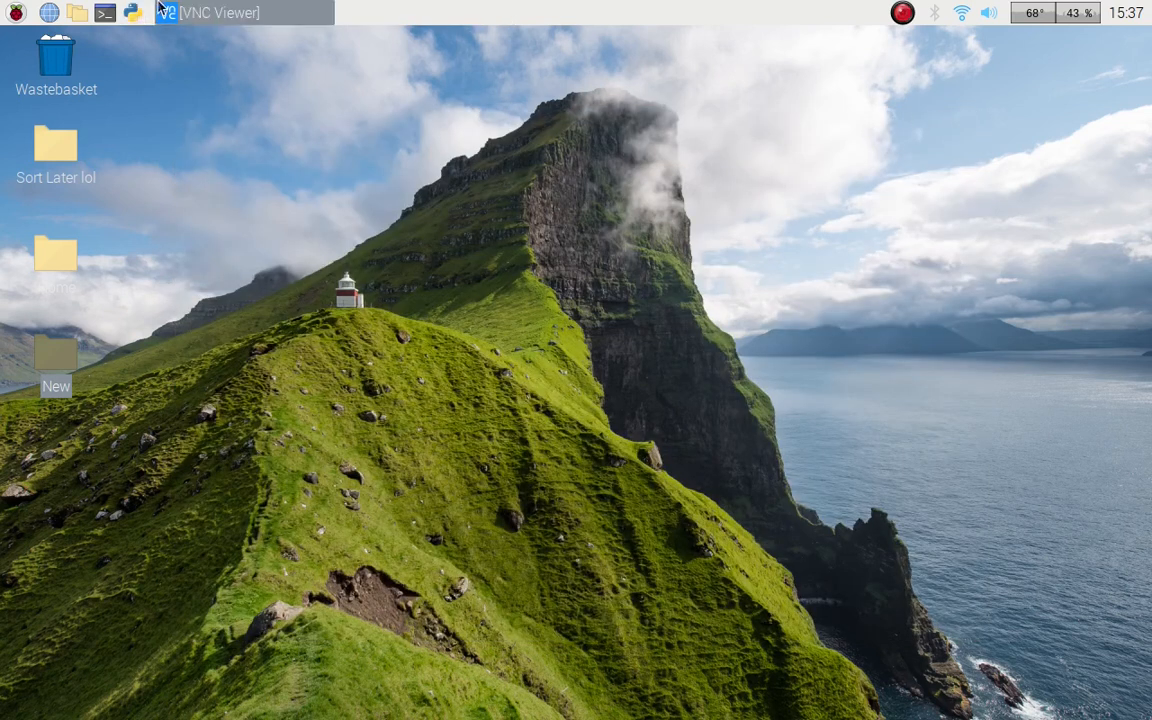
click(167, 12)
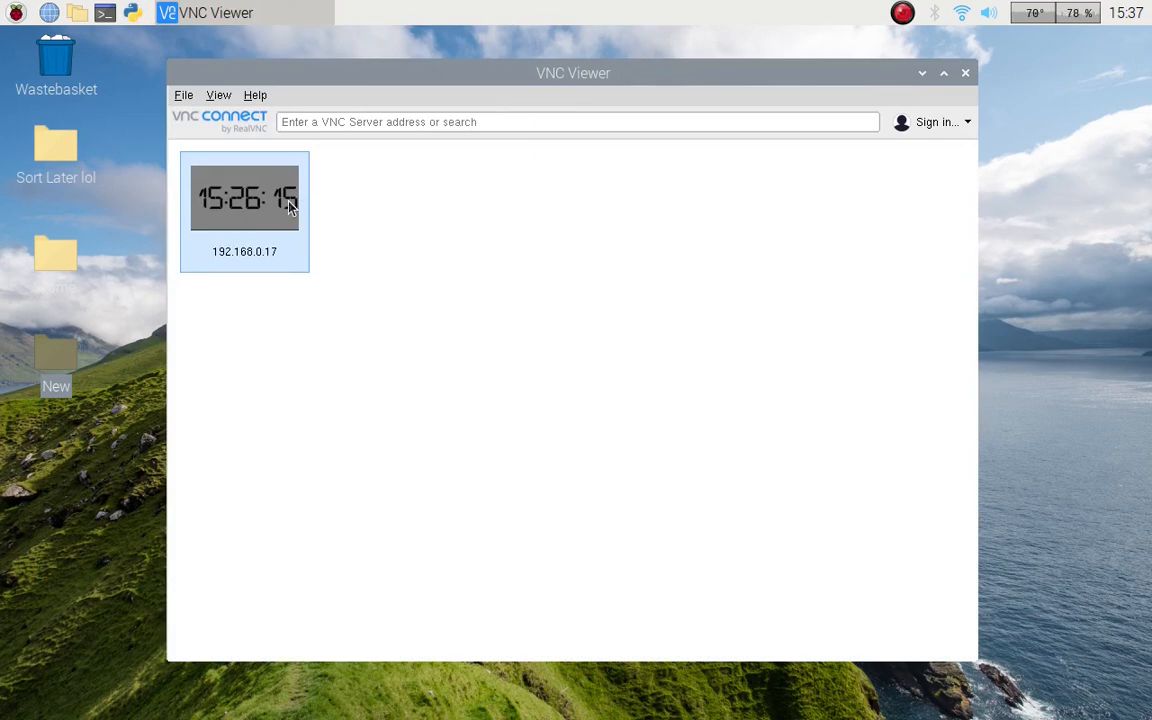
double_click(244, 197)
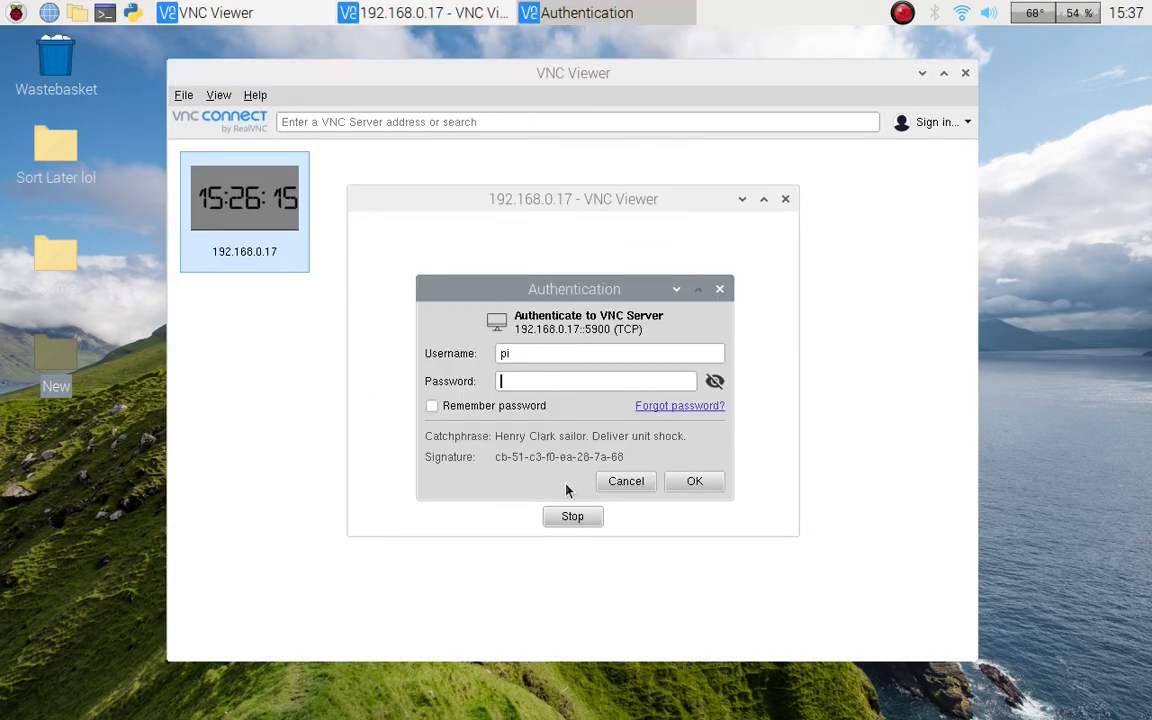
click(694, 481)
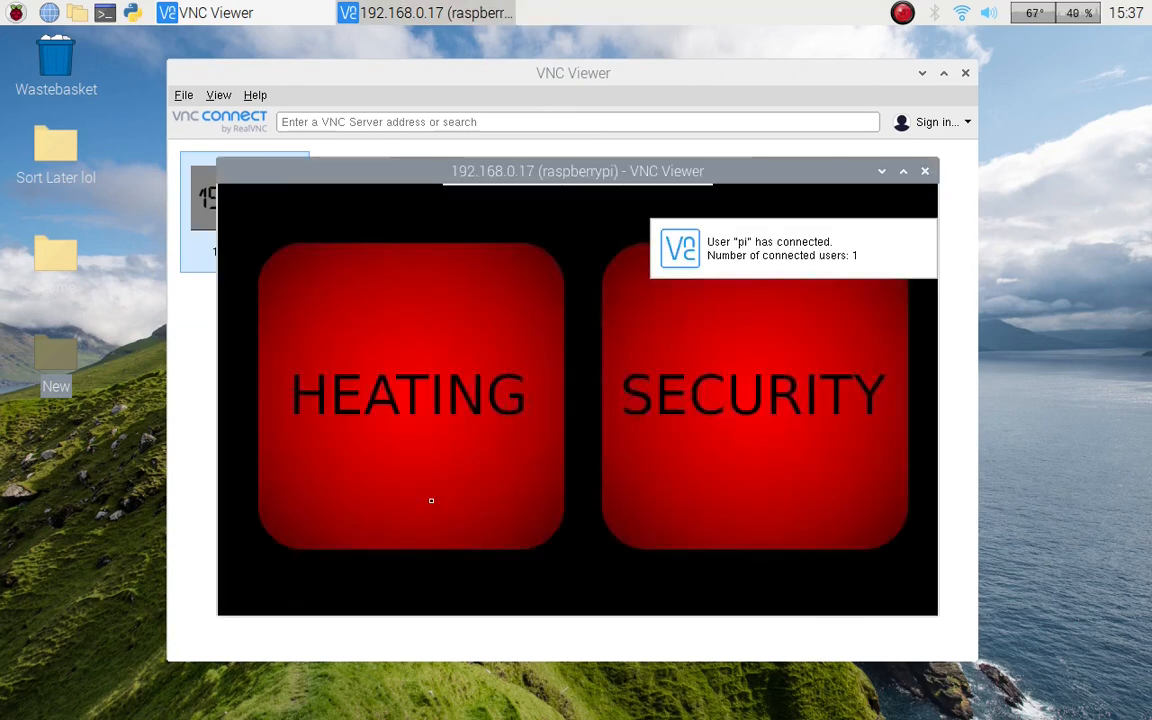
click(755, 395)
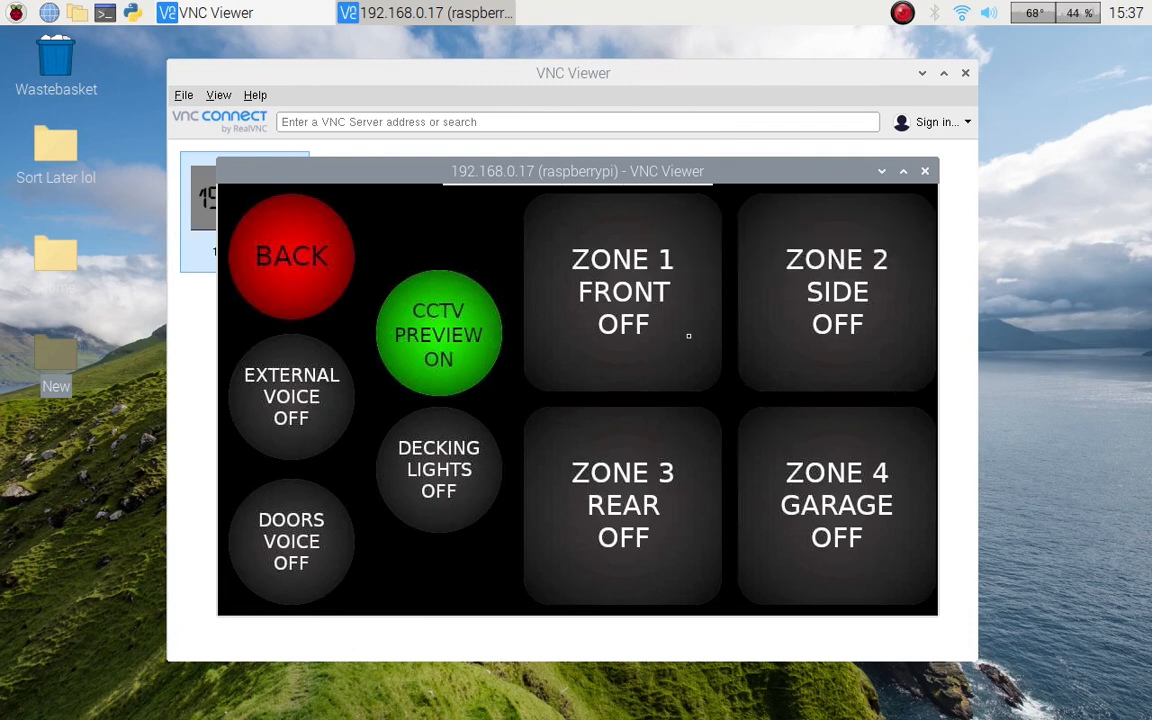
mouse_move(490, 465)
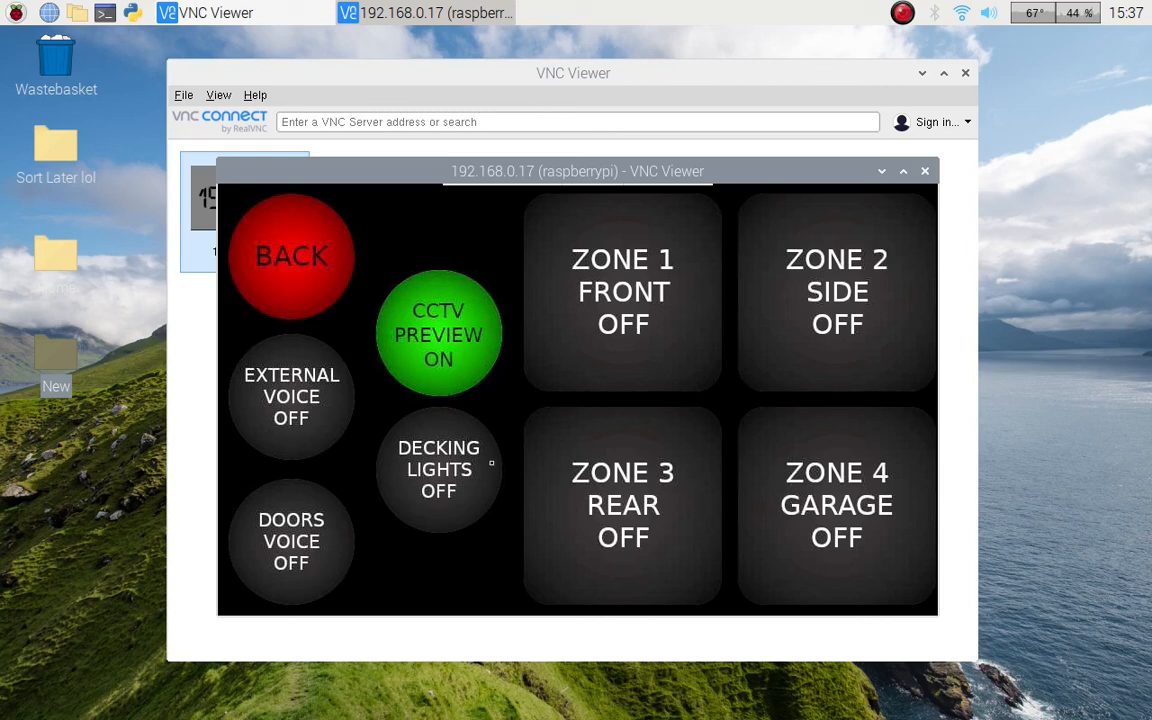
Step: Switch the zone buttons to AUTO, finishing with Zone 3 REAR
click(438, 333)
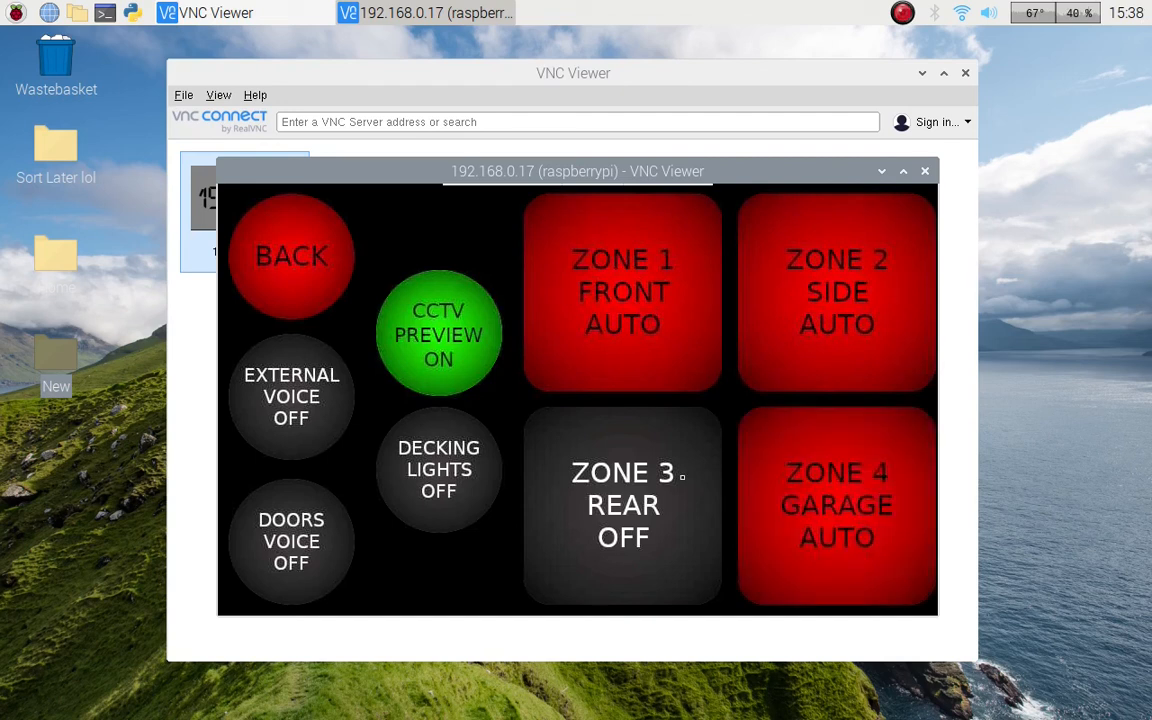
click(622, 505)
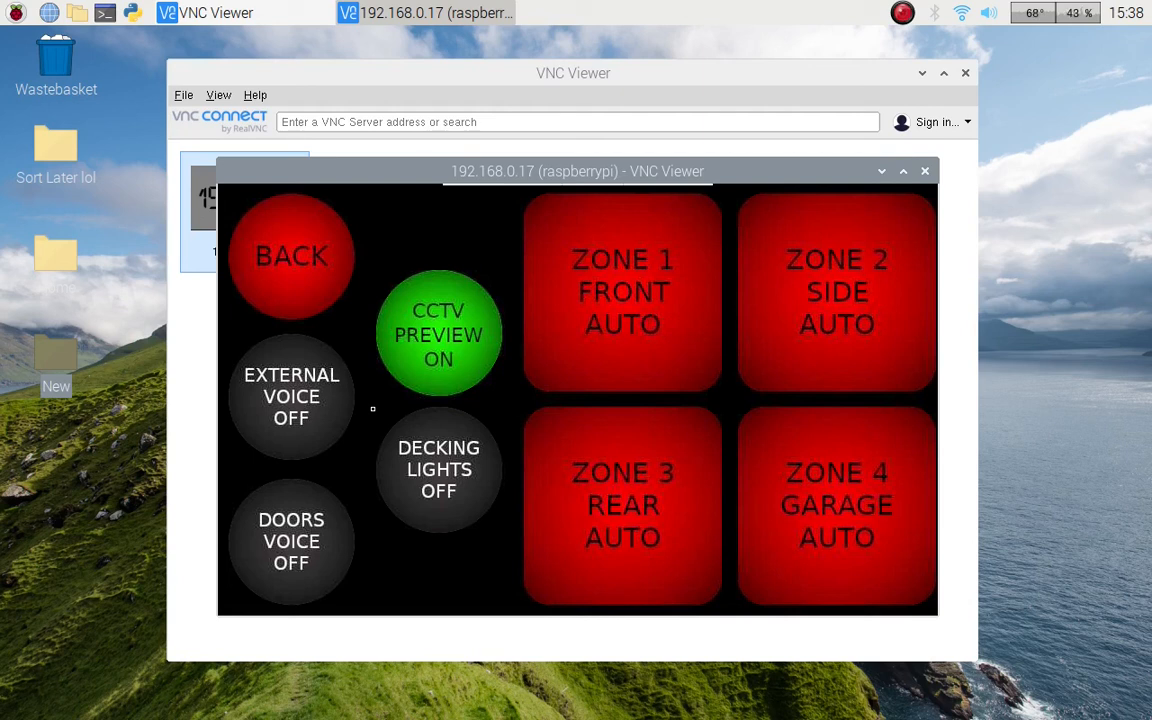
mouse_move(361, 354)
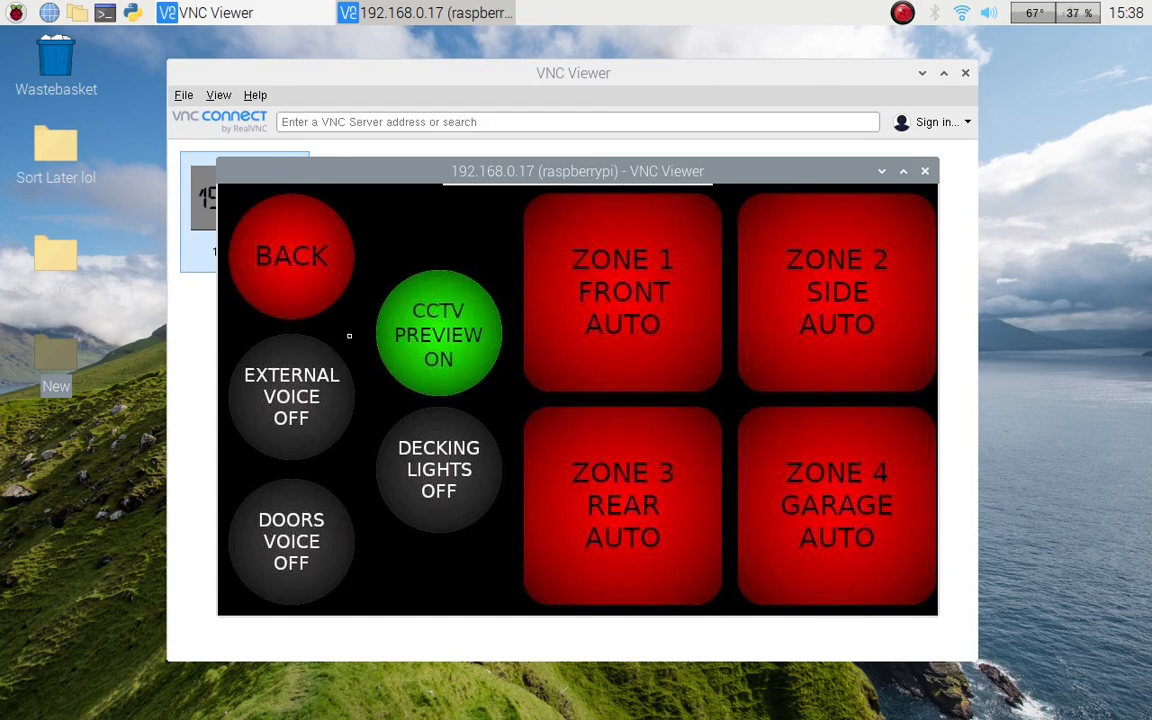
Step: Go back and reopen SECURITY twice to confirm all zones stay on AUTO
click(291, 256)
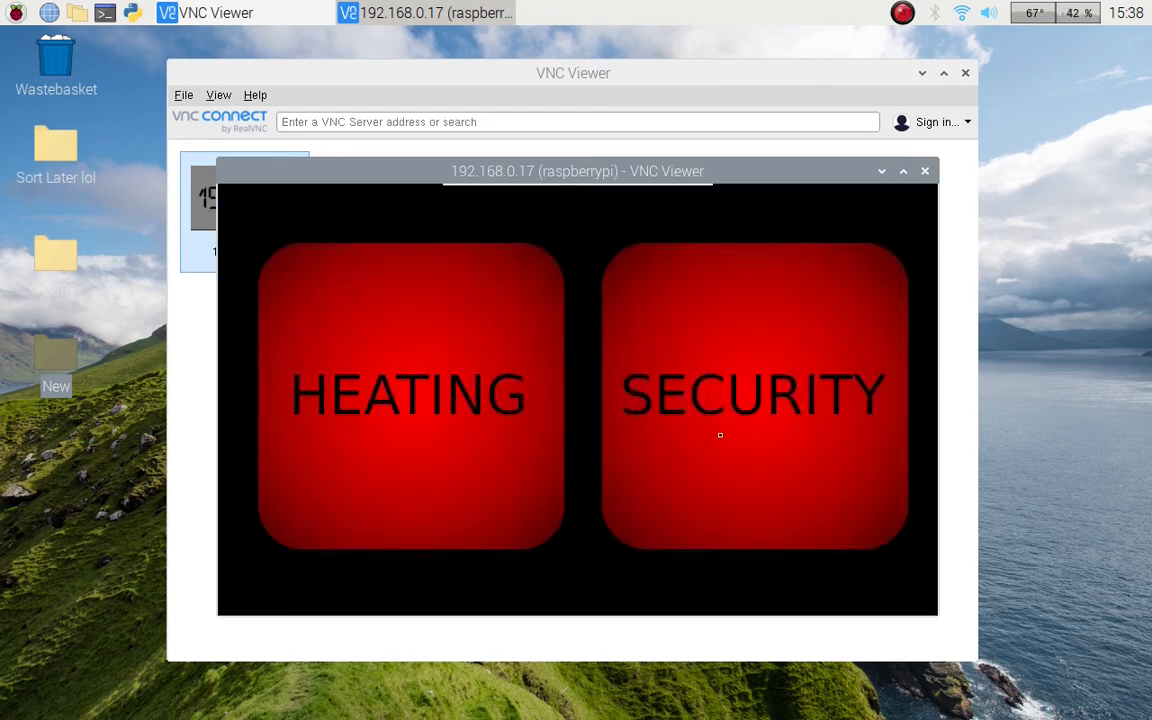
click(754, 395)
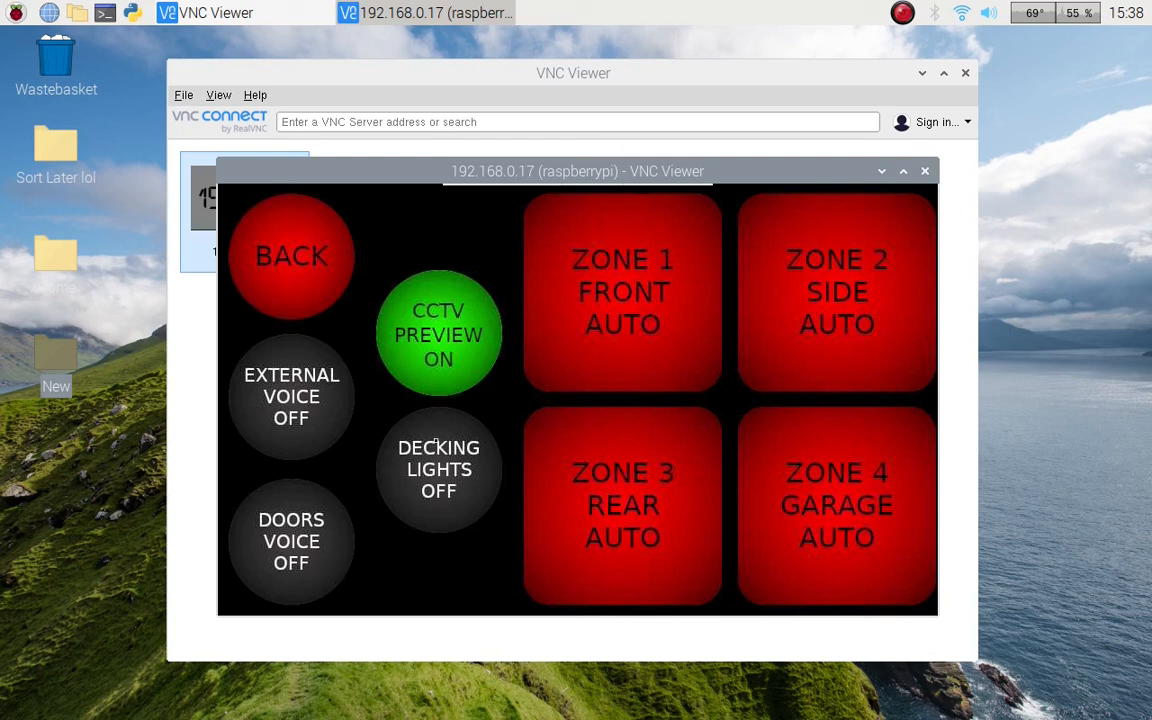
click(438, 334)
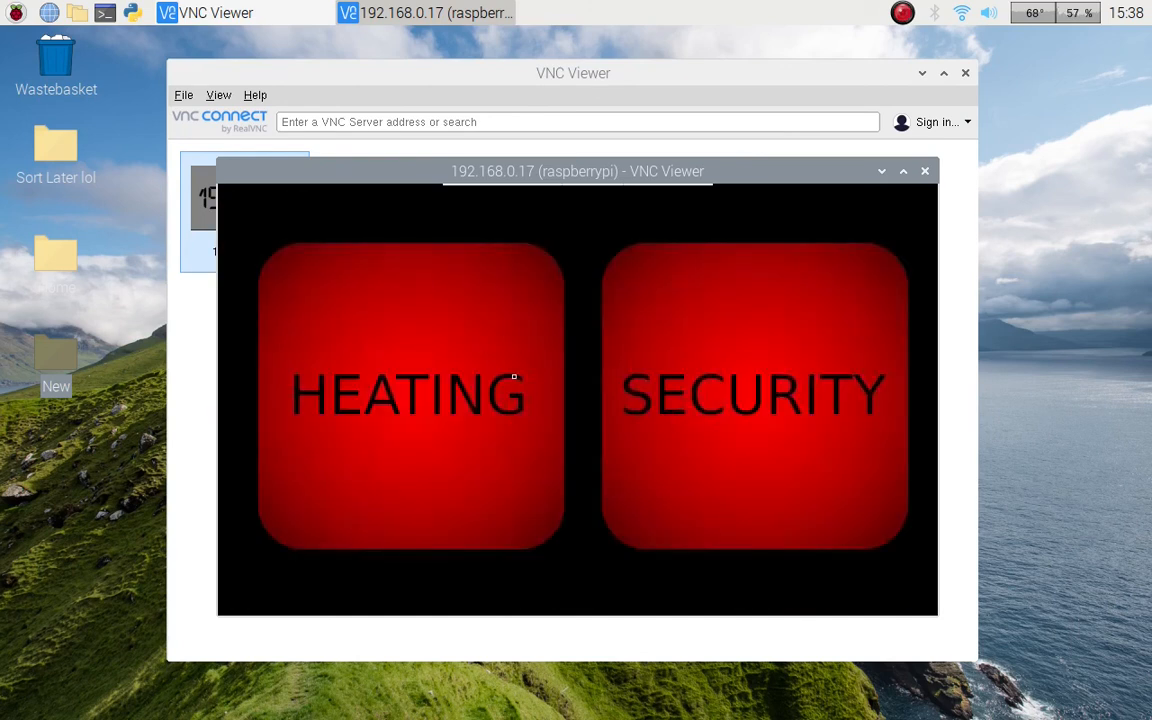
click(754, 393)
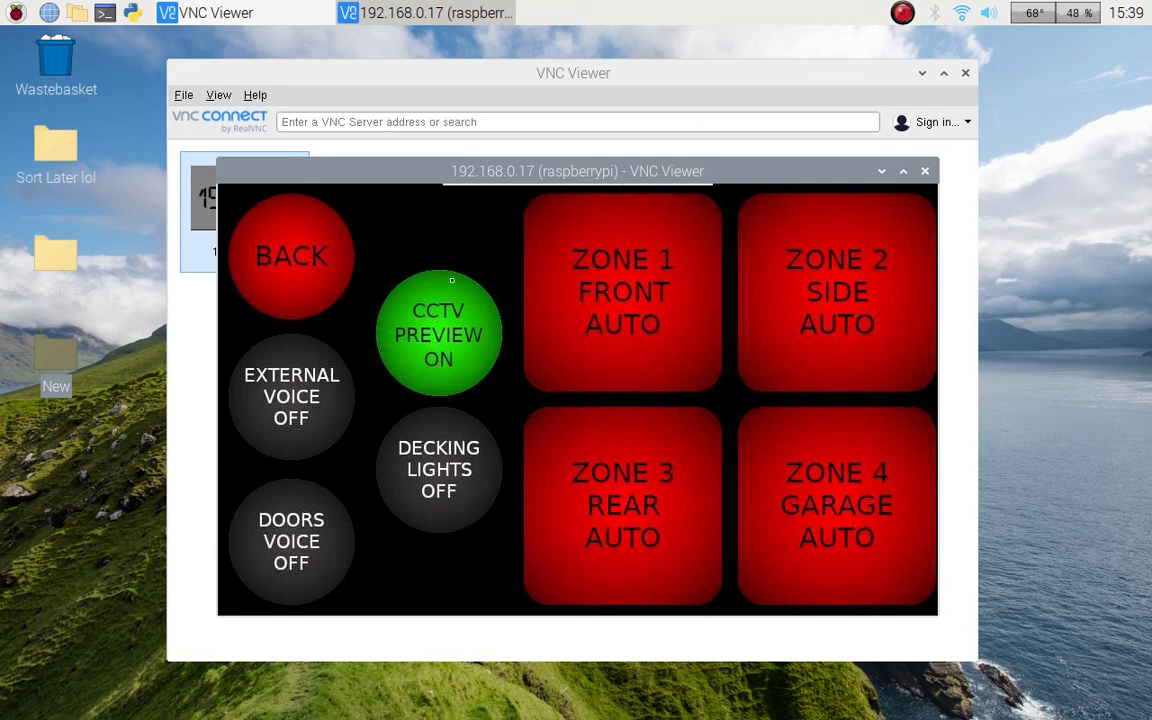
mouse_move(321, 397)
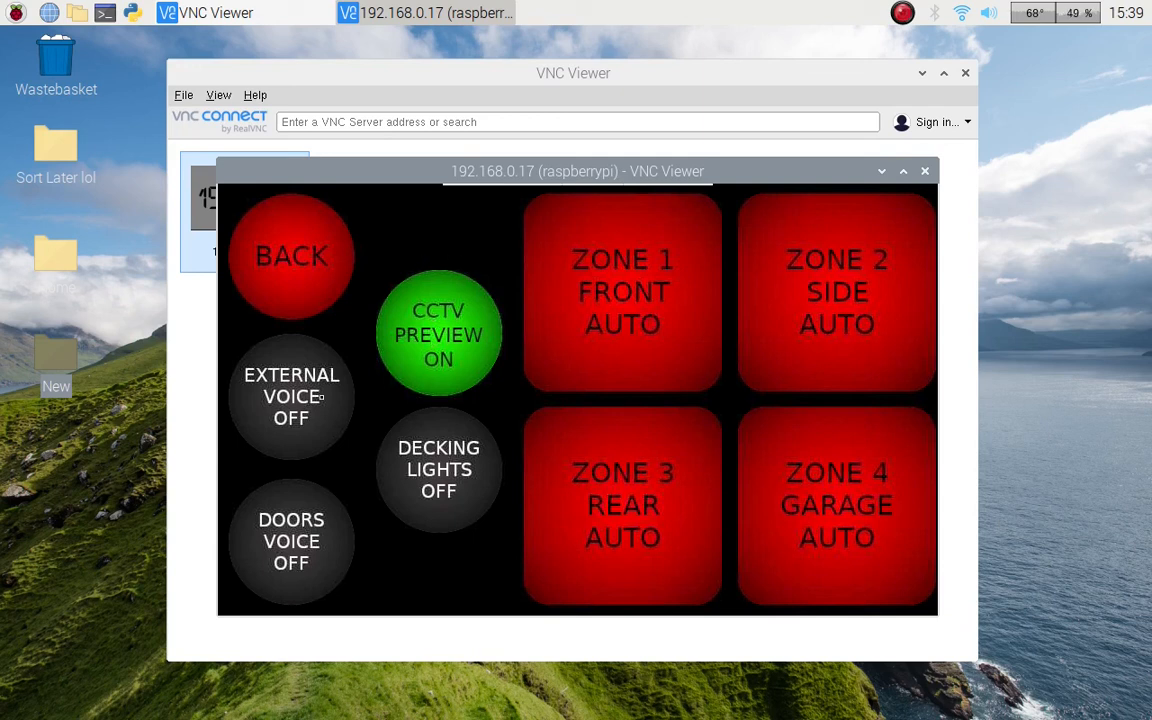
mouse_move(483, 423)
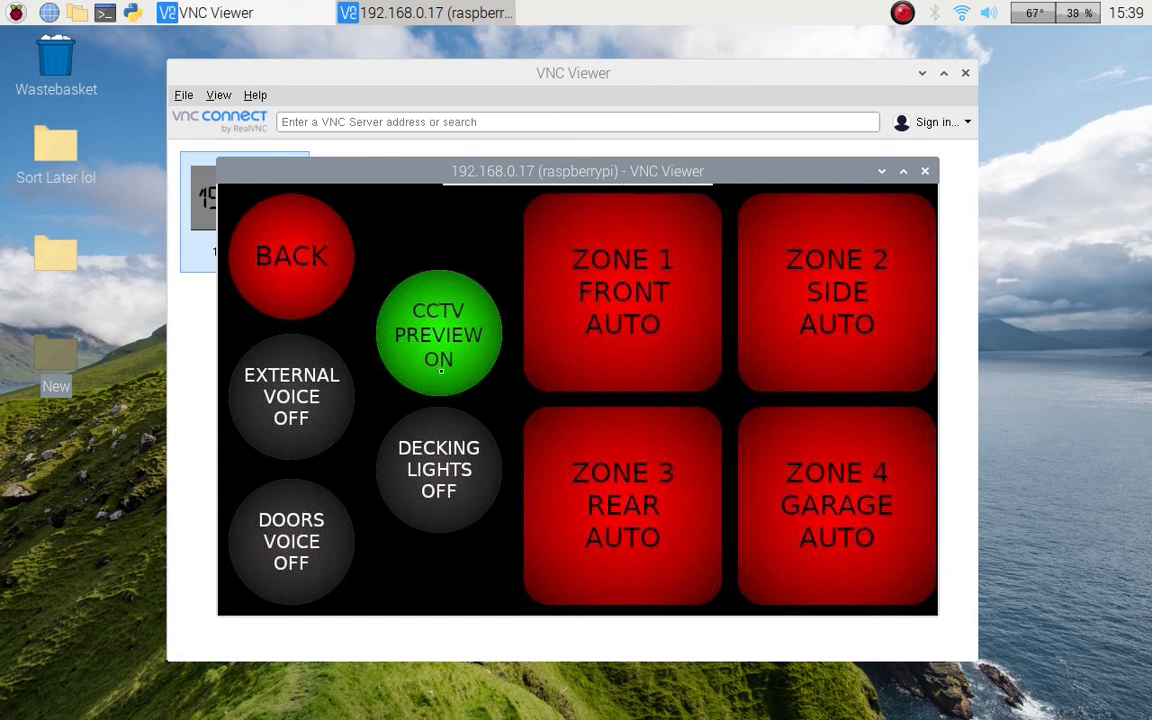
mouse_move(430, 412)
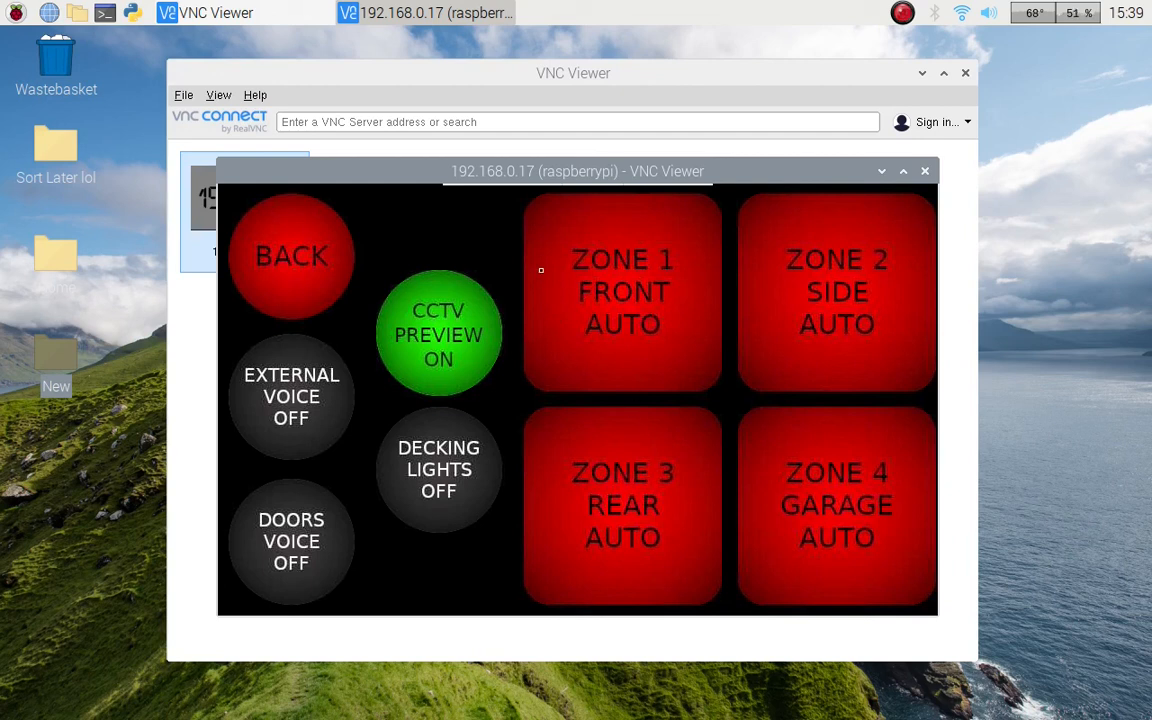
mouse_move(582, 372)
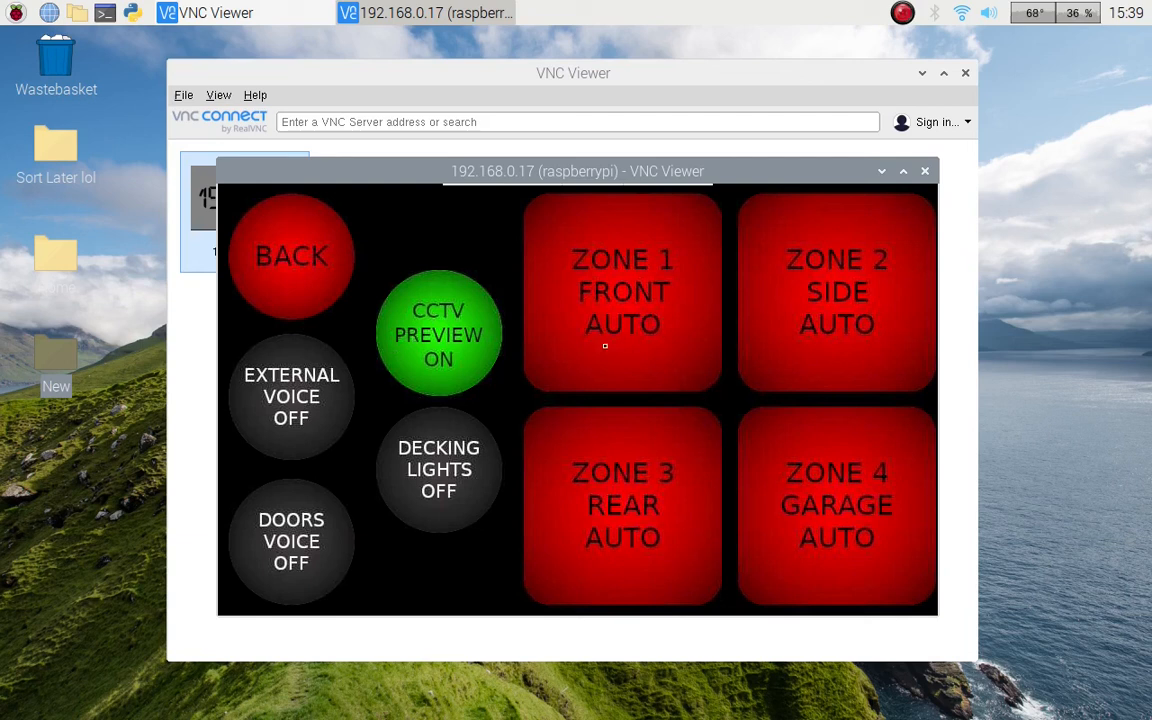
mouse_move(525, 347)
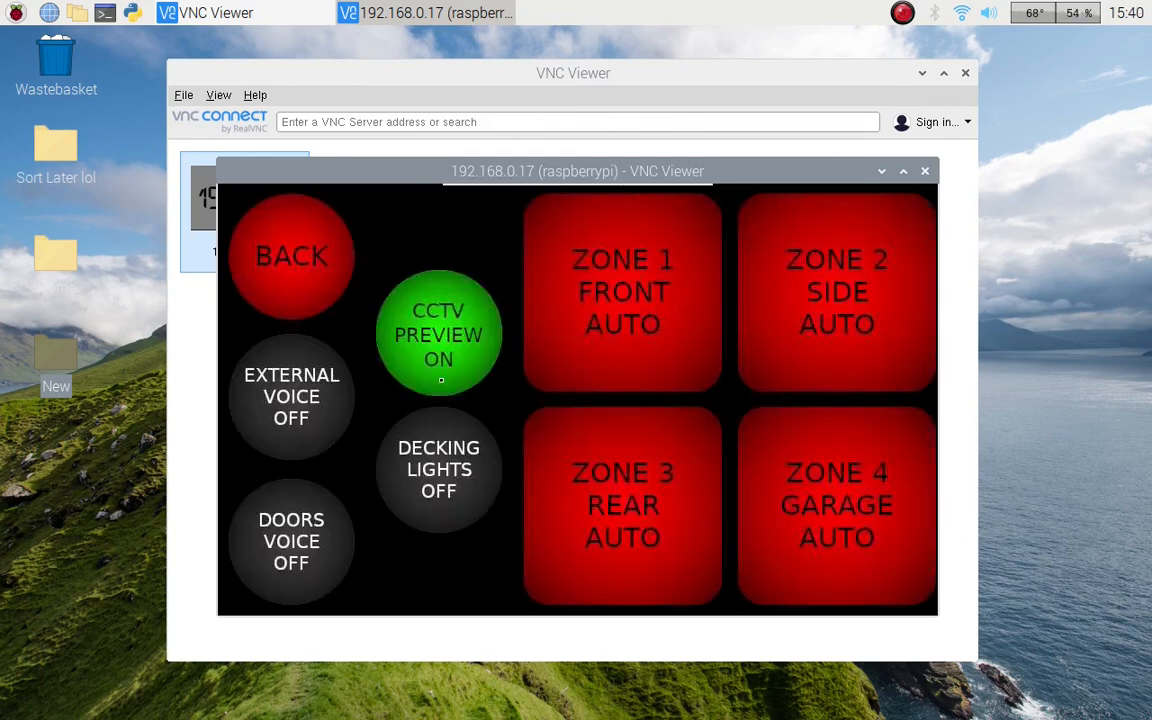
mouse_move(493, 417)
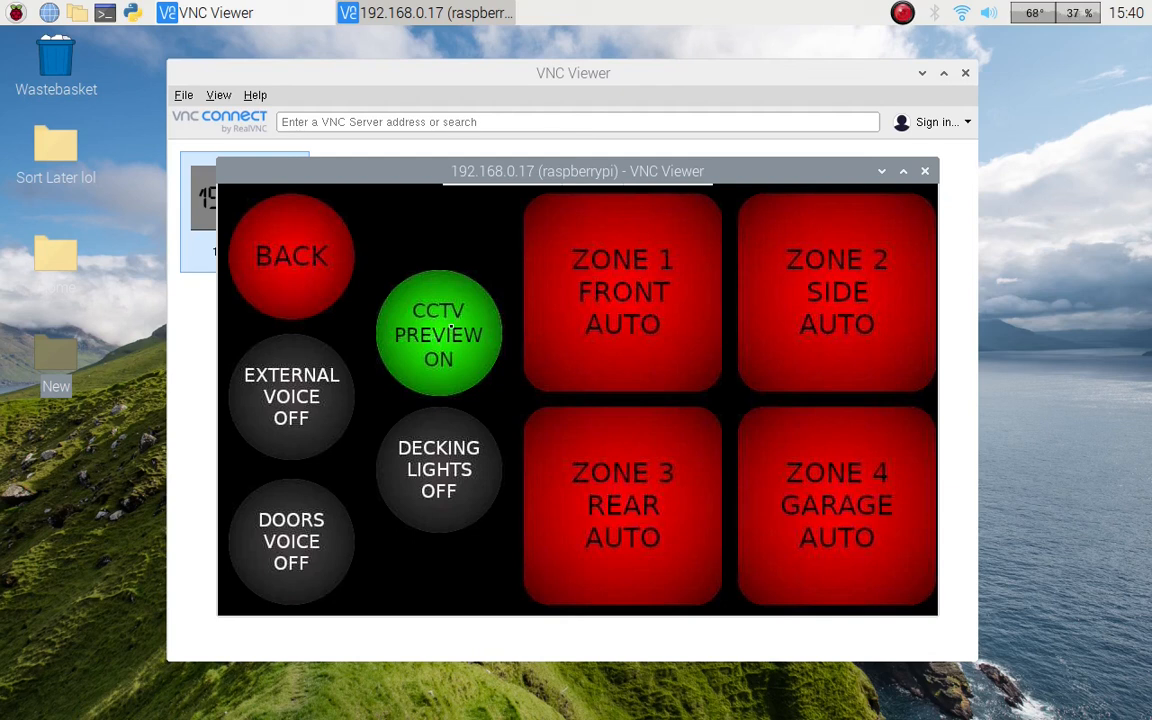
mouse_move(1091, 67)
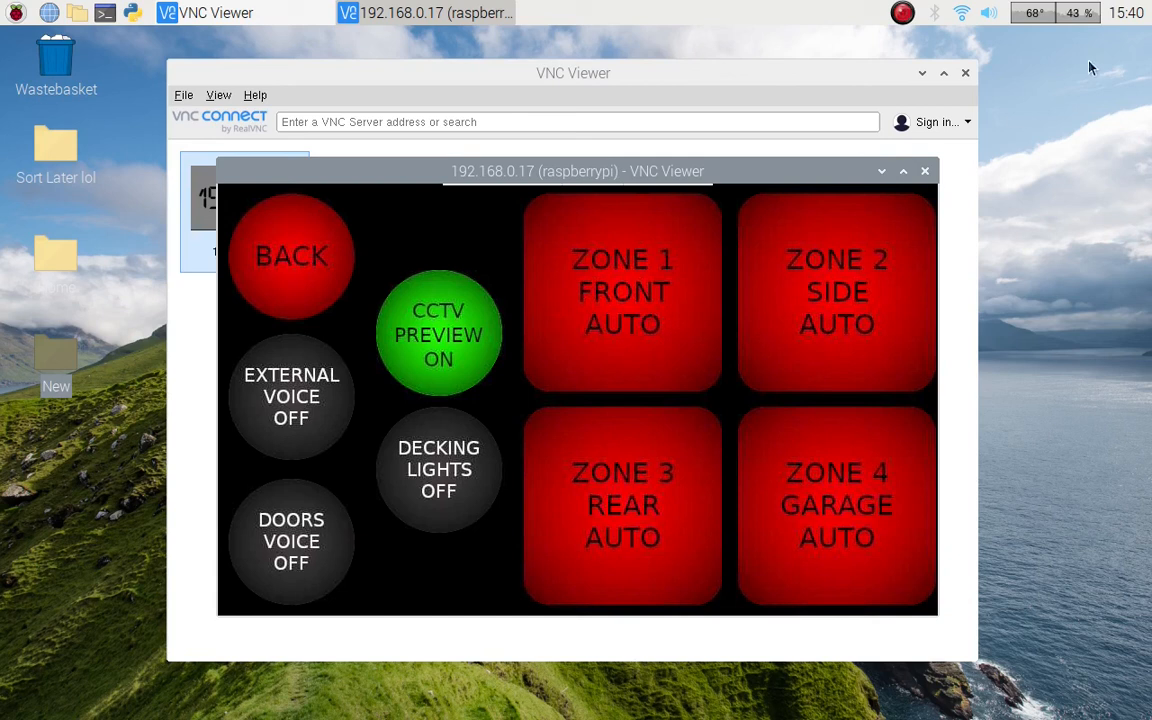
mouse_move(910, 48)
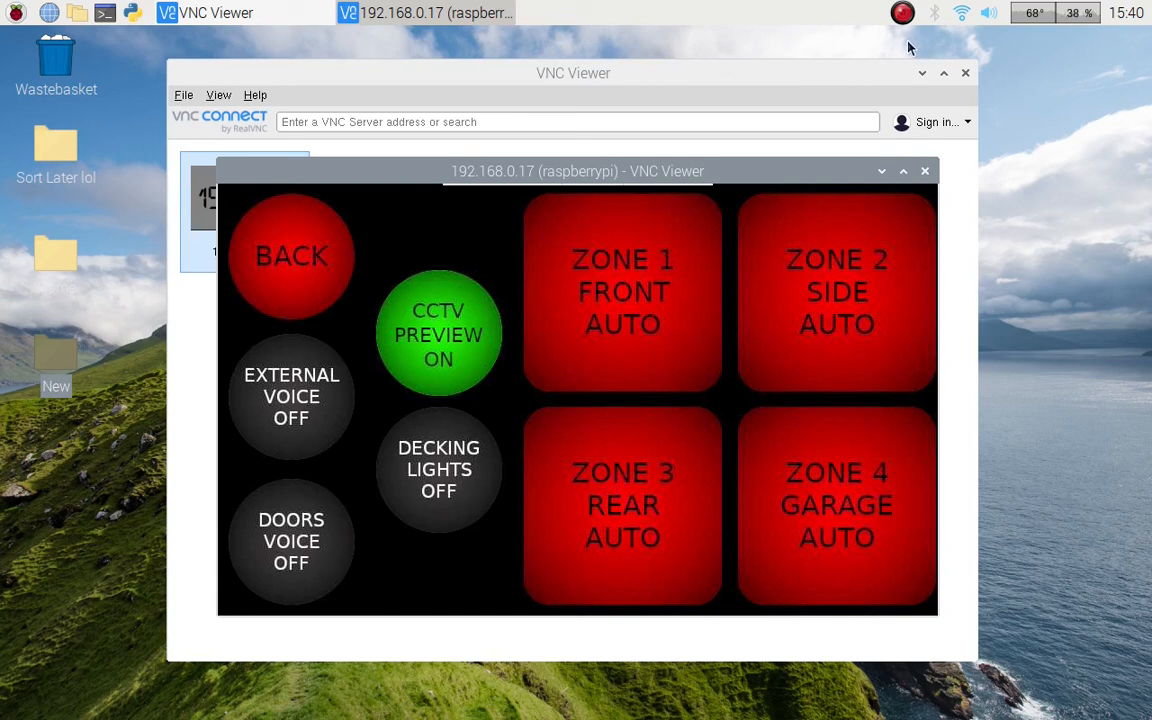
mouse_move(905, 46)
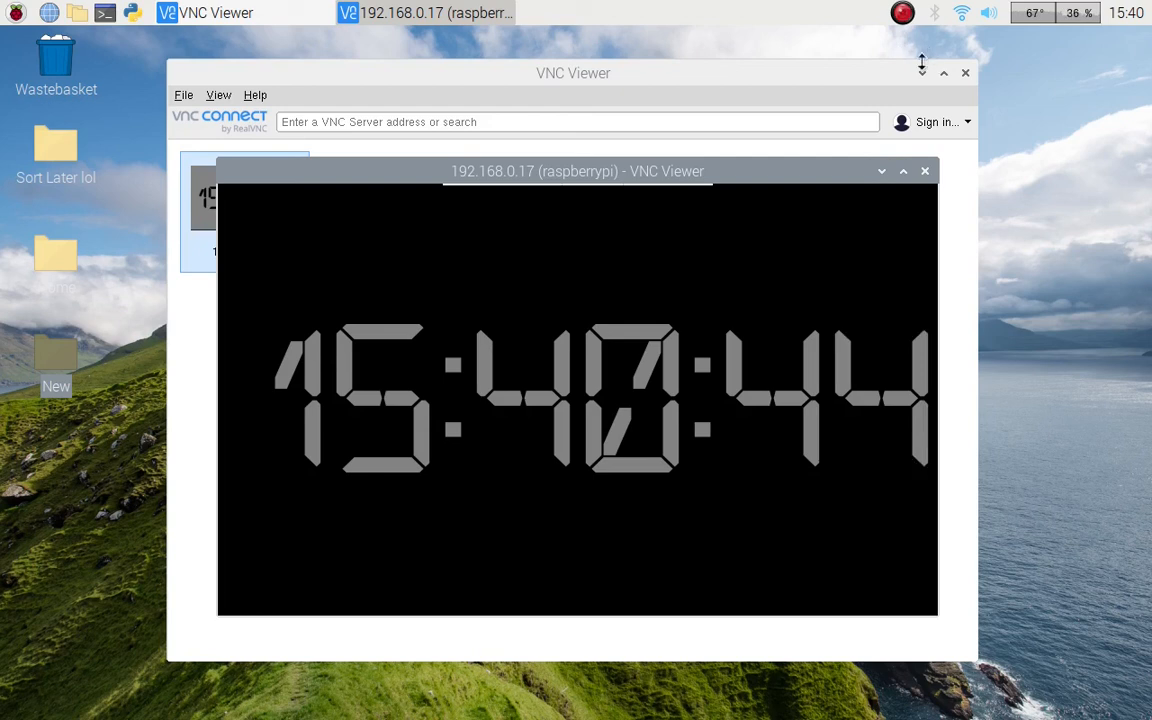
mouse_move(906, 48)
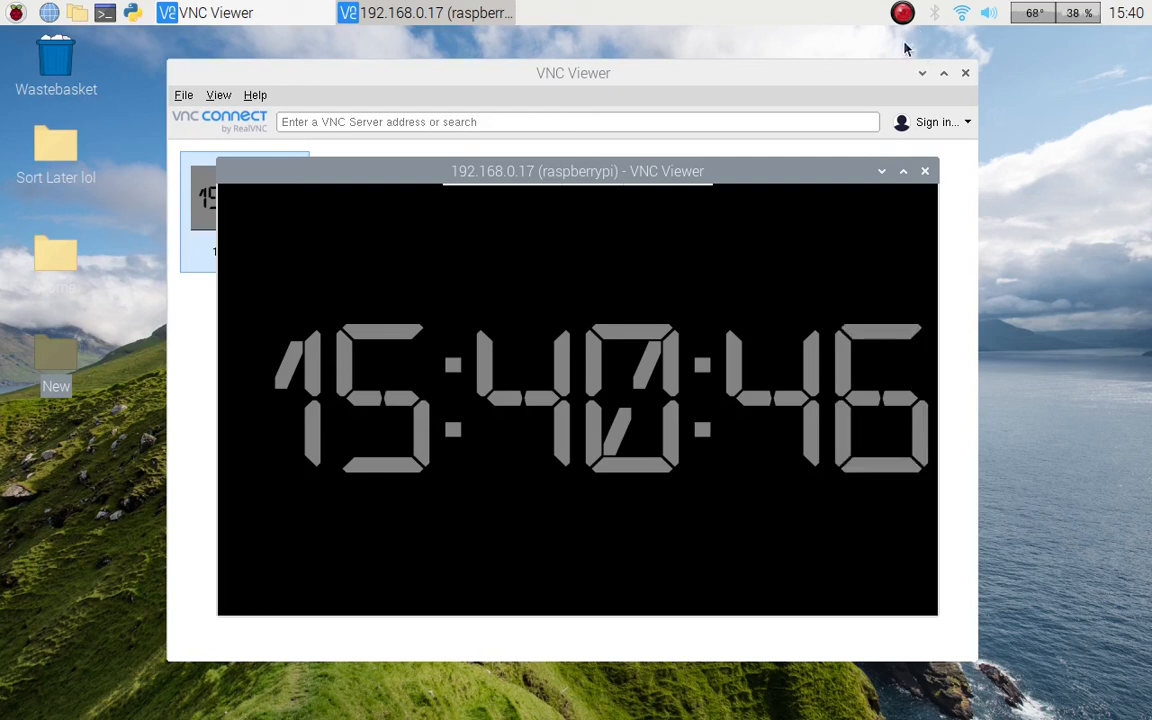